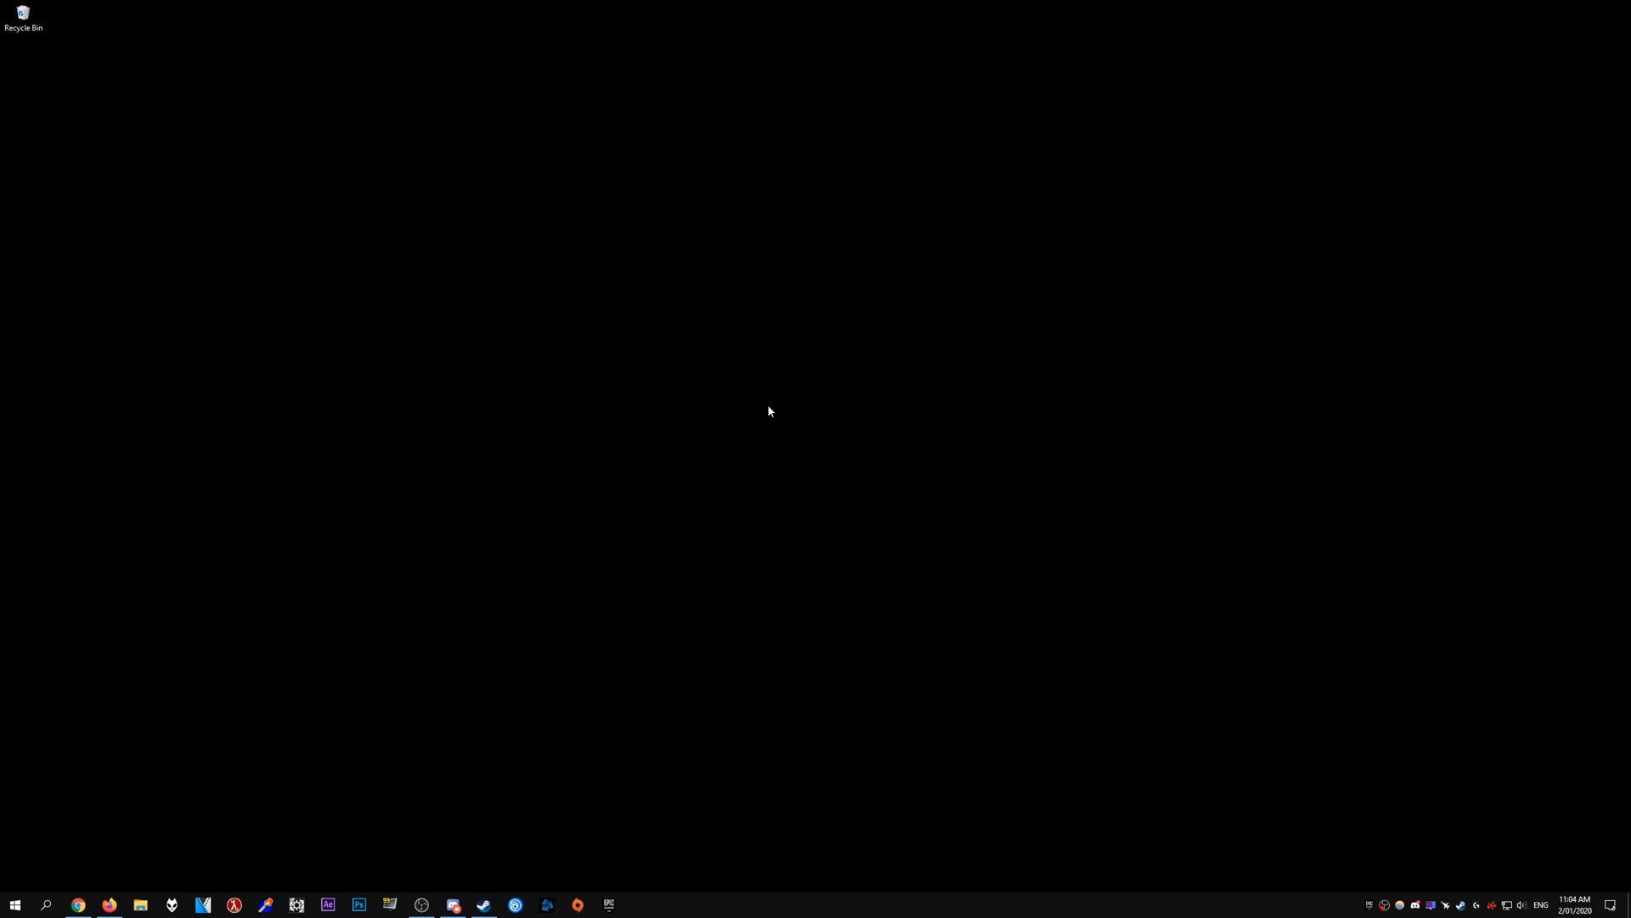
Open Chrome from the taskbar, showing the HLAE download page
click(79, 904)
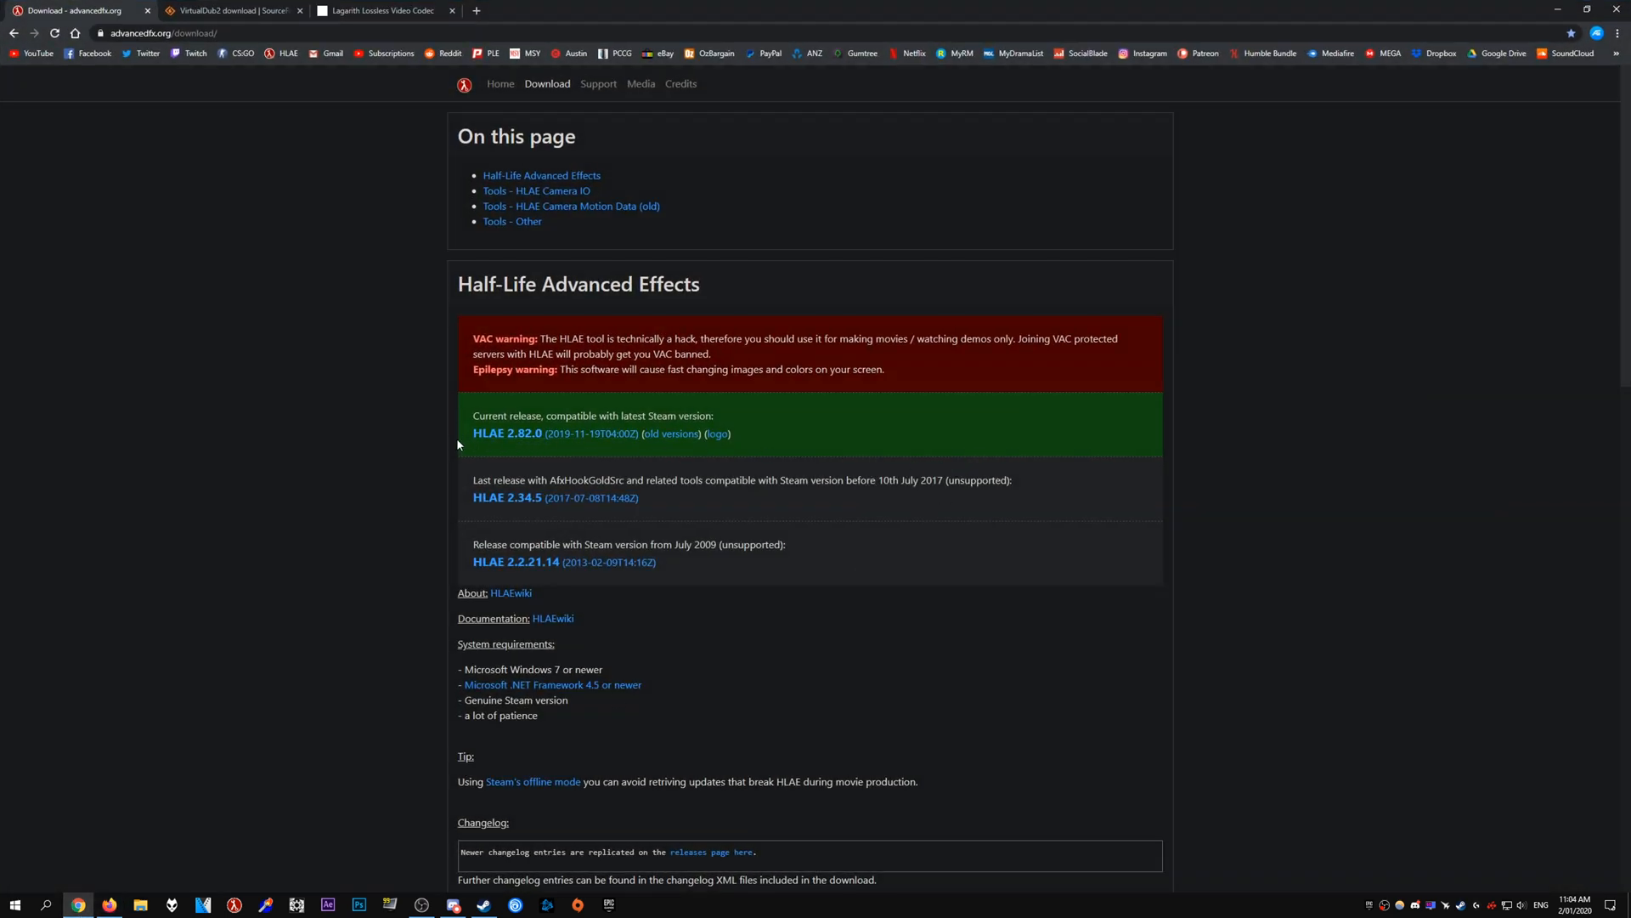
mouse_move(819, 449)
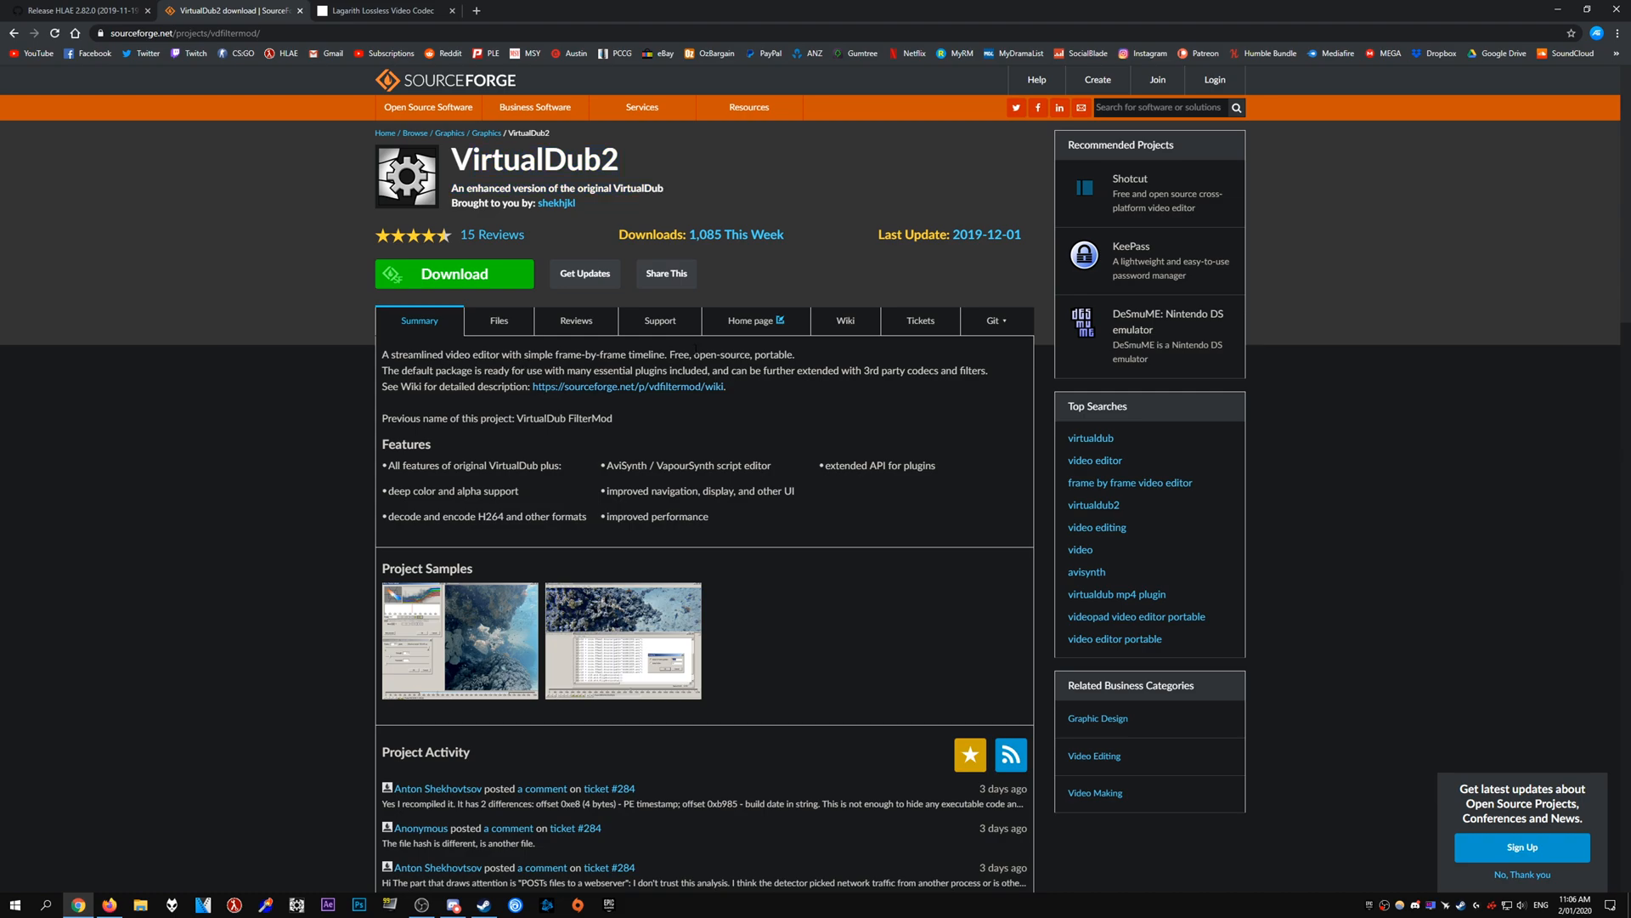
View the Lagarith Lossless Video Codec page, then switch to Half-Life Advanced Effects
click(384, 10)
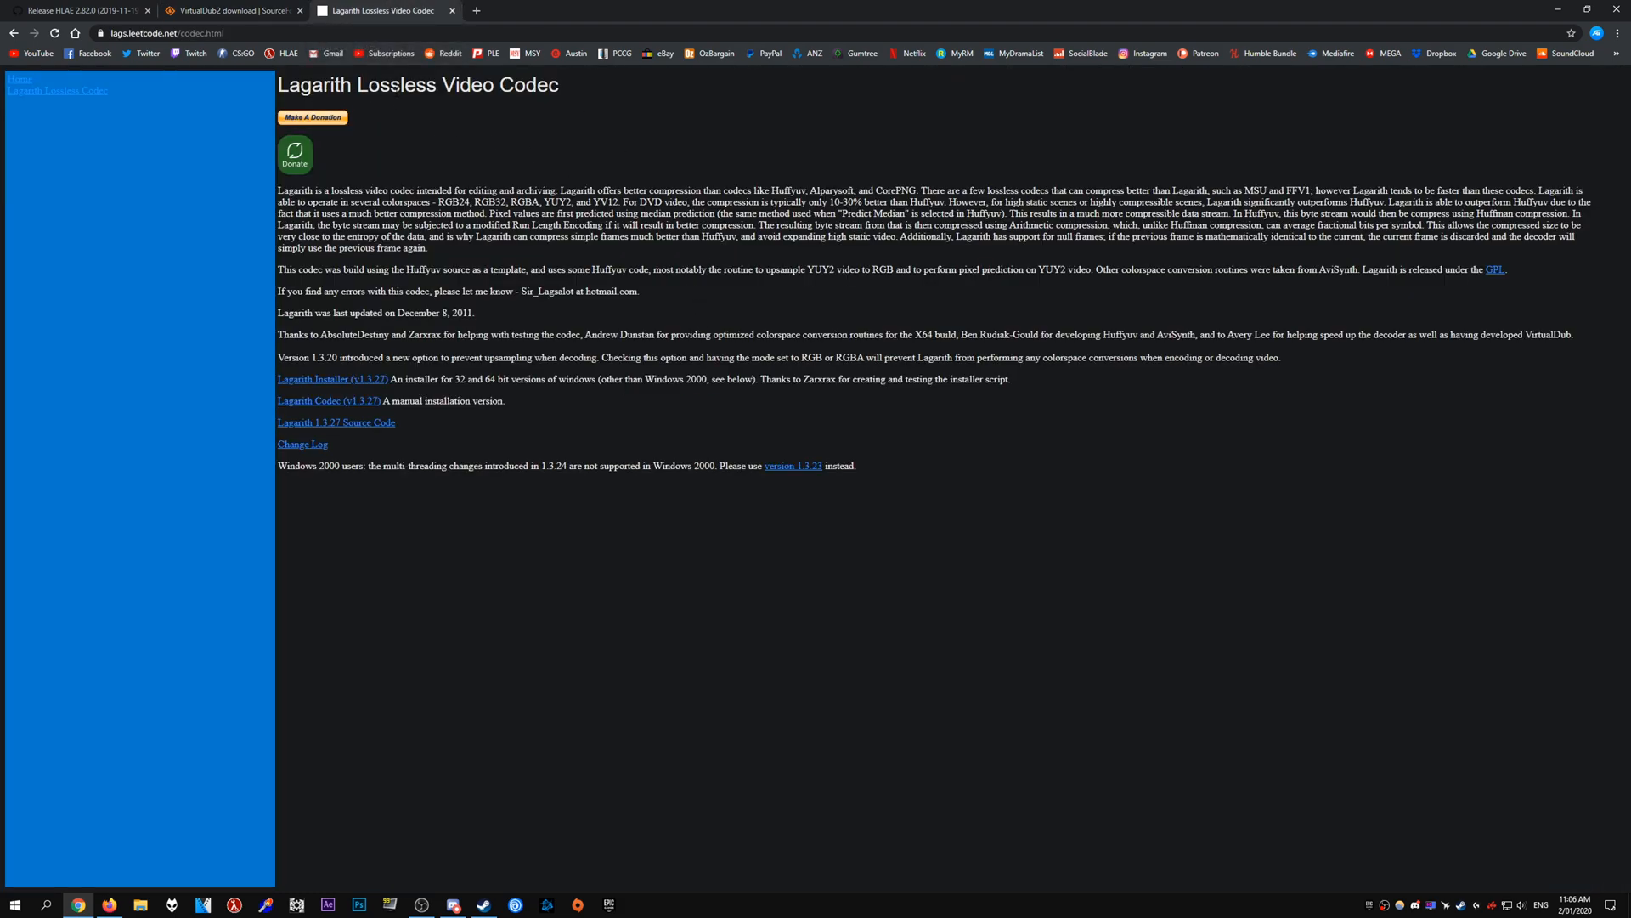
click(233, 904)
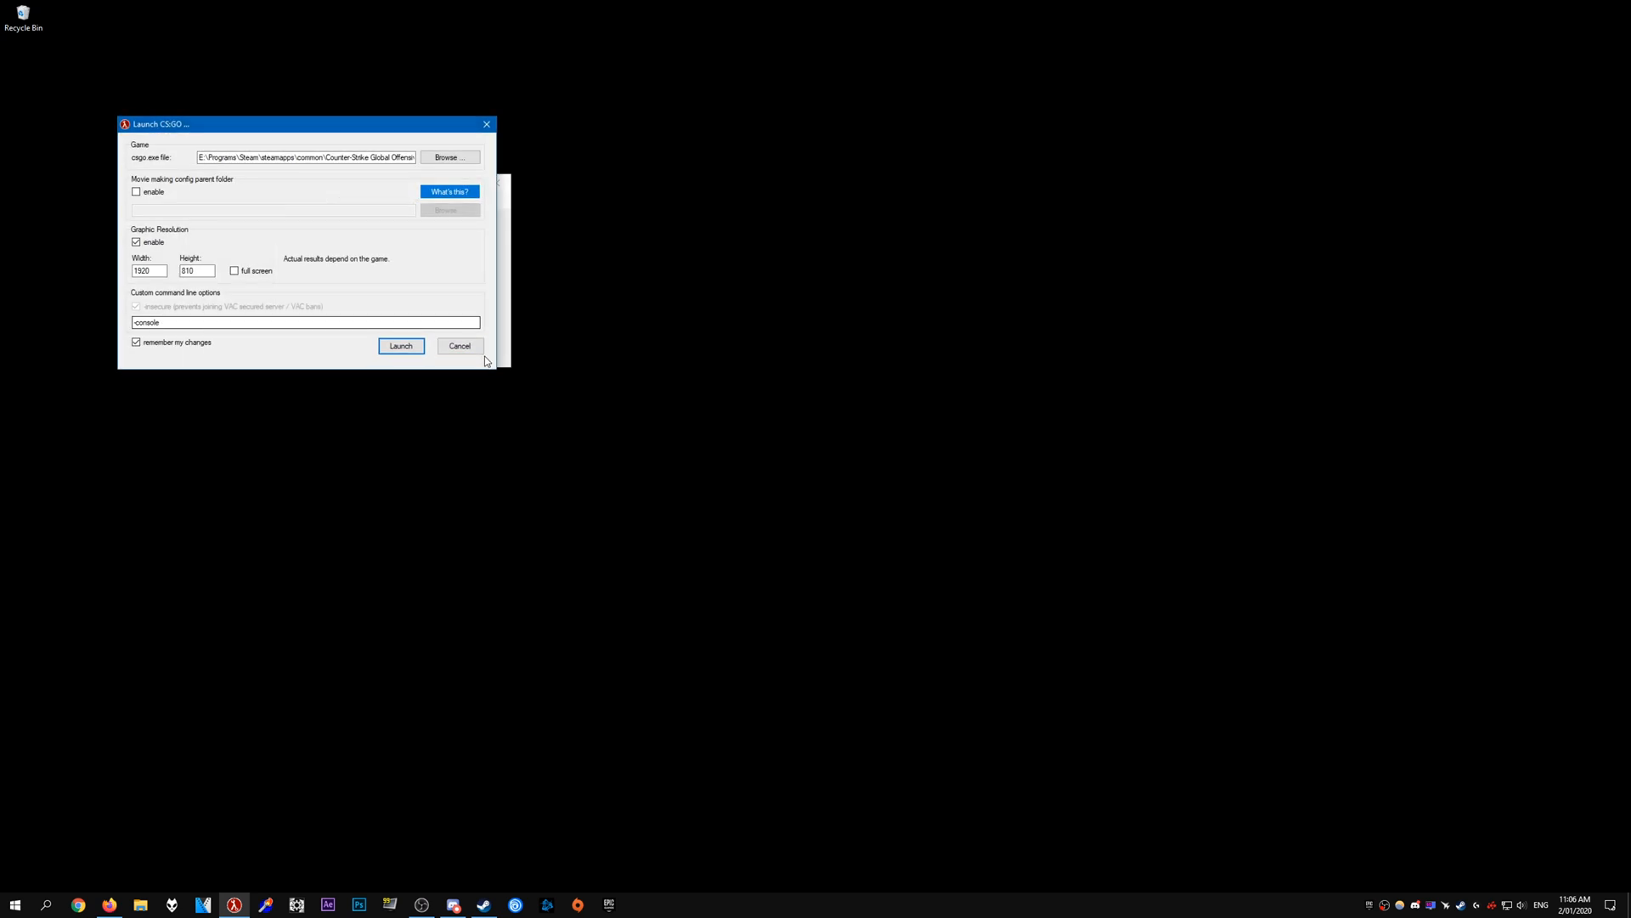
mouse_move(416, 171)
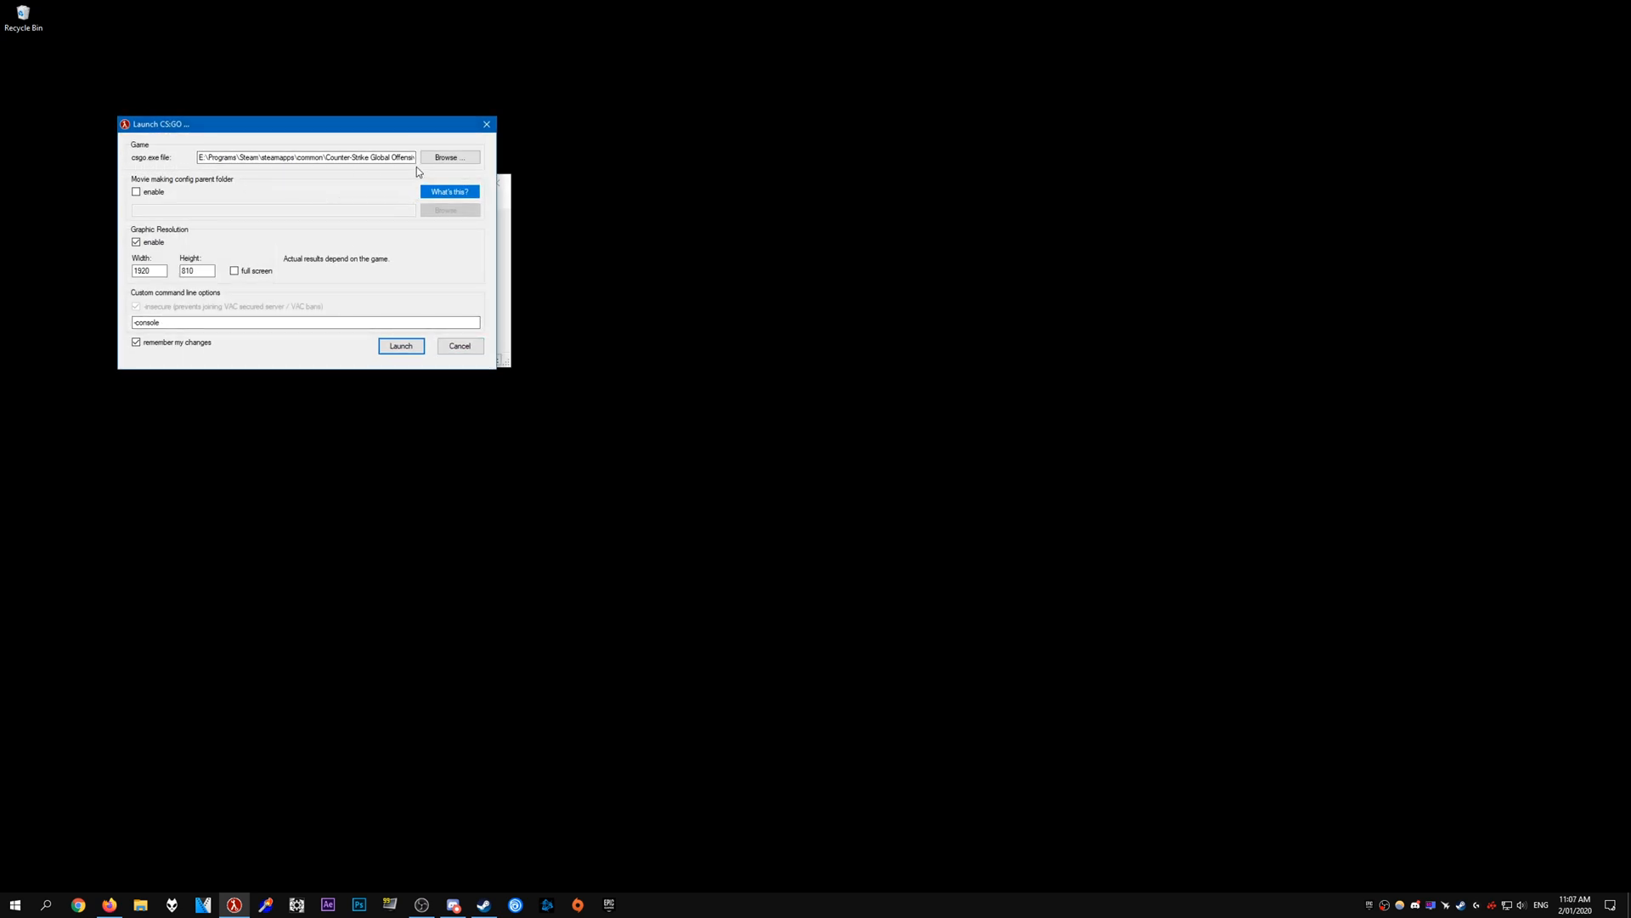
Browse to the Counter-Strike Global Offensive folder and pick csgo.exe as the game executable
click(450, 157)
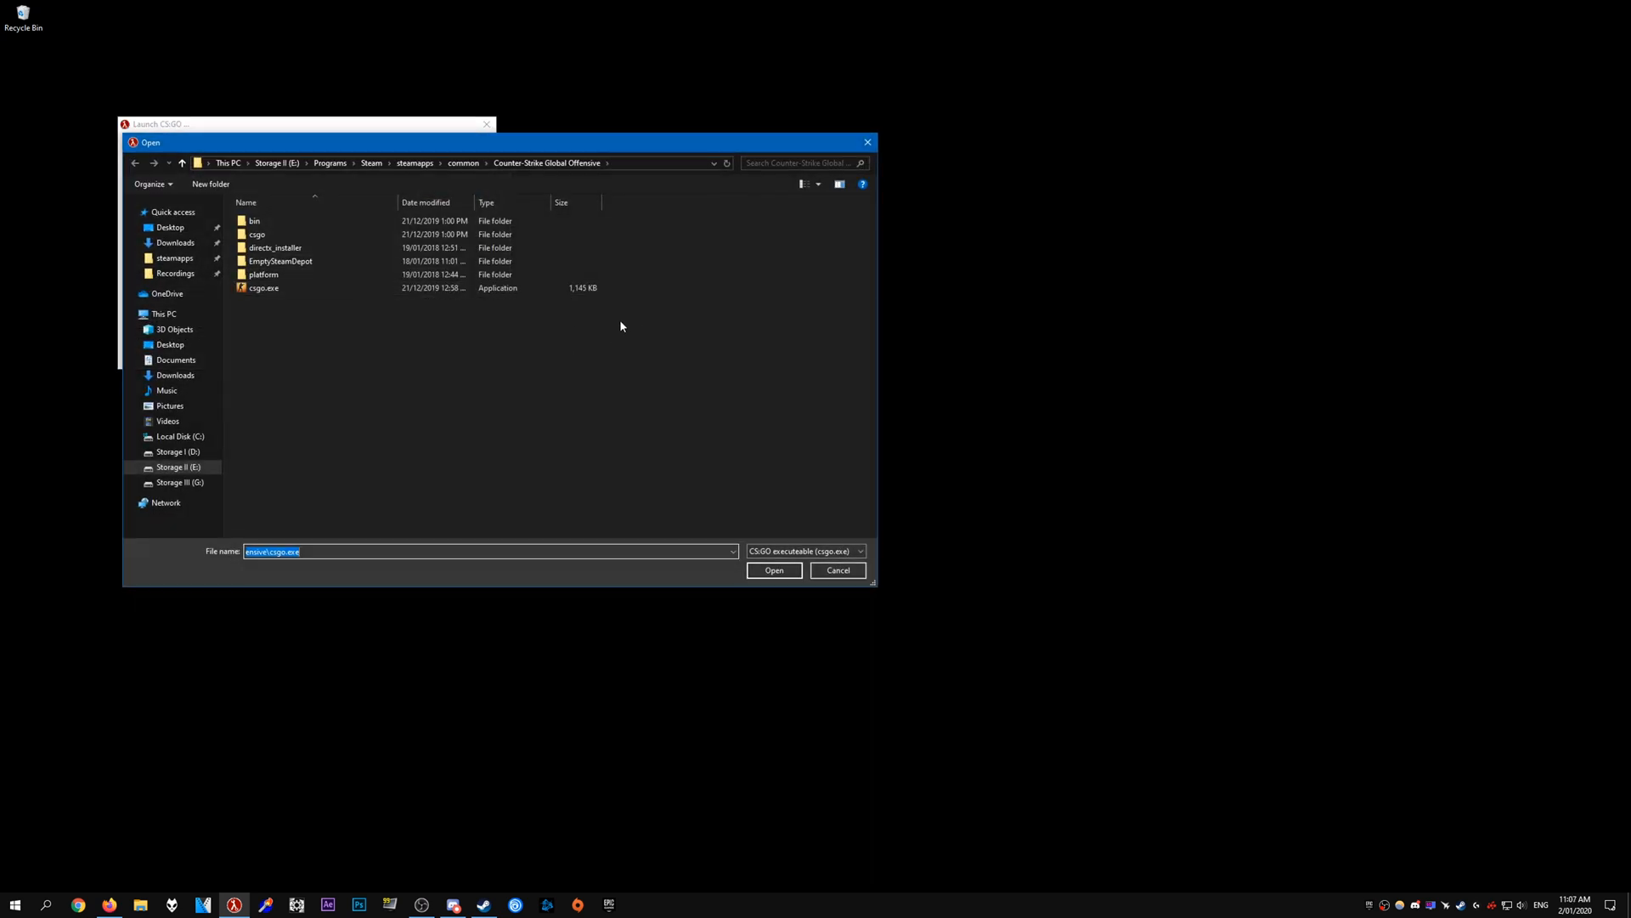
click(263, 287)
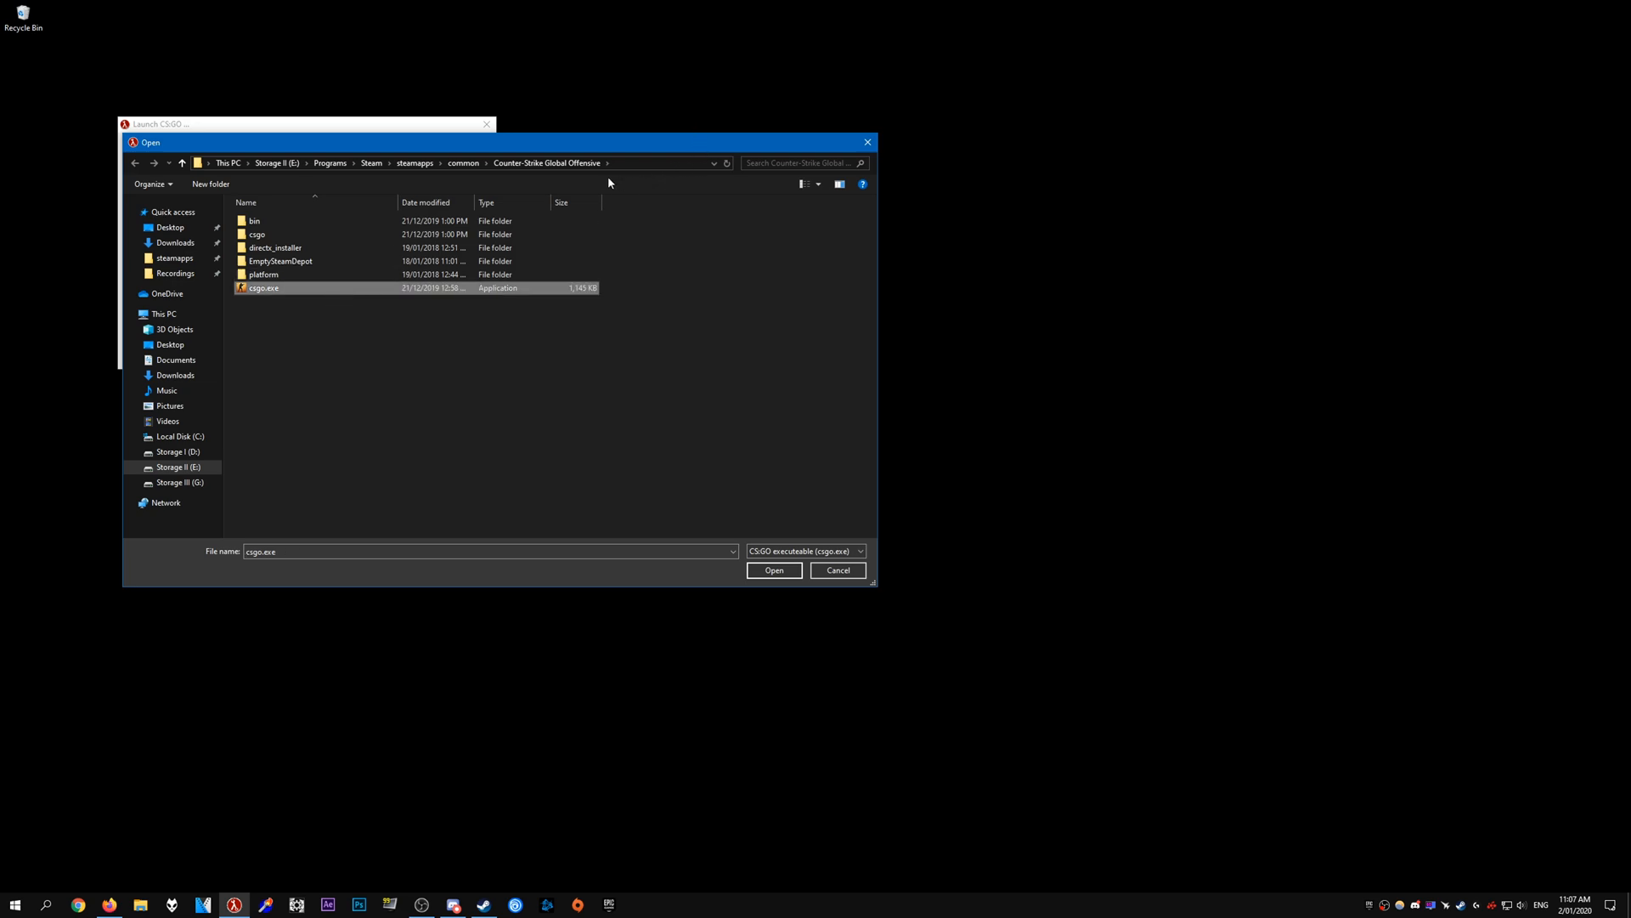
mouse_move(728, 205)
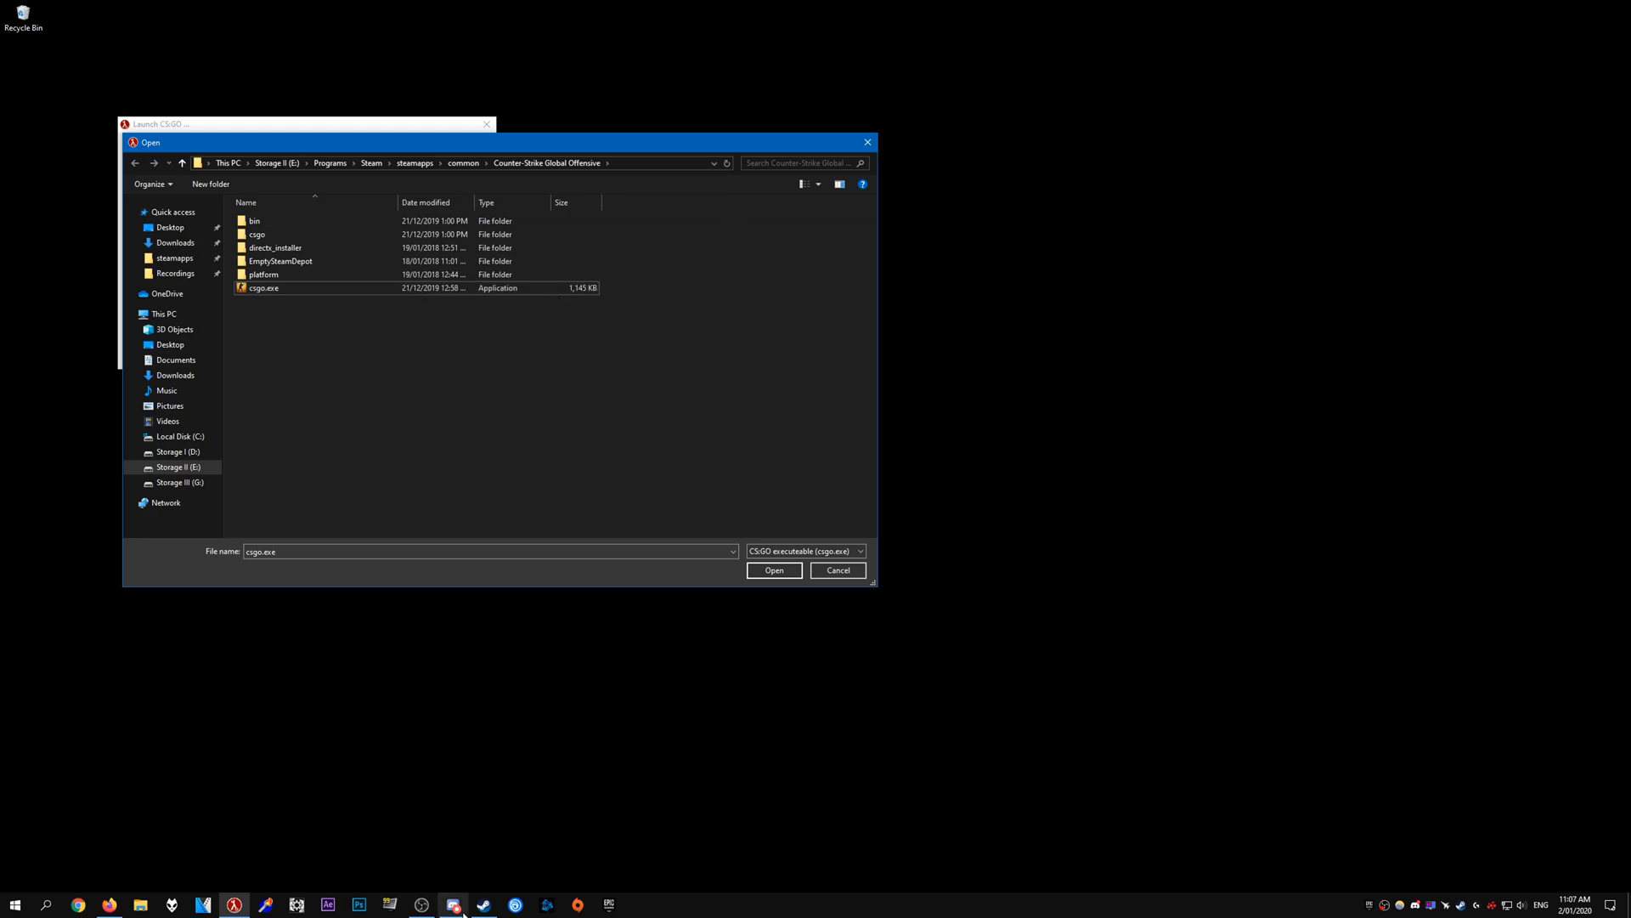
Open the Properties of Counter-Strike: Global Offensive from the Steam library
click(773, 570)
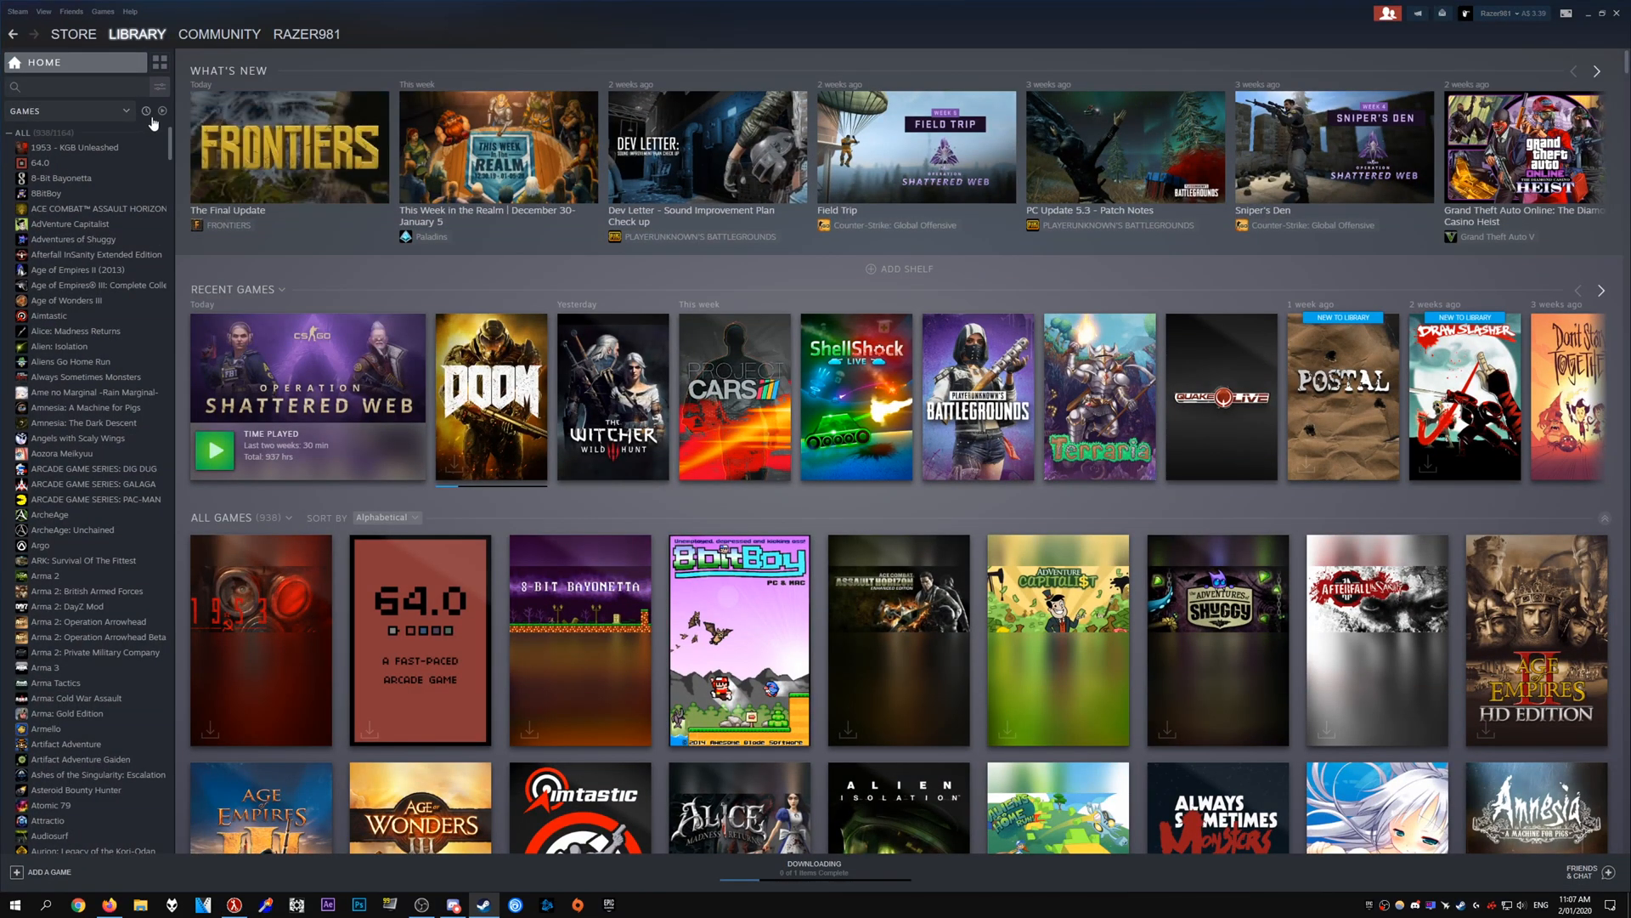
click(93, 490)
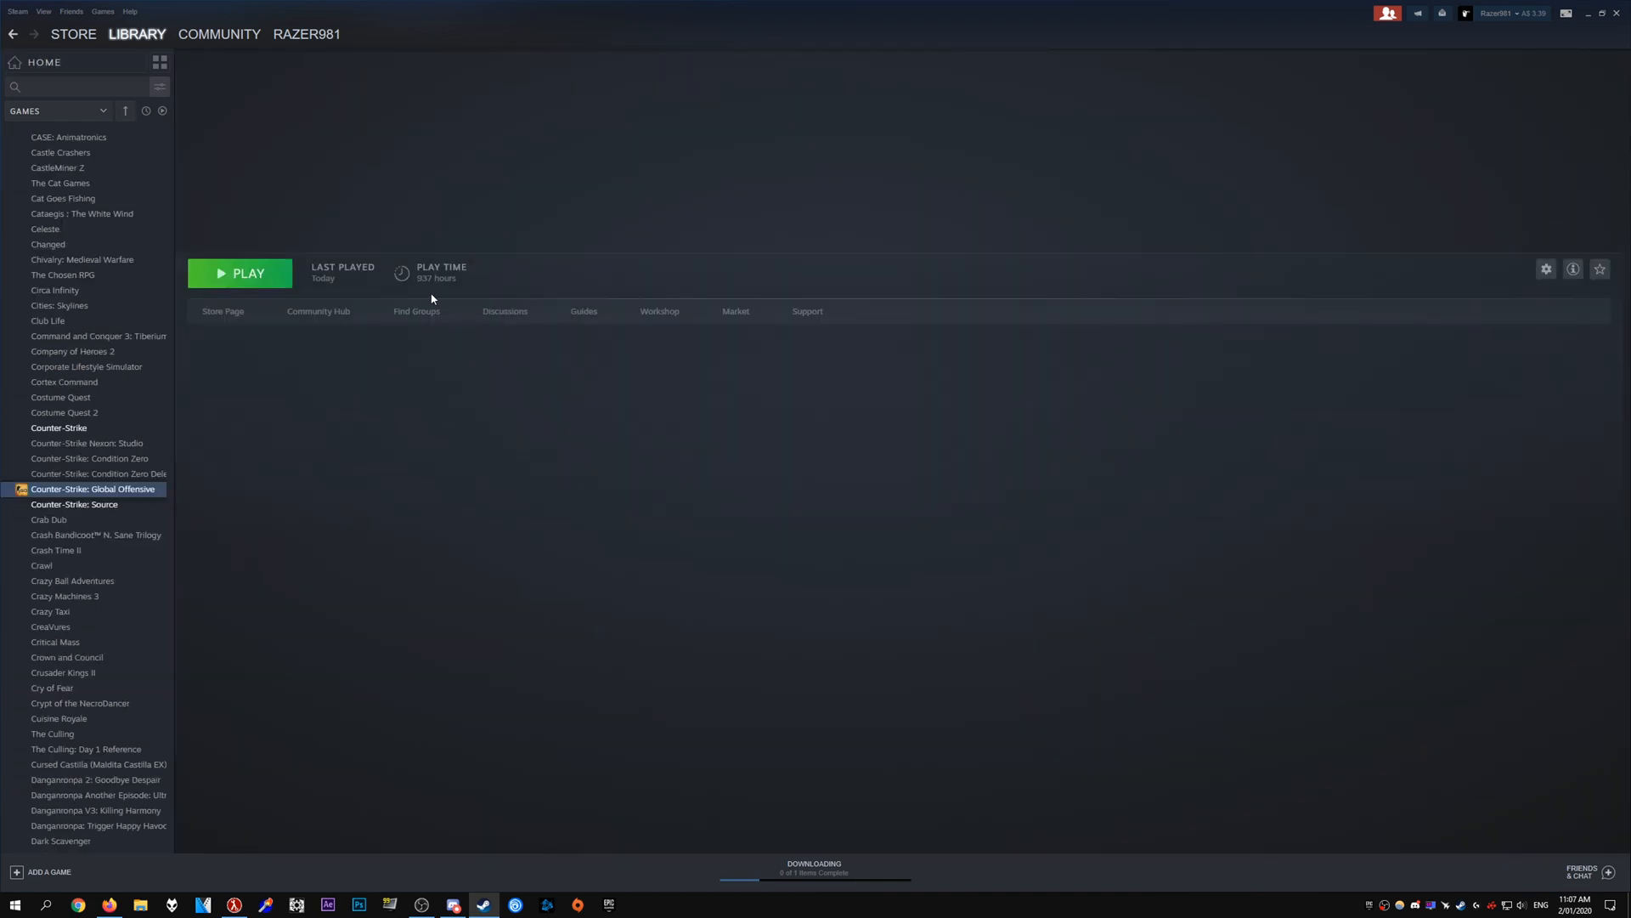
right_click(74, 505)
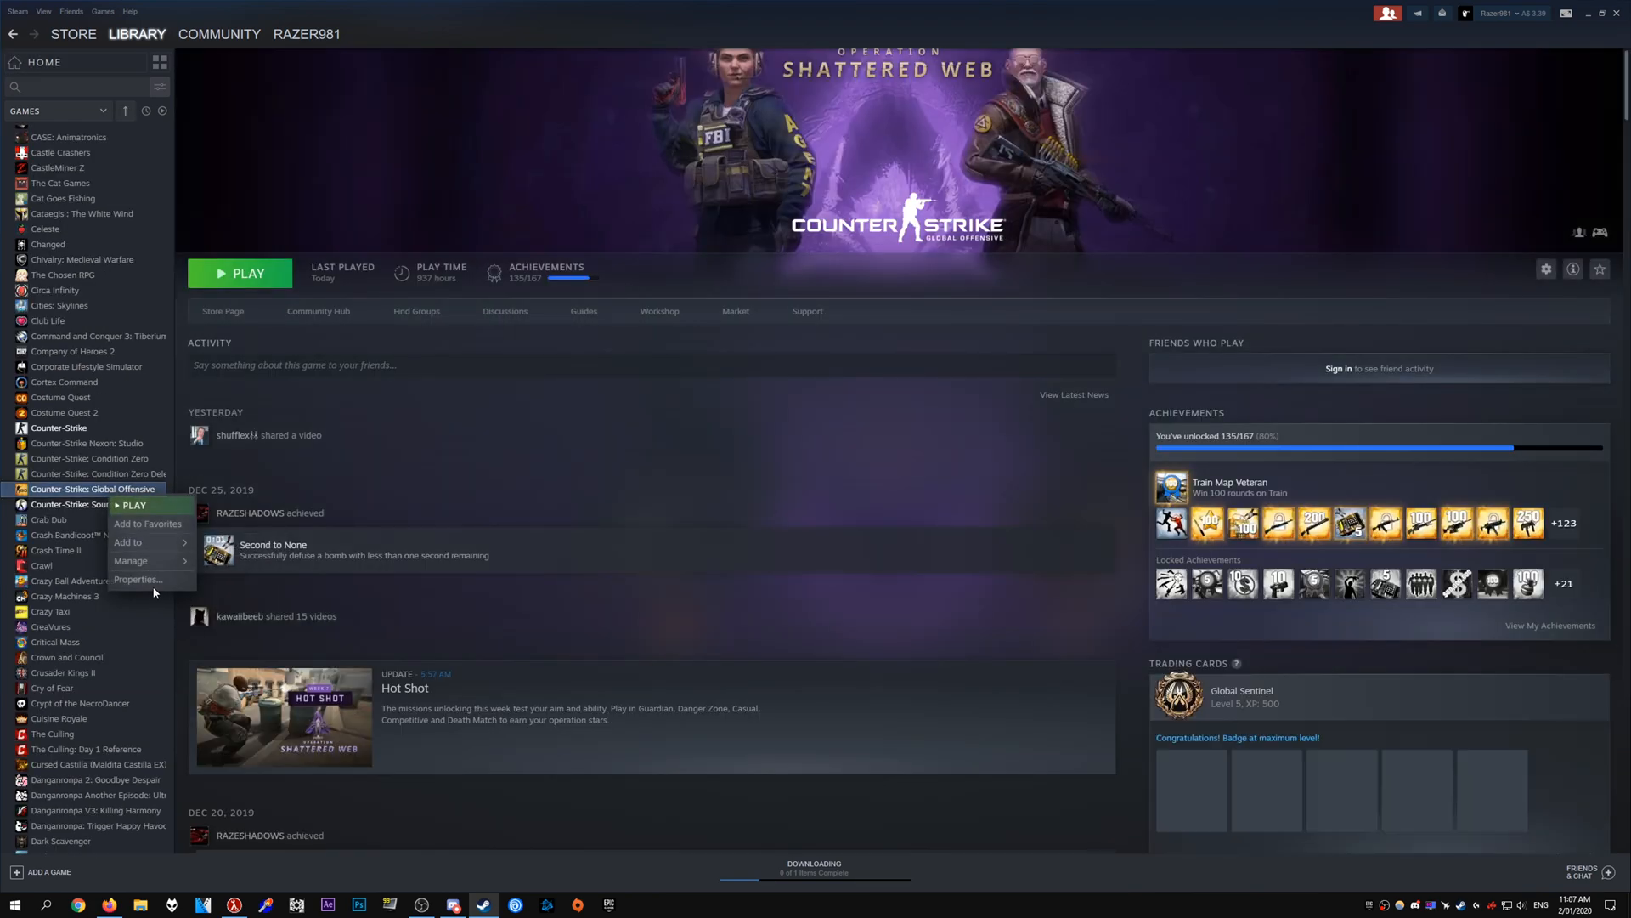
click(138, 580)
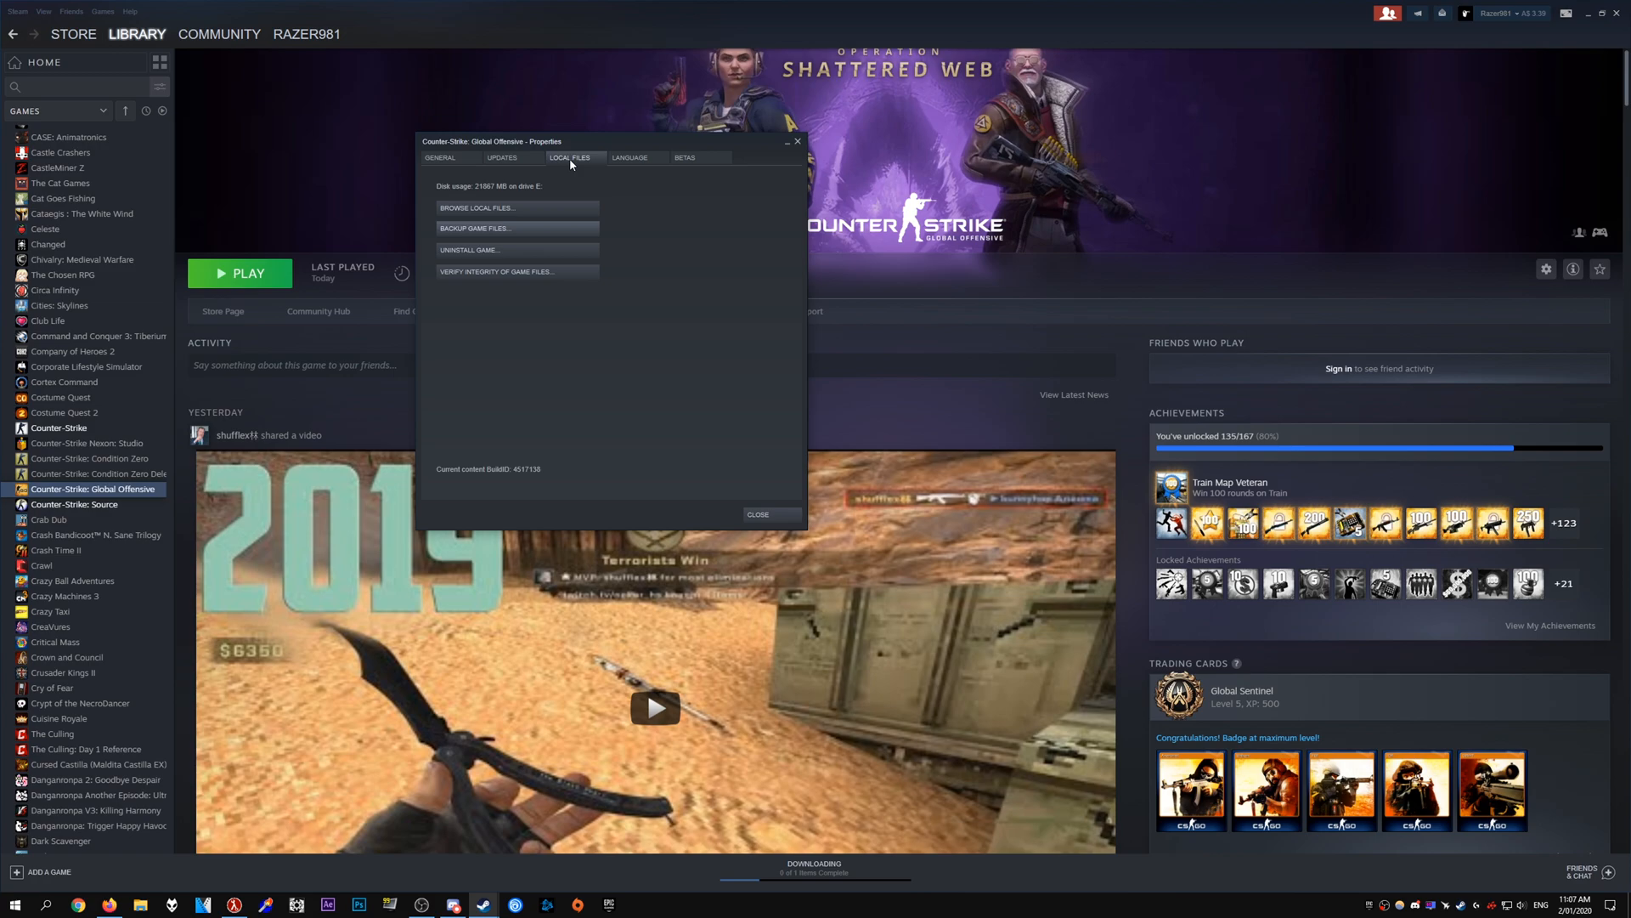
Browse CS:GO's local install folder, check the csgo.exe path, and close the folder
click(474, 207)
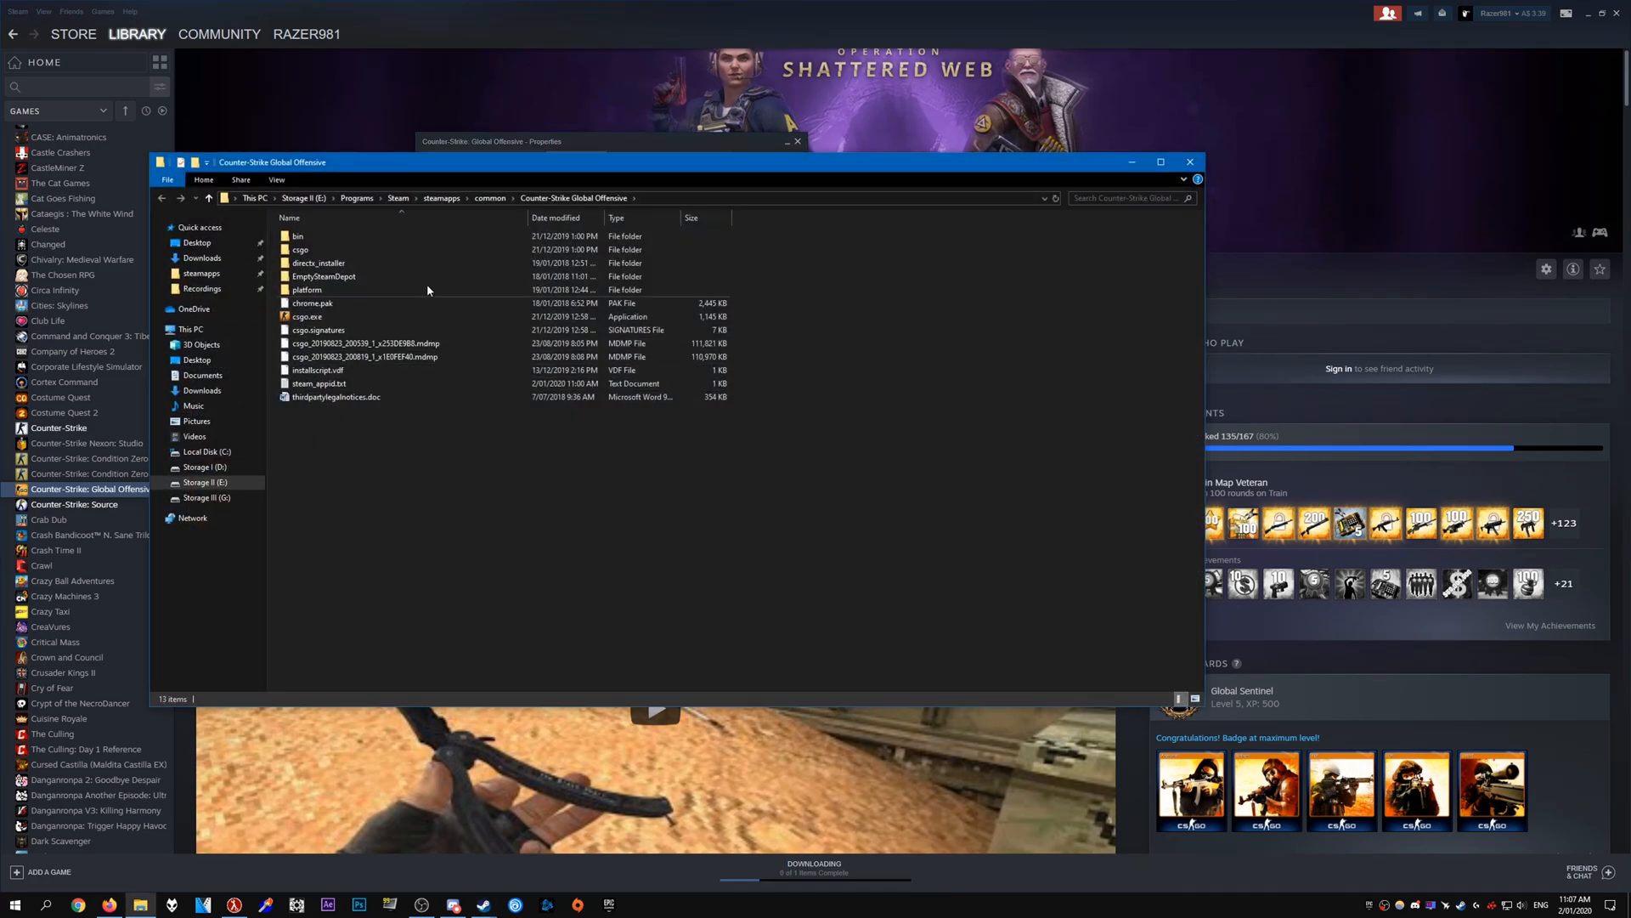
click(624, 198)
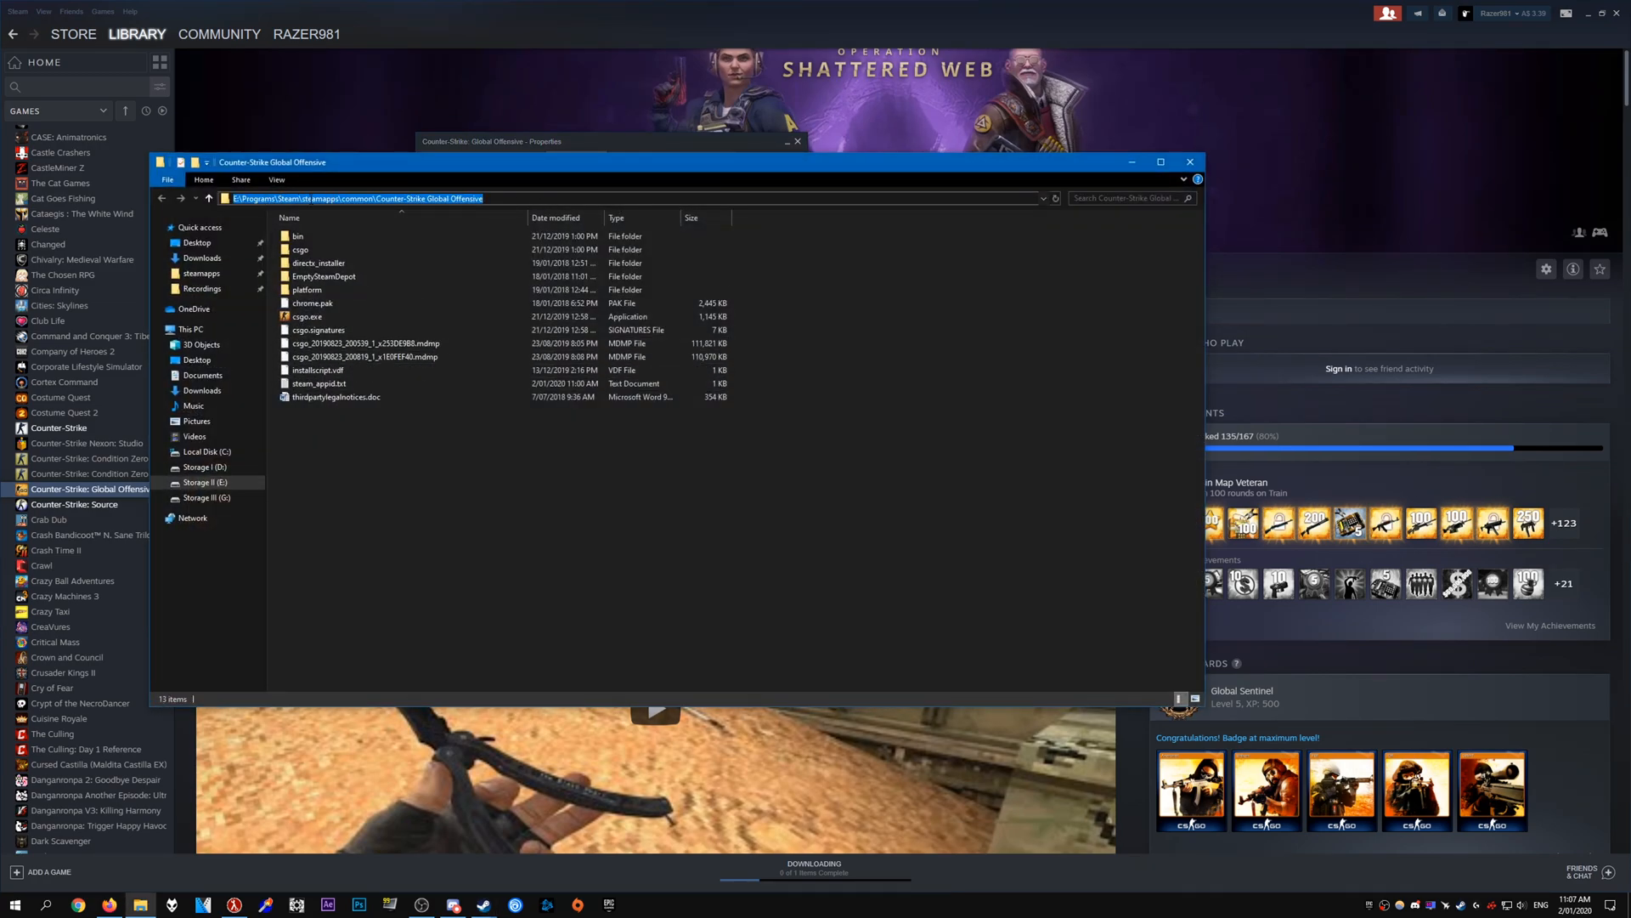
click(312, 302)
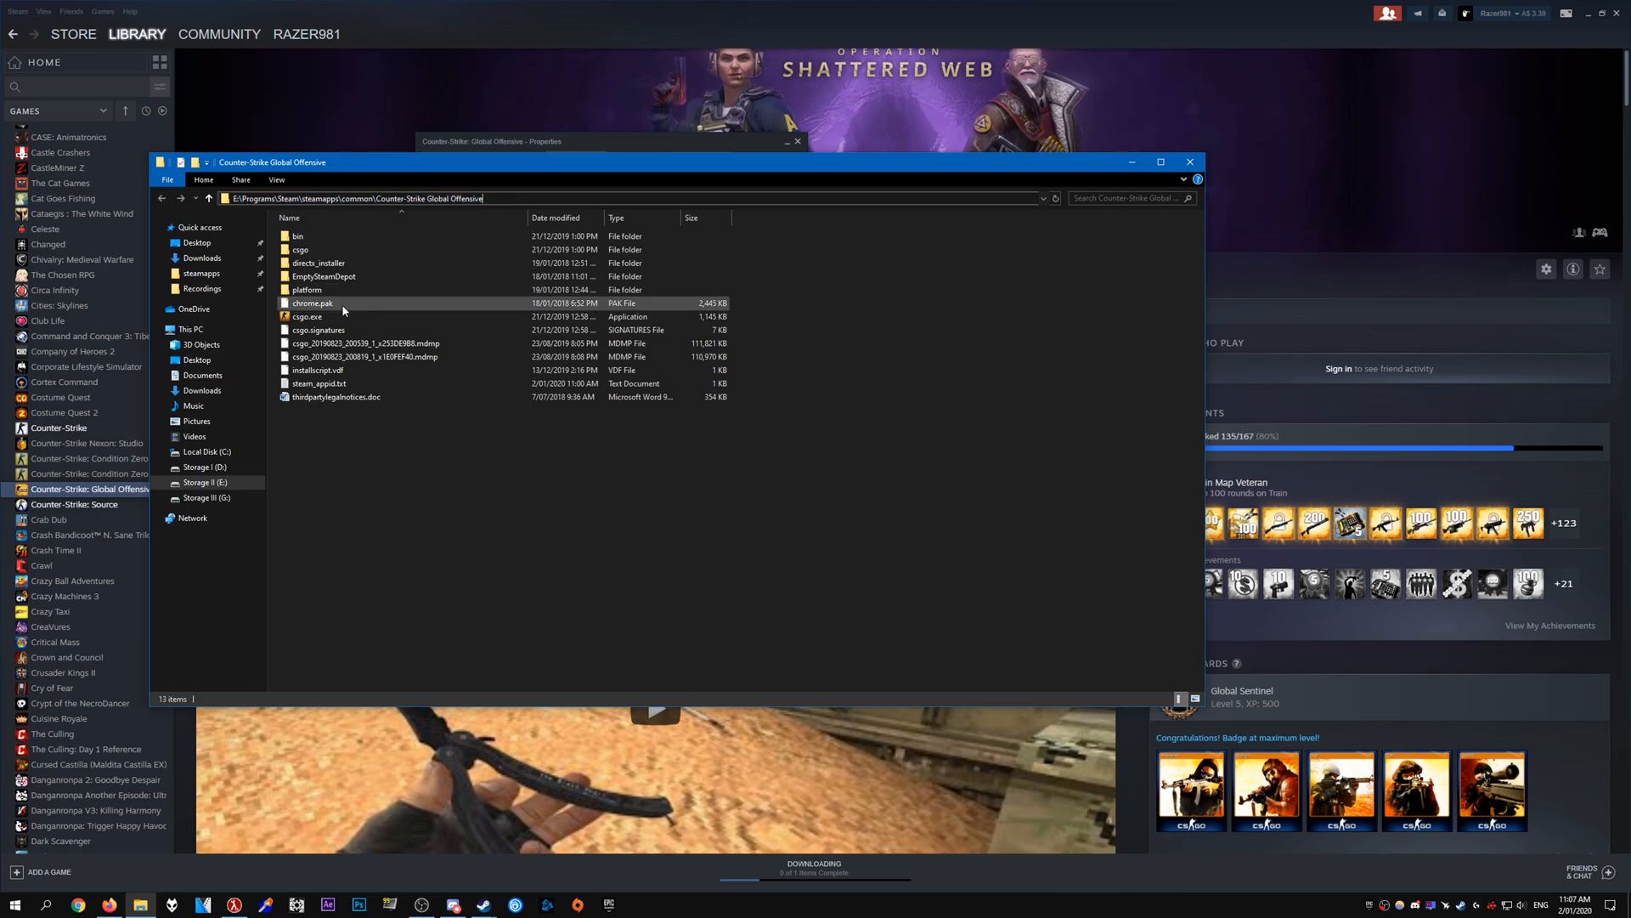
click(306, 316)
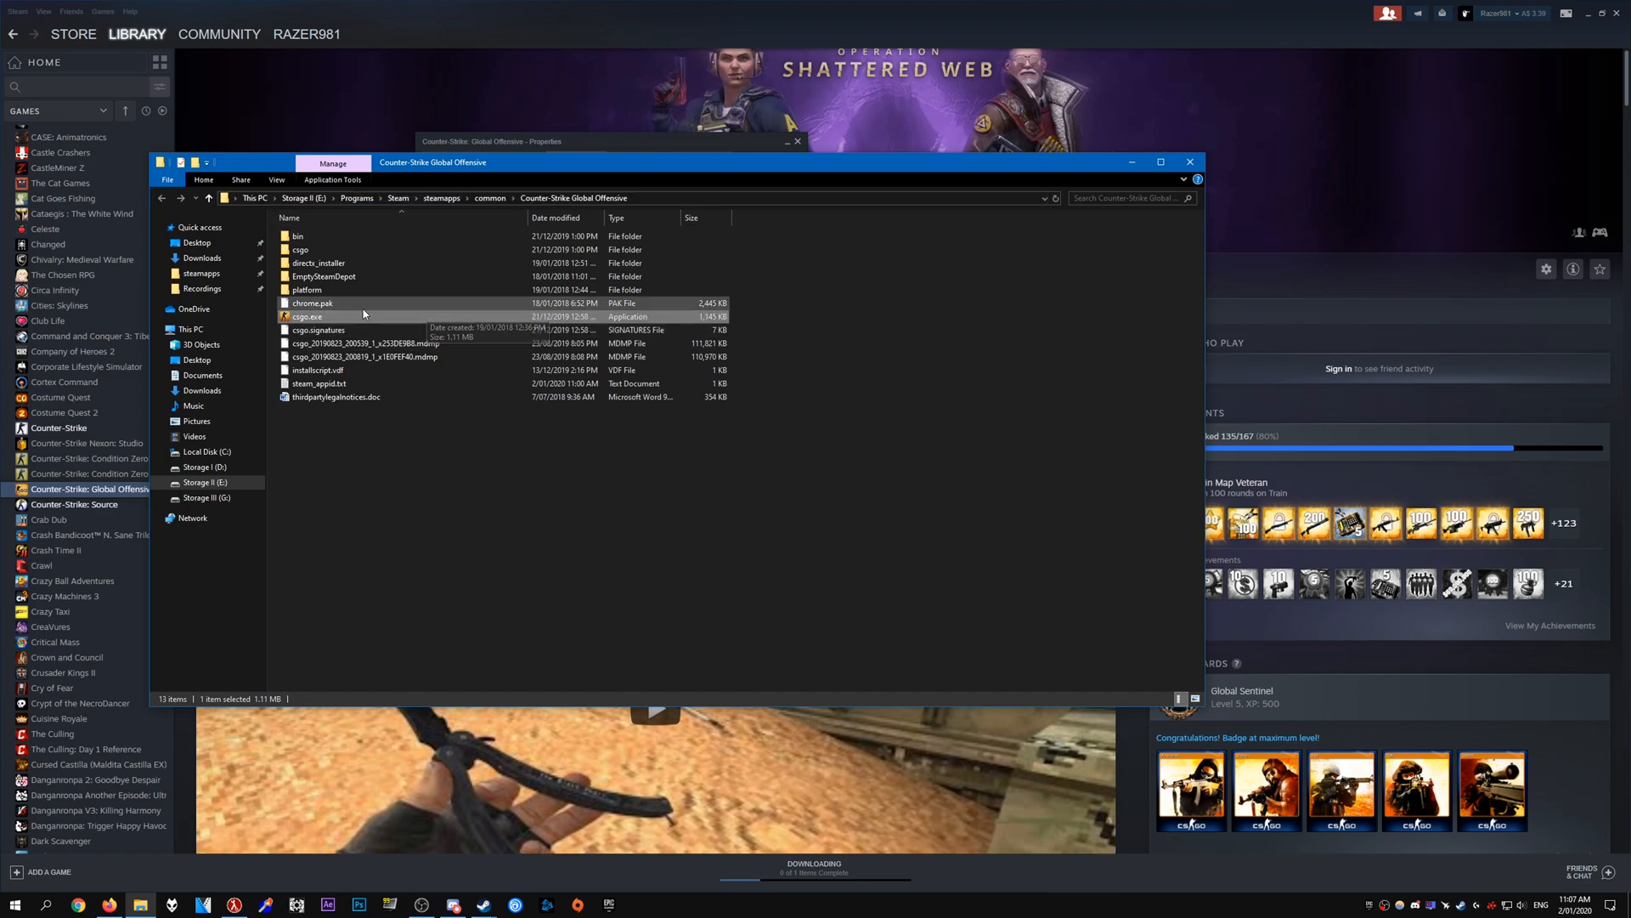
click(1188, 161)
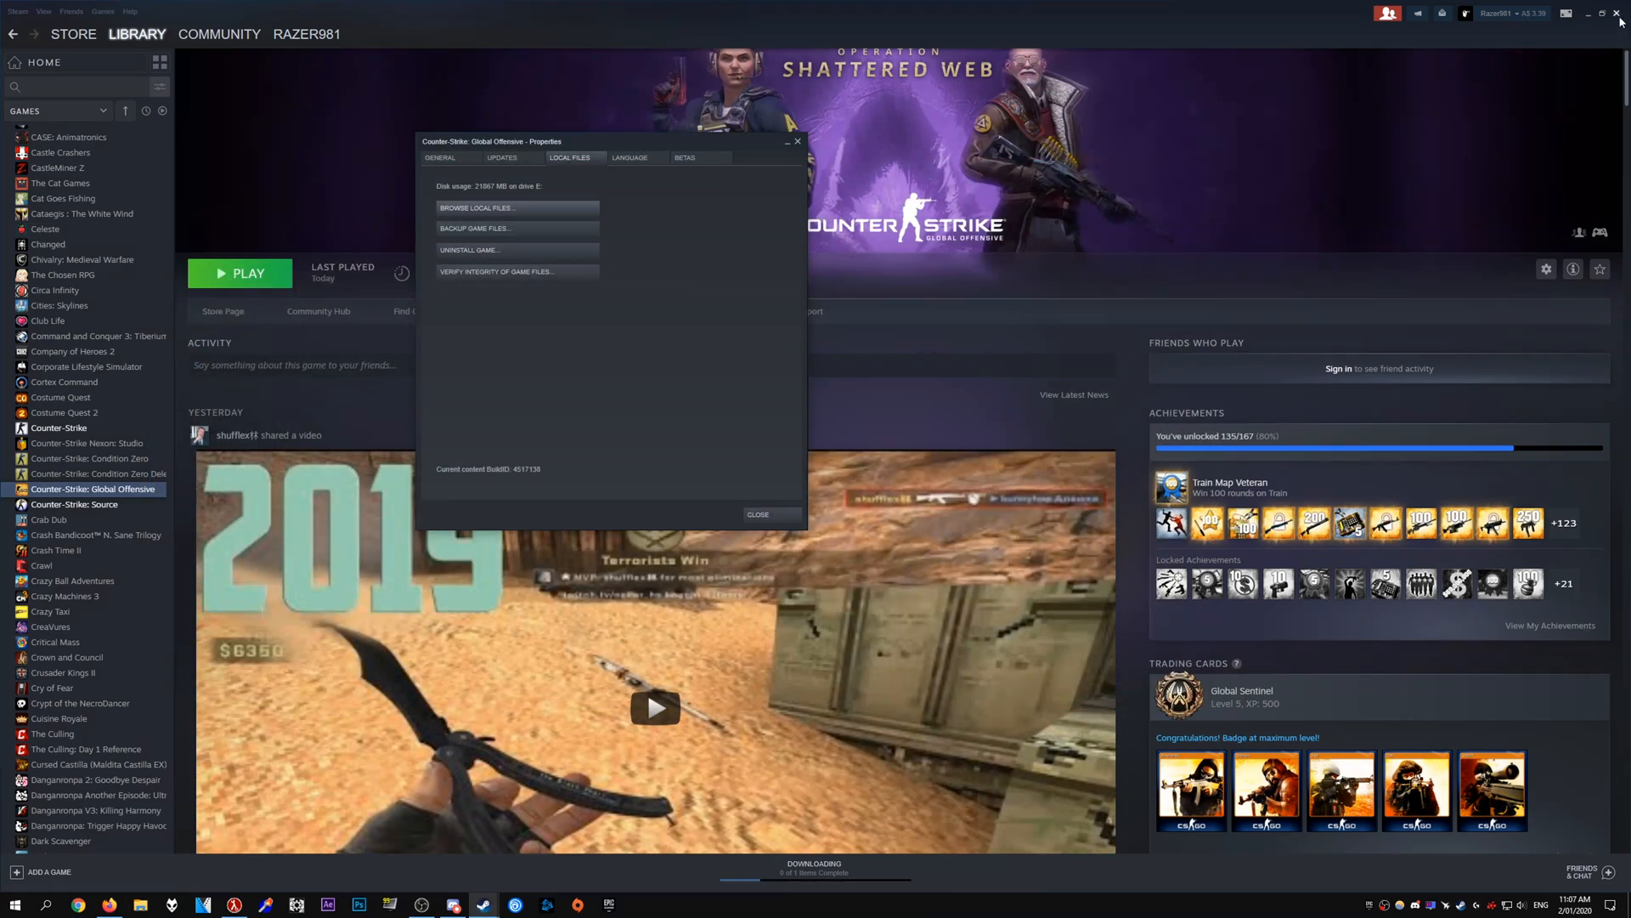
Confirm csgo.exe, keep movie config disabled and custom resolution enabled, and launch CS:GO
click(476, 208)
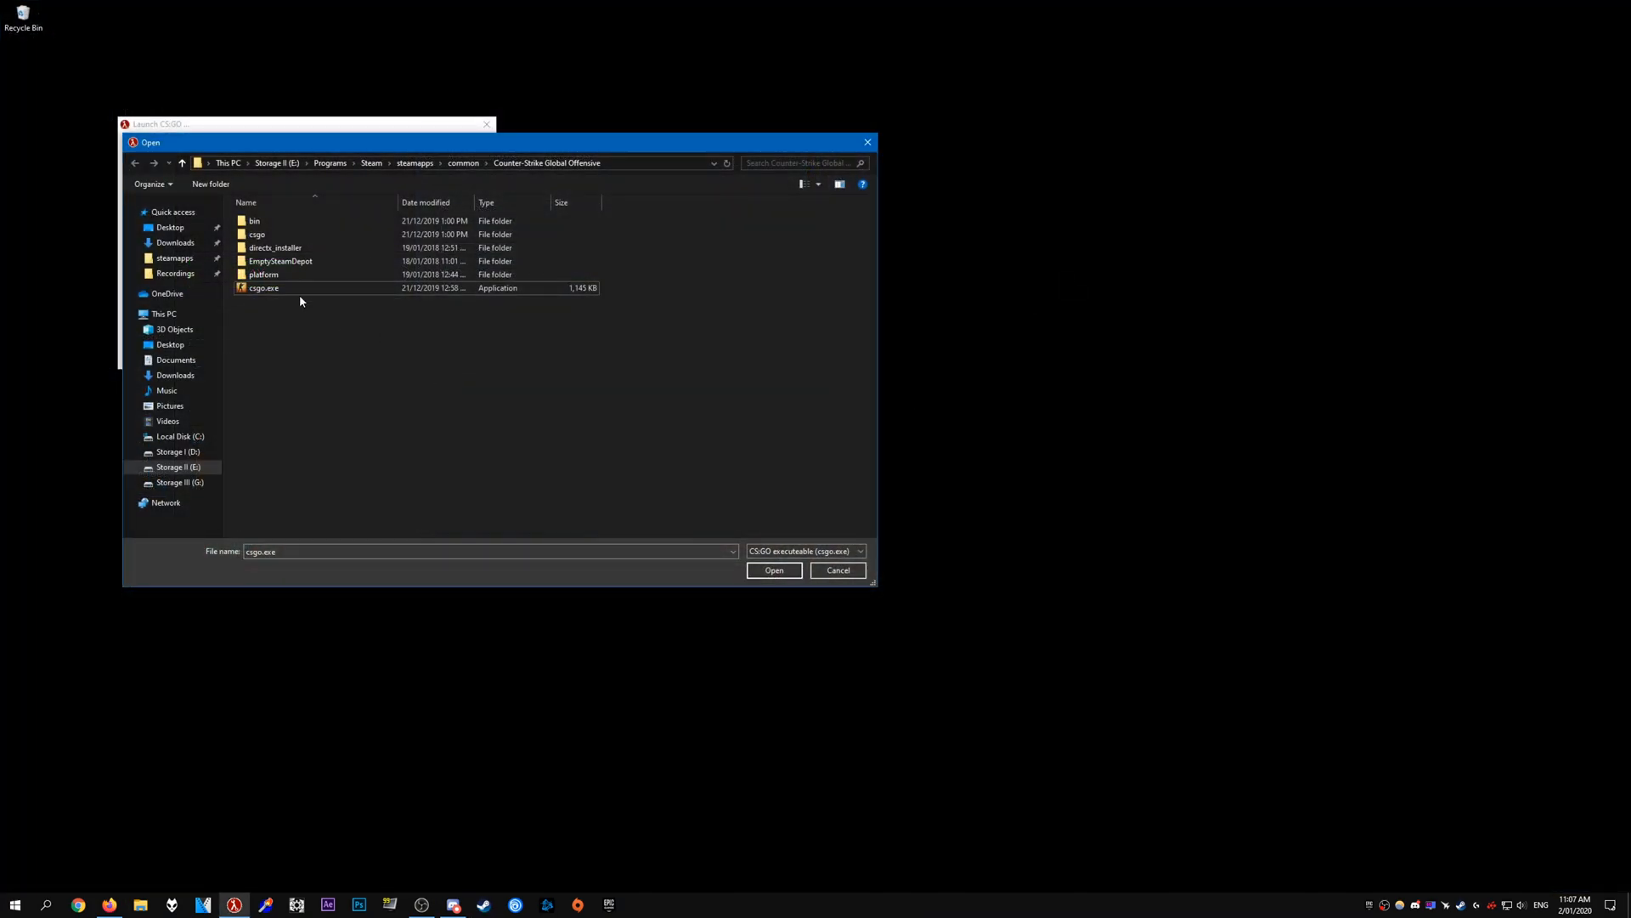
click(773, 570)
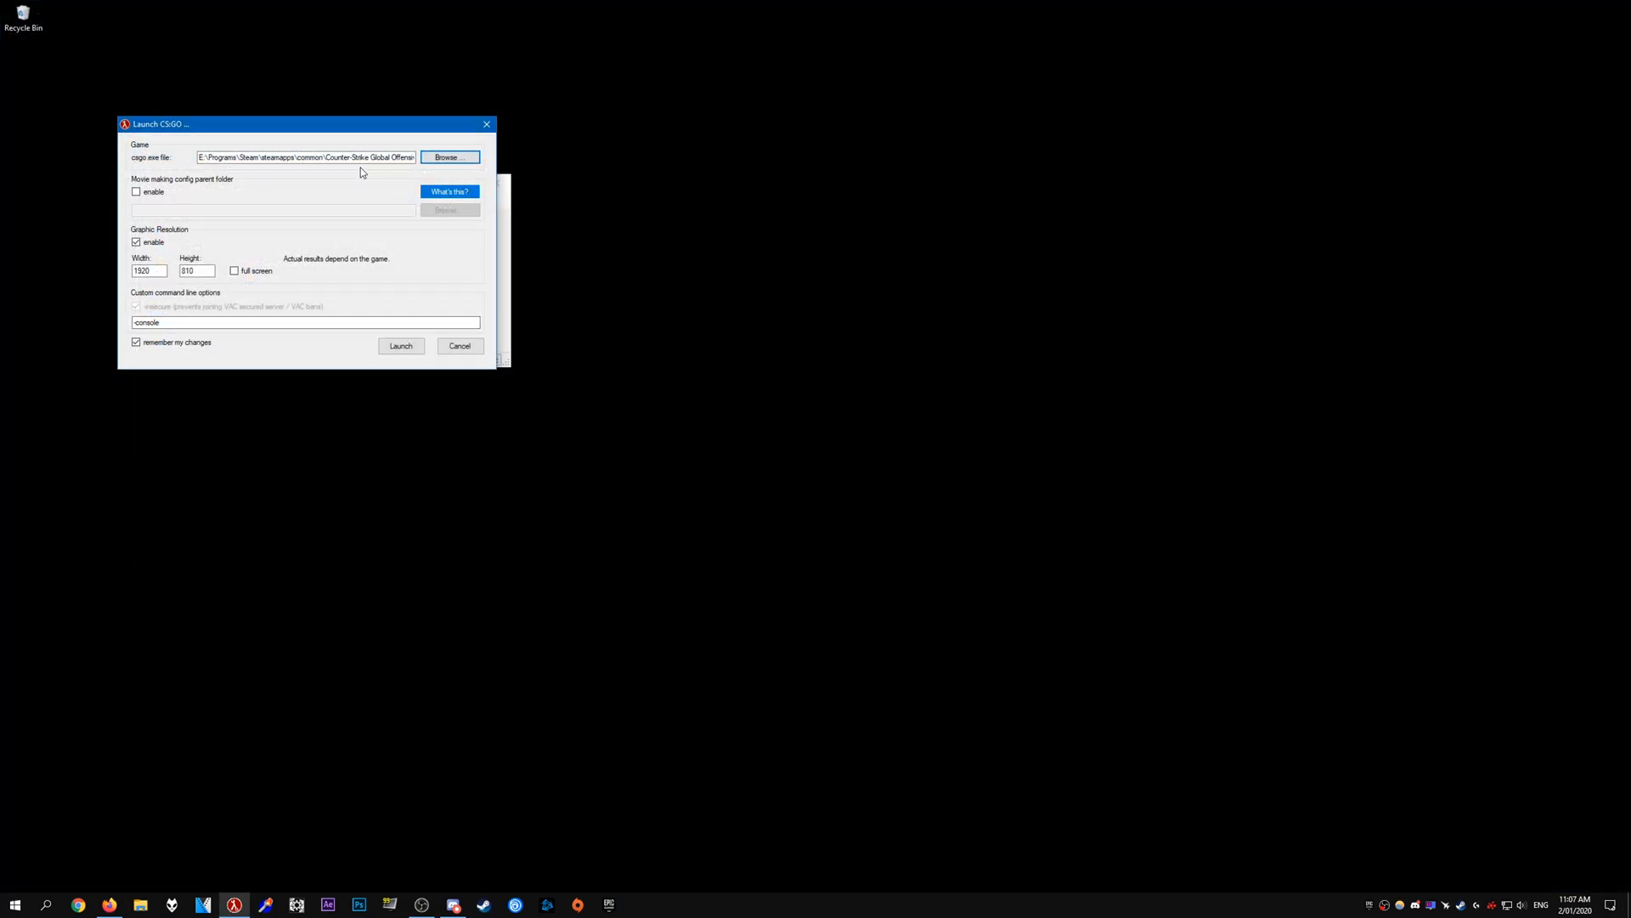
triple_click(301, 157)
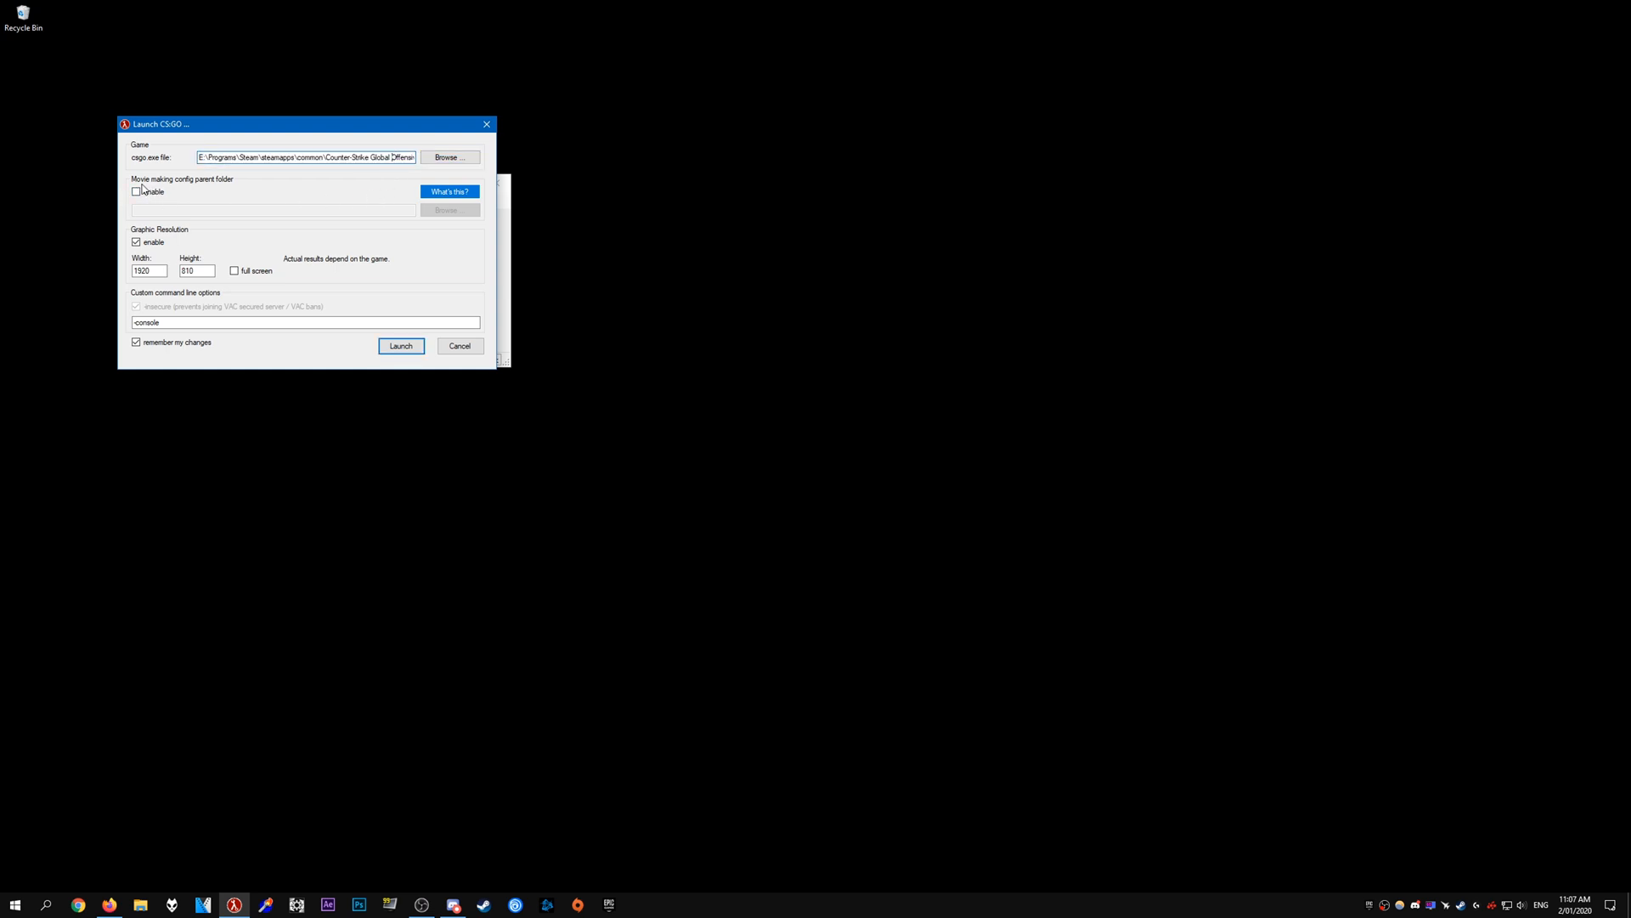
click(136, 191)
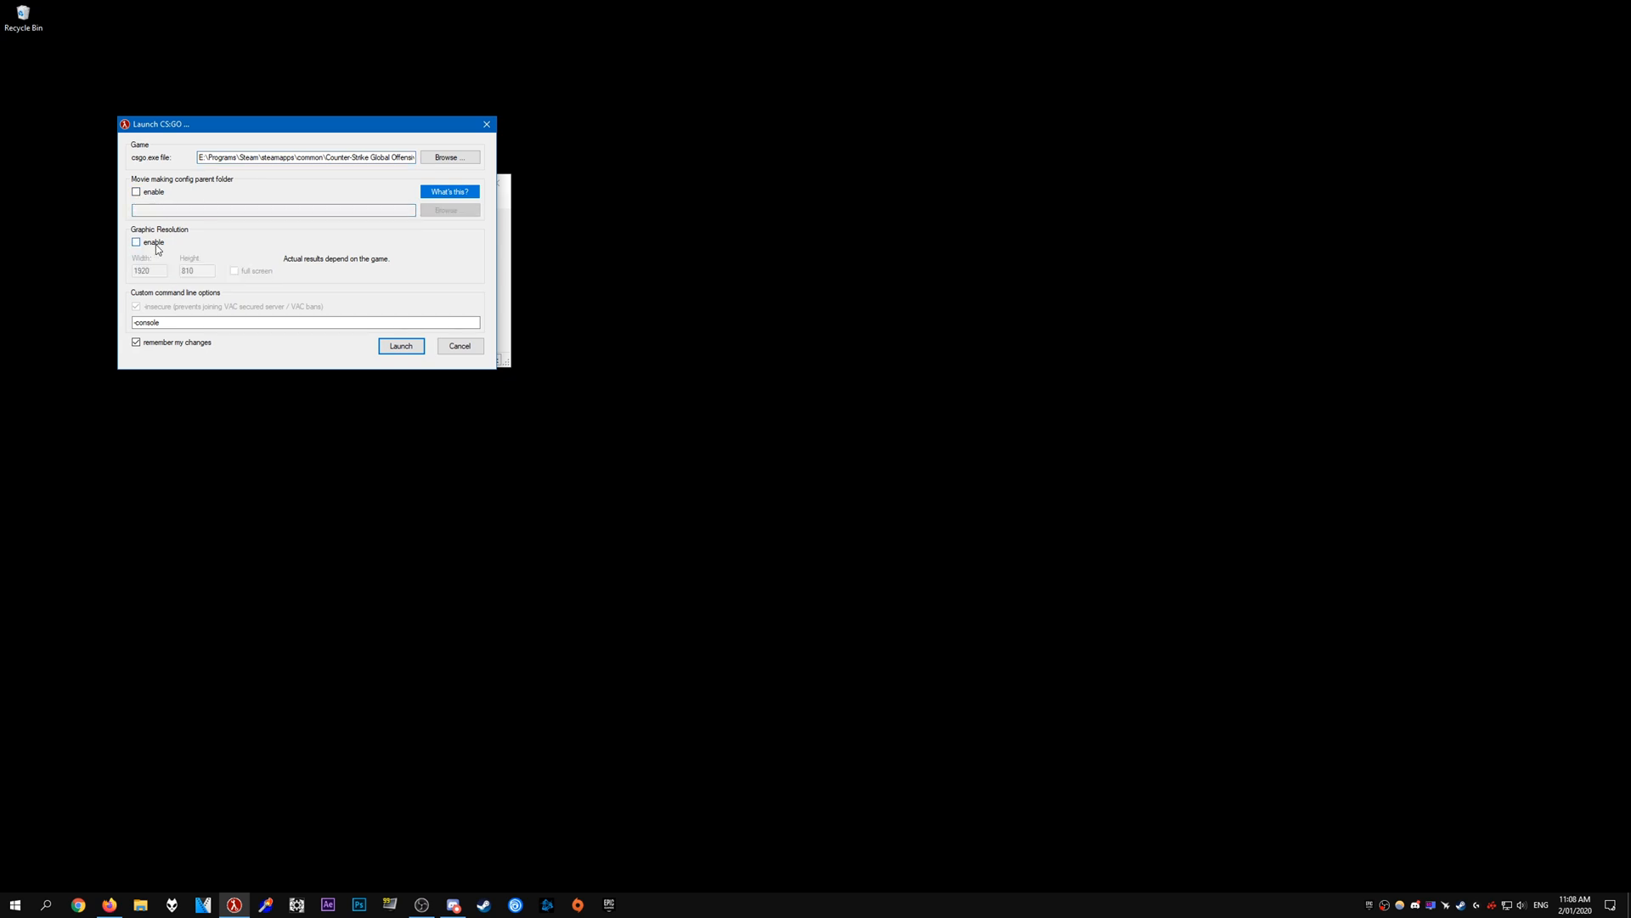
click(136, 242)
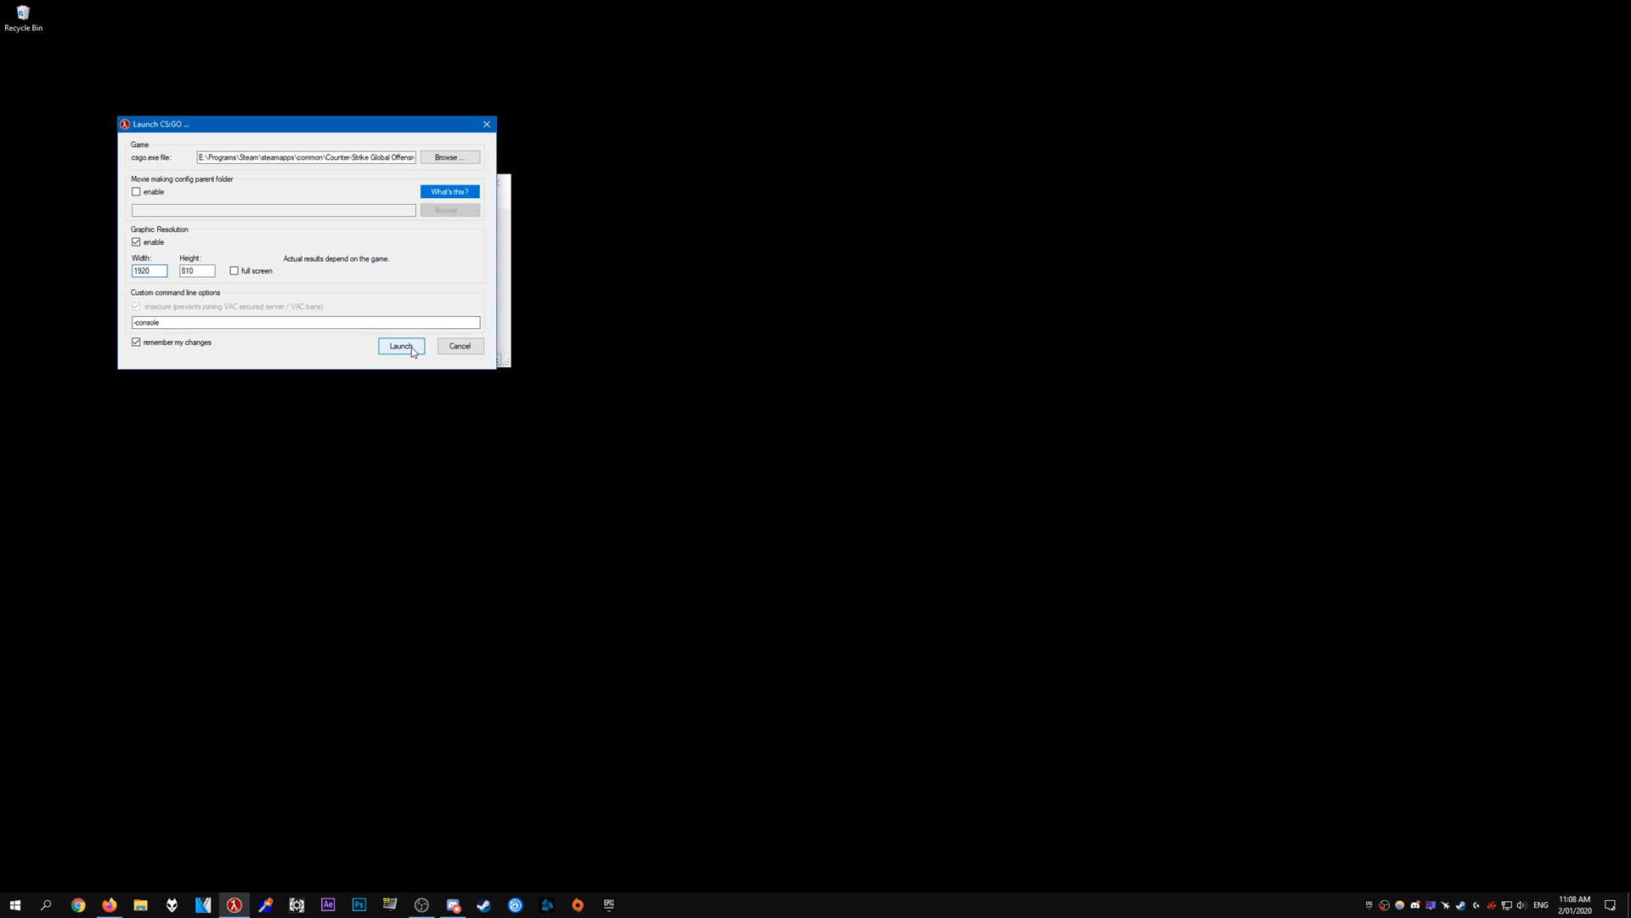
mouse_move(223, 292)
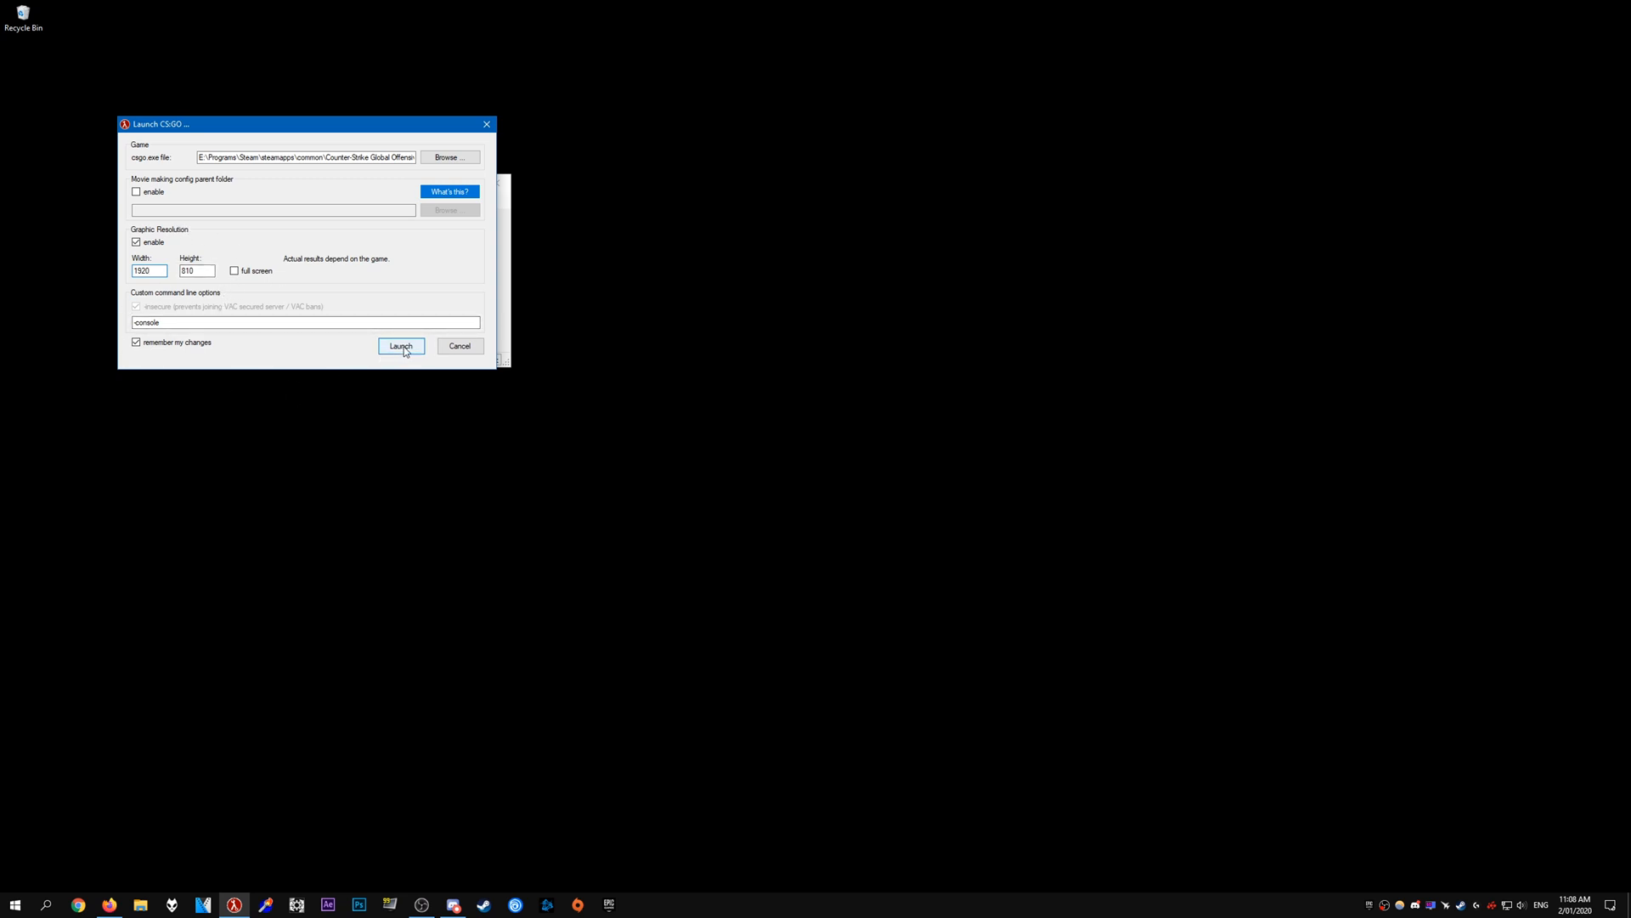
click(400, 346)
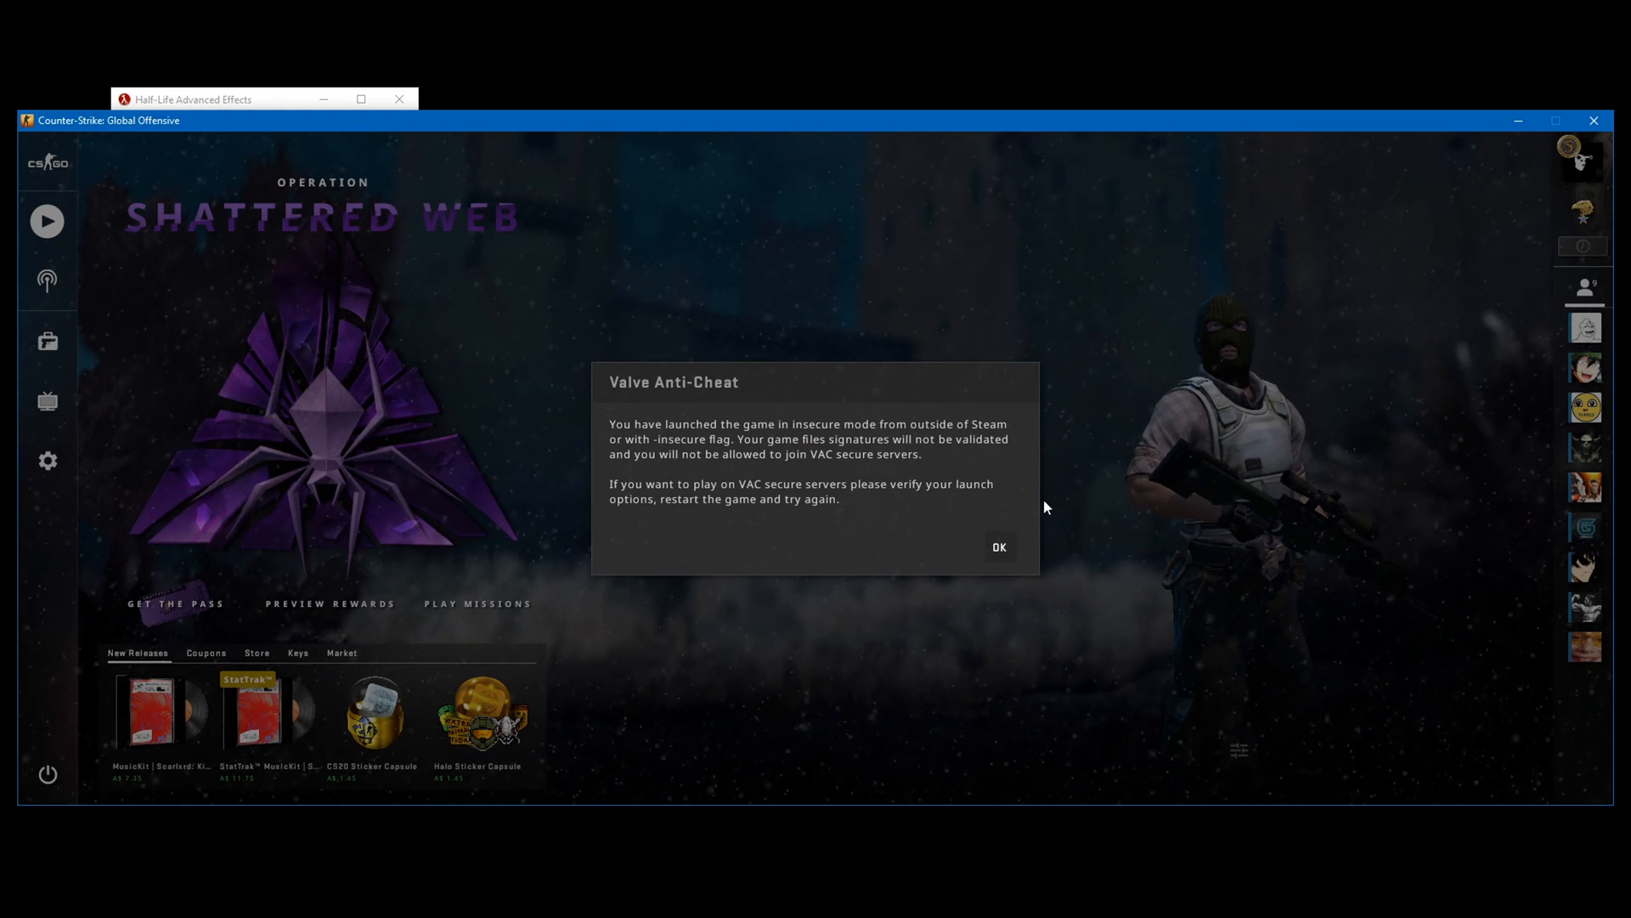
mouse_move(1165, 640)
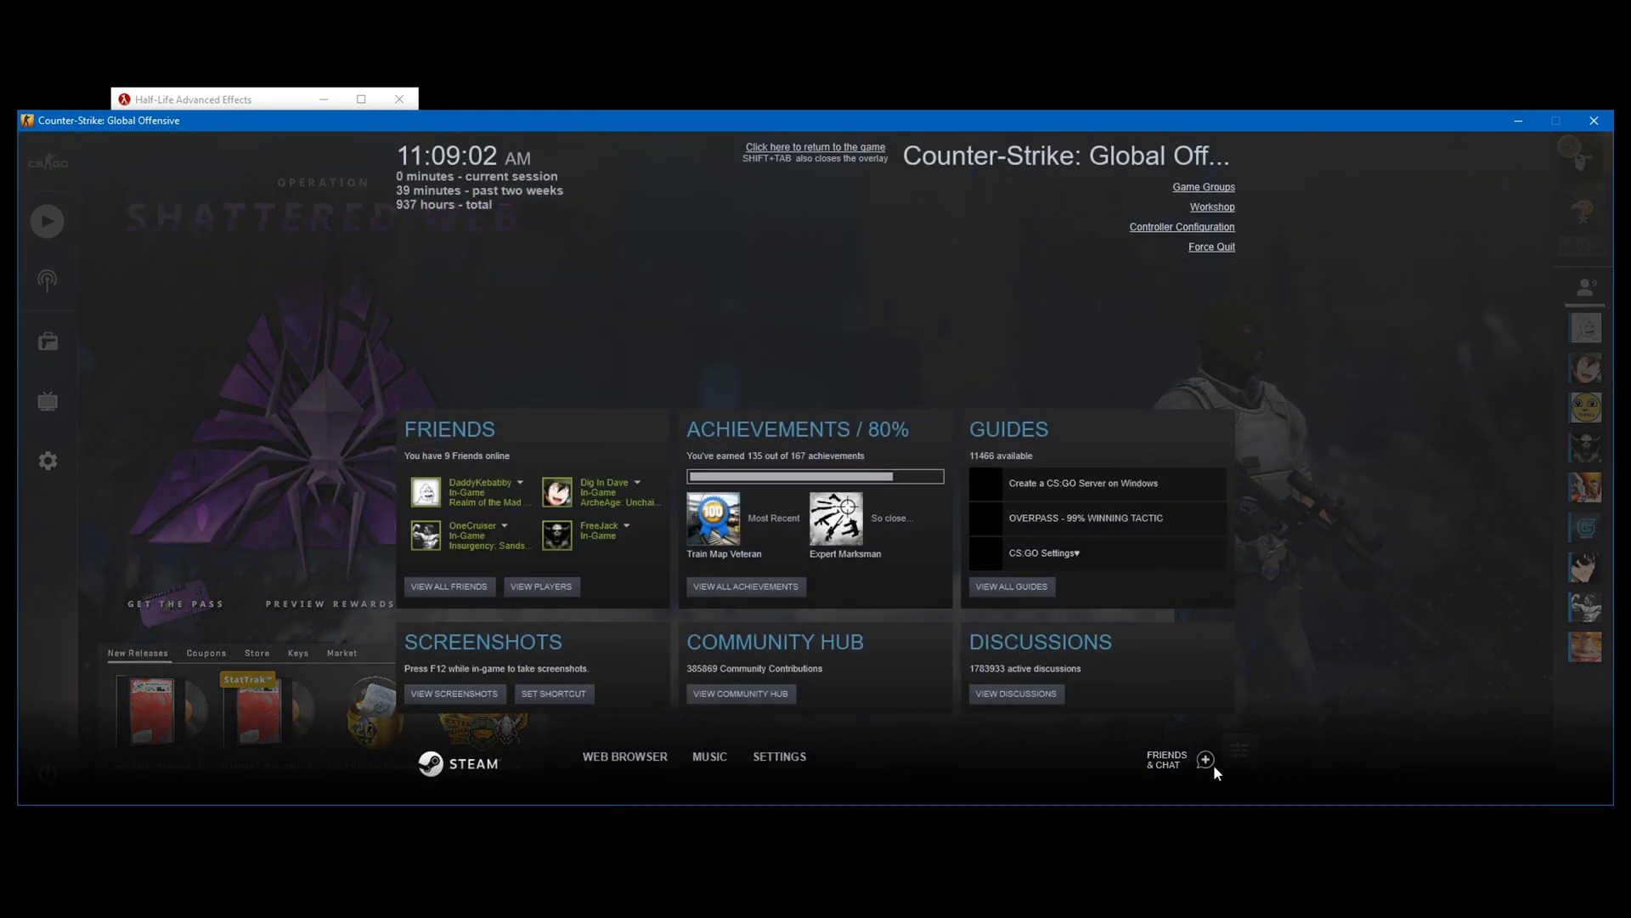
Close the signed-out Friends & Chat overlay panel and return to the game
click(1204, 760)
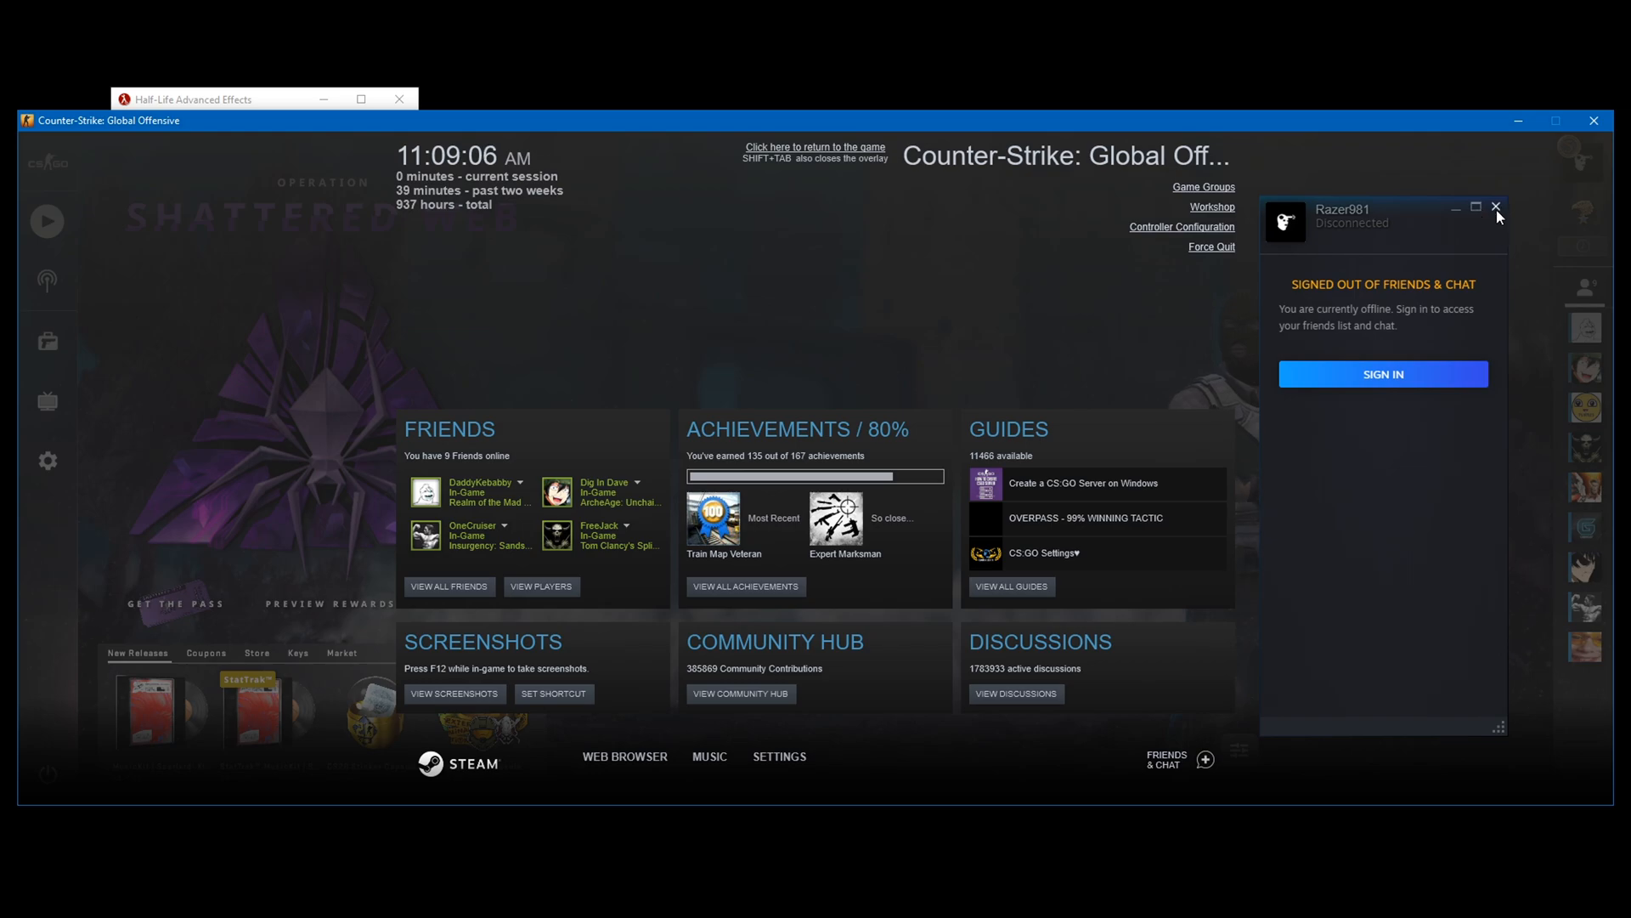
click(1496, 207)
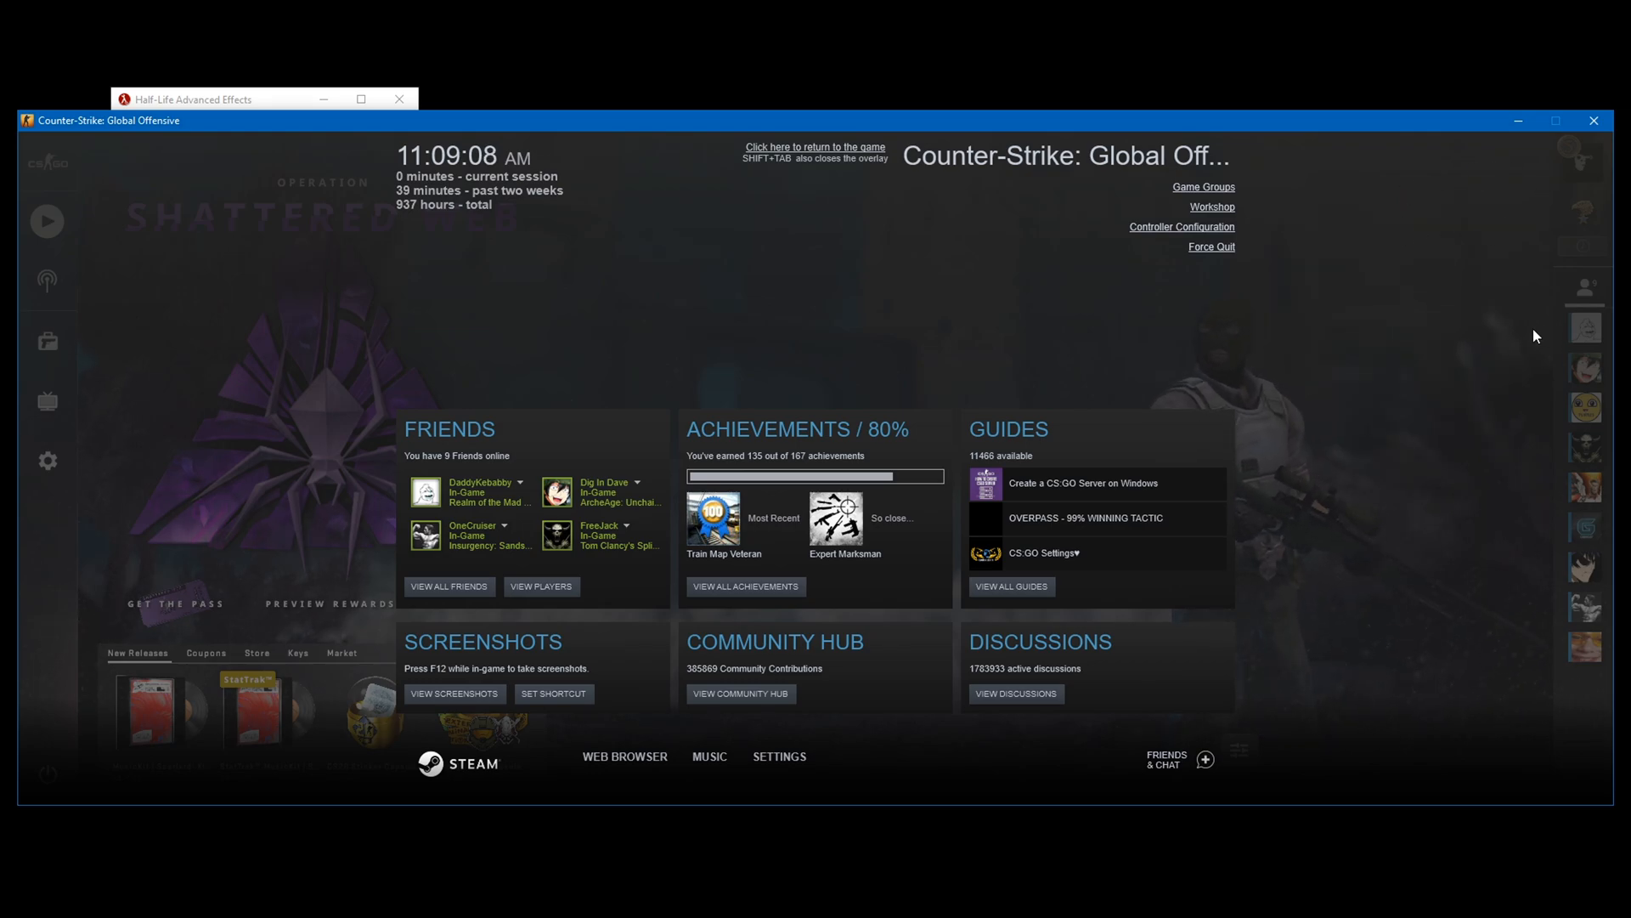
click(815, 147)
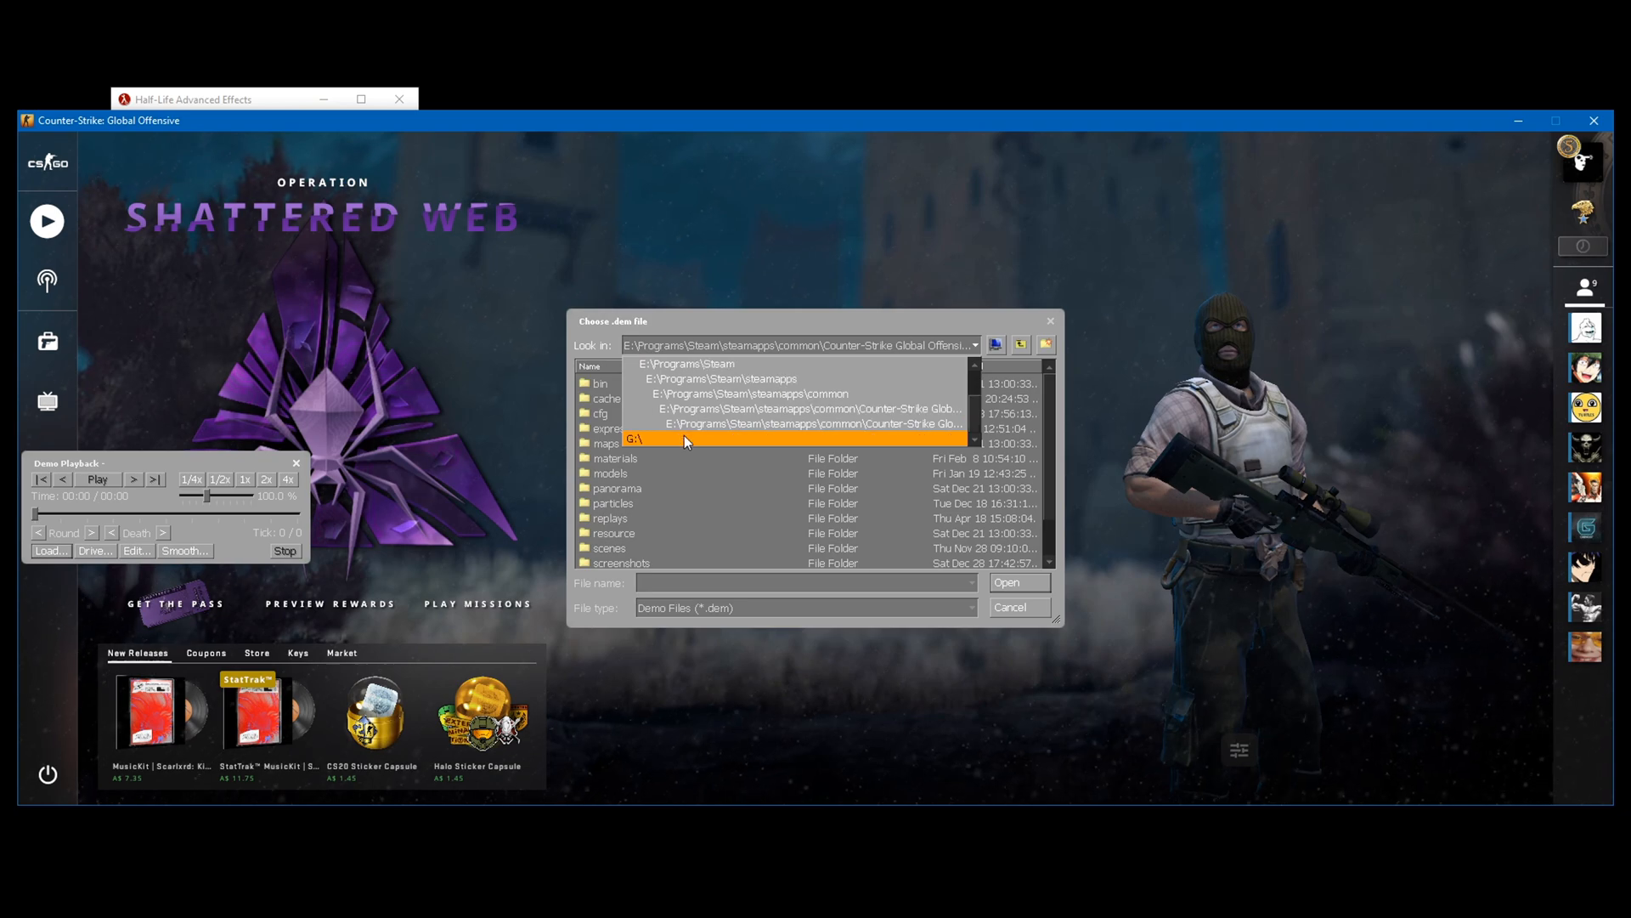
Open the FACEIT match demo from E:\EDITING\DEMOS for playback
click(687, 437)
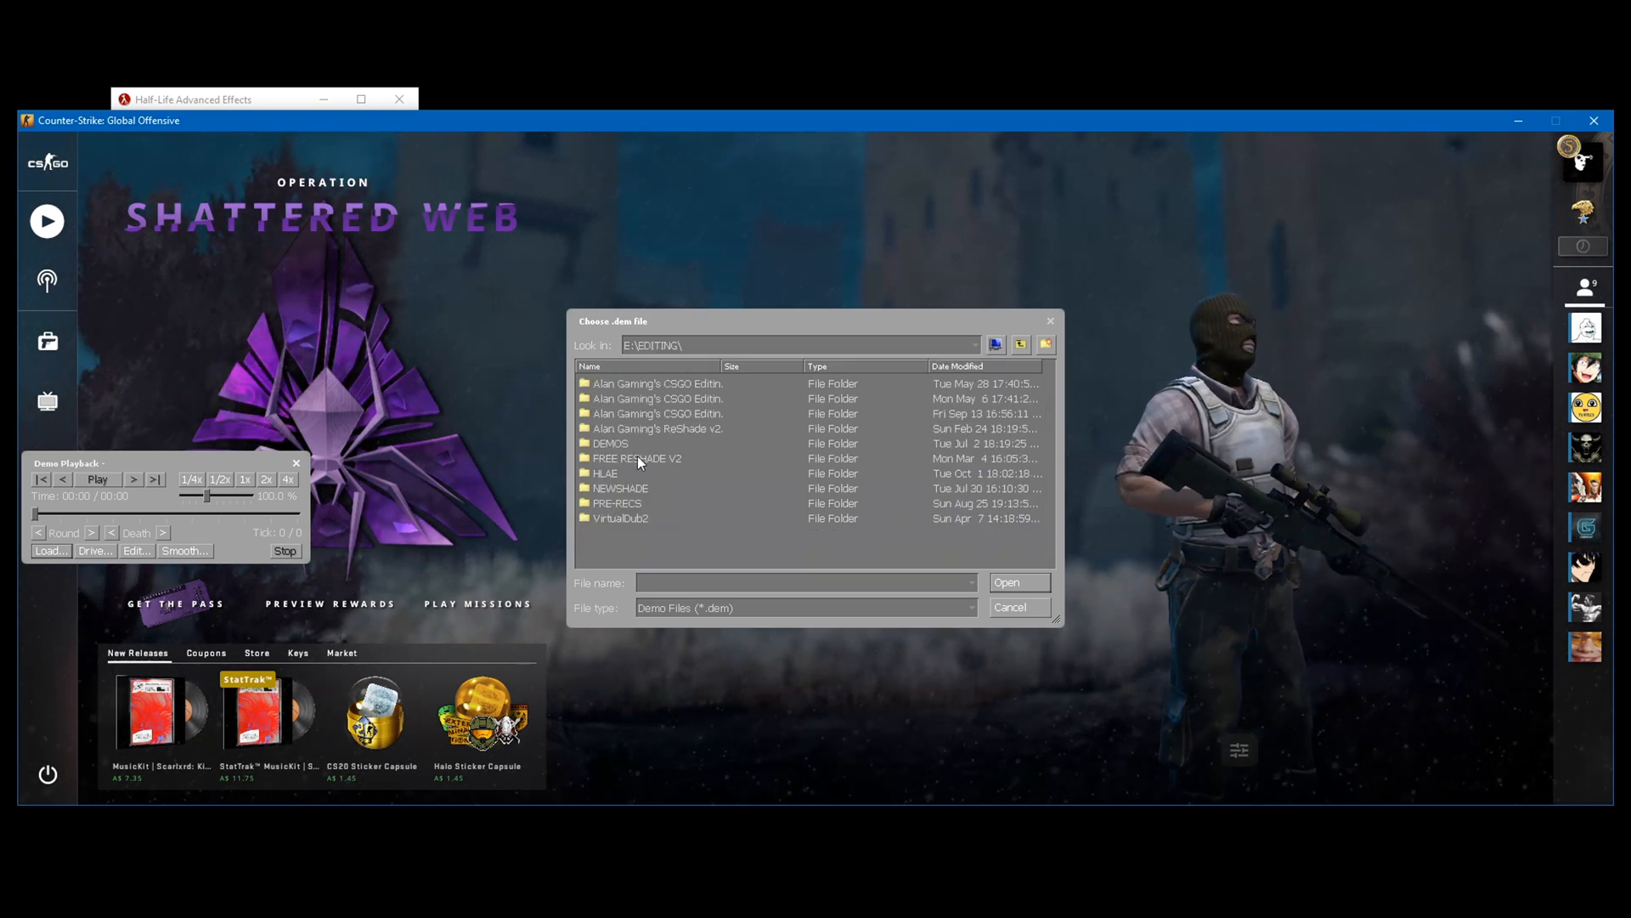
double_click(610, 442)
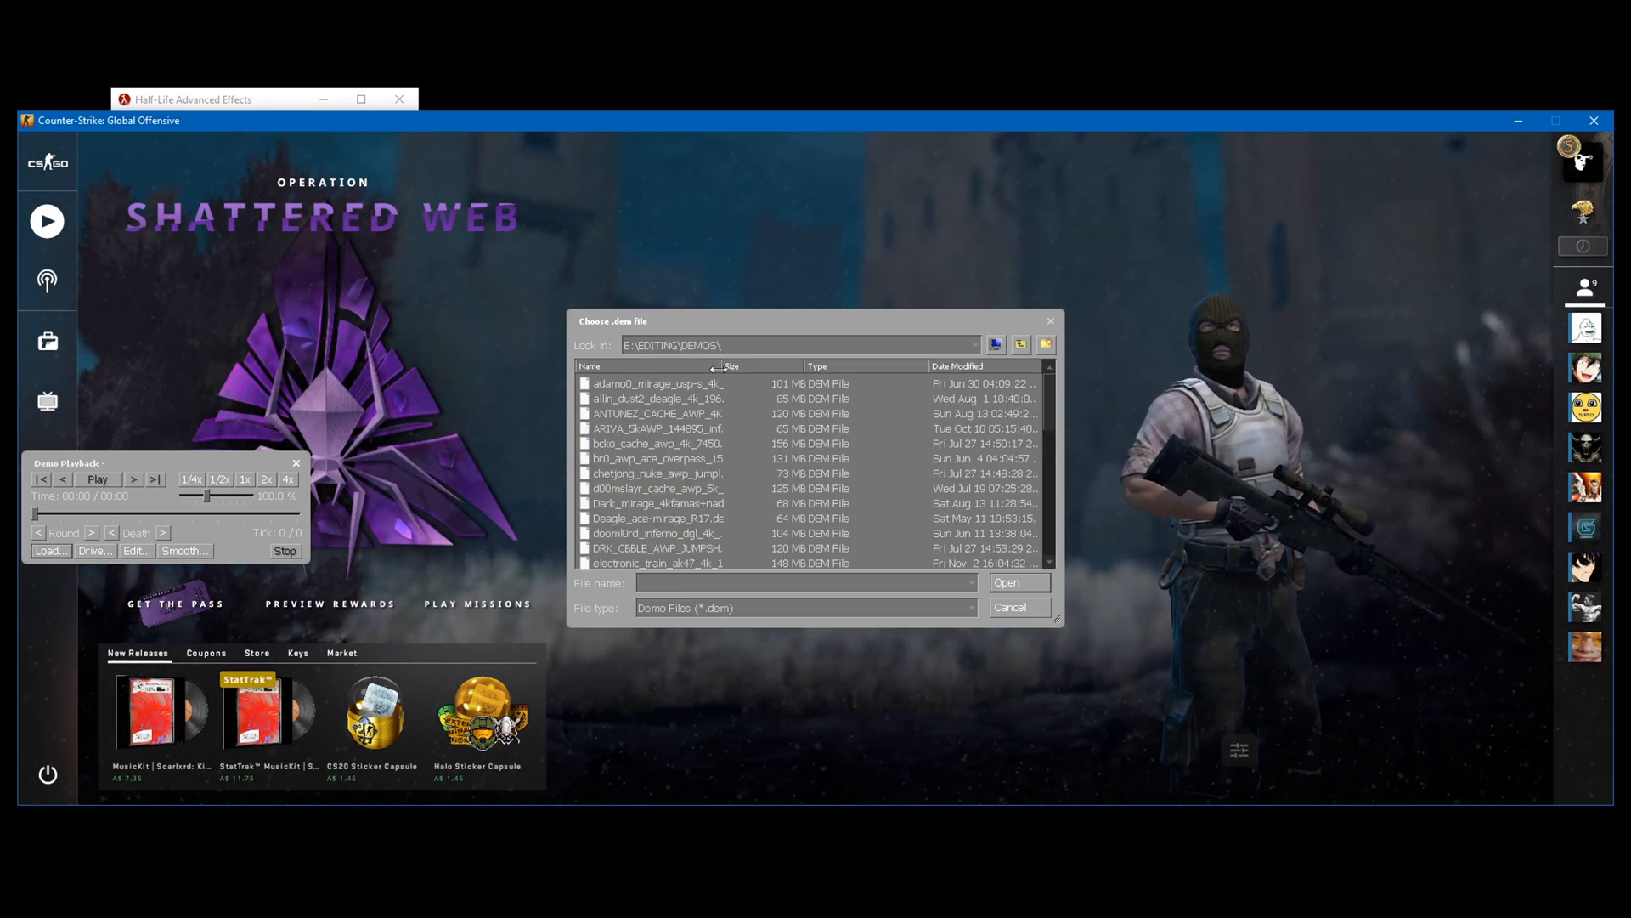
click(1006, 581)
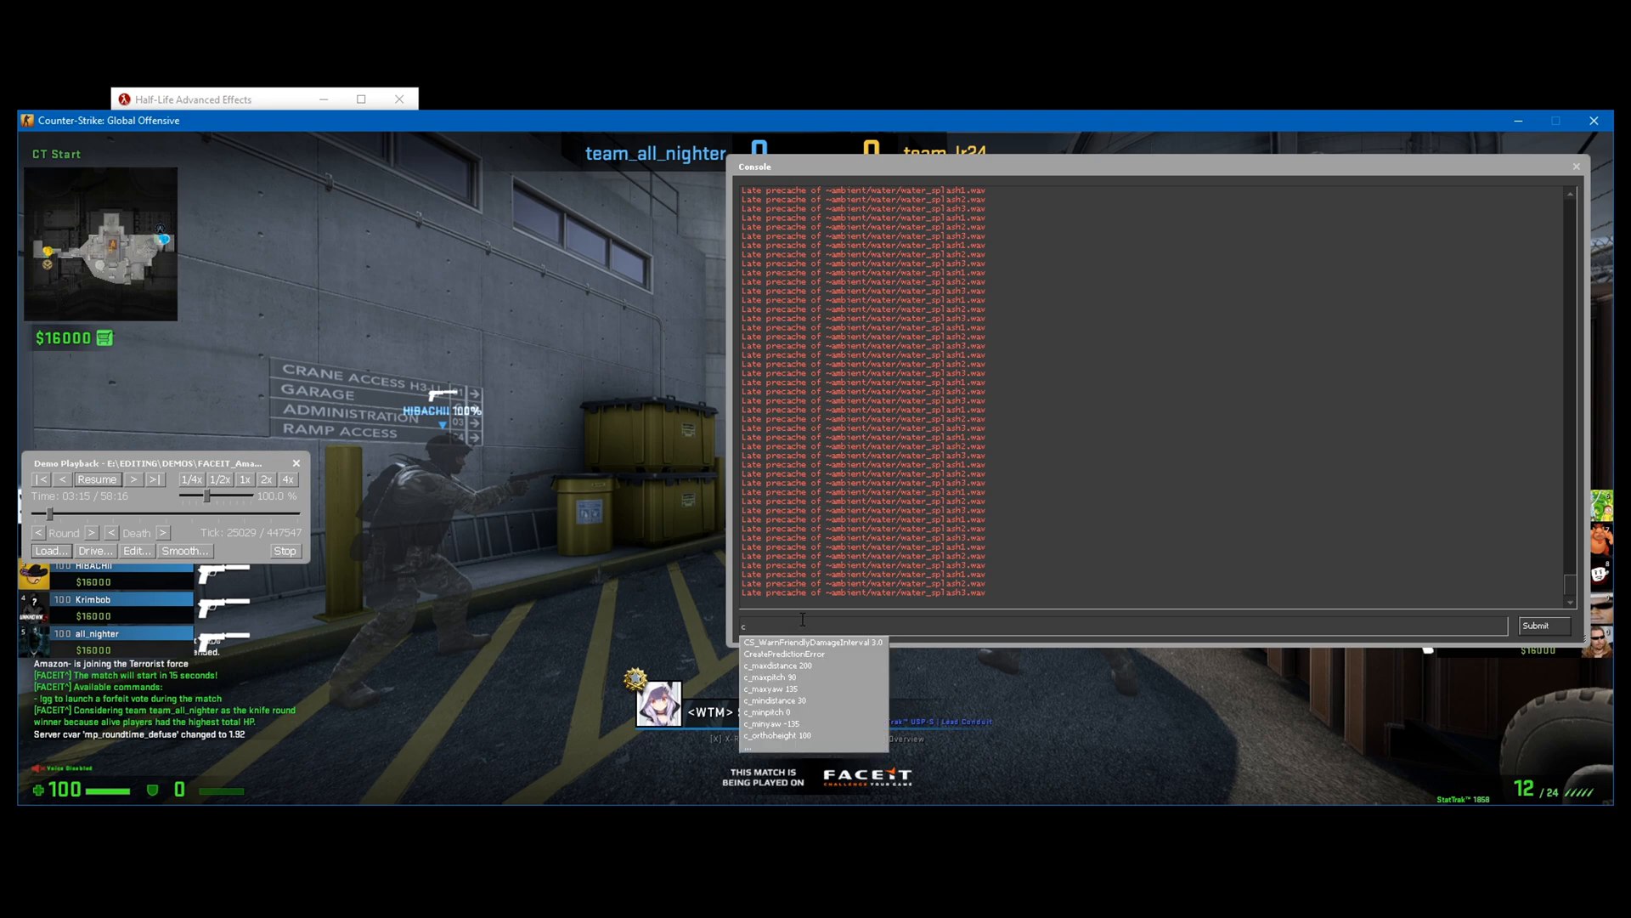
Run exec moviemaking, demo_gototick and exec afx/updateworkaround in the console
text(exec)
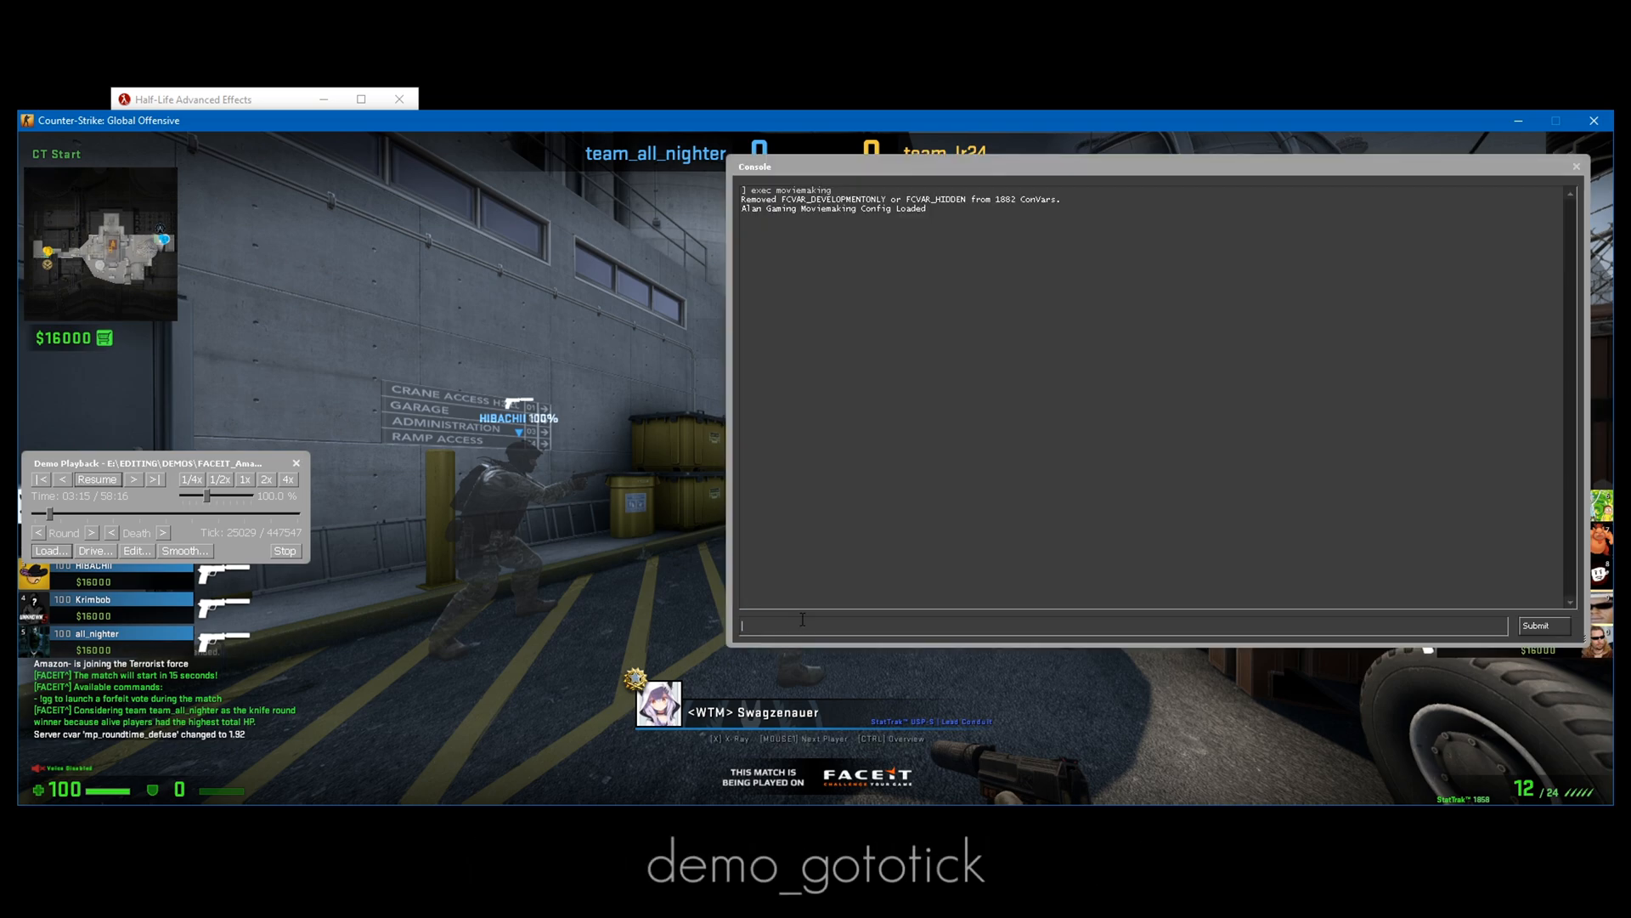
text(demo)
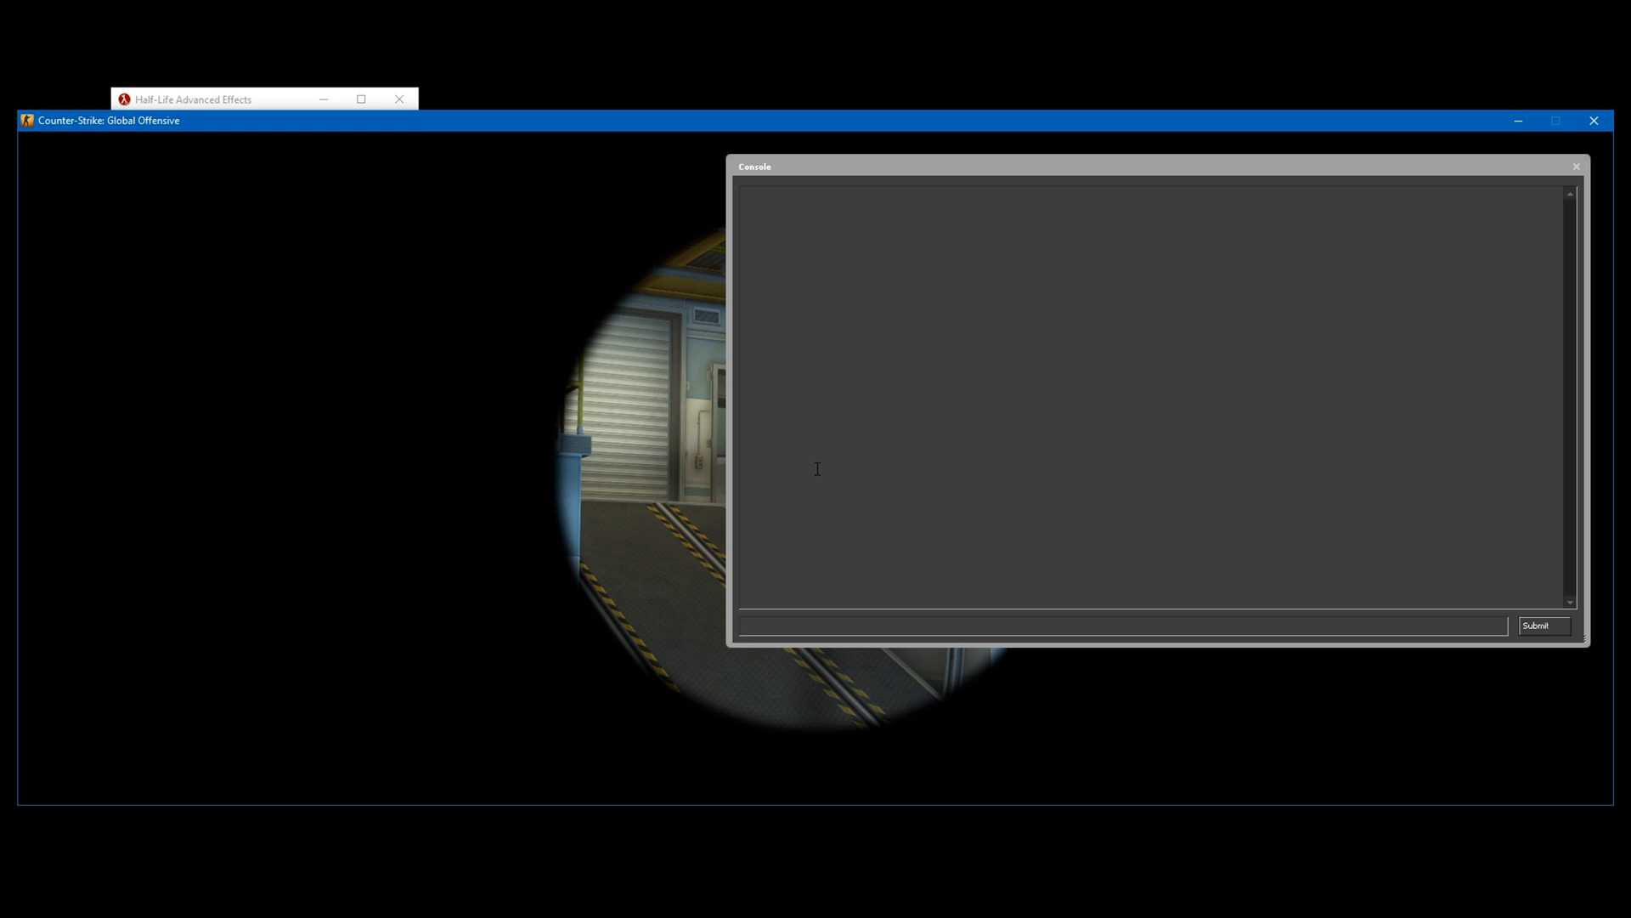
text(exec)
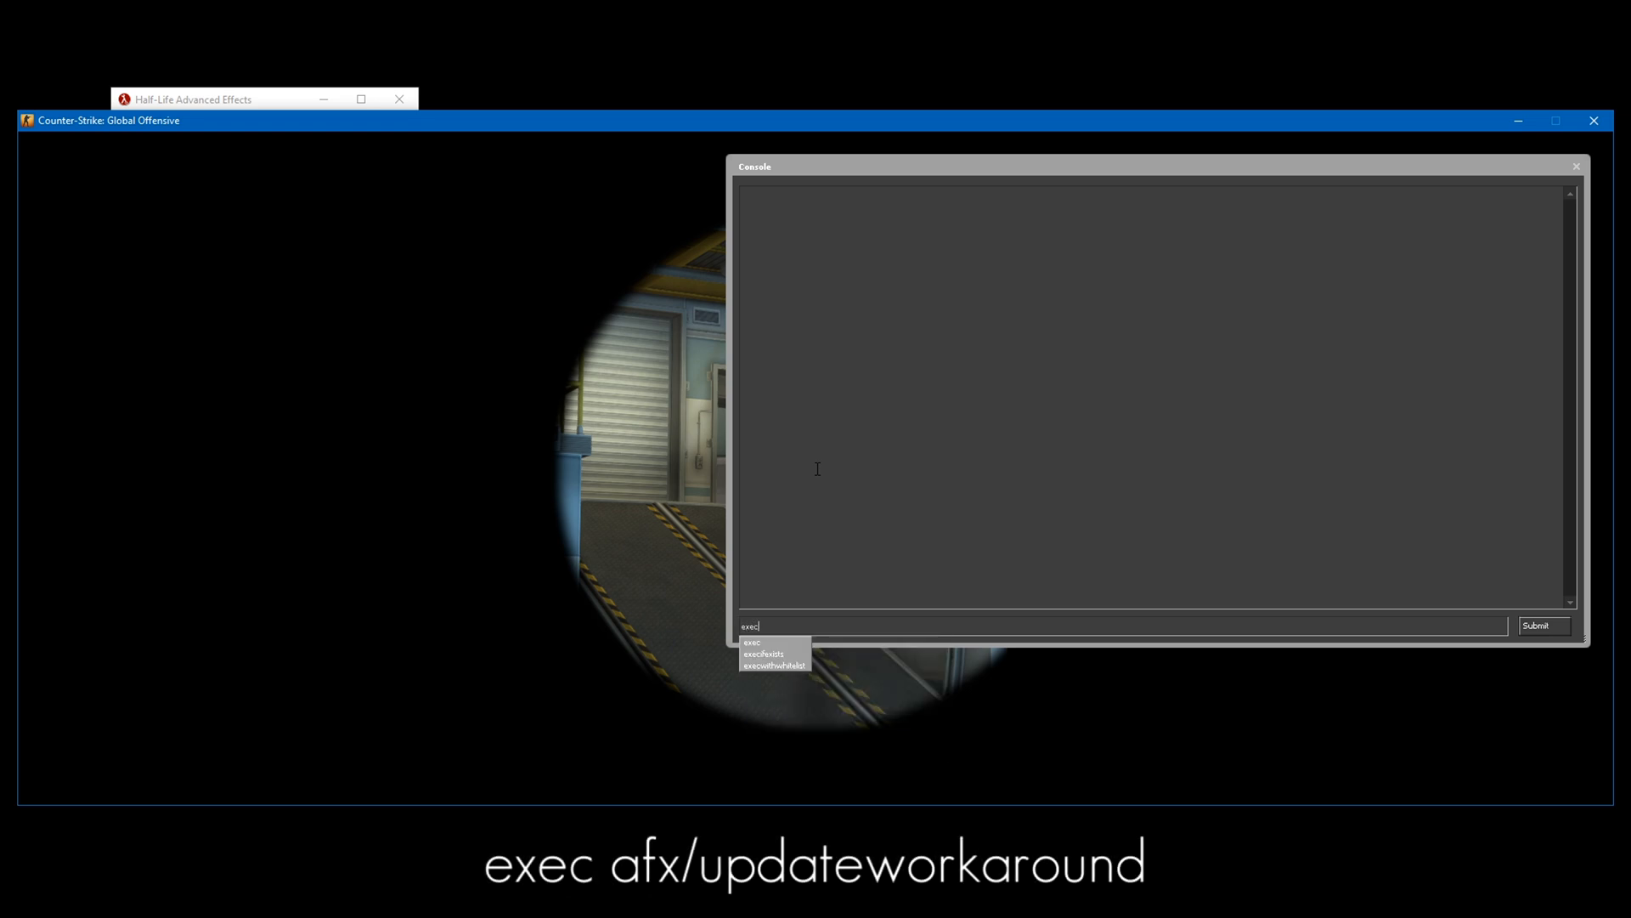
text(afx/upda)
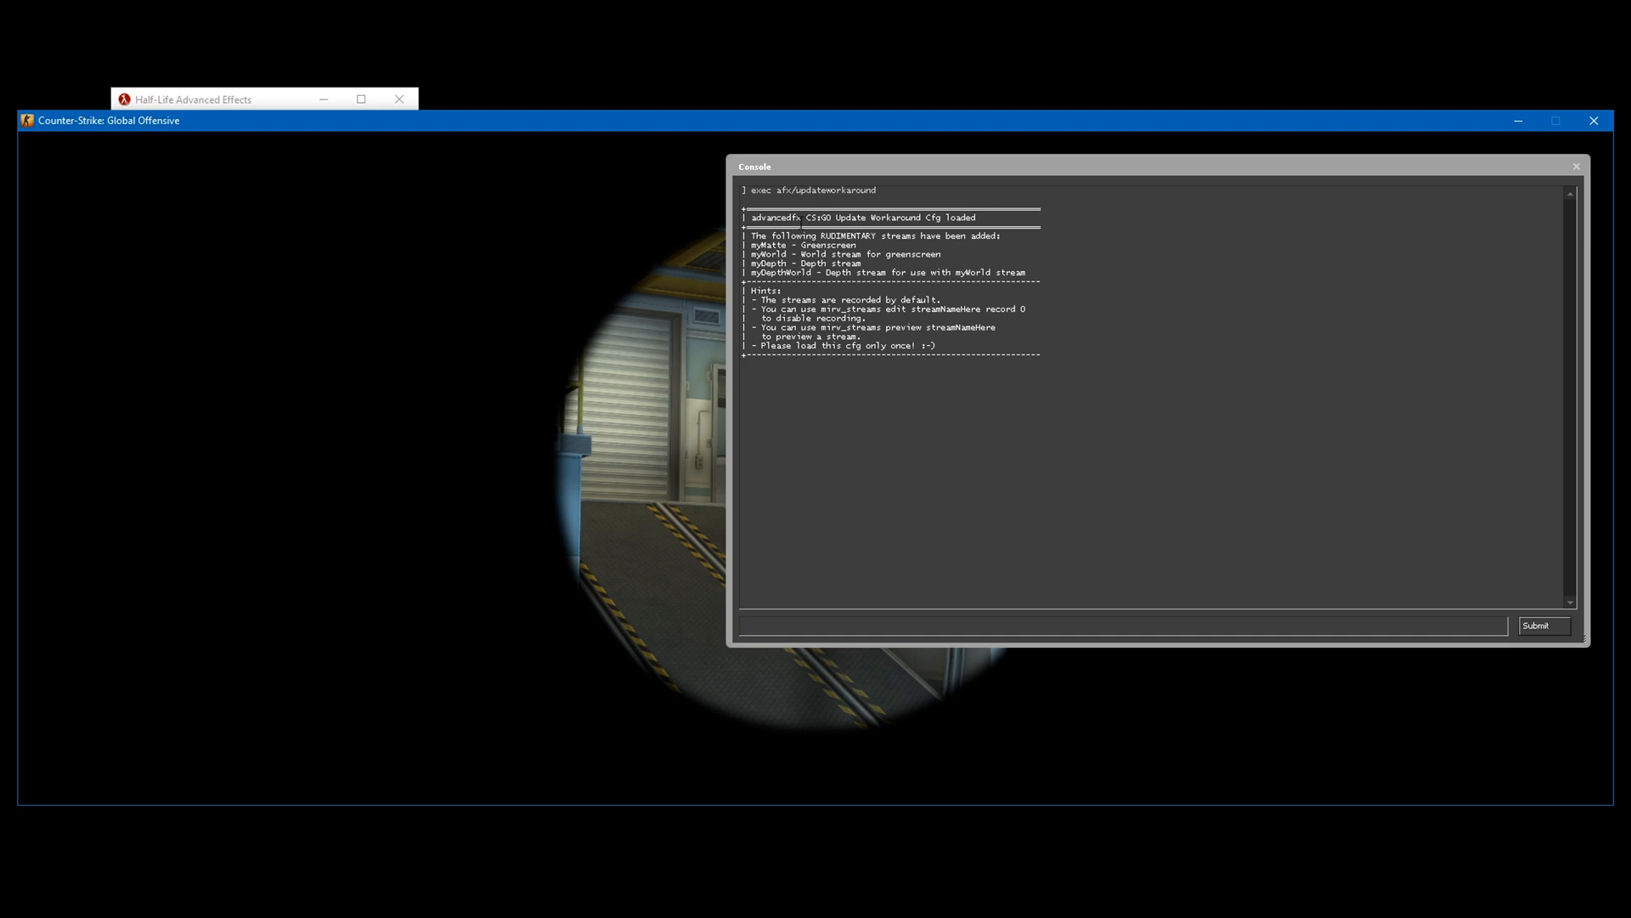
text(mirv_streams preview)
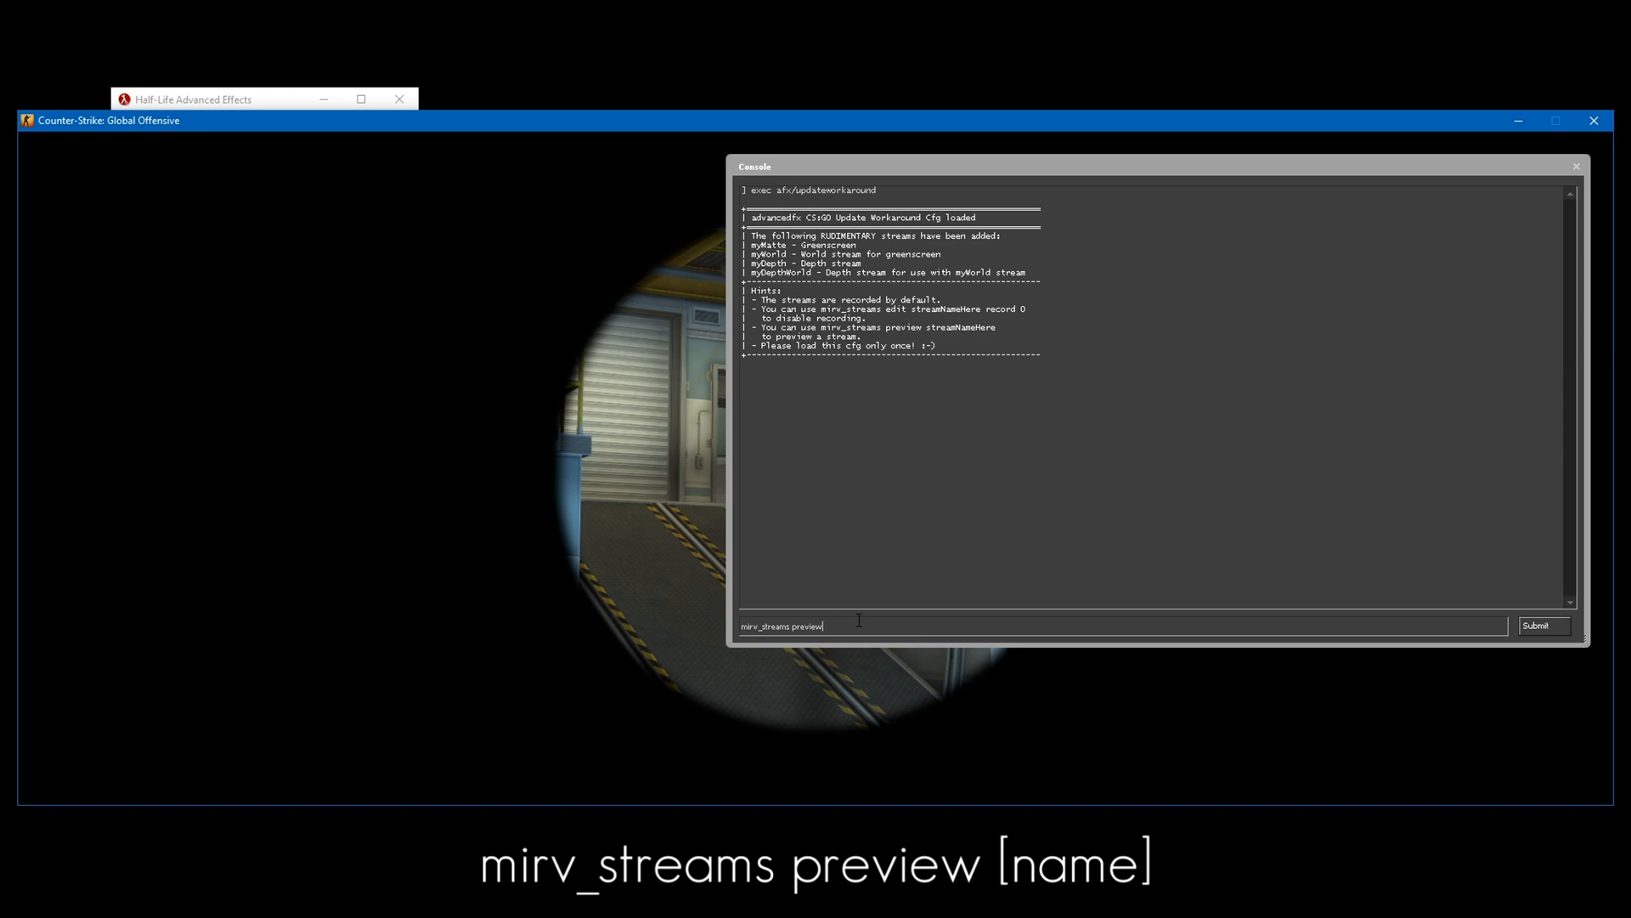
Preview the myMatte, myWorld, myDepth and myDepthWorld streams, then end the preview
text(myMatte)
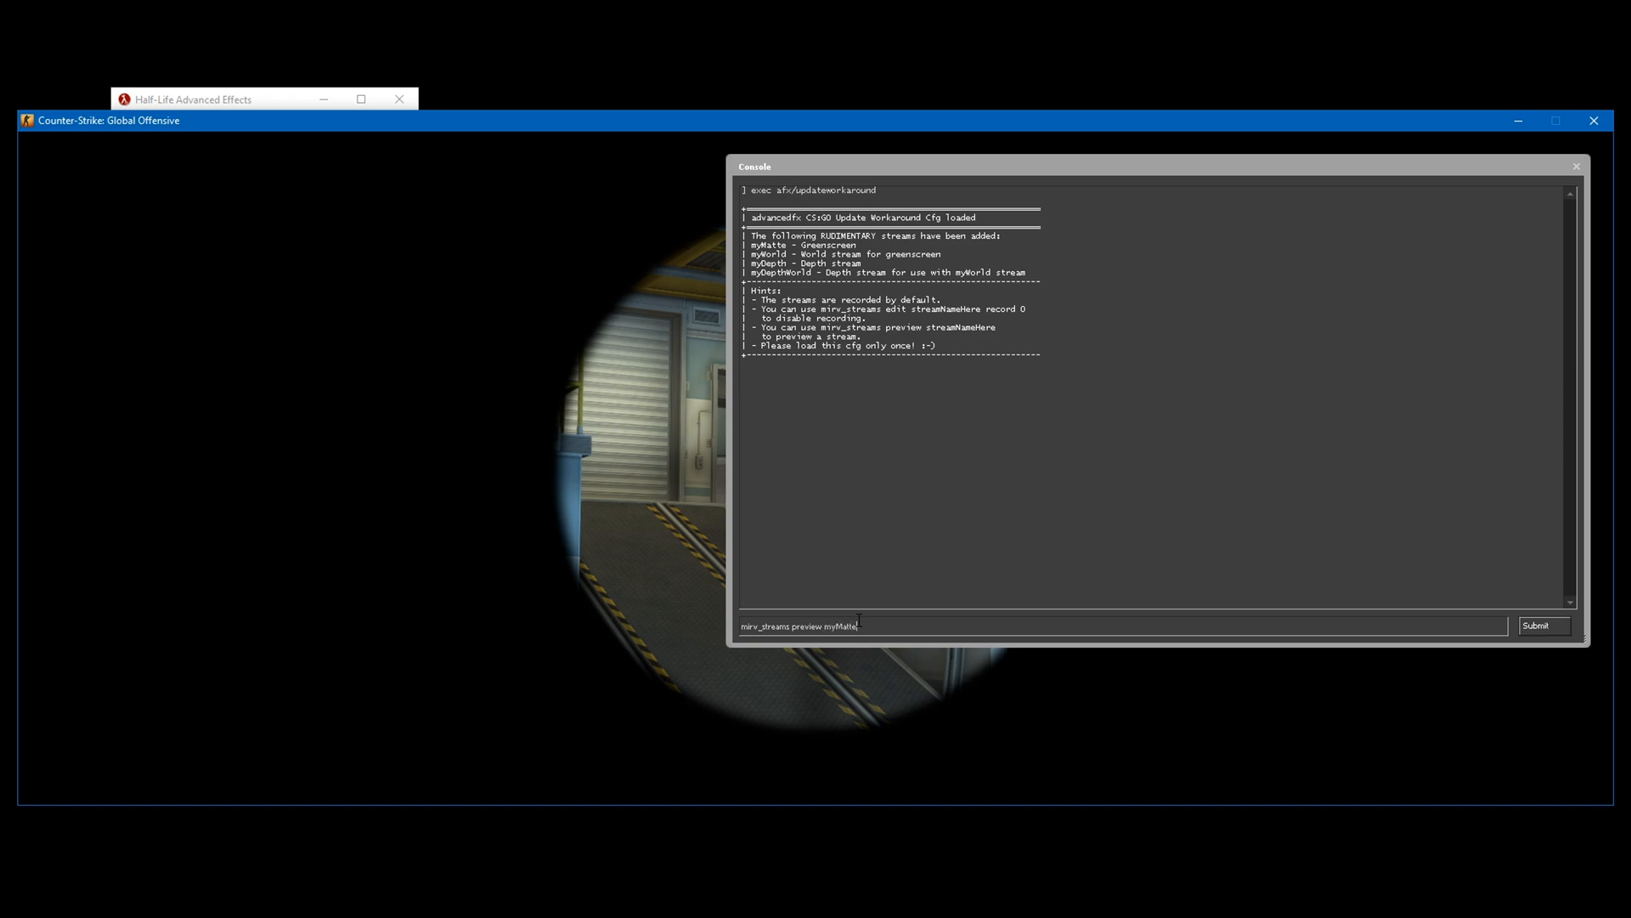
click(1542, 625)
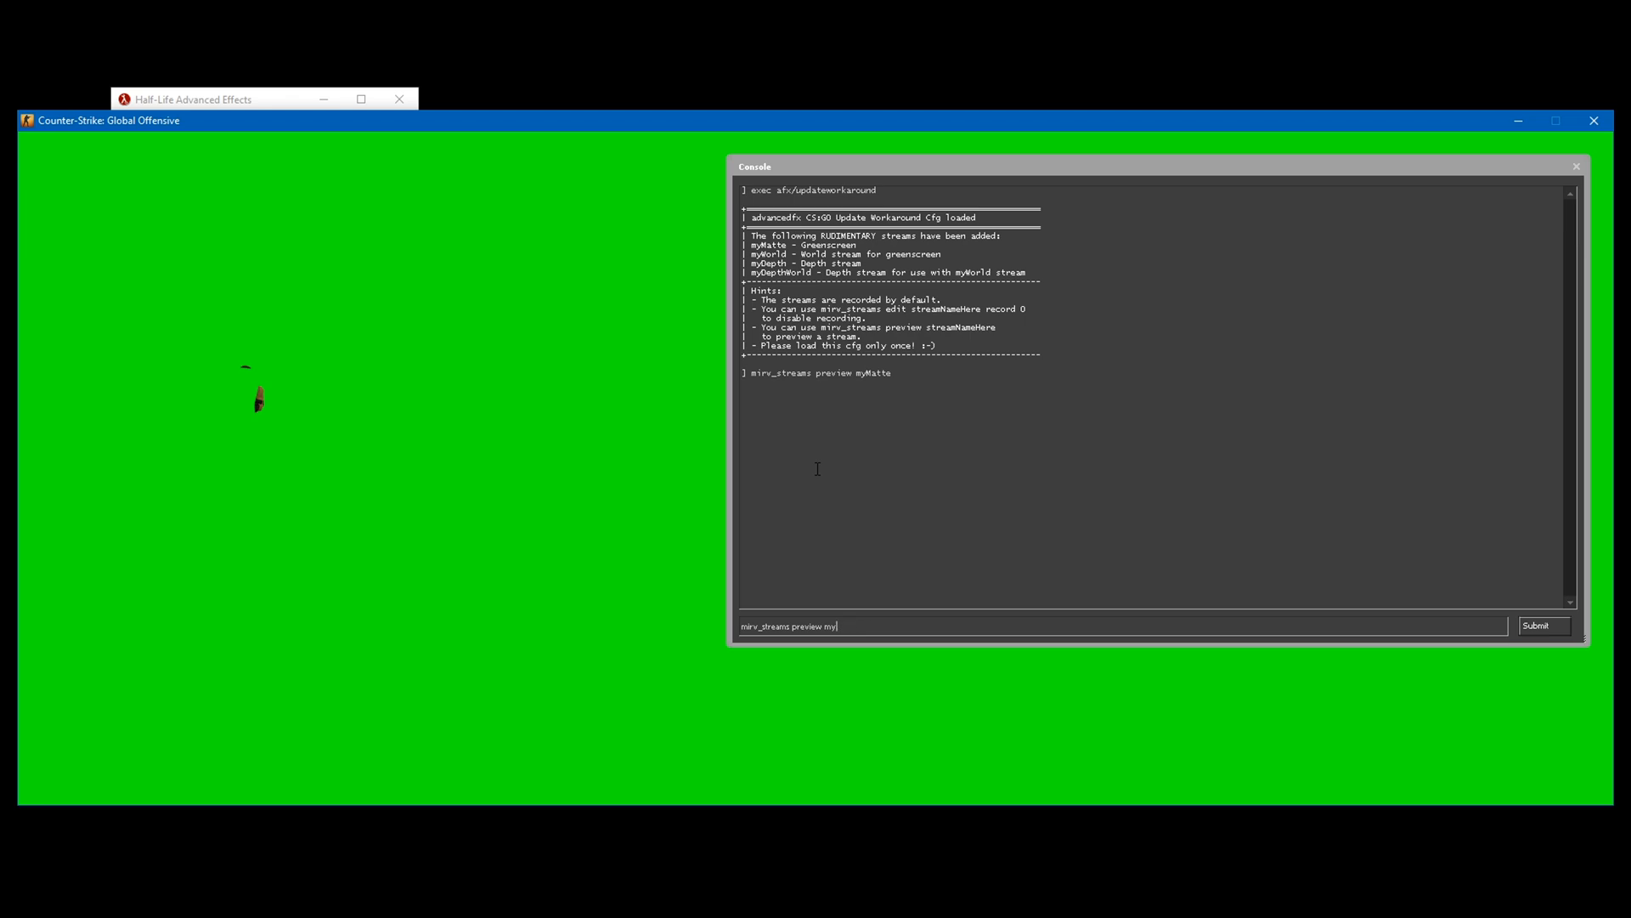
click(1542, 626)
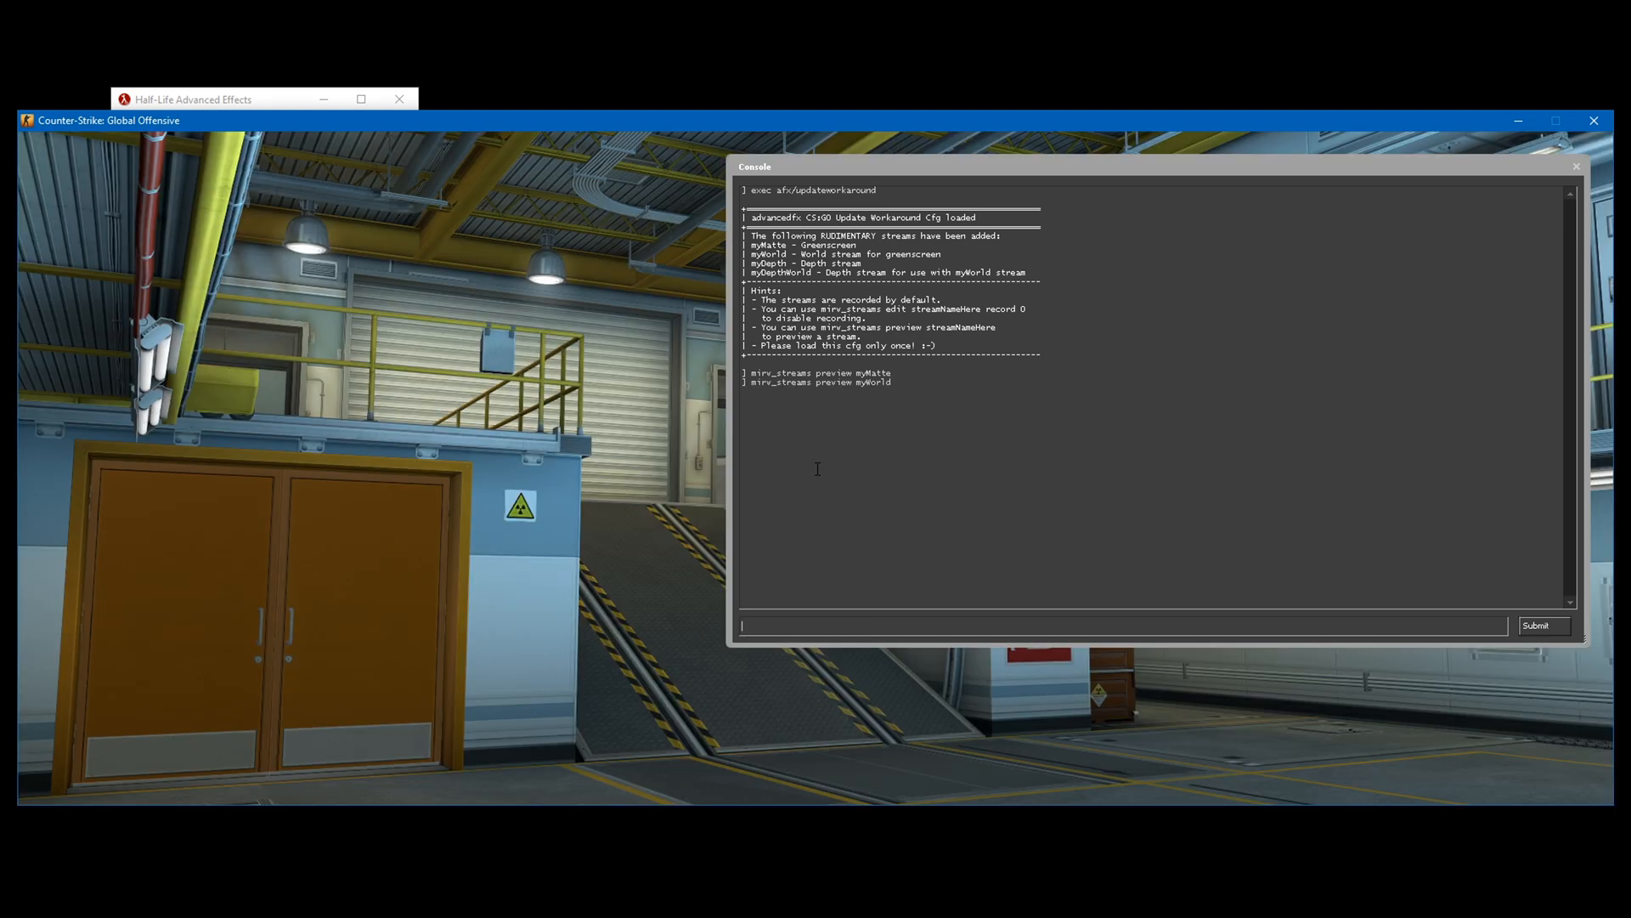
text(mirv_streams preview my)
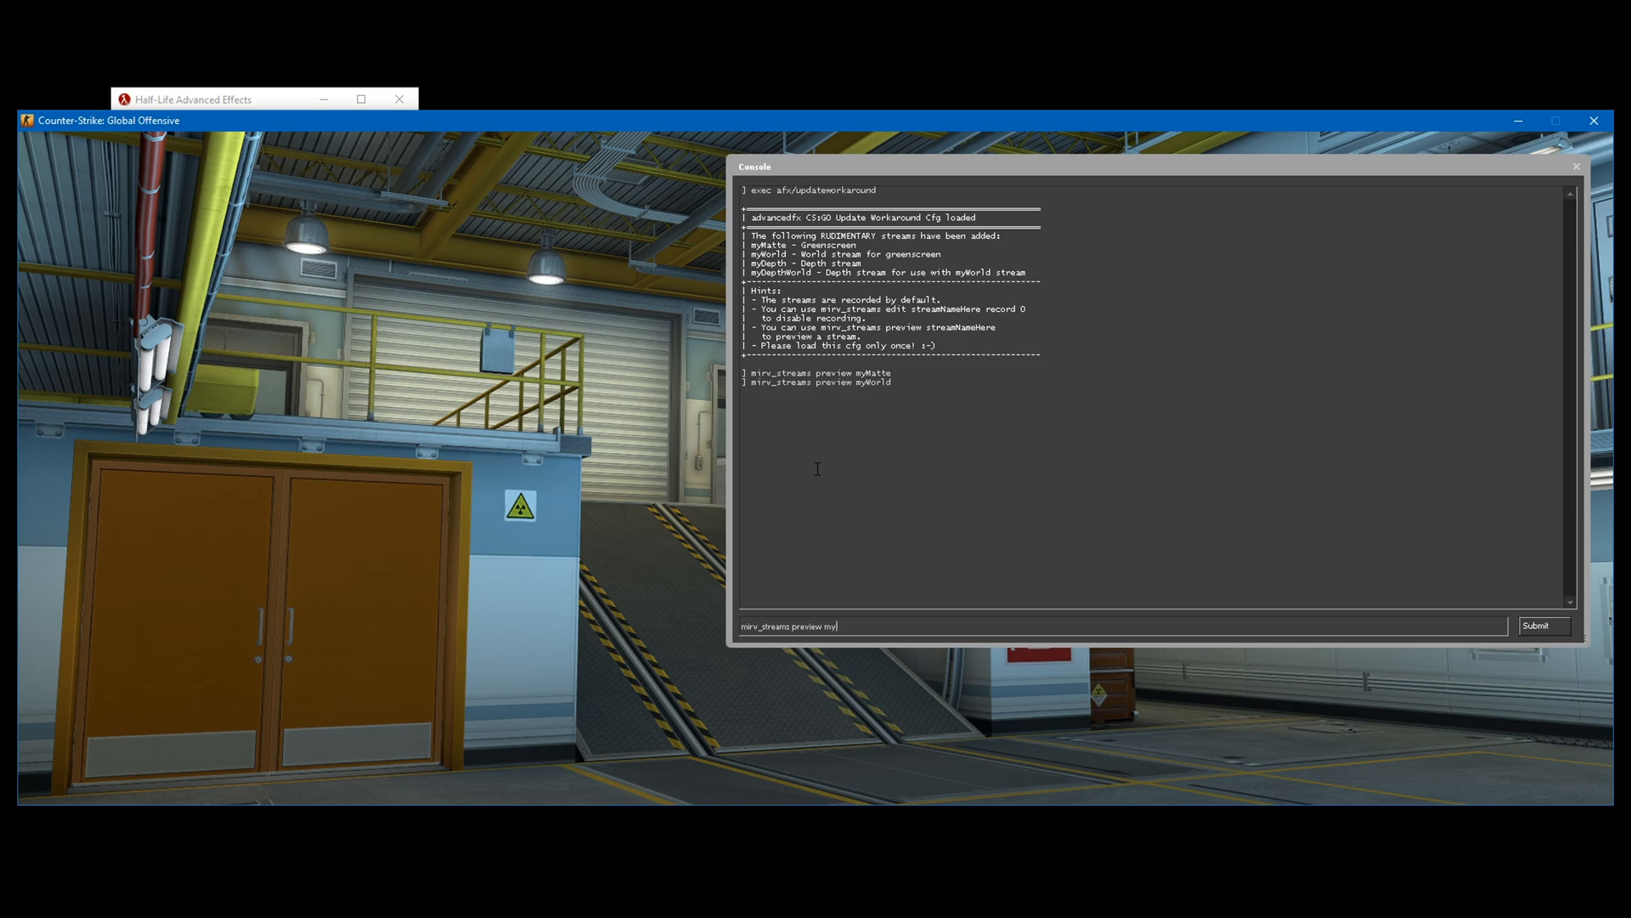
text(Dpe)
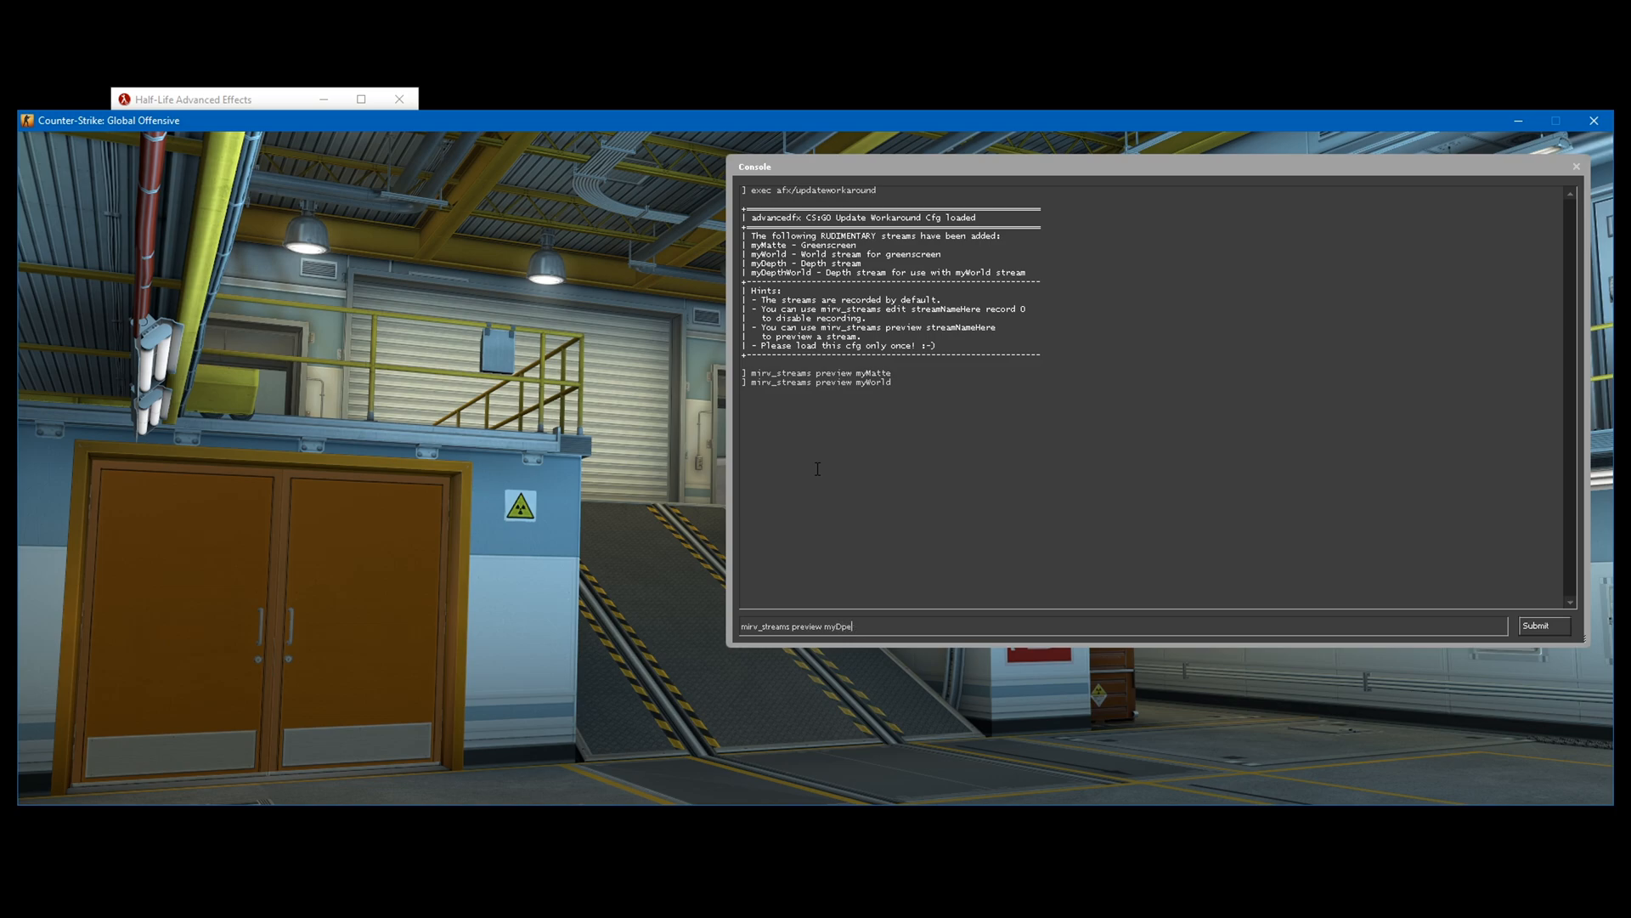
click(1544, 626)
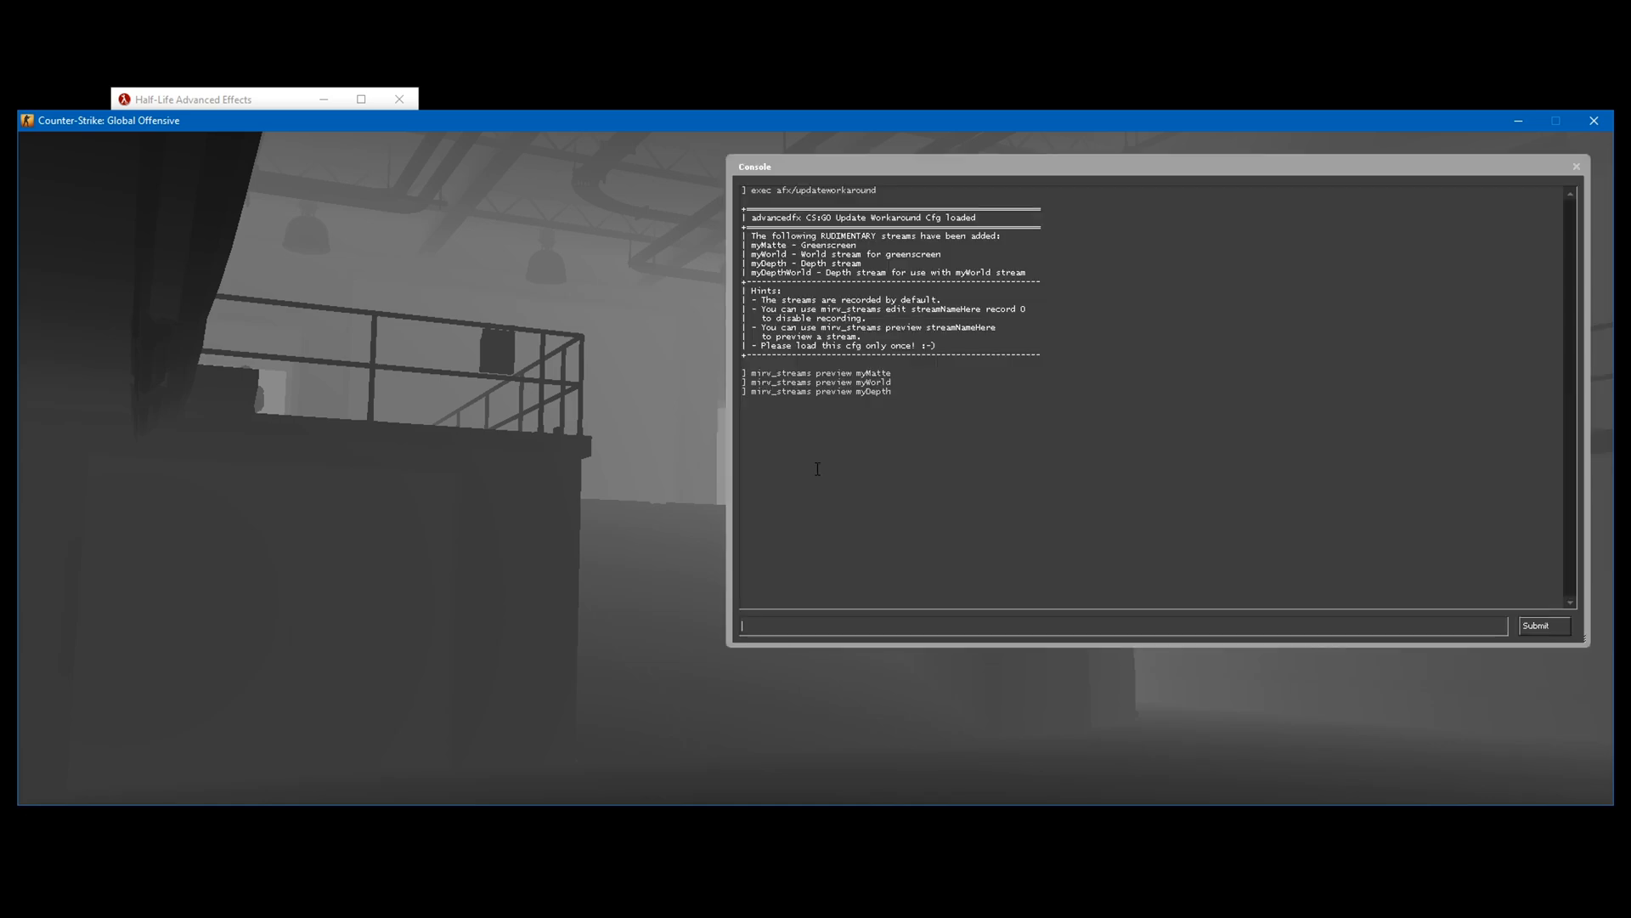
text(mirv_streams preview myDept)
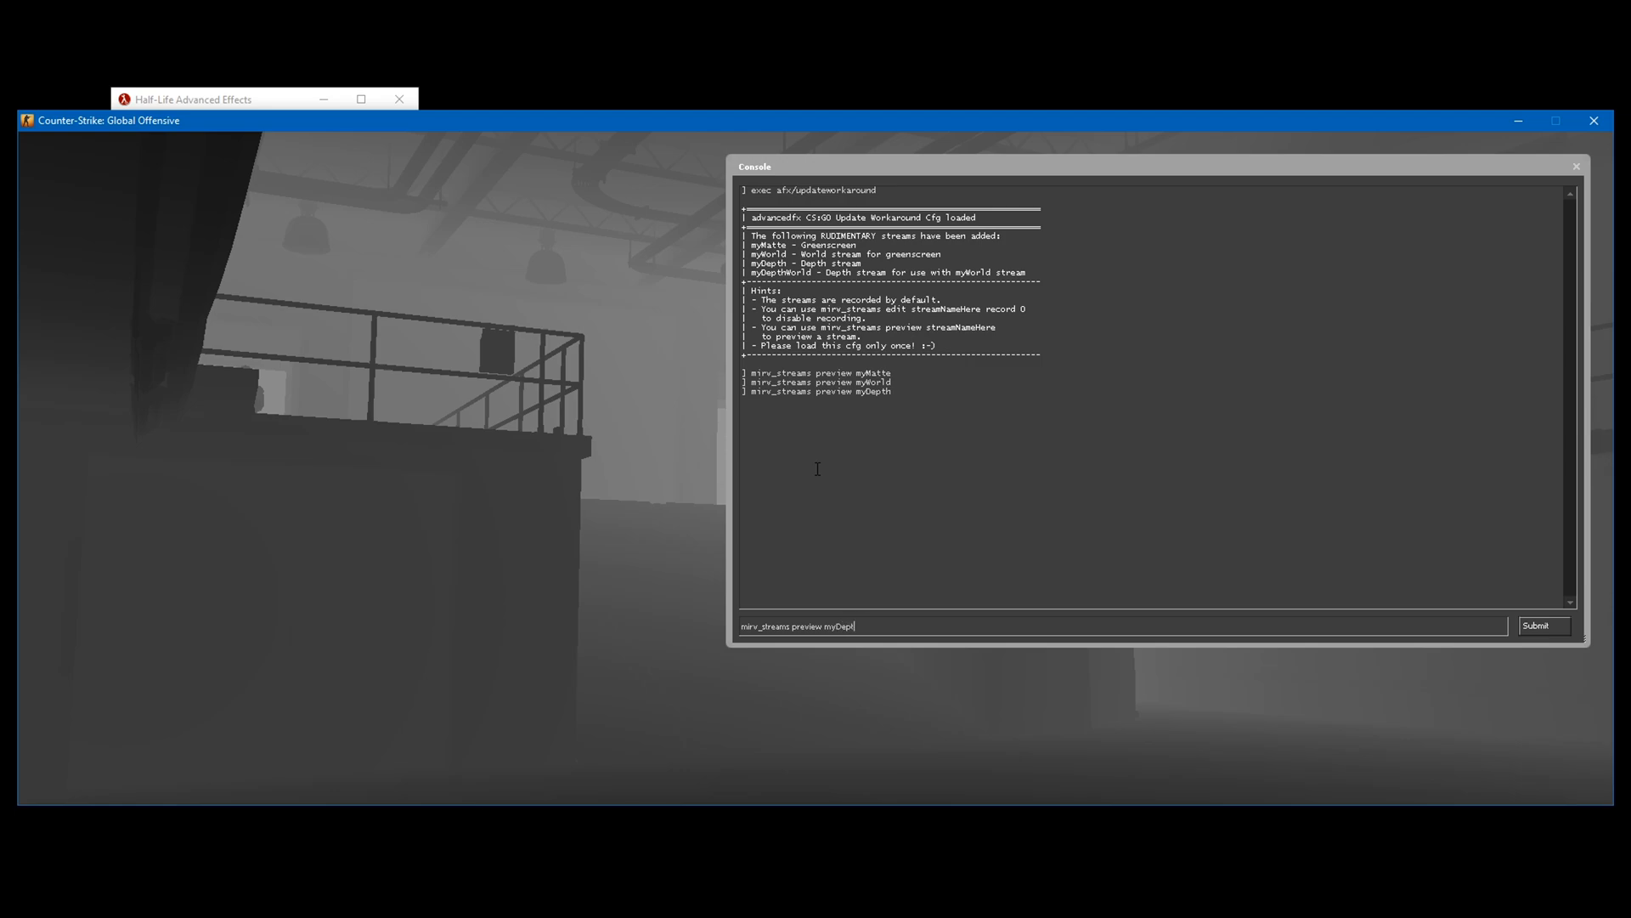
key(Return)
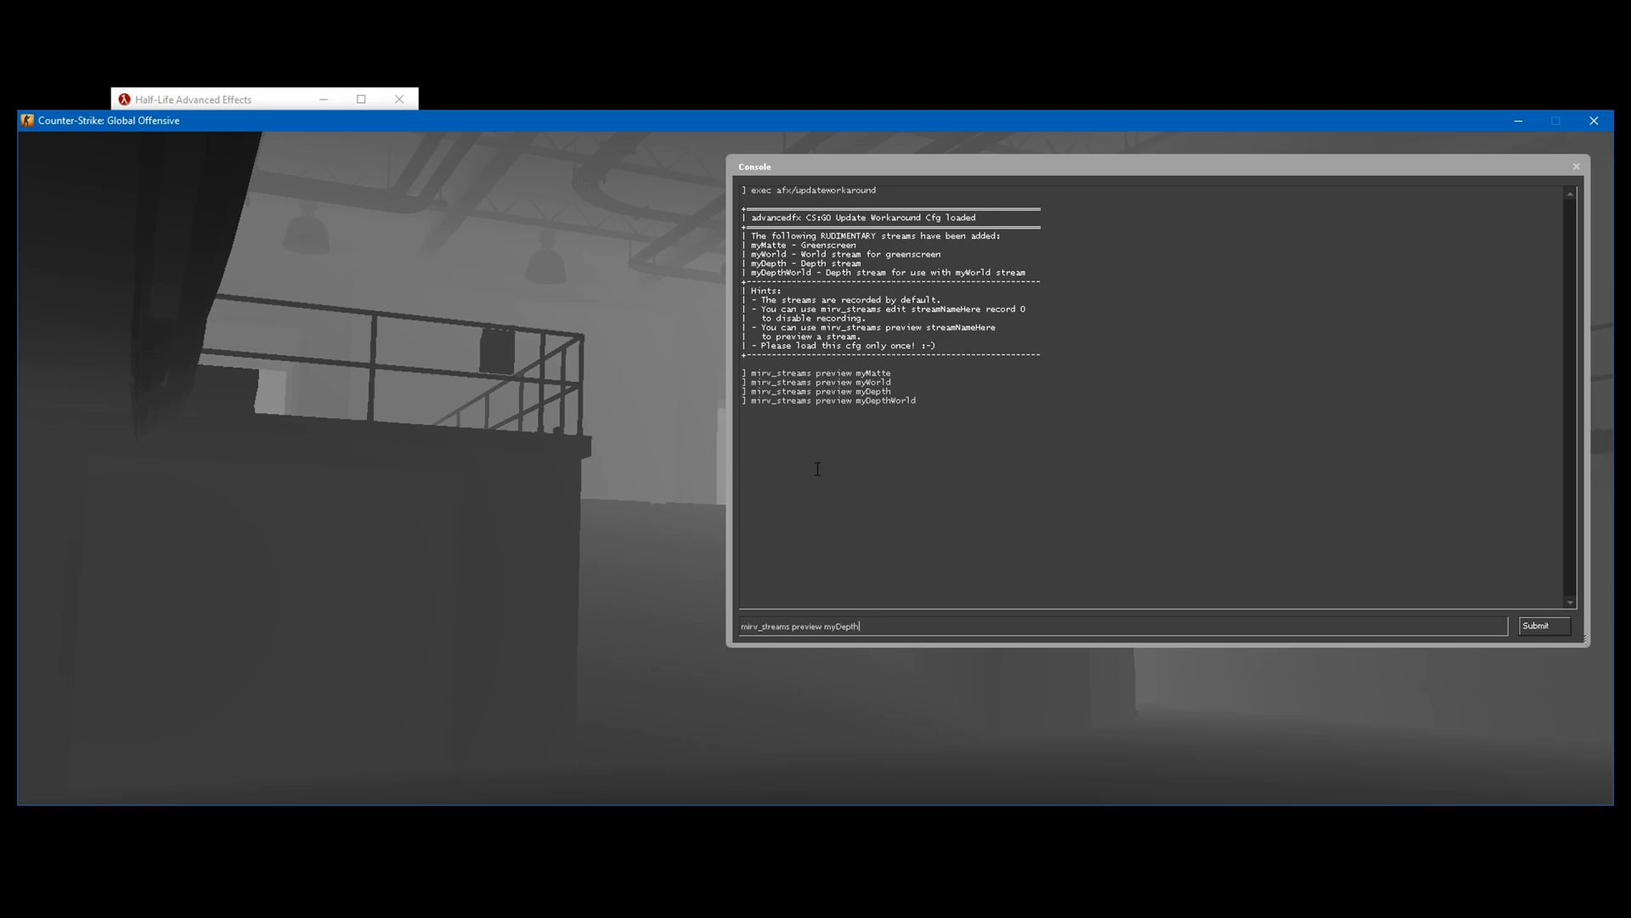
key(Backspace)
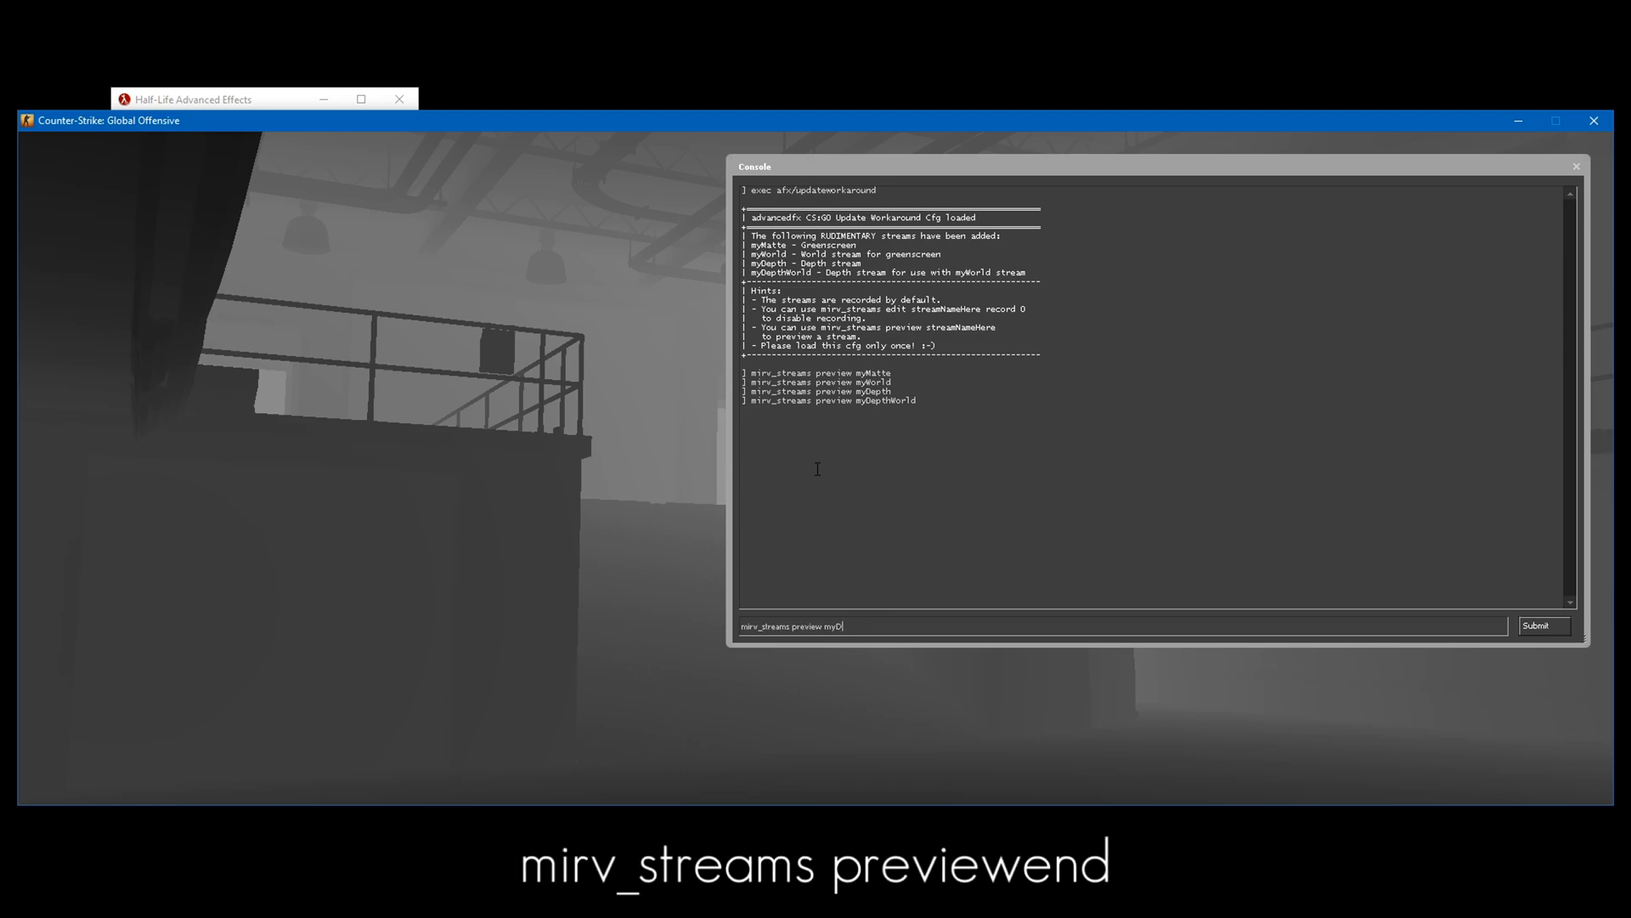
key(Return)
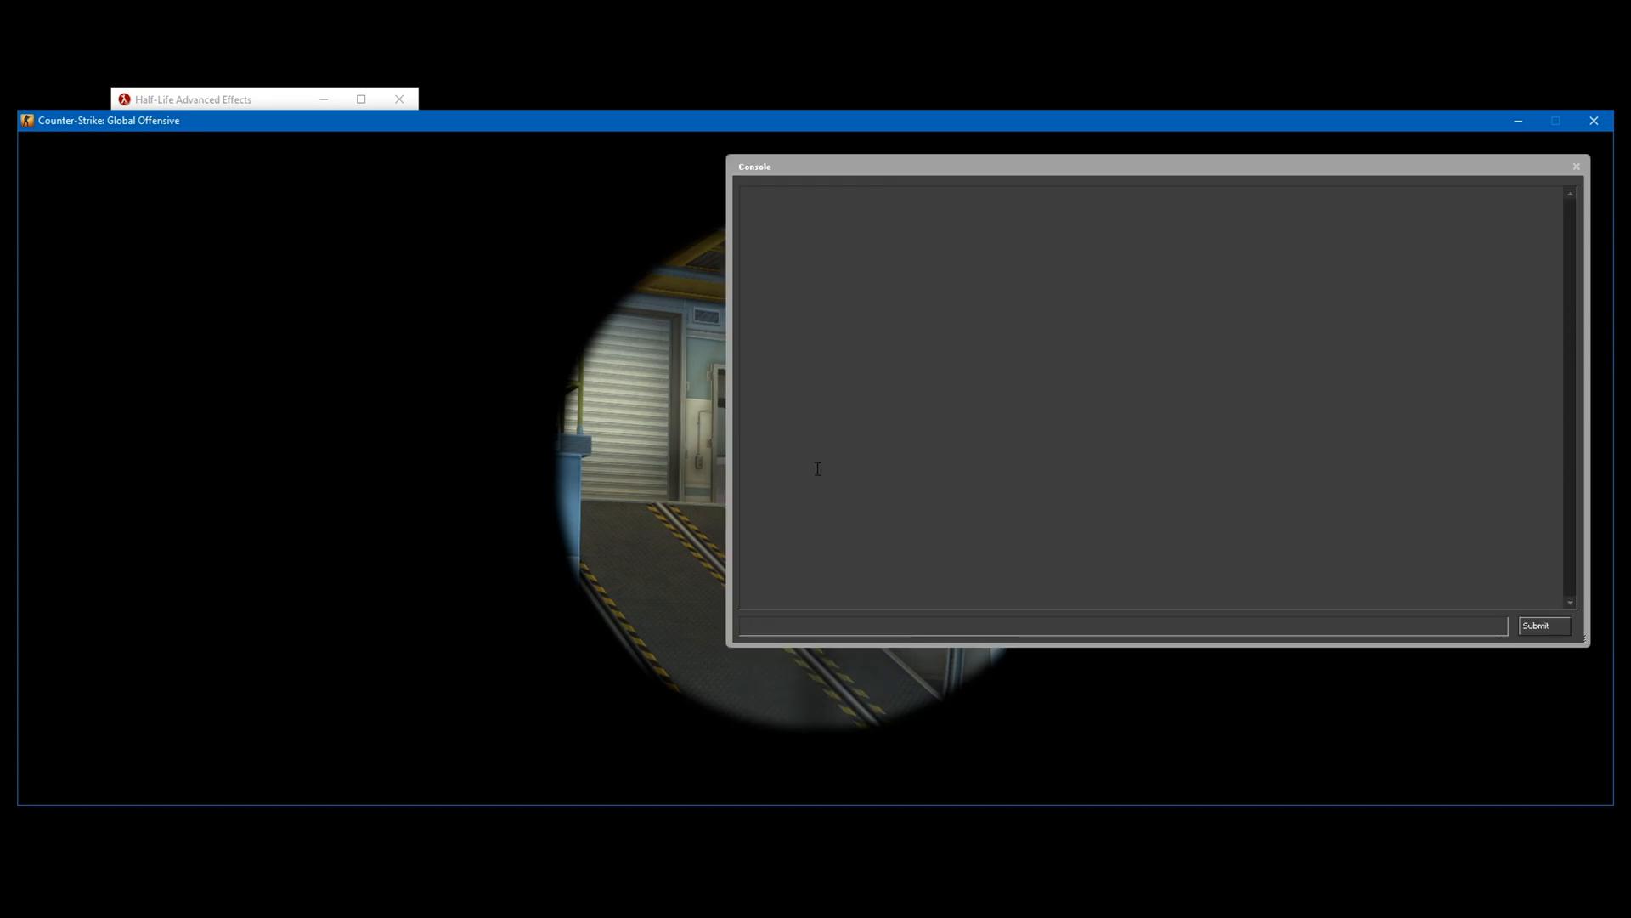
Preview myMatte, enable its particle drawing and HUD, and print the stream list
text(mirv_streams preview my)
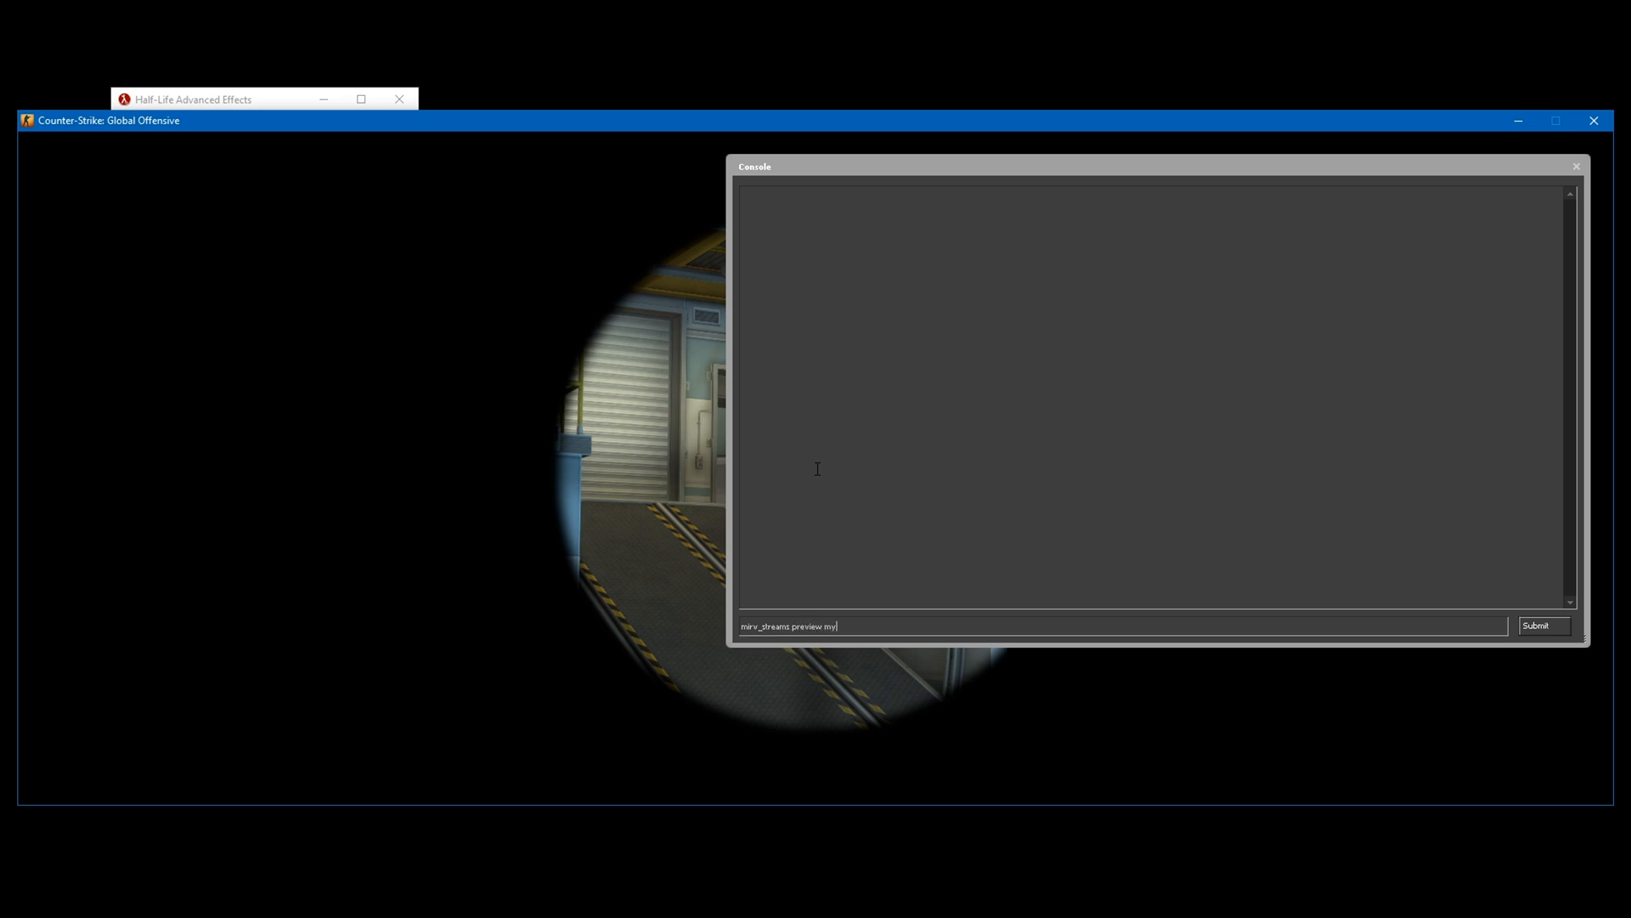
text(matte otherParticleAction Draw)
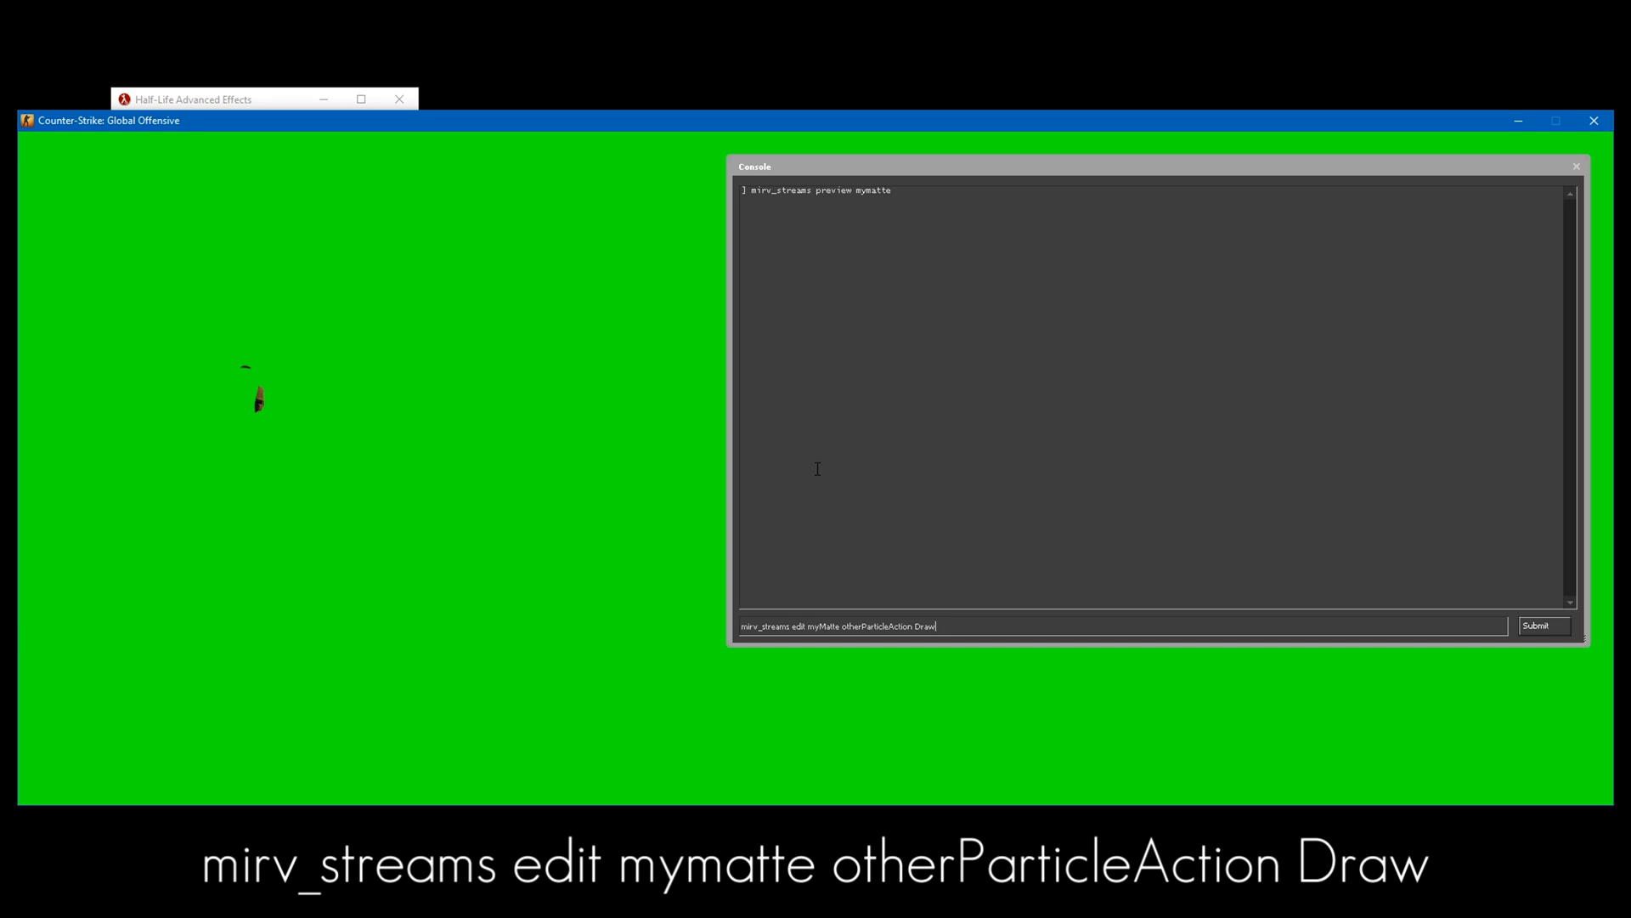
click(1543, 626)
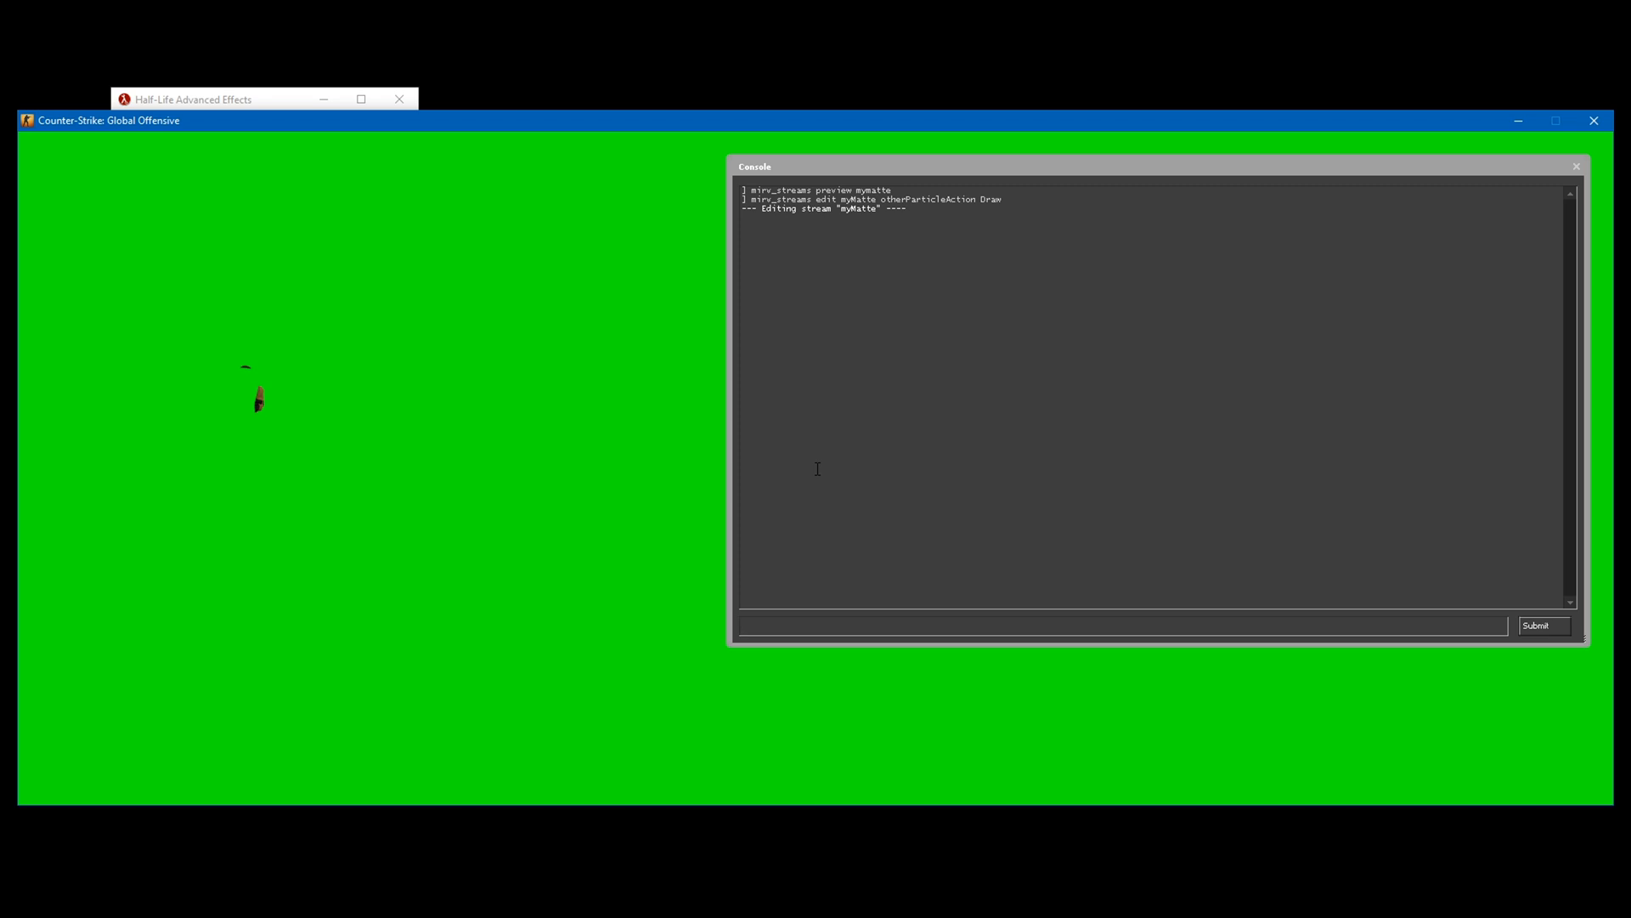
text(mirv_st)
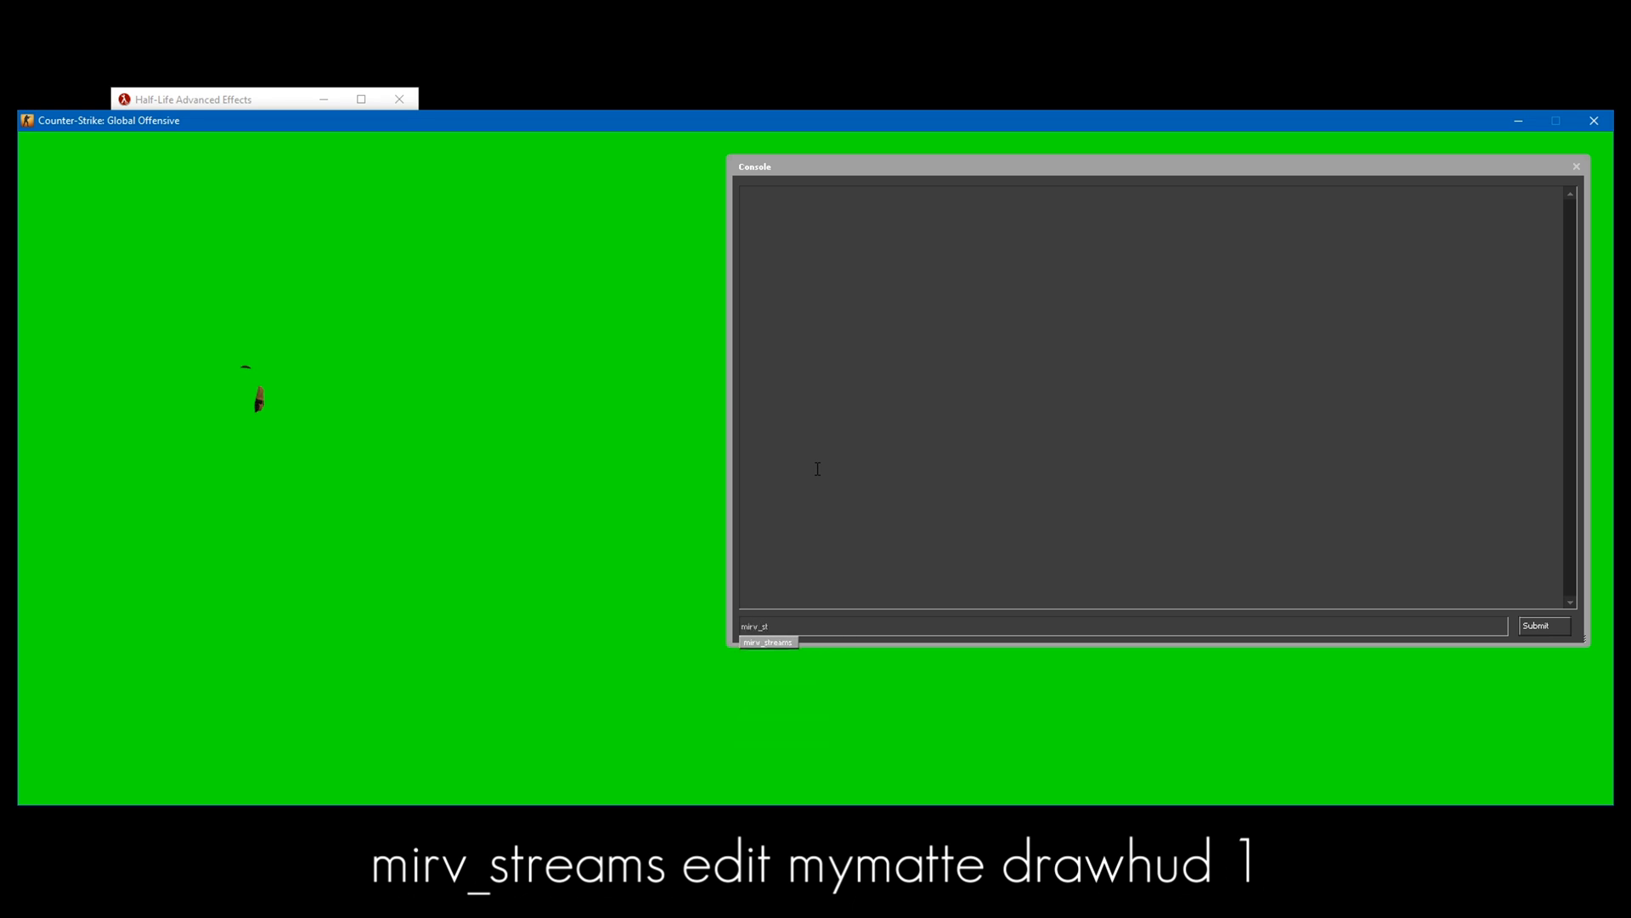
text(mirv_streams edit my)
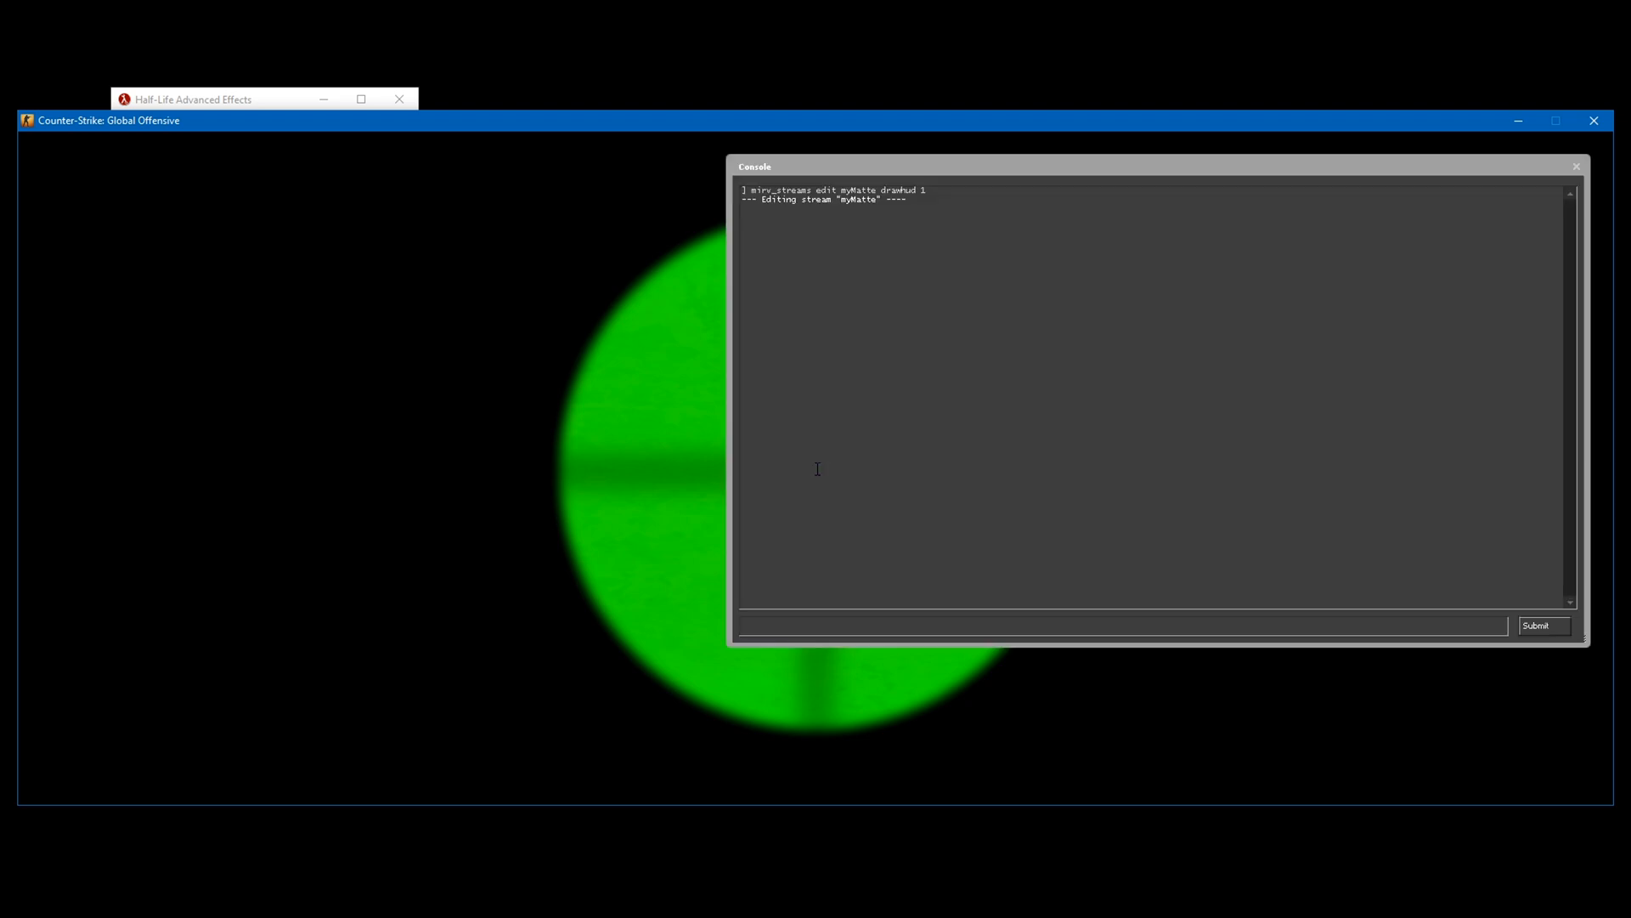
click(1542, 625)
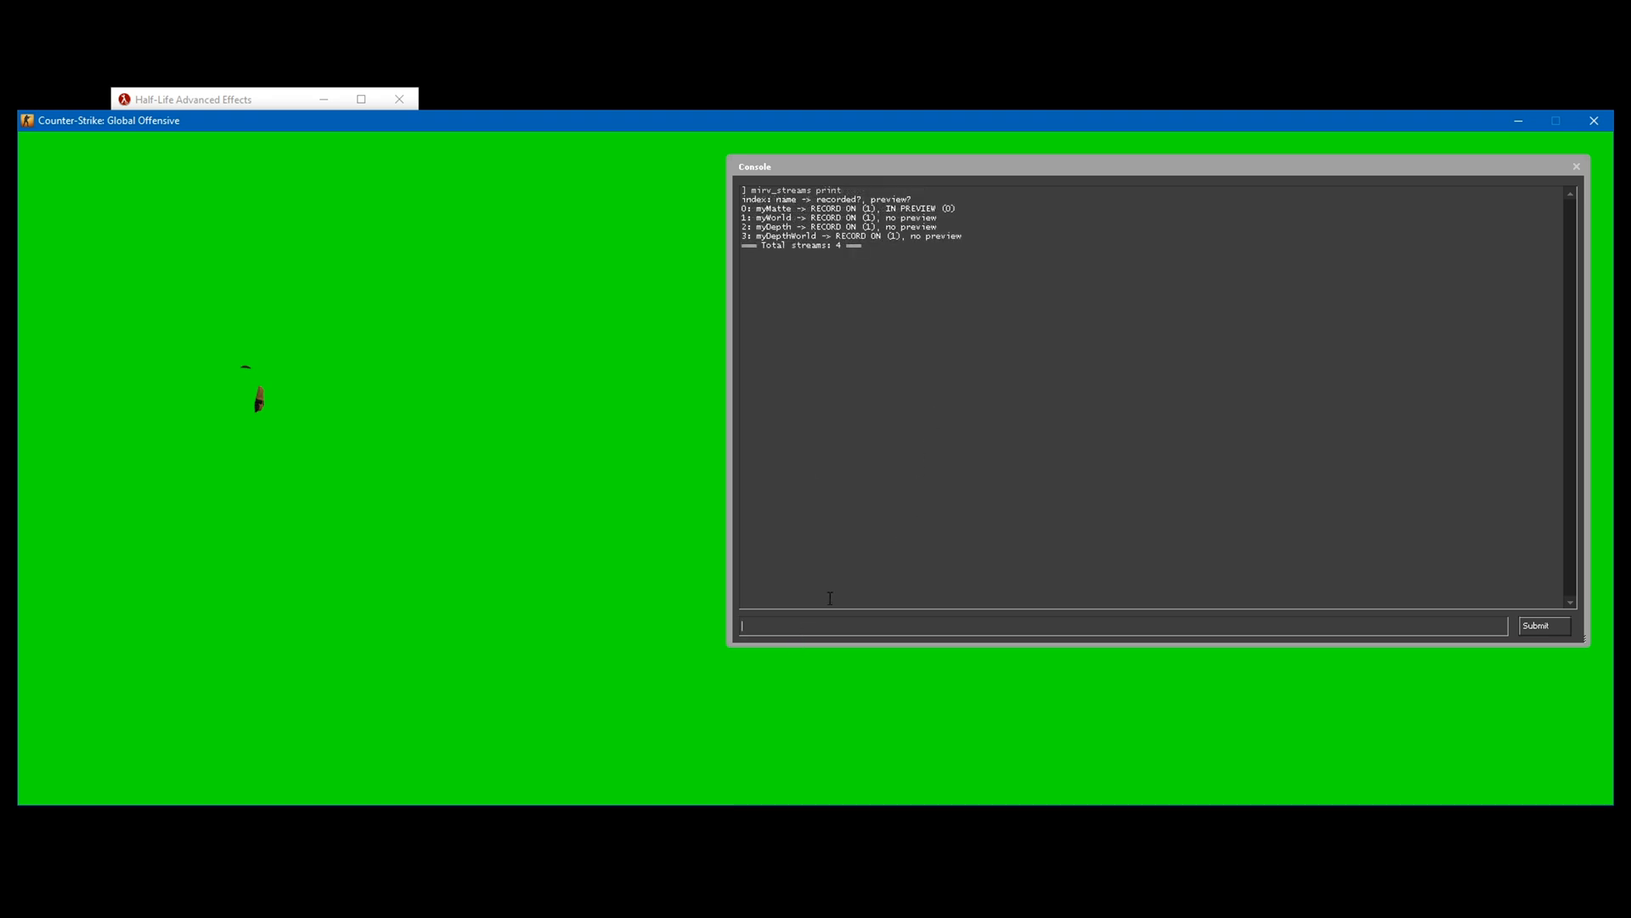
Add a baseFX stream named TEST and print the current stream list
text(mirv_streams add)
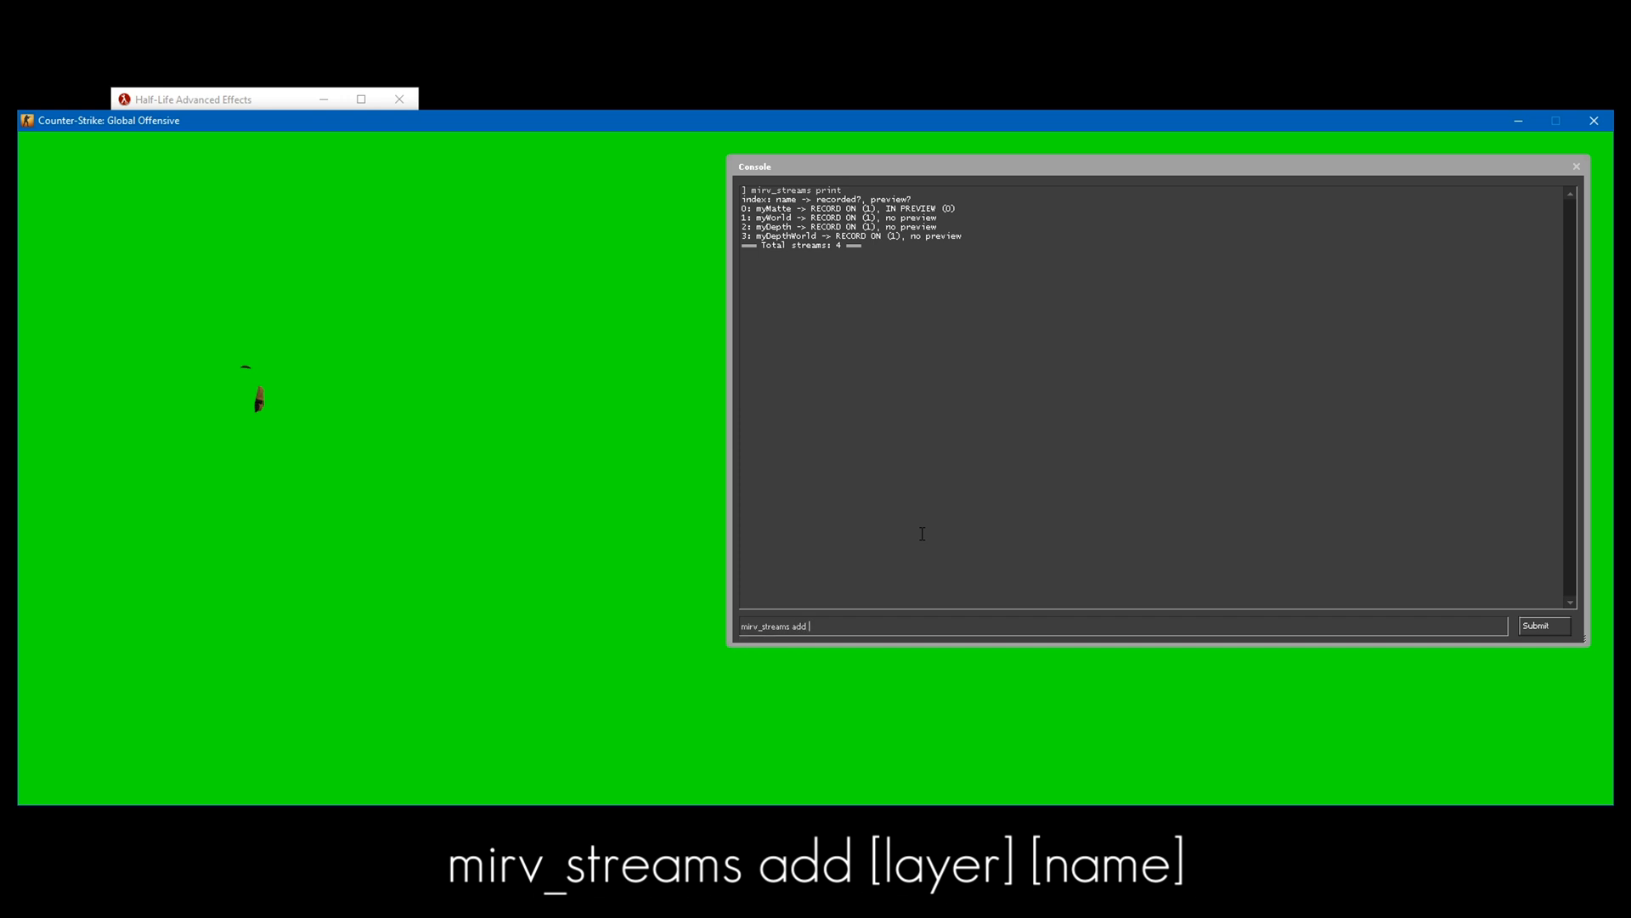
text(base)
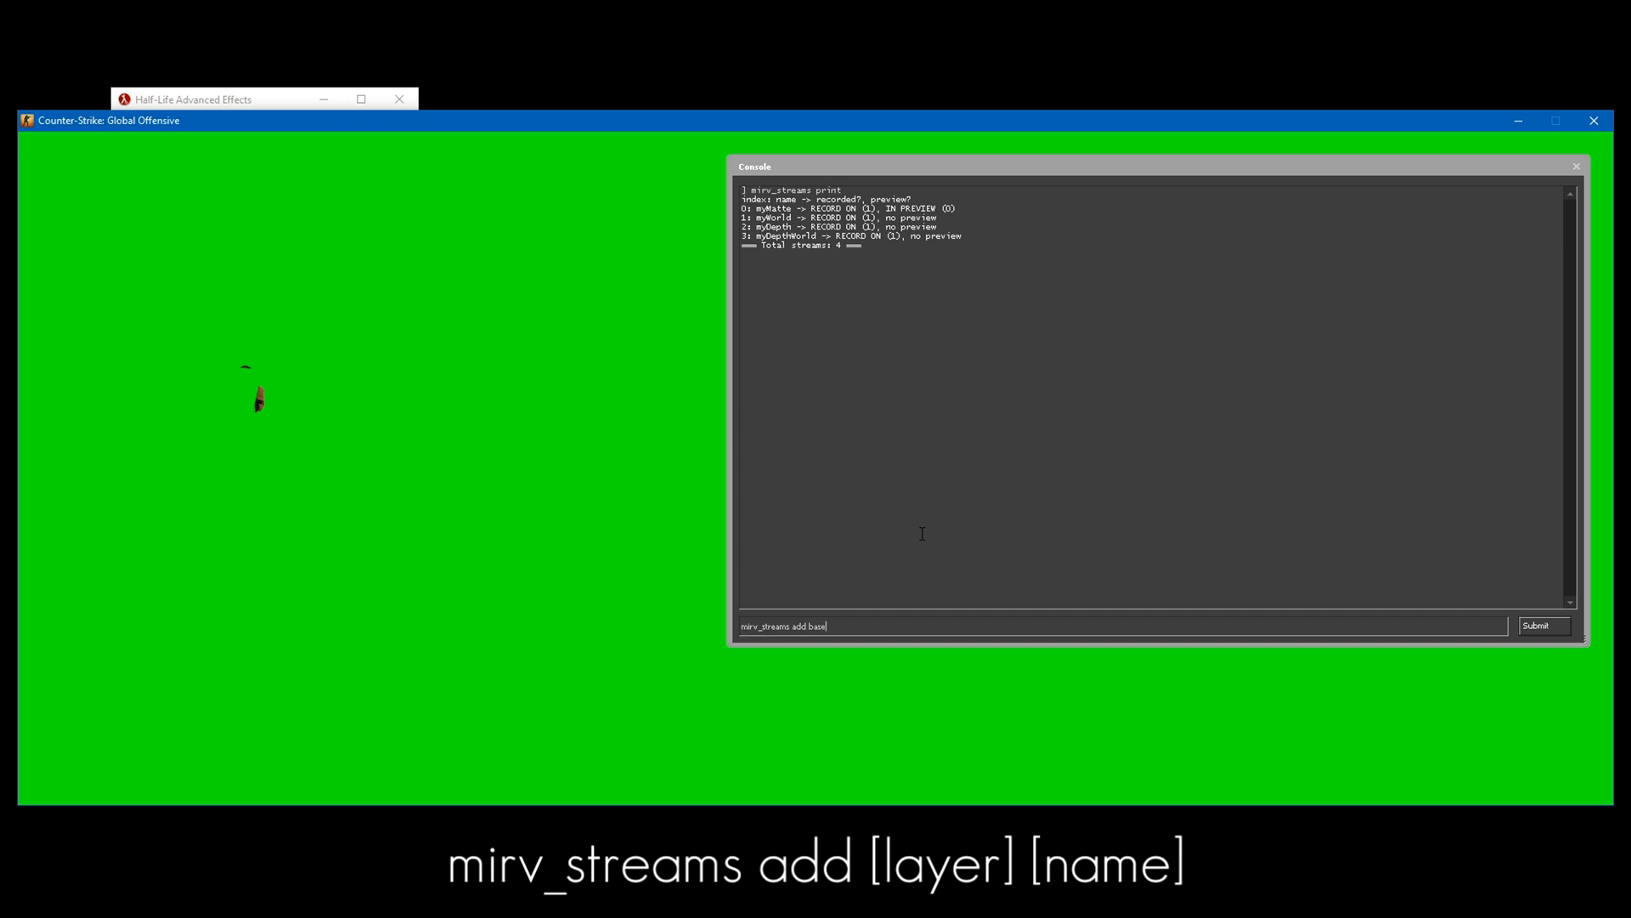
text(FX)
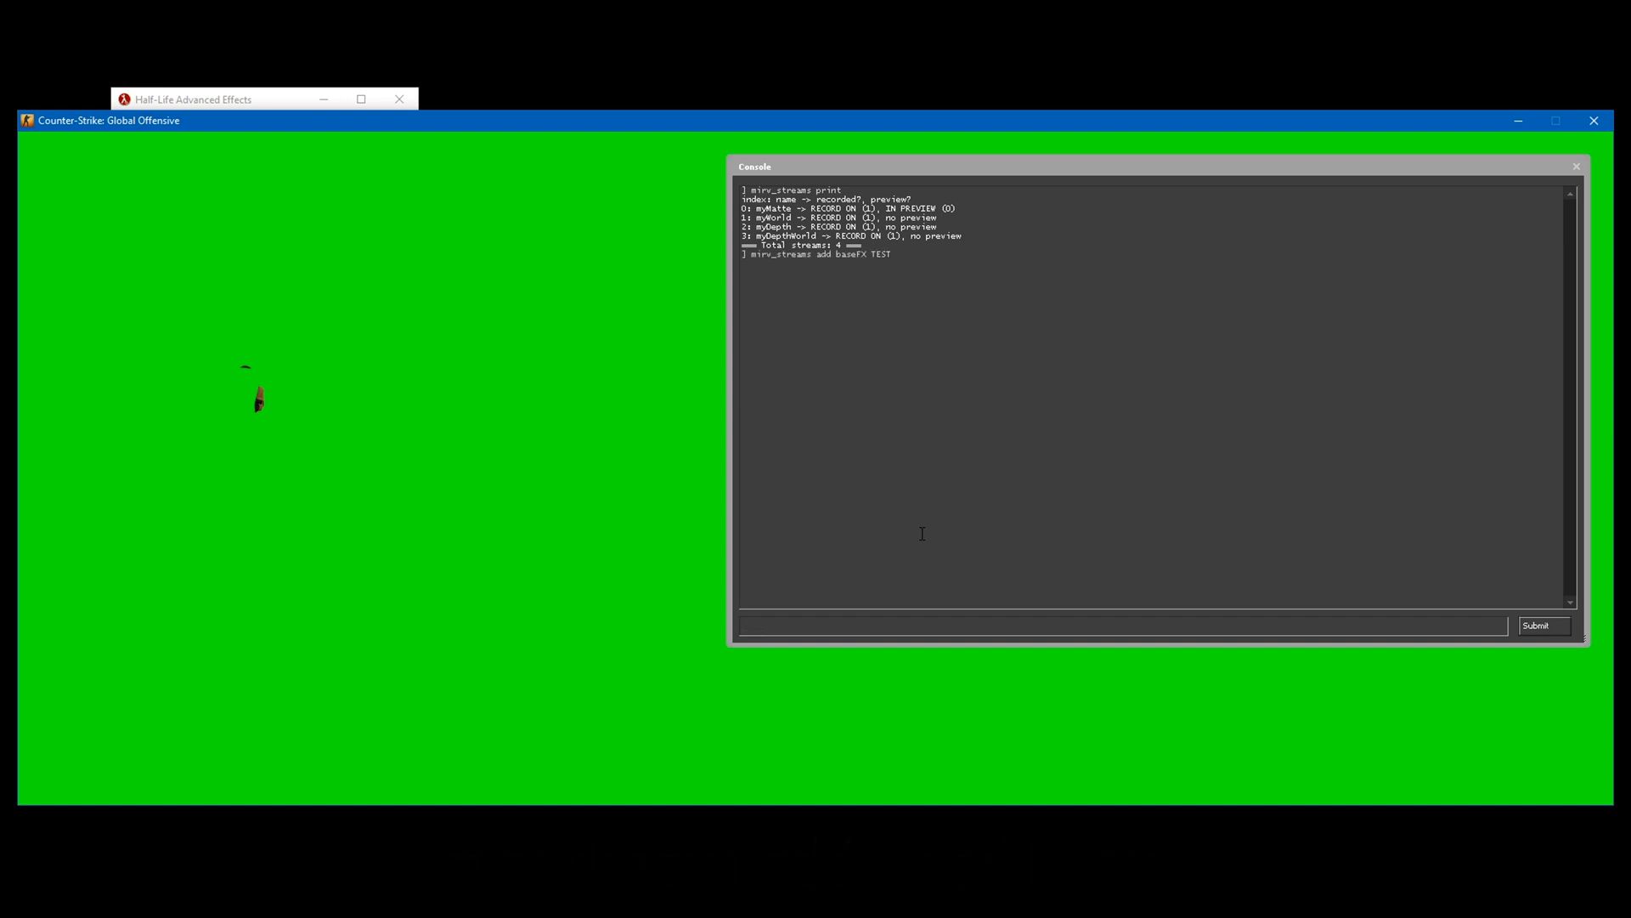
text(mirv_streams print)
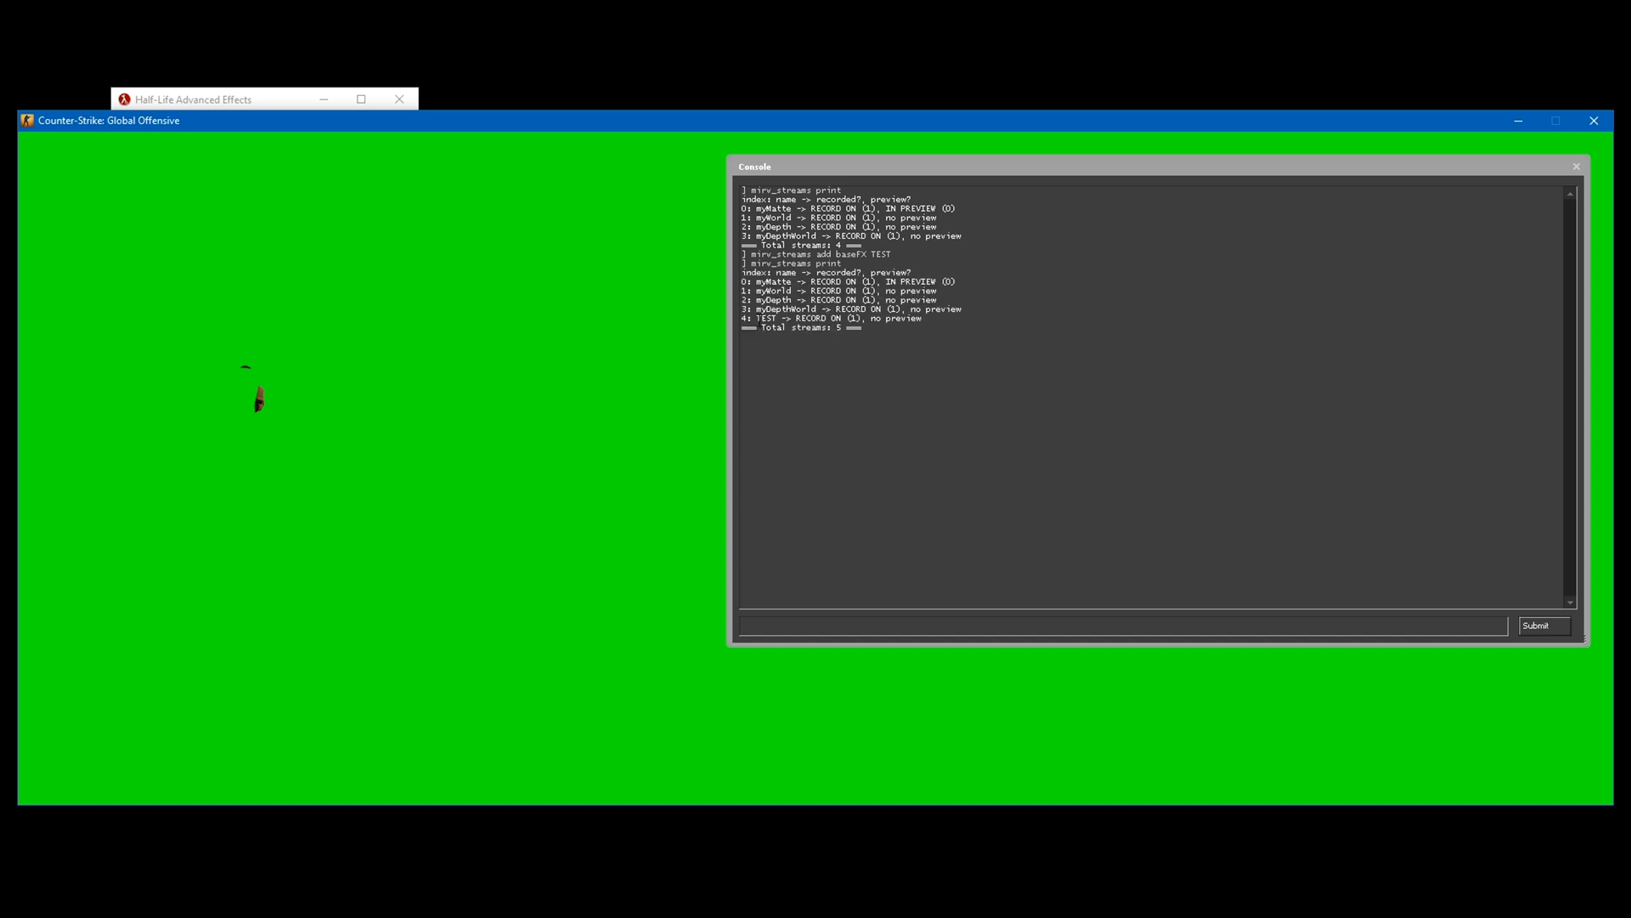
click(827, 626)
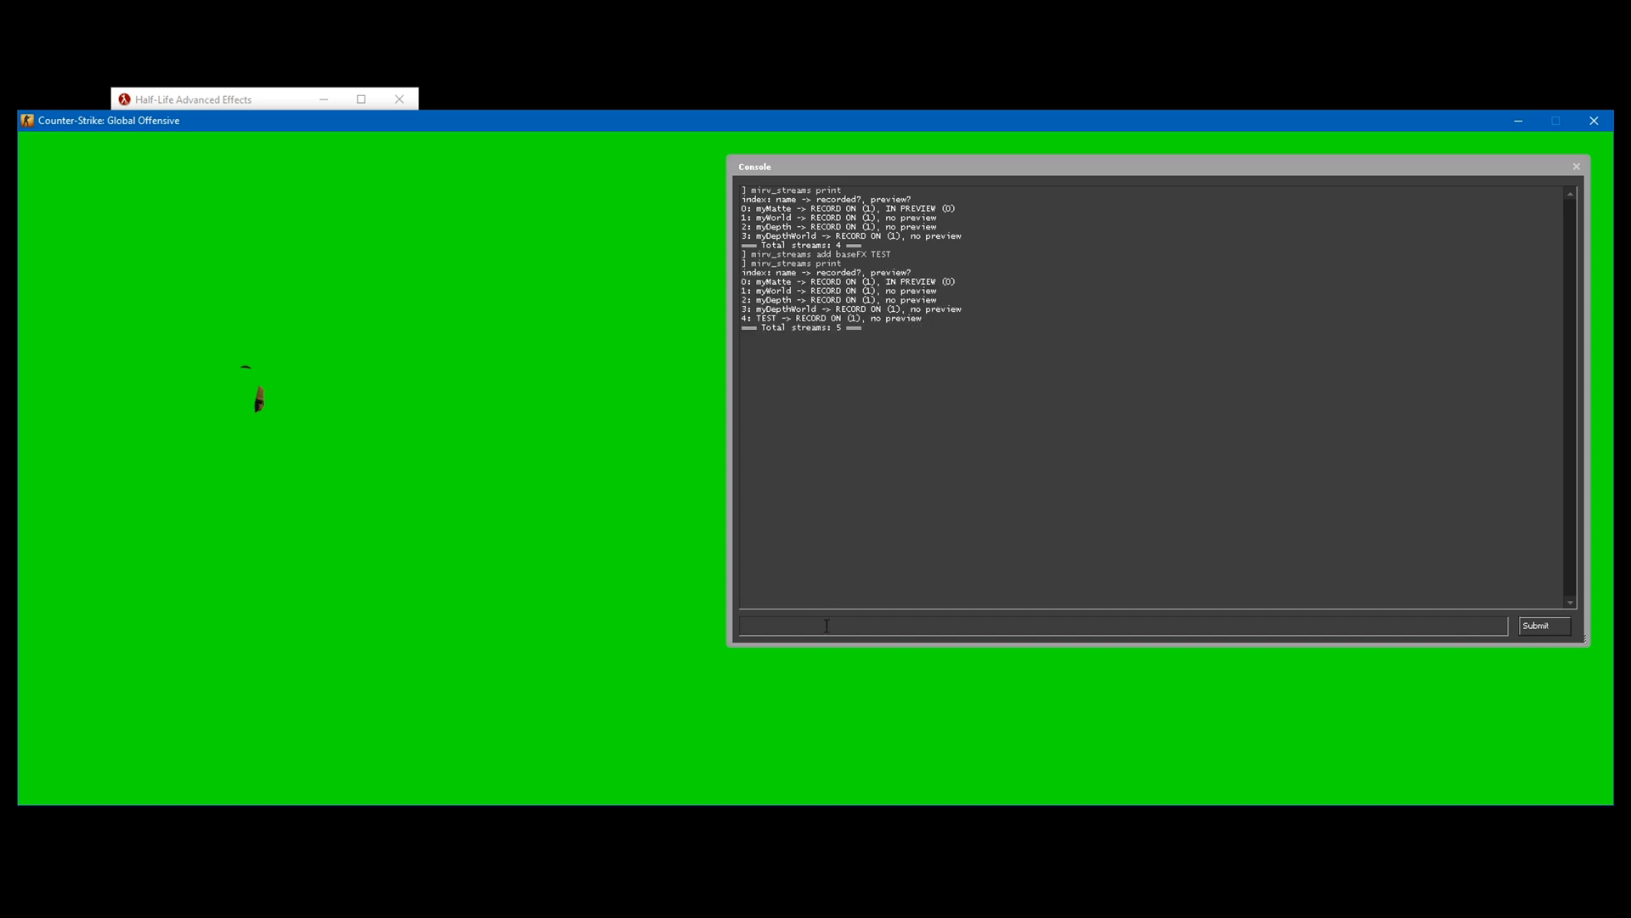
Preview the TEST stream, remove it, then clear the console
text(mirv_streams)
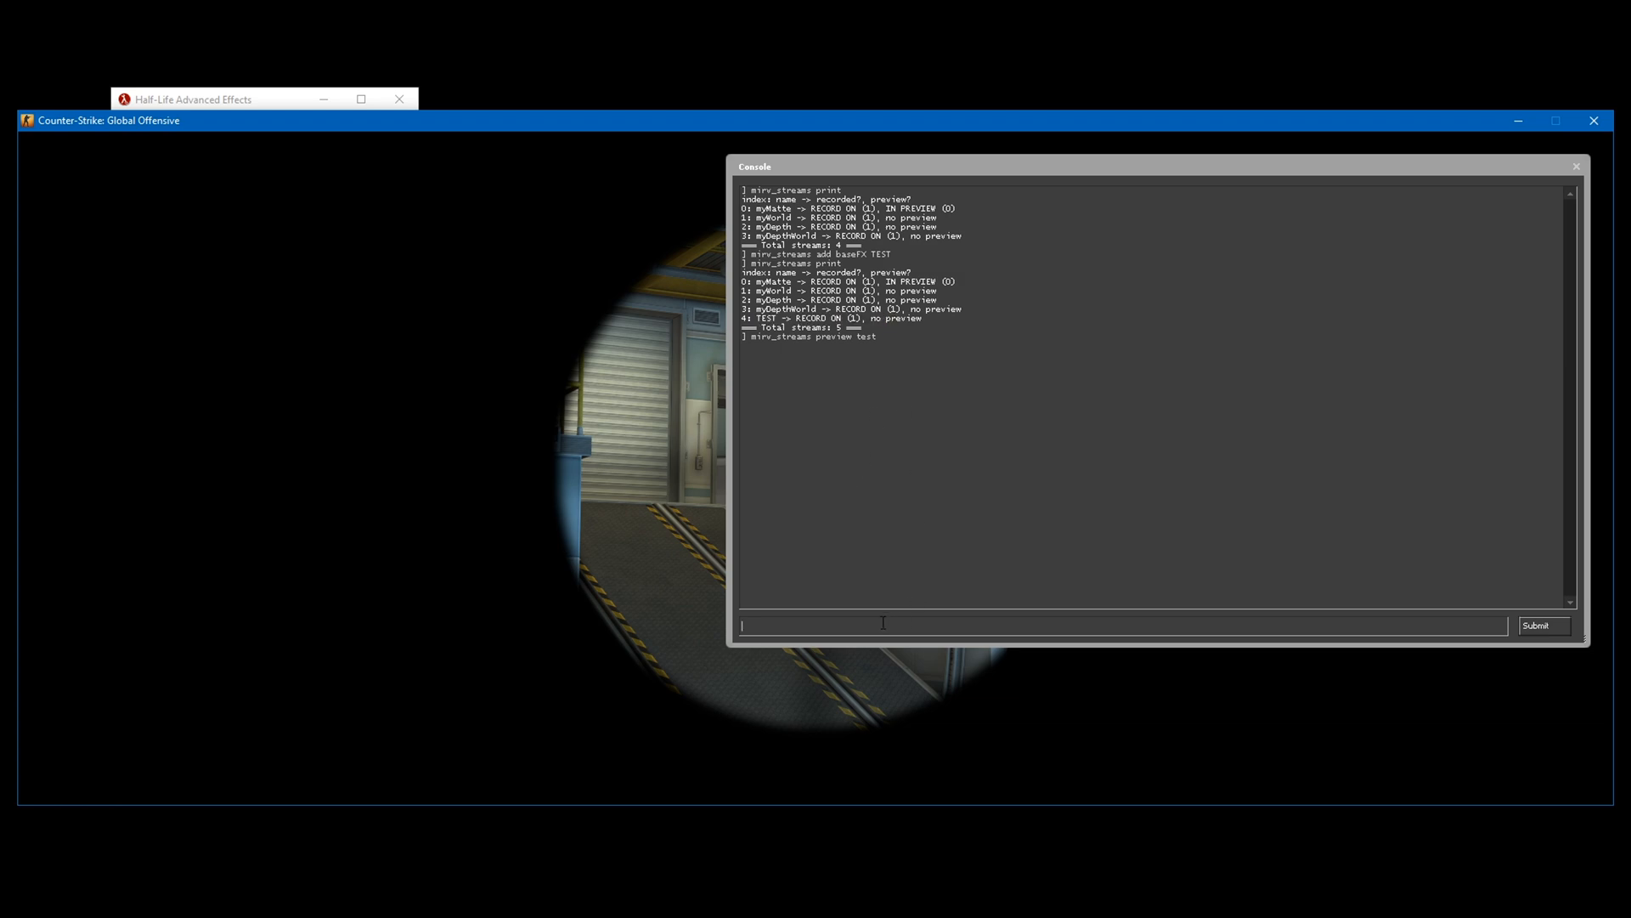
mouse_move(1007, 559)
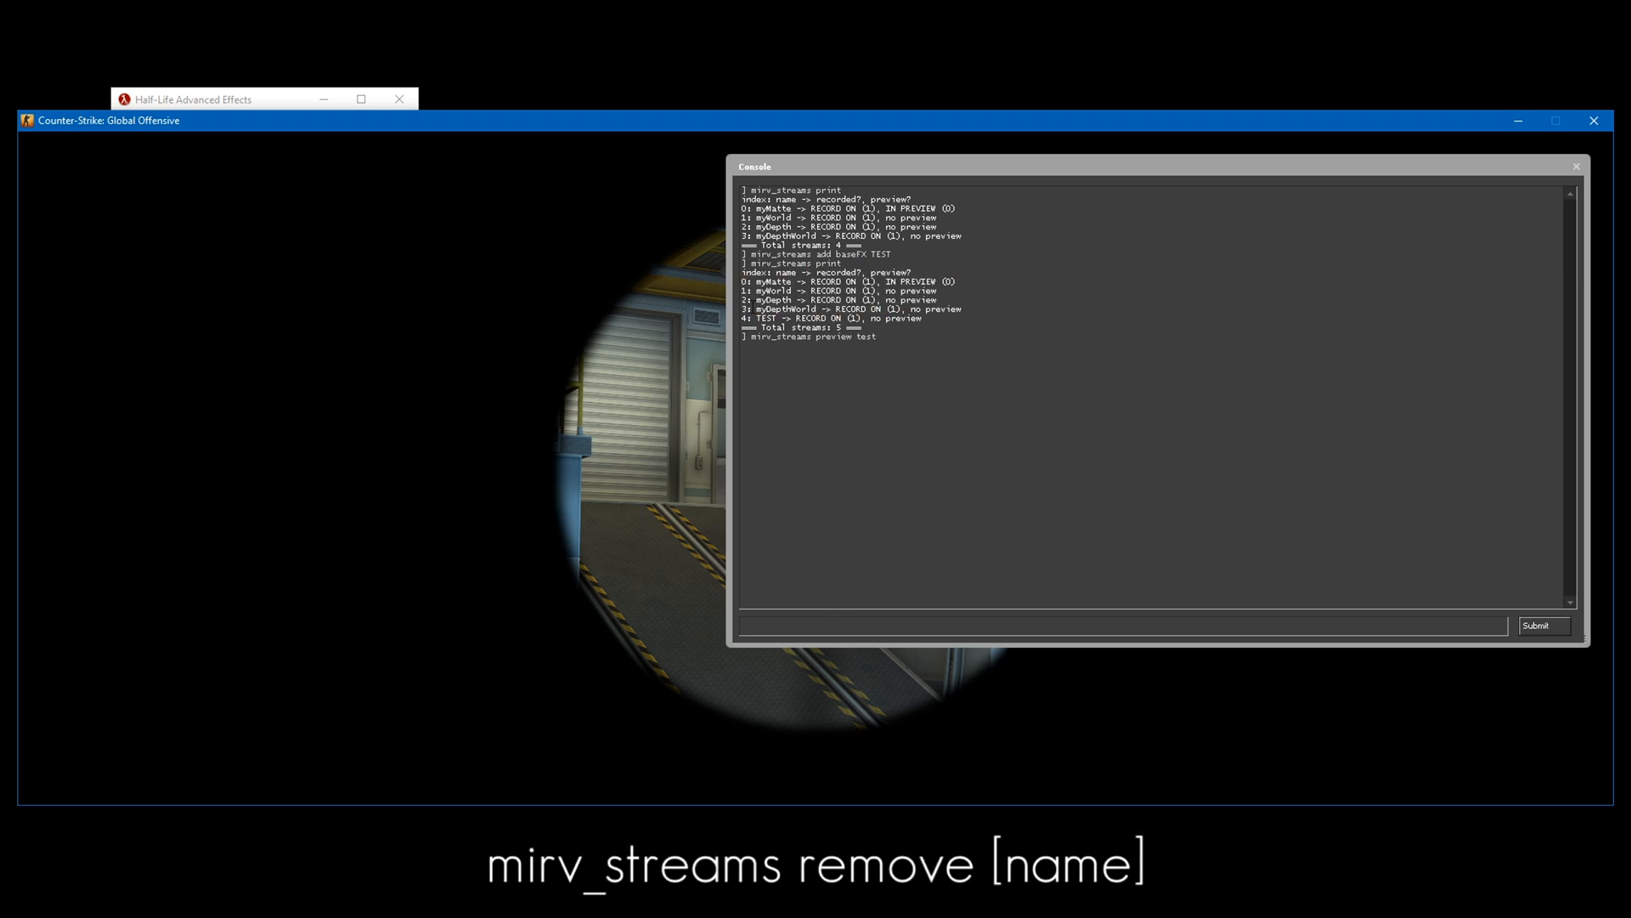
text(mirv_streams rem)
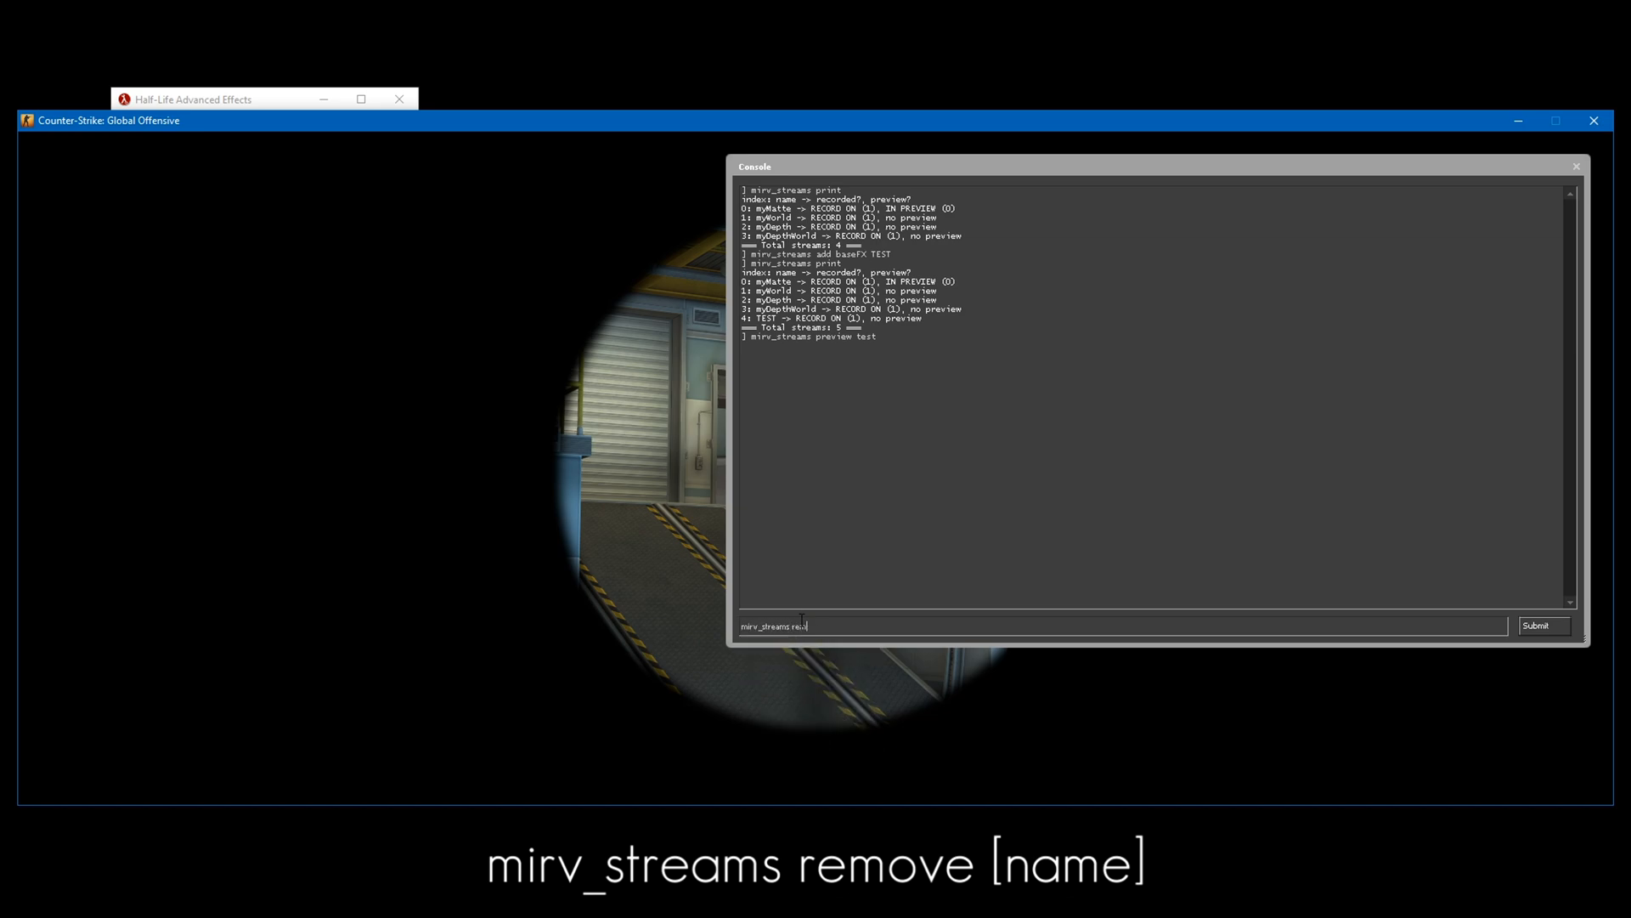
text(move test)
key(Return)
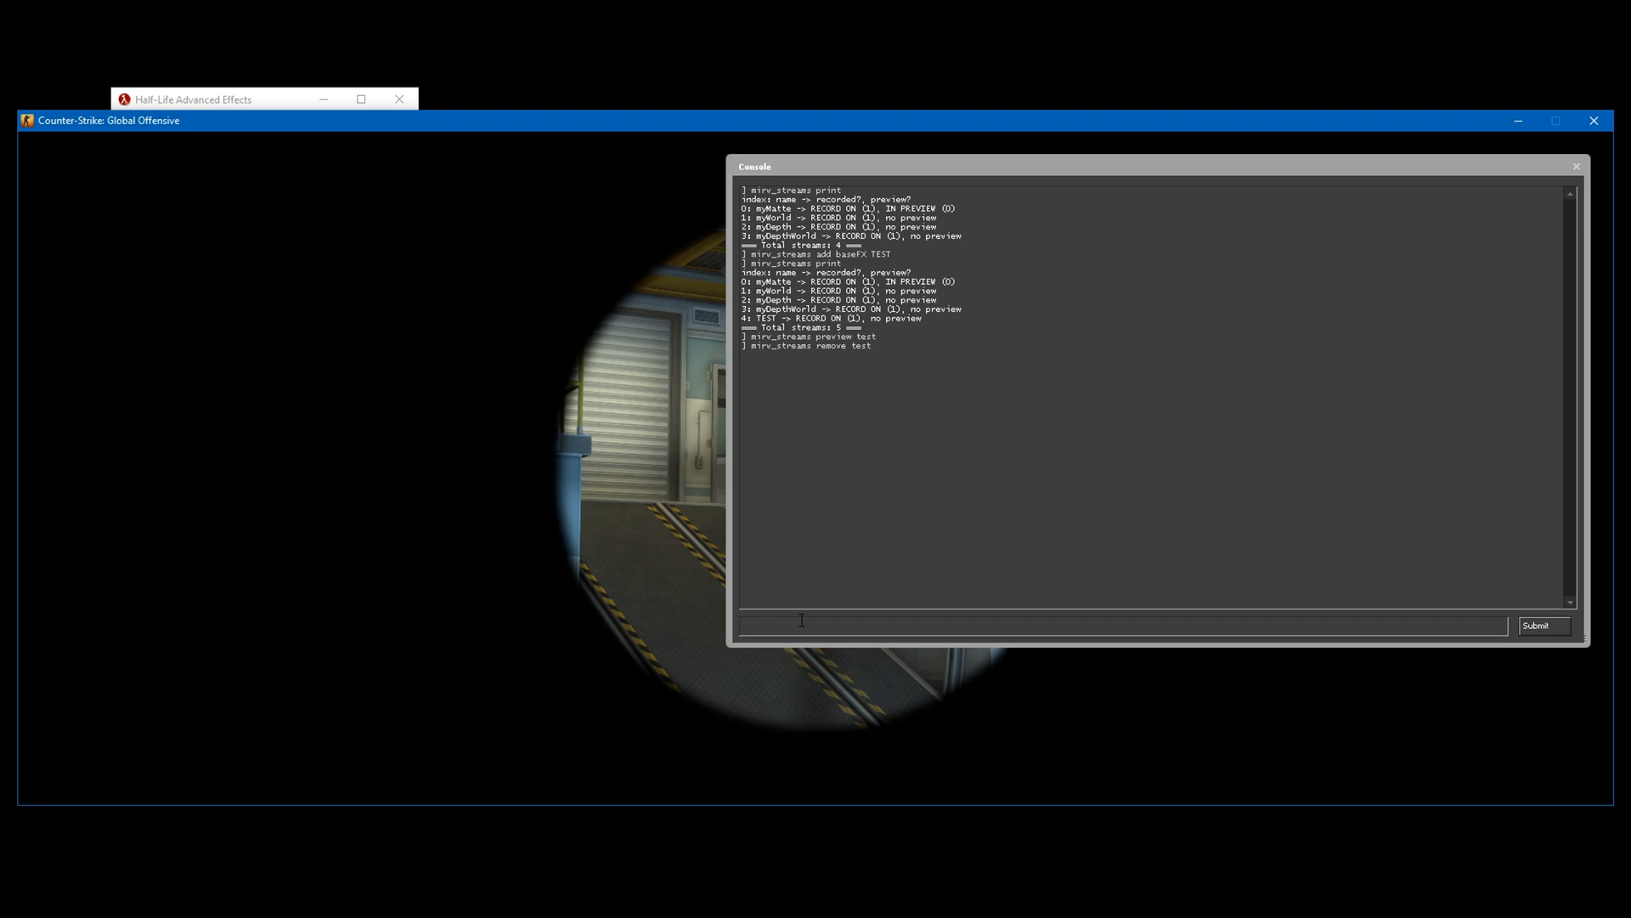
text(clear)
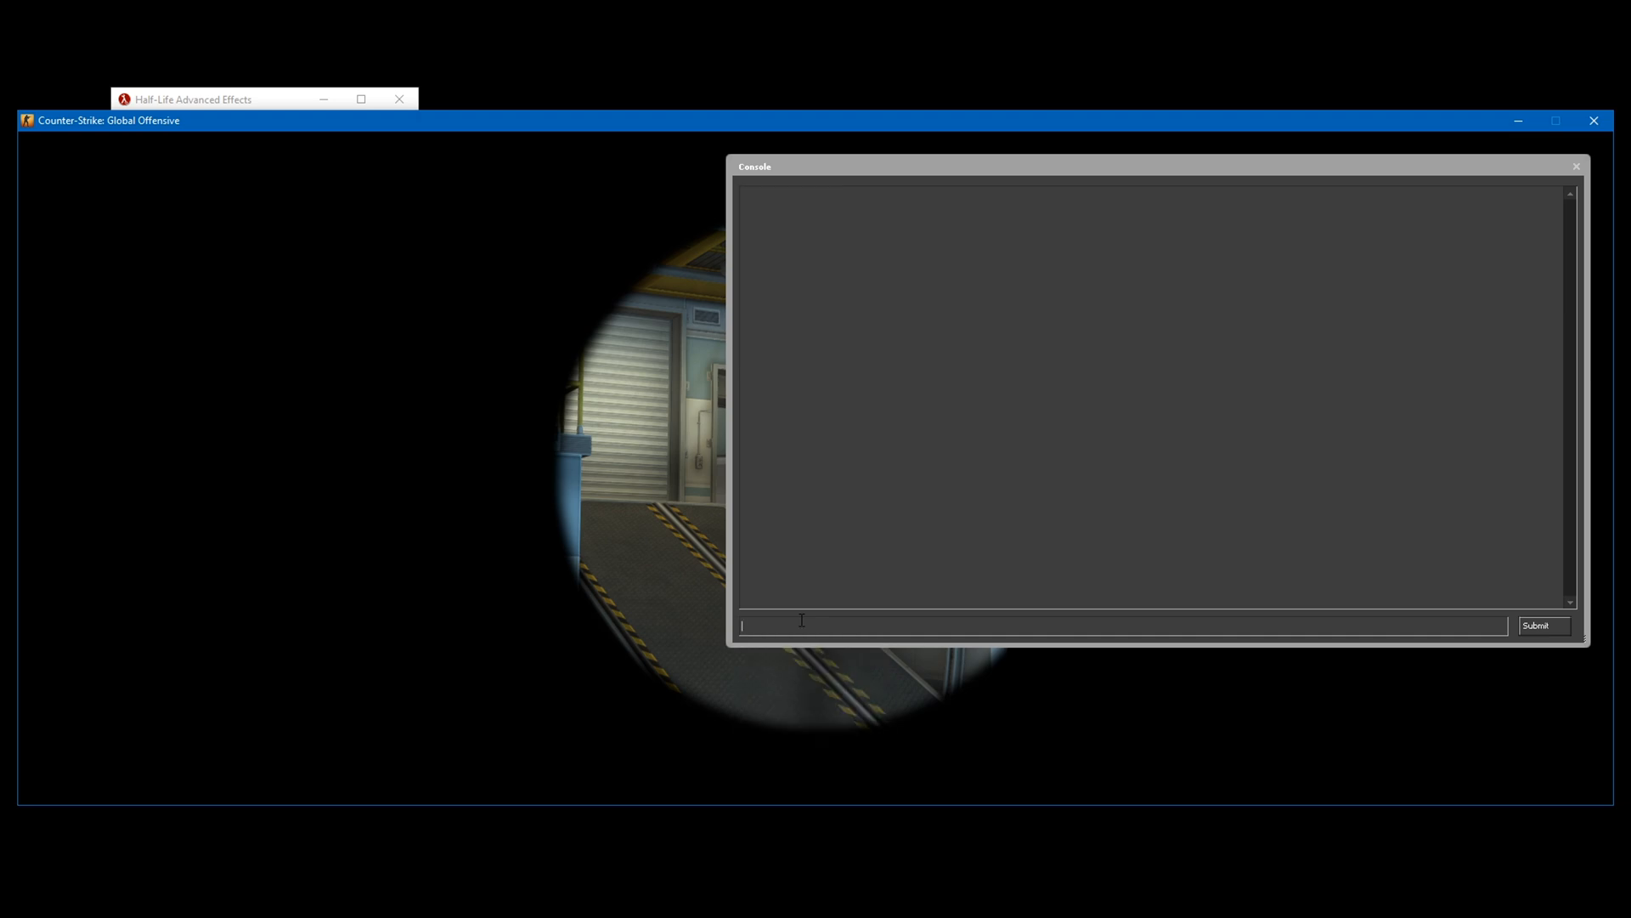
Enter host_framerate 150, host_timescale 0 and mirv_snd_timescale 1 in the console
text(host)
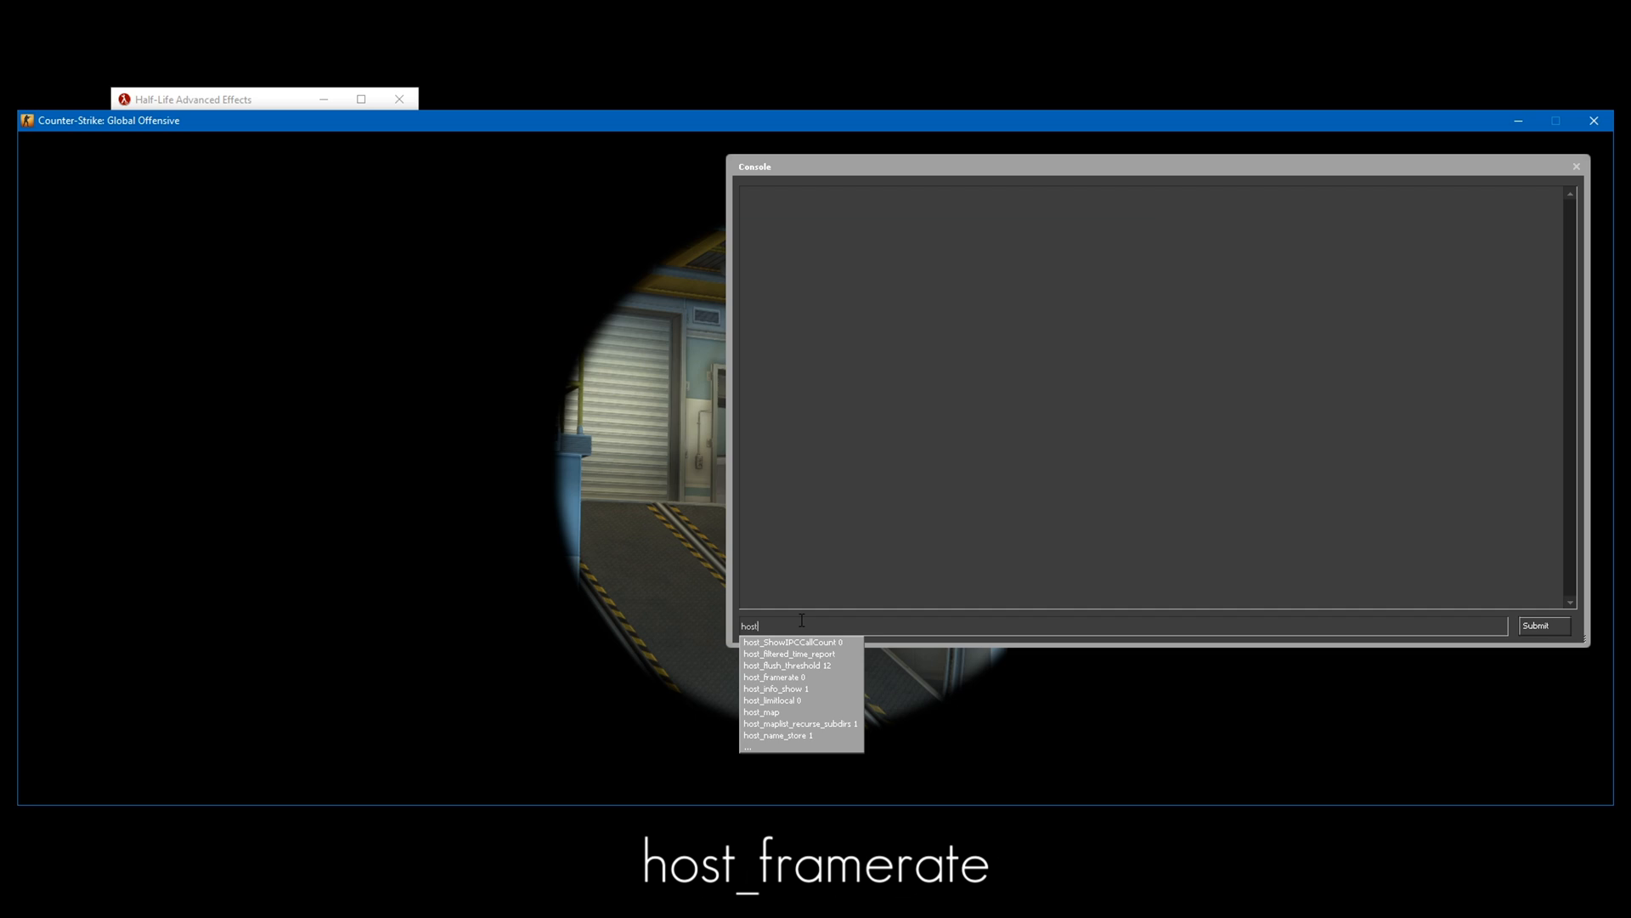
click(774, 676)
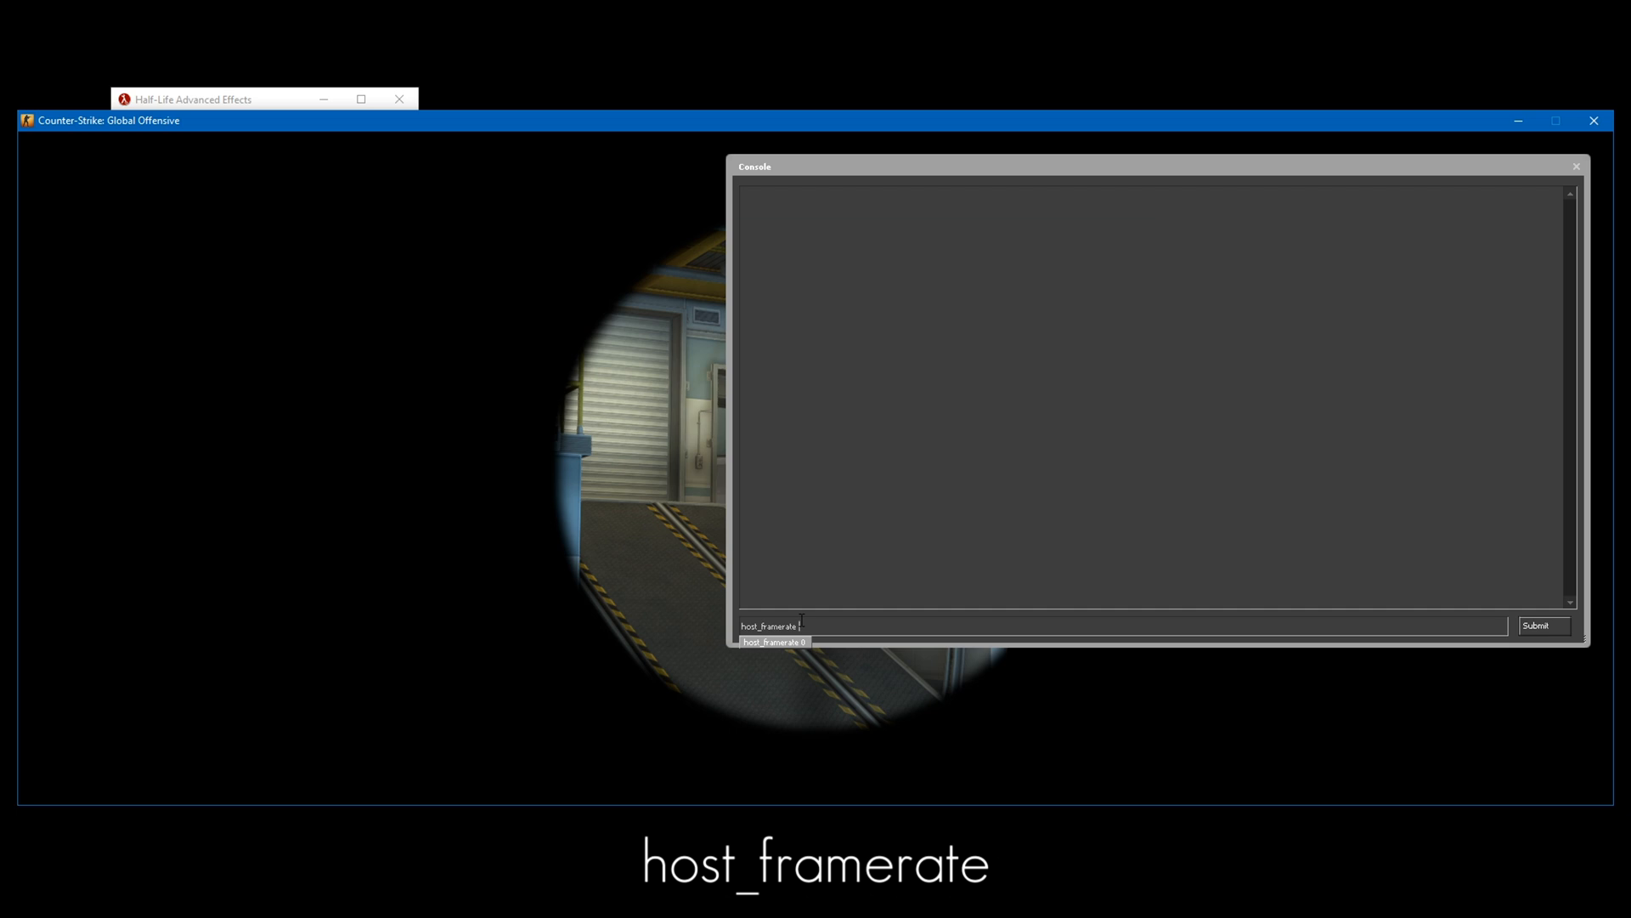
text(1)
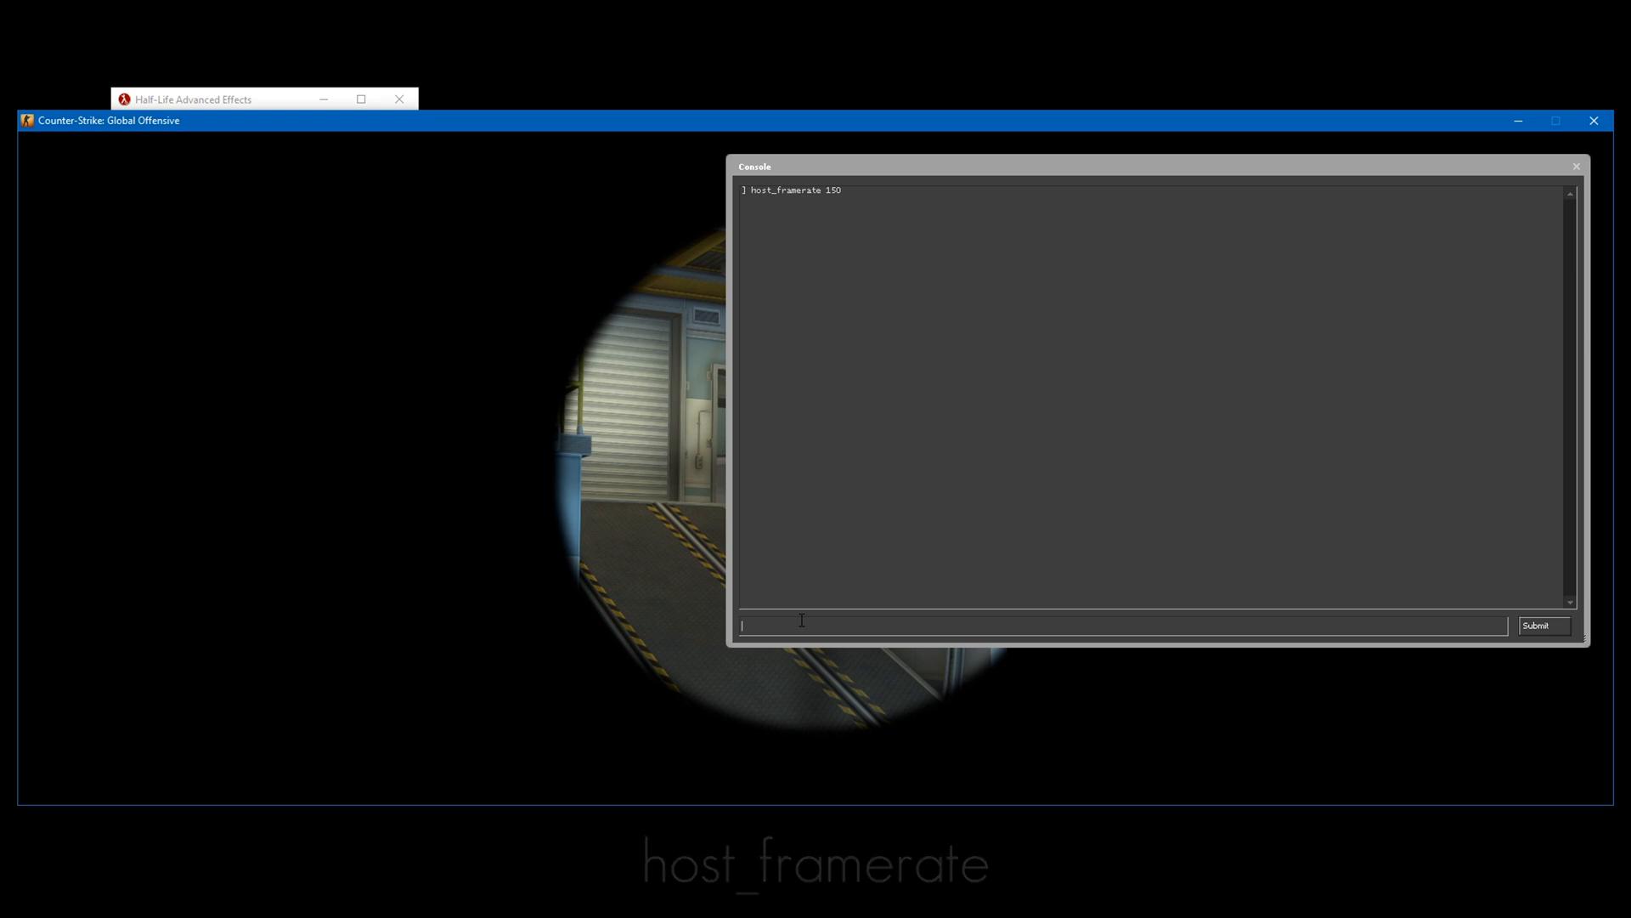
text(host_)
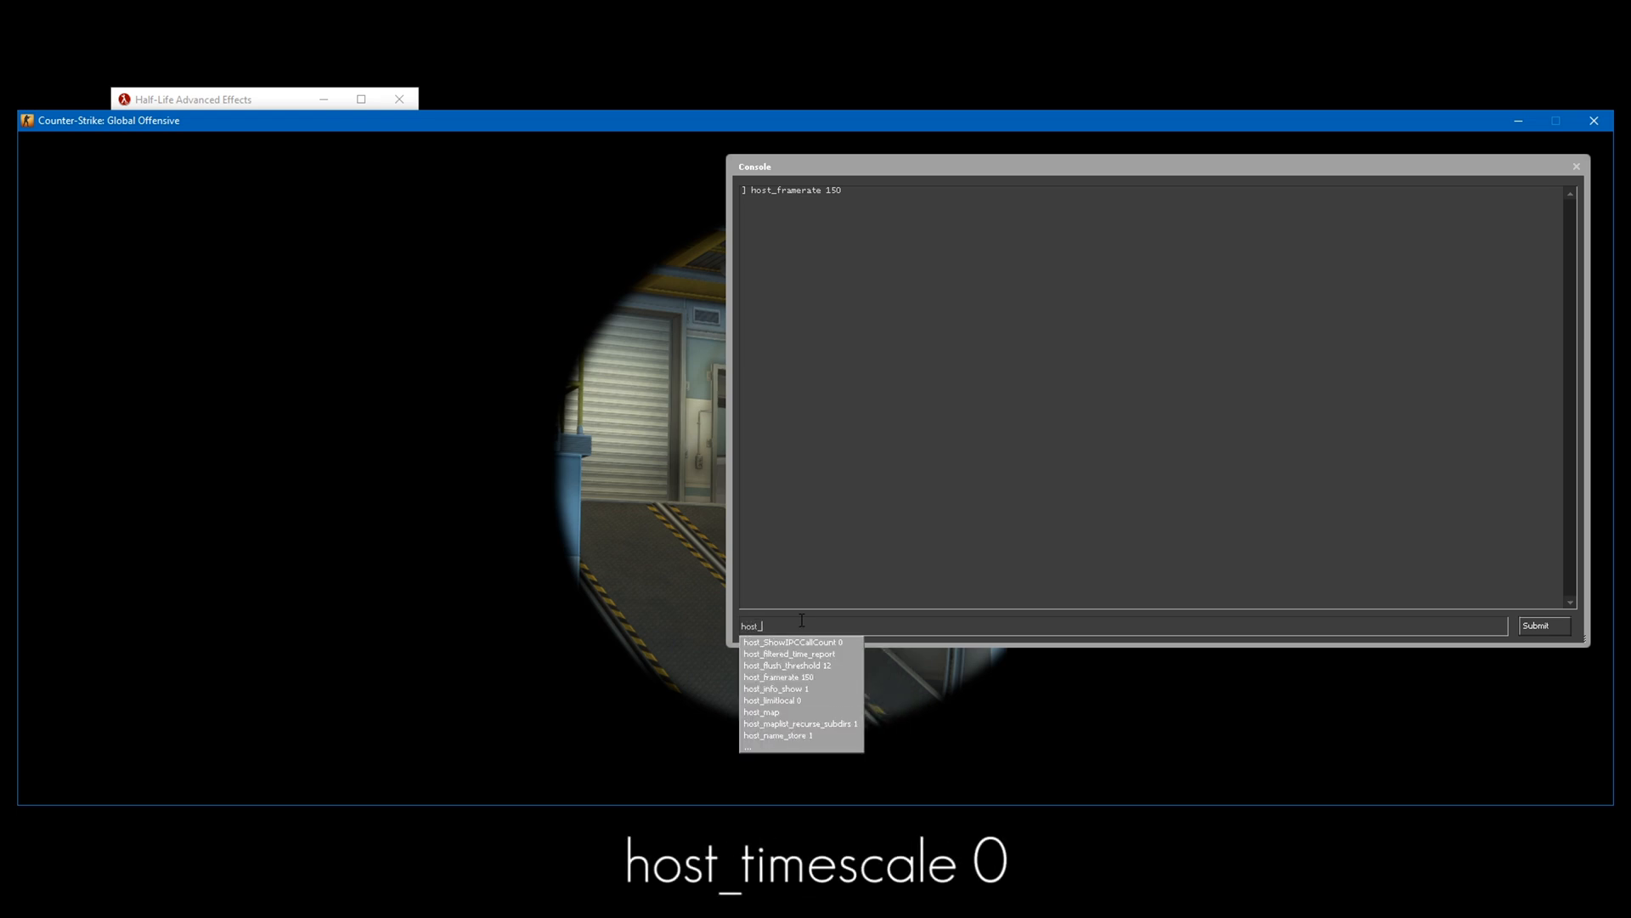
text(host_timescale)
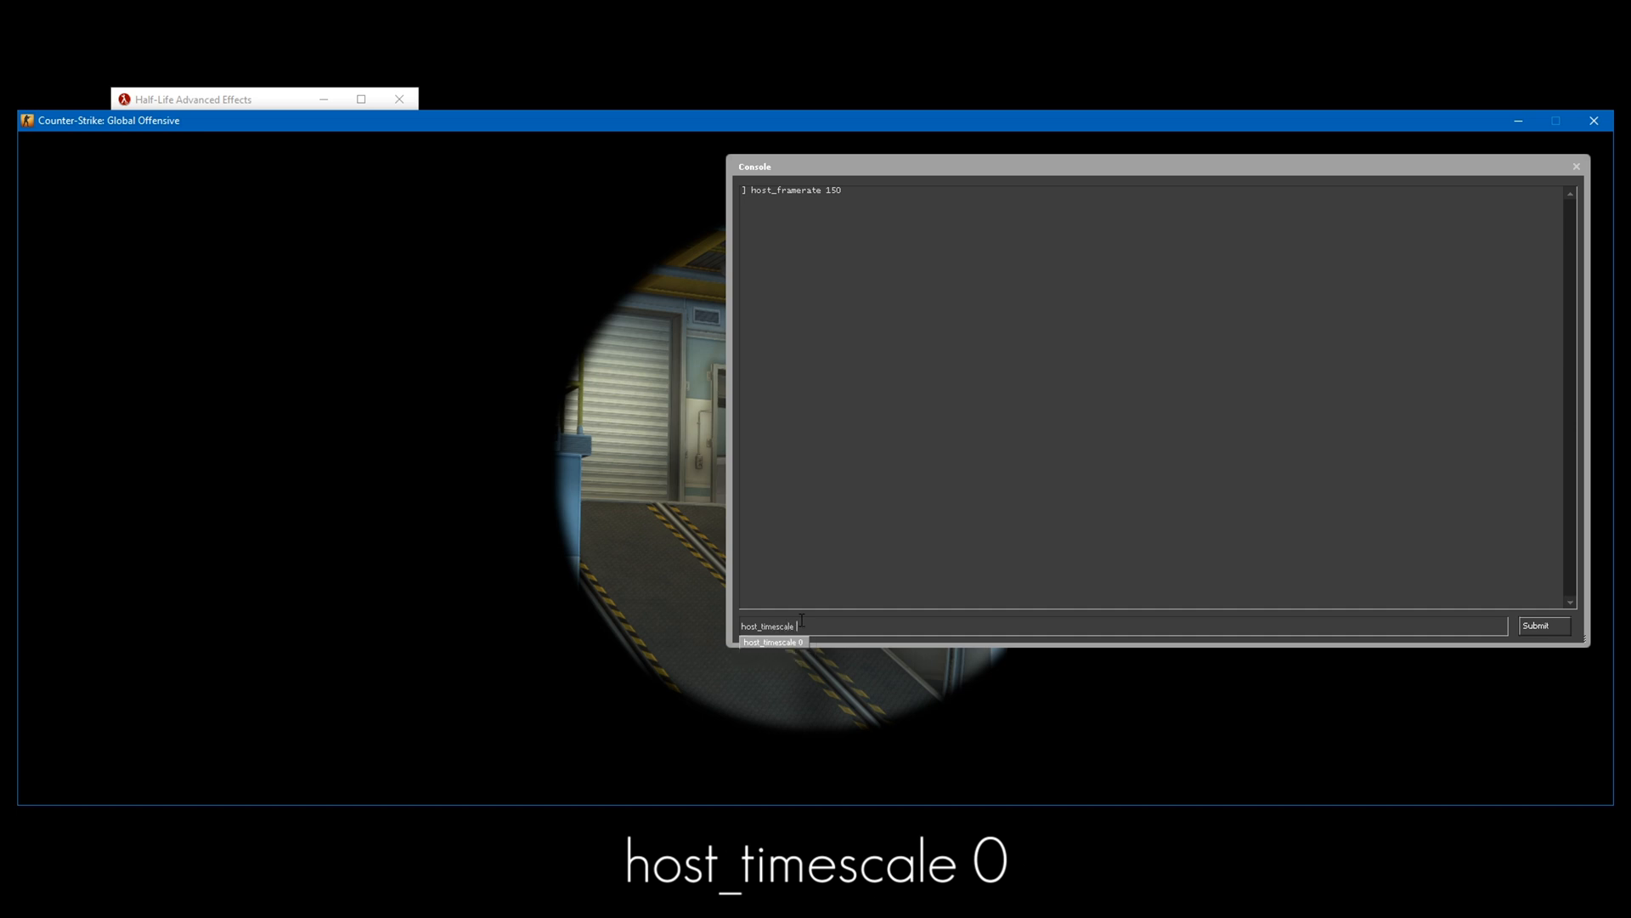
key(Return)
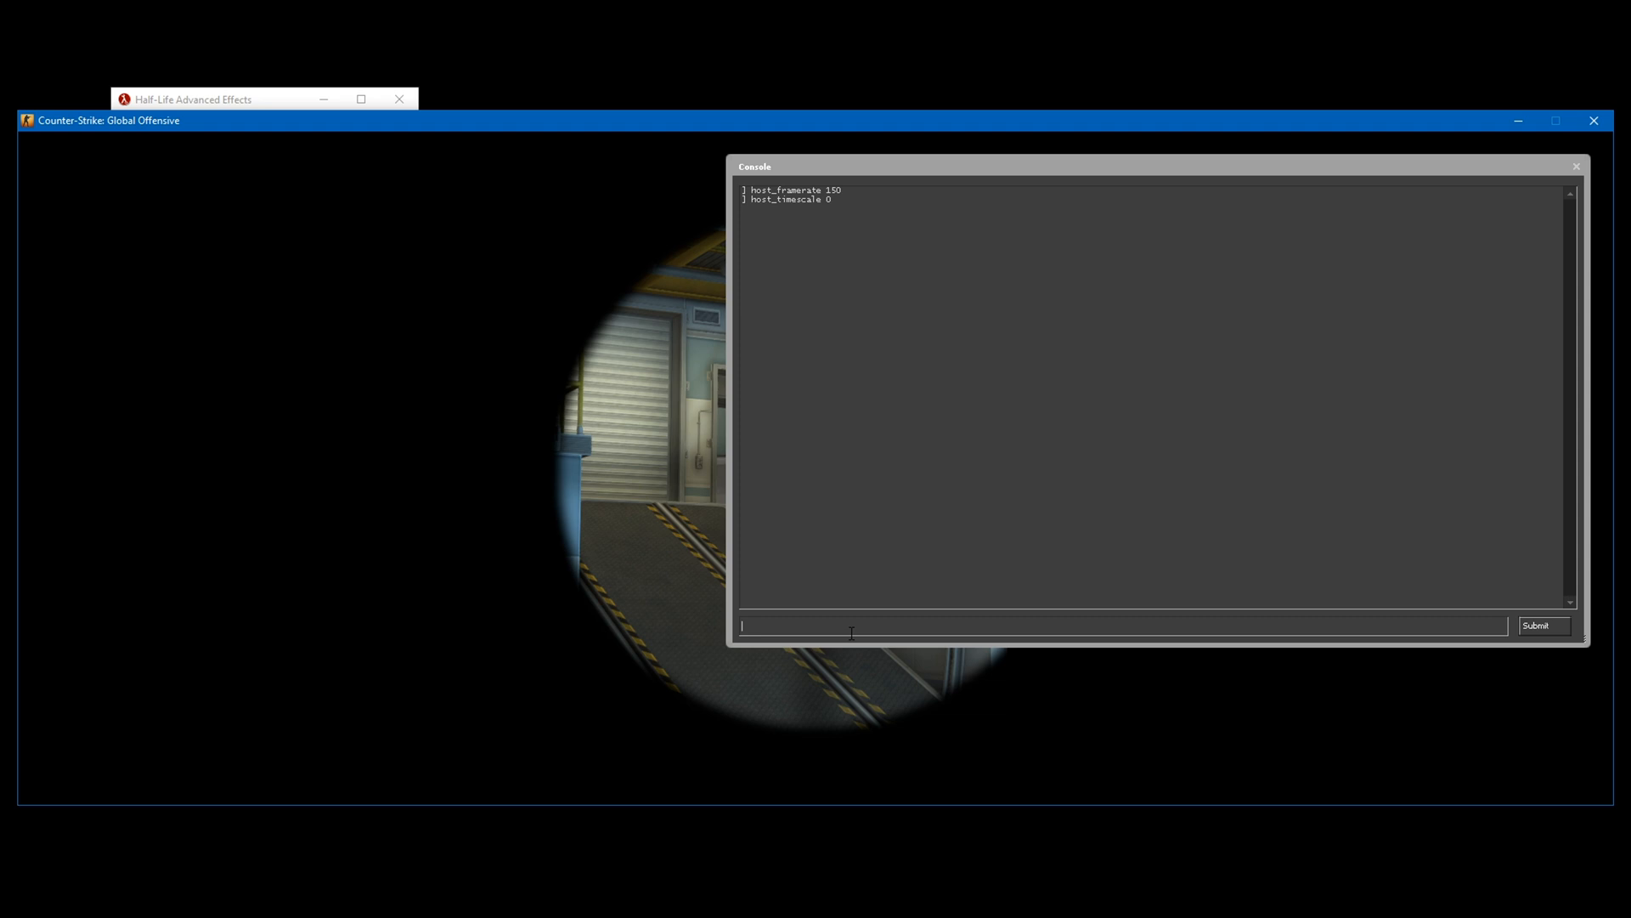
text(mirv_snd_timescale)
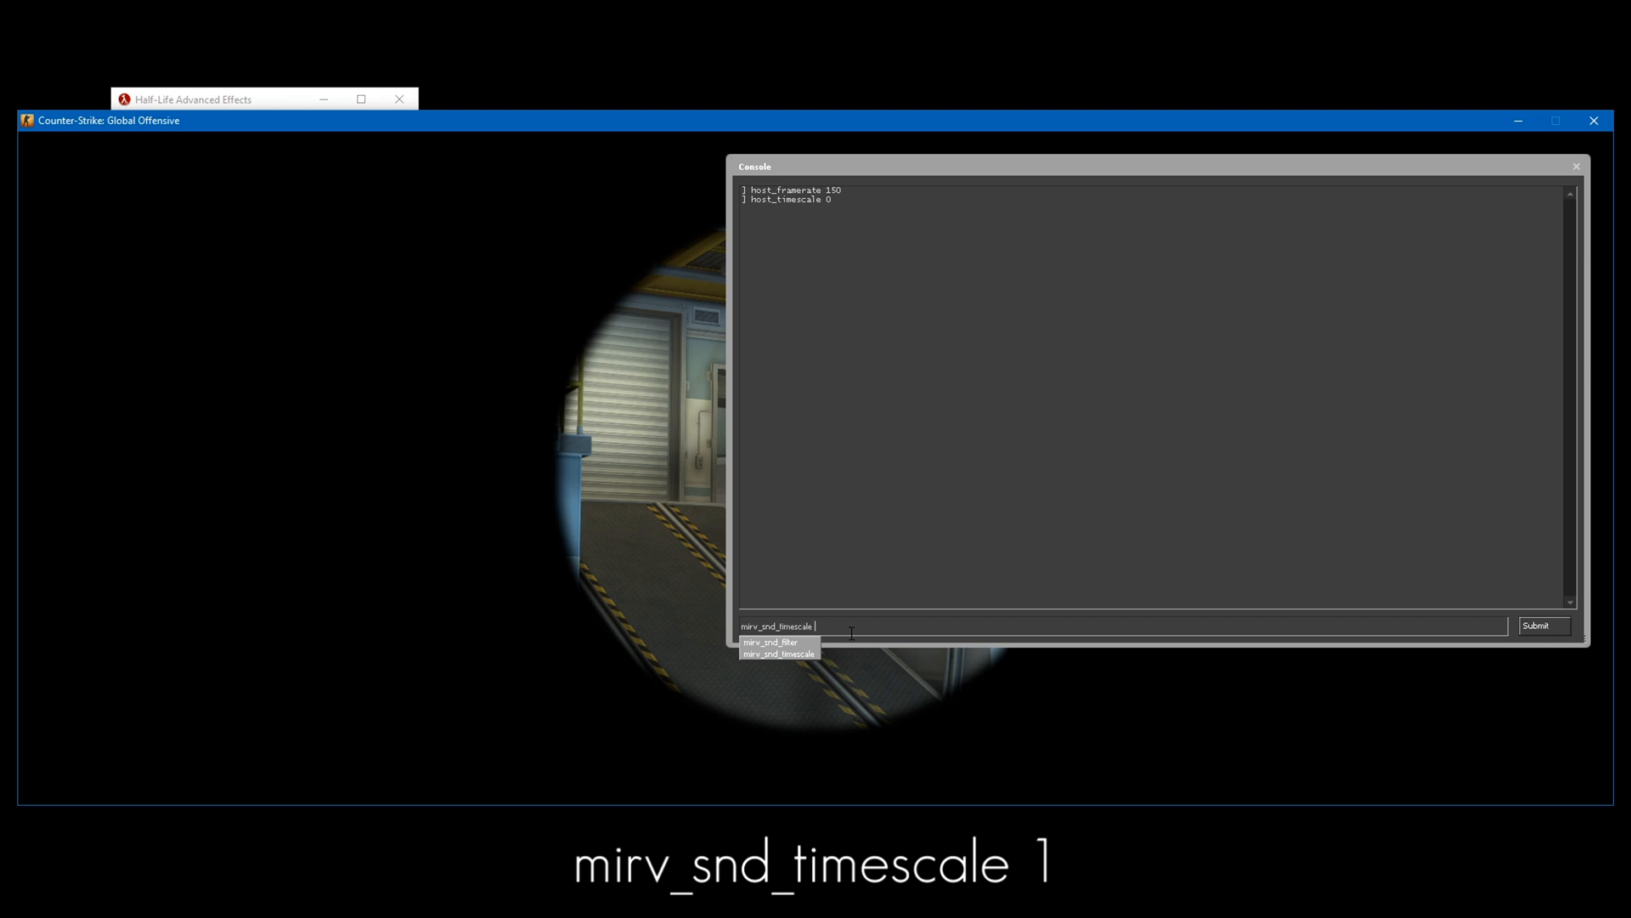
key(Return)
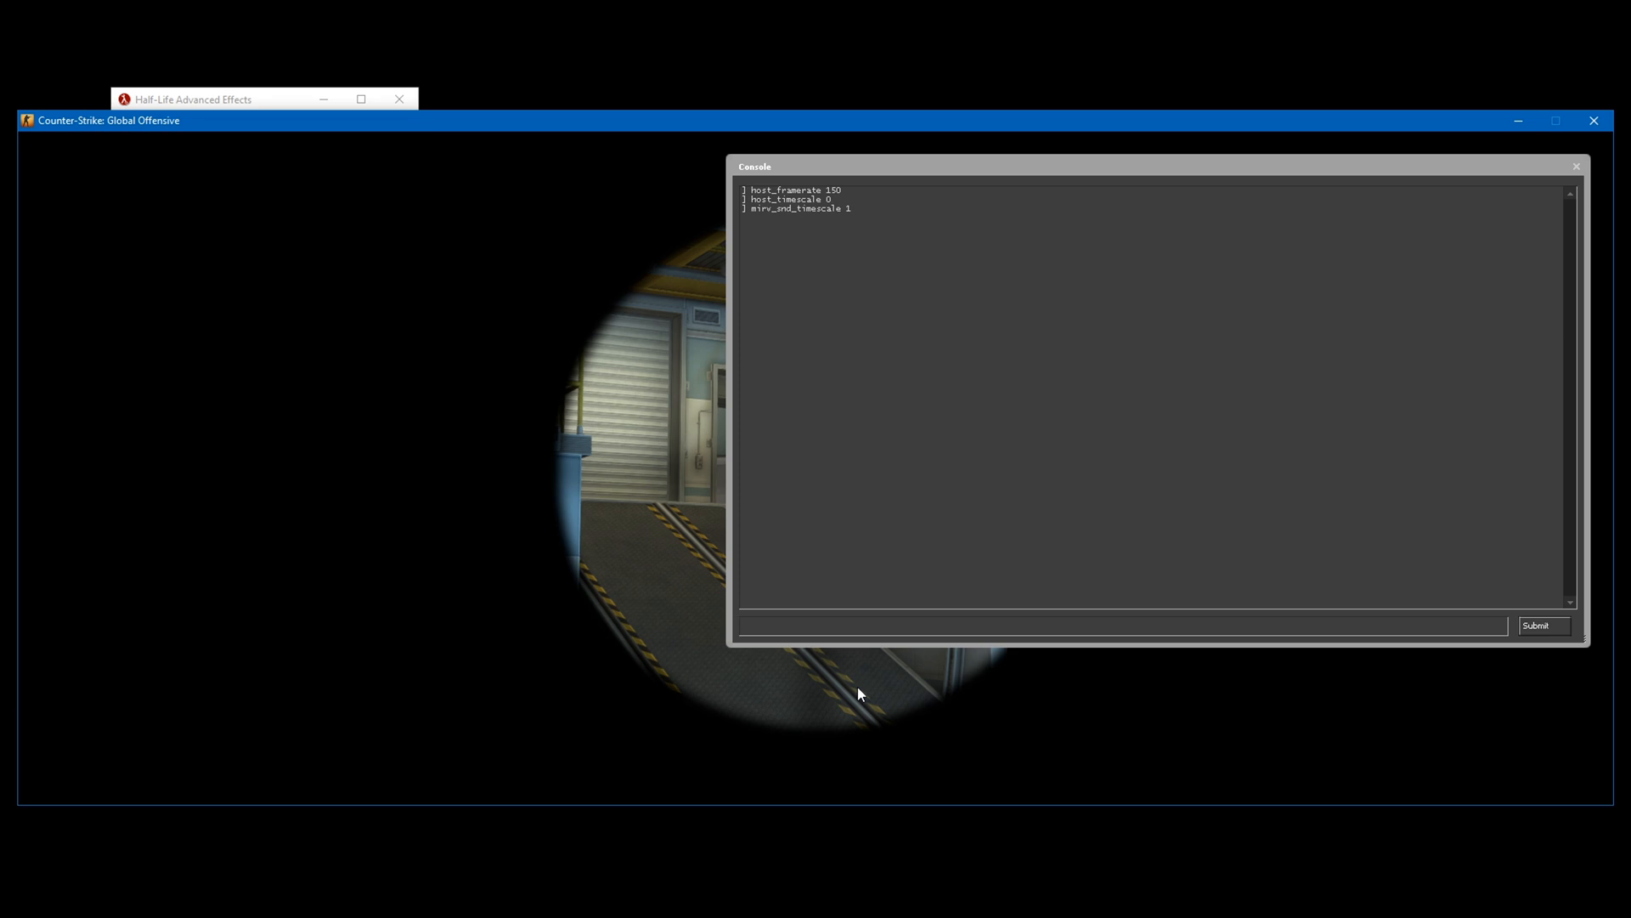
Set the stream record name to D:\CLIPS and start mirv_streams recording
text(mirv_streams record name "Directory")
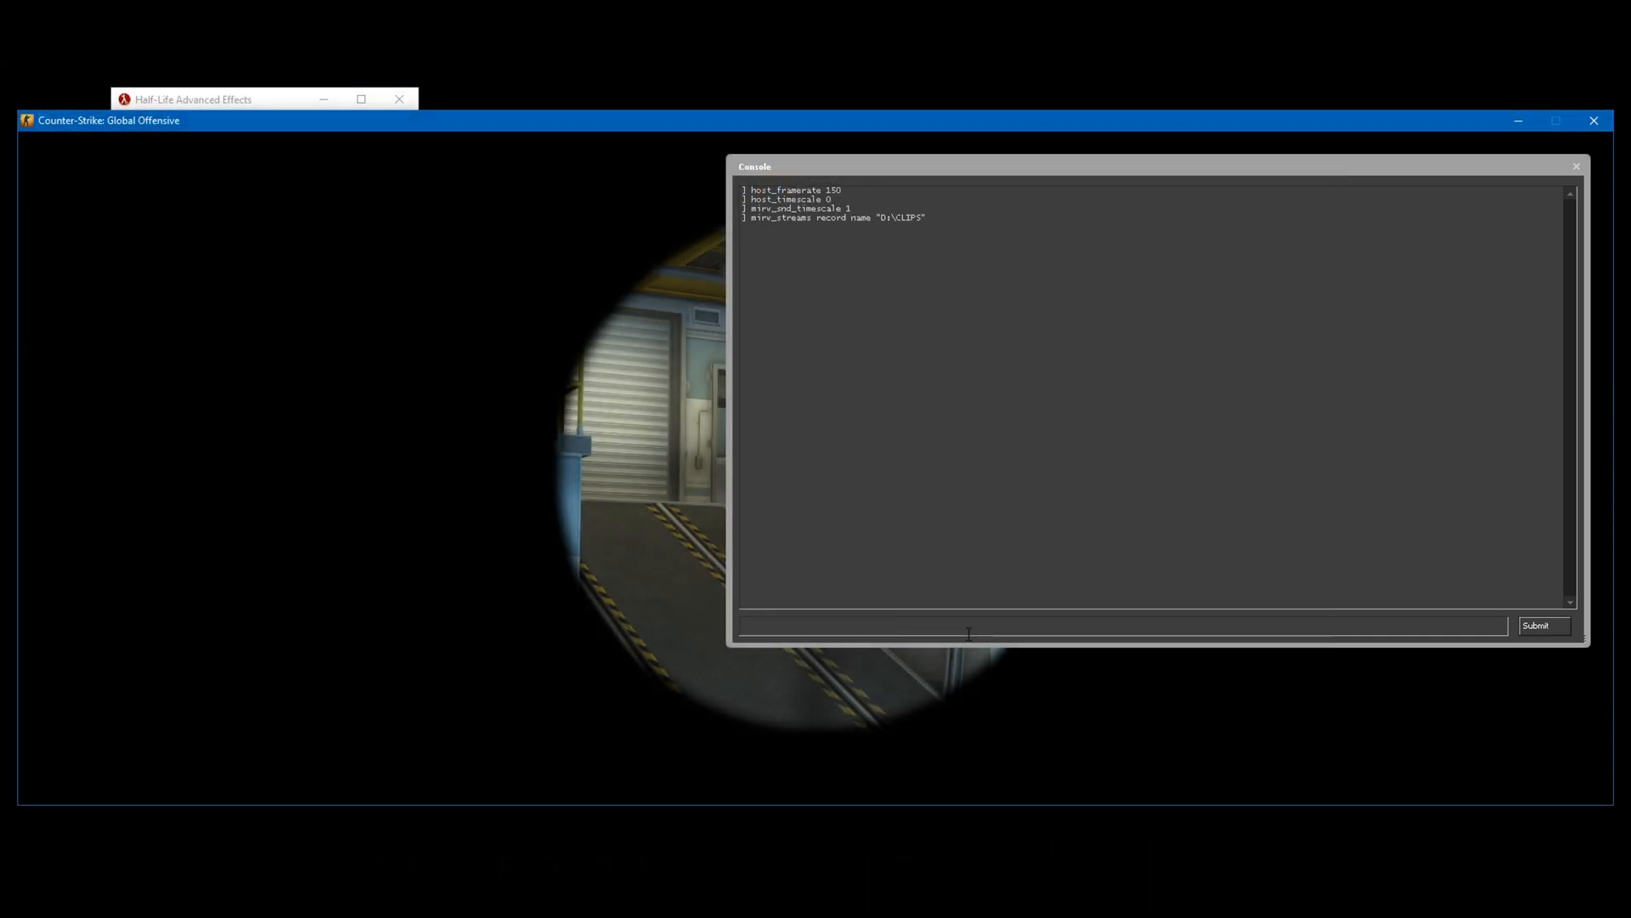
text(mirv_streams record)
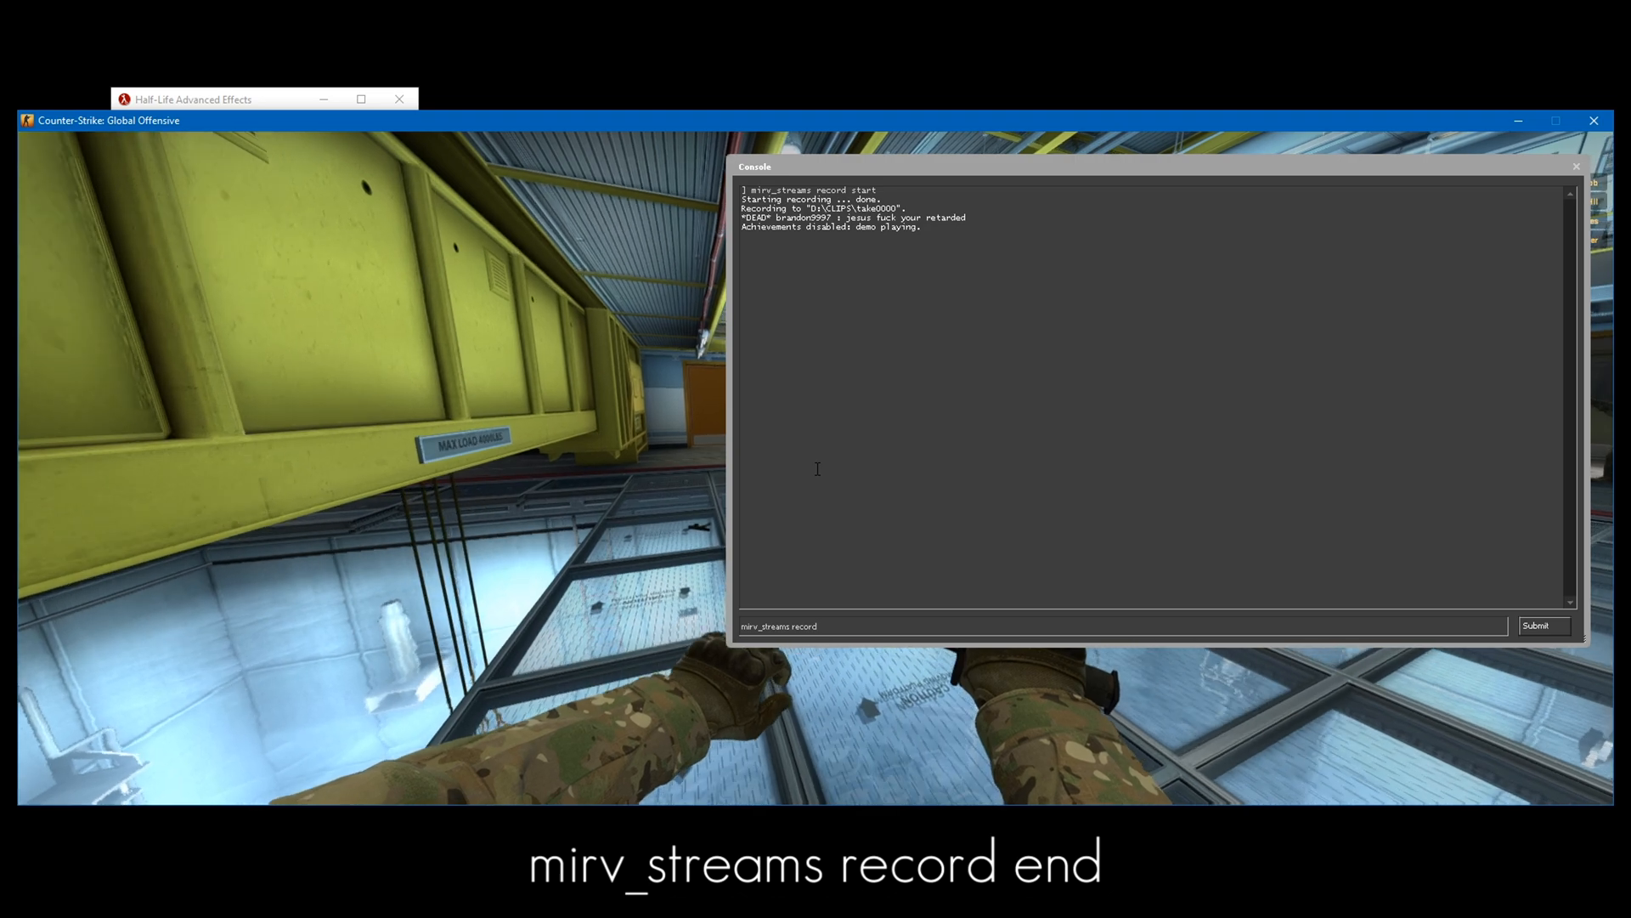
Launch VirtualDub2, then browse File Explorer to CLIPS\take0000\myDepth with its TGA frames
click(1544, 625)
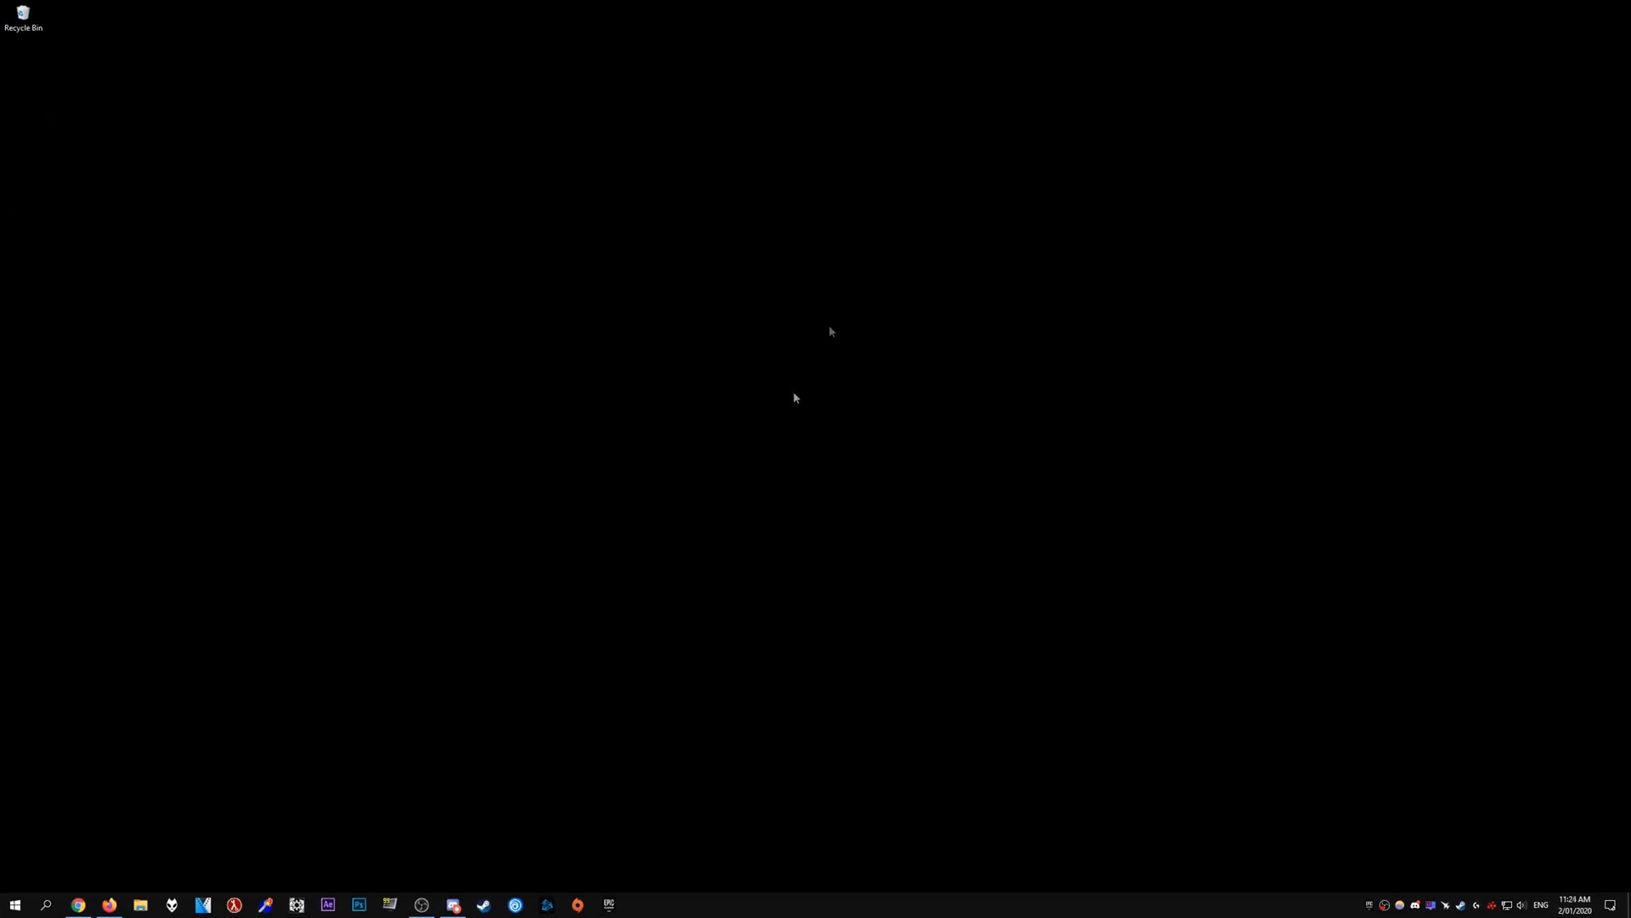
click(297, 904)
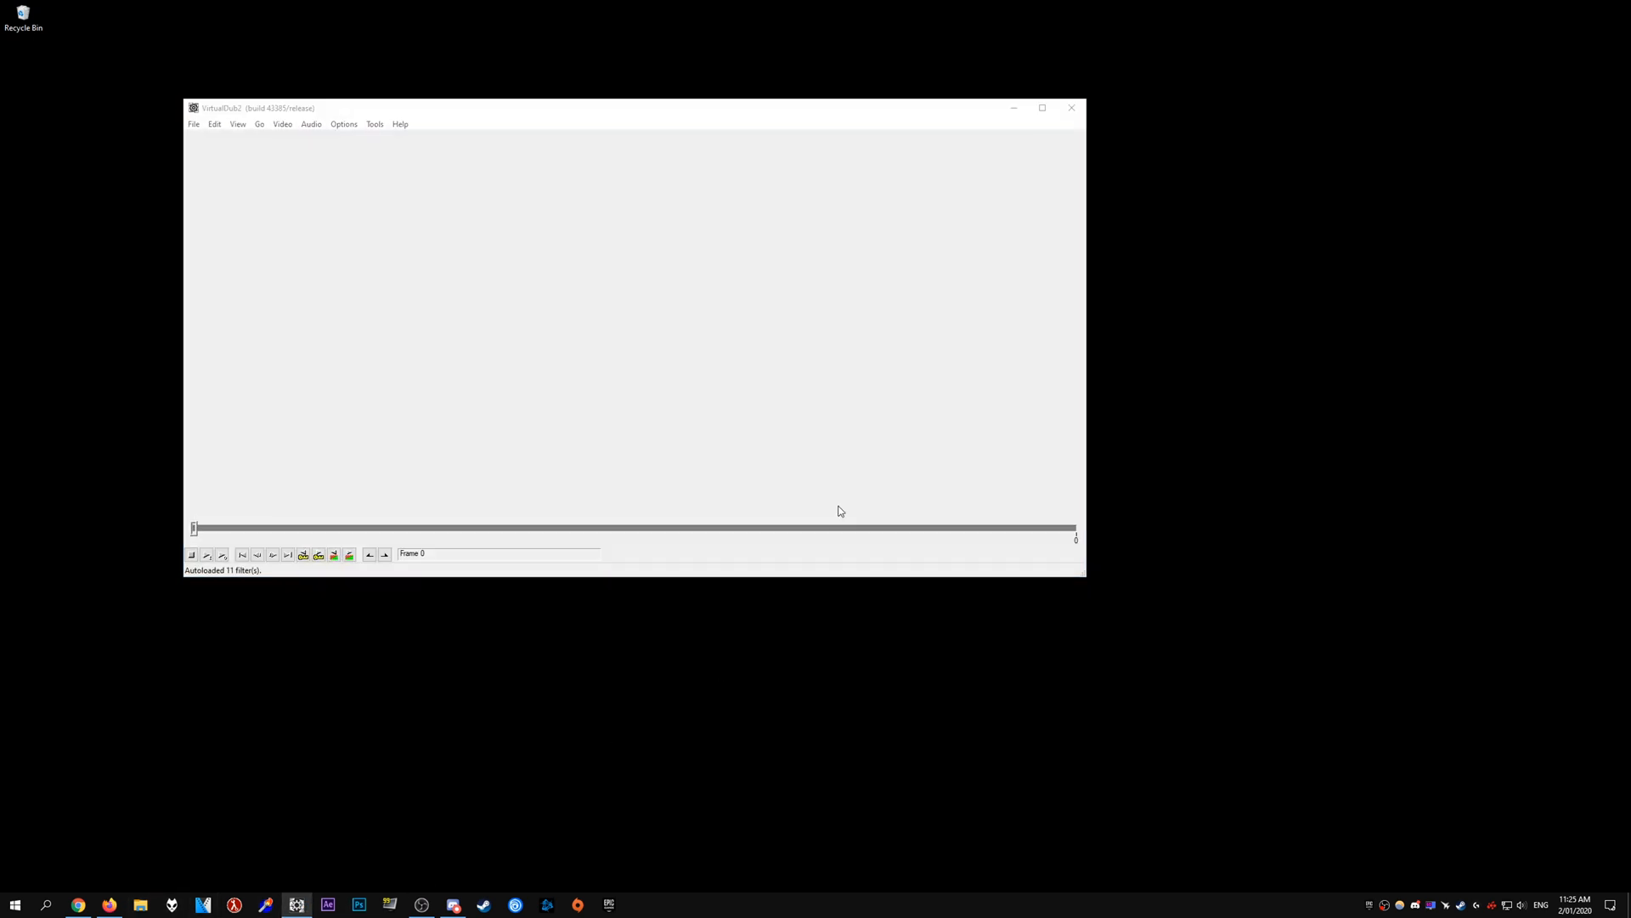
click(141, 910)
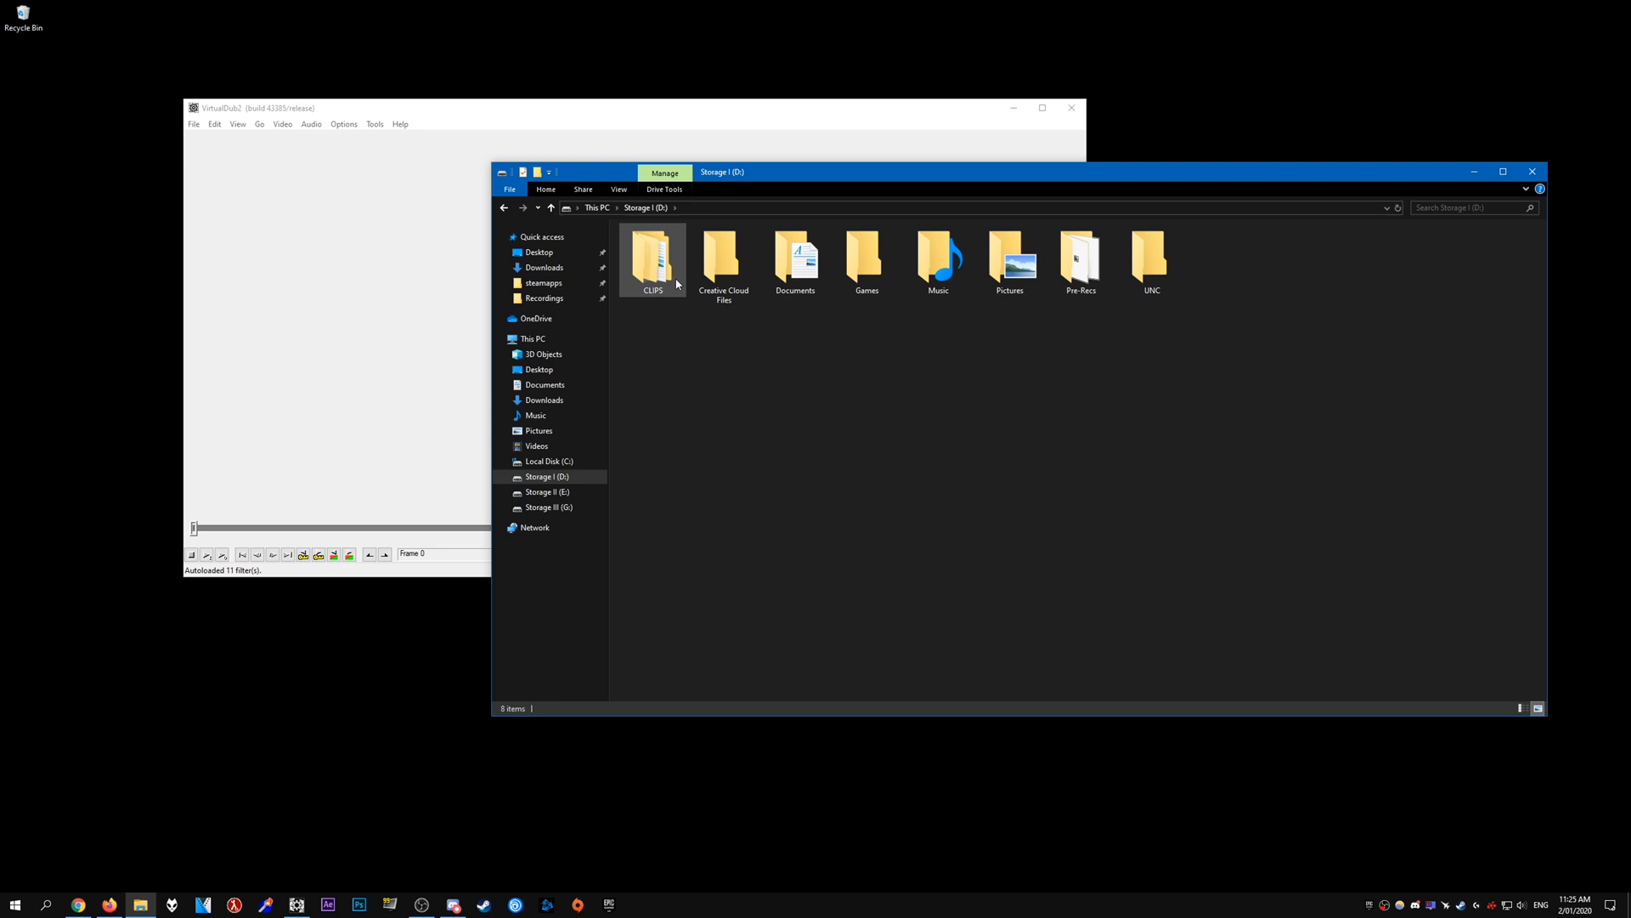
double_click(653, 258)
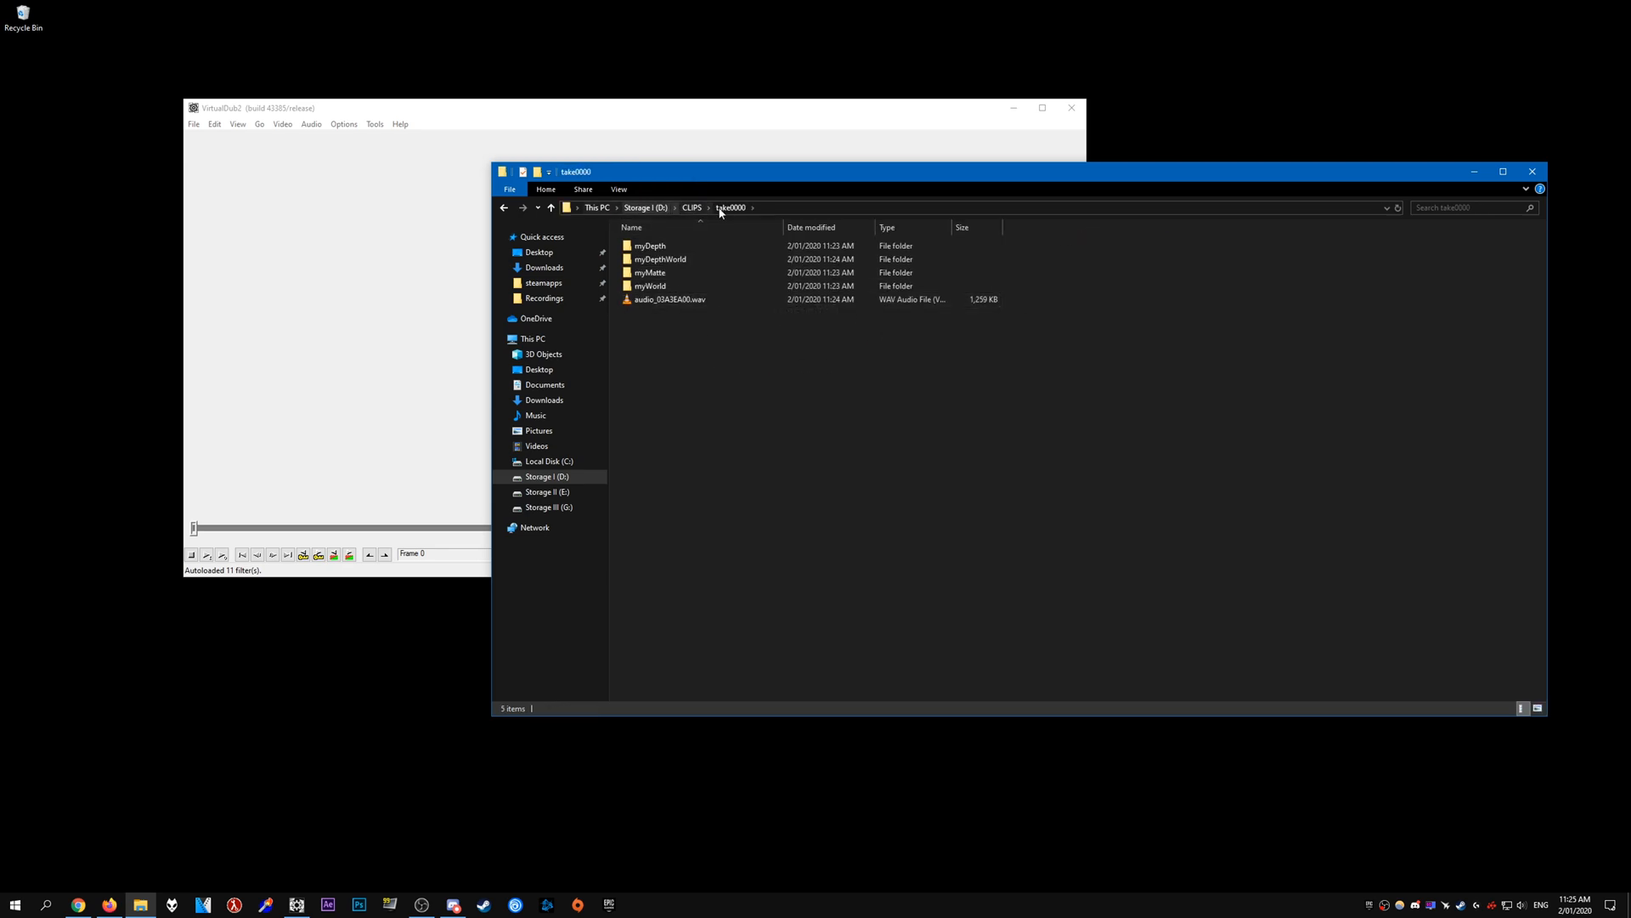
click(661, 259)
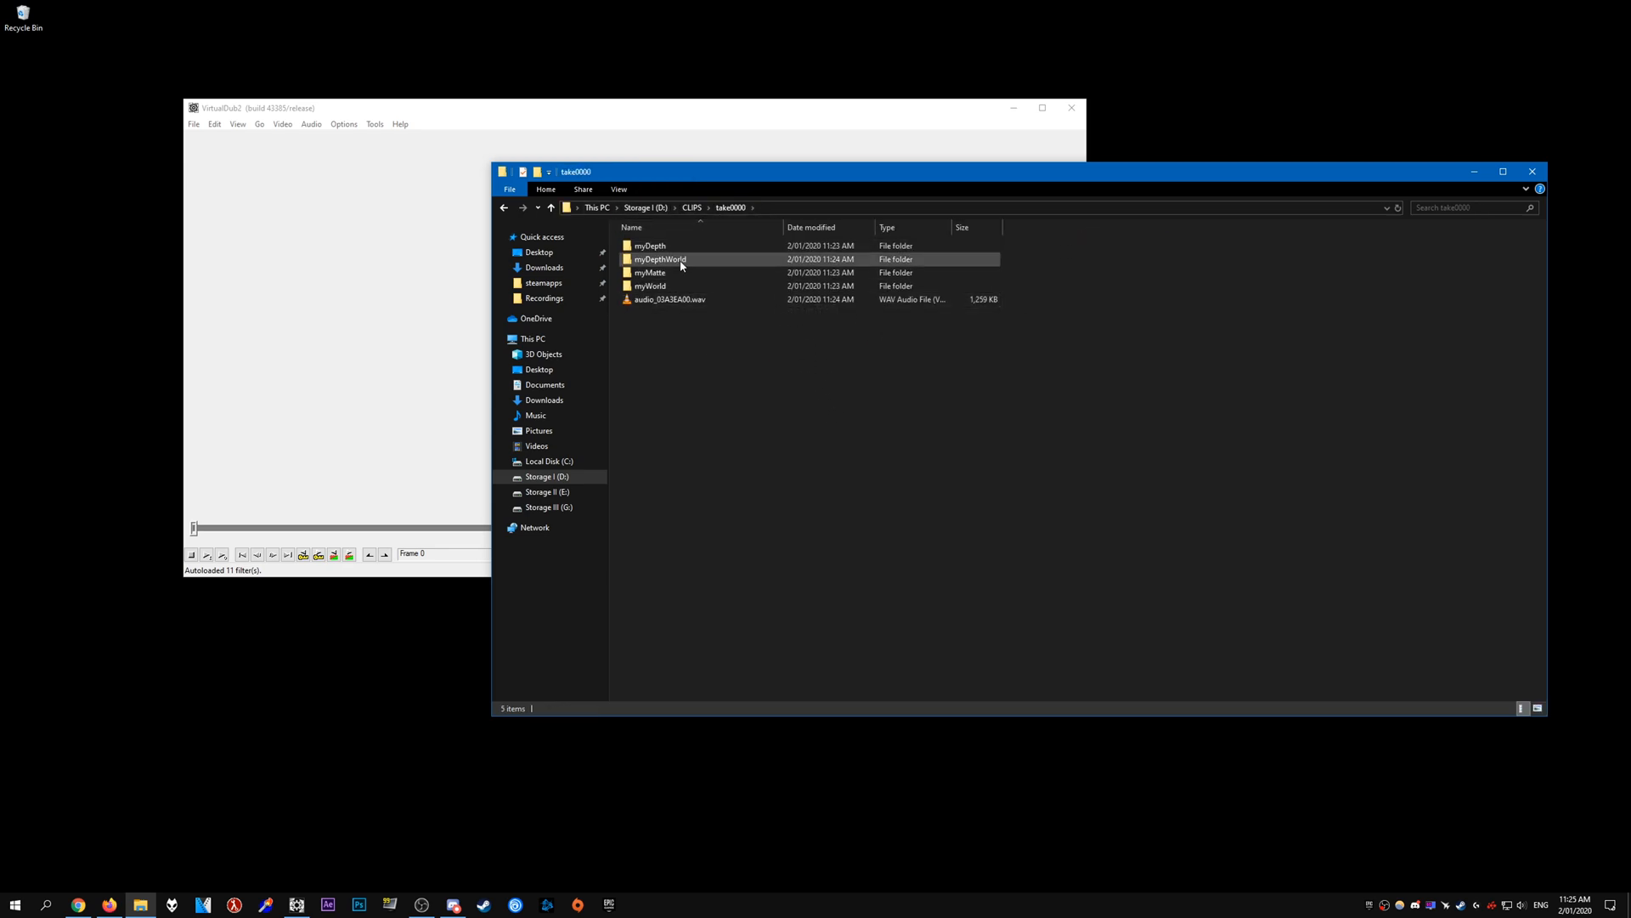
click(650, 246)
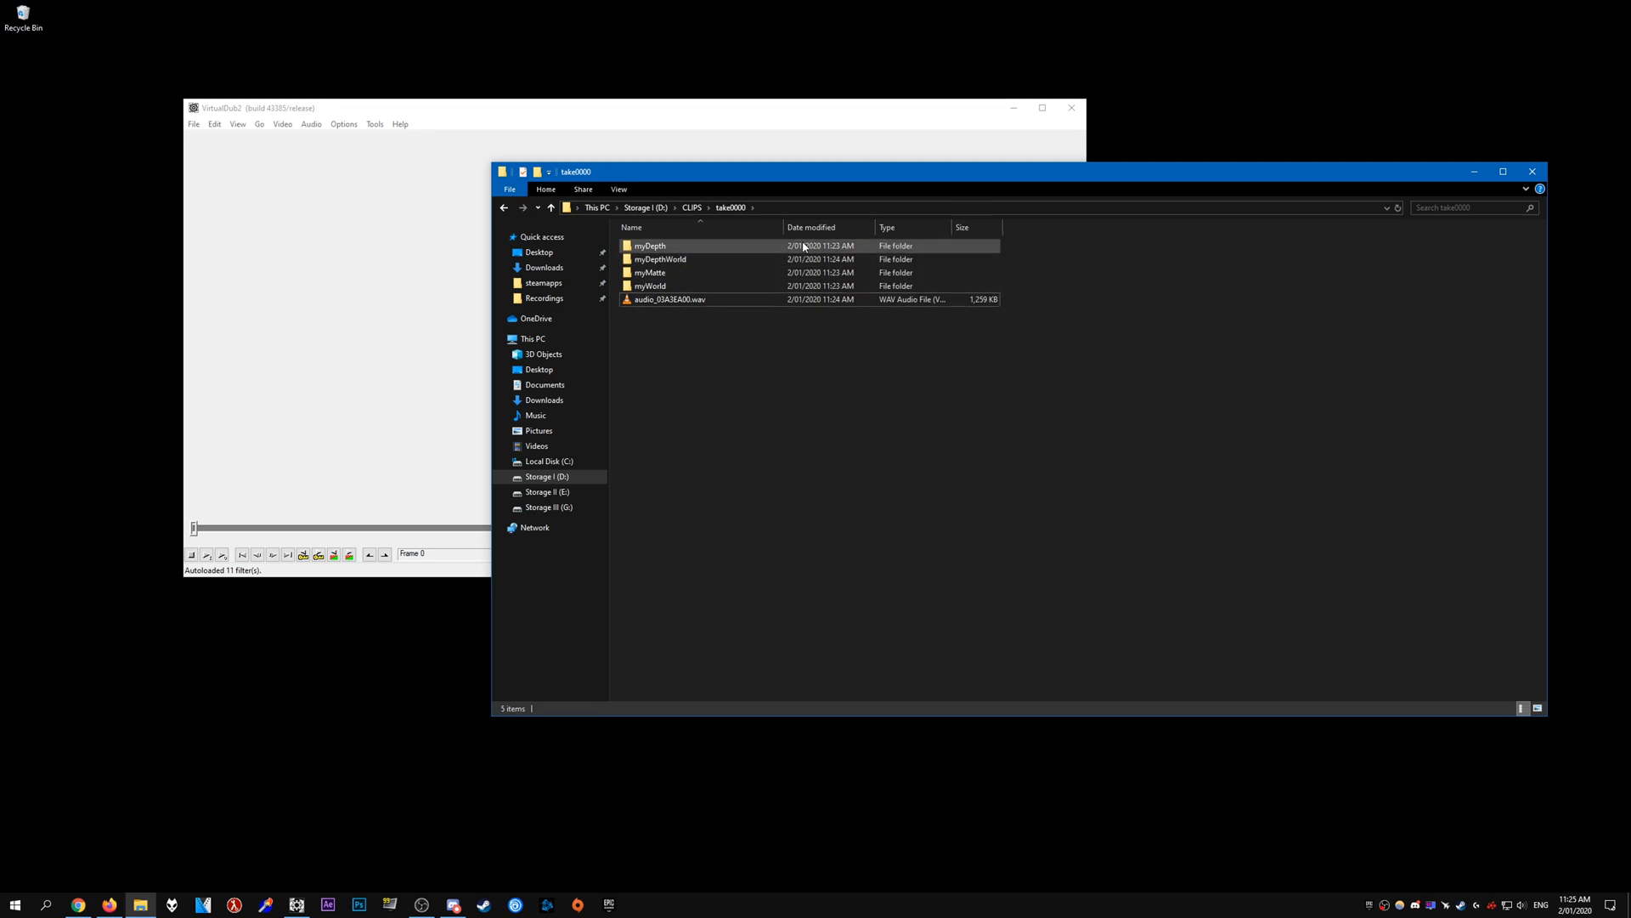
click(668, 299)
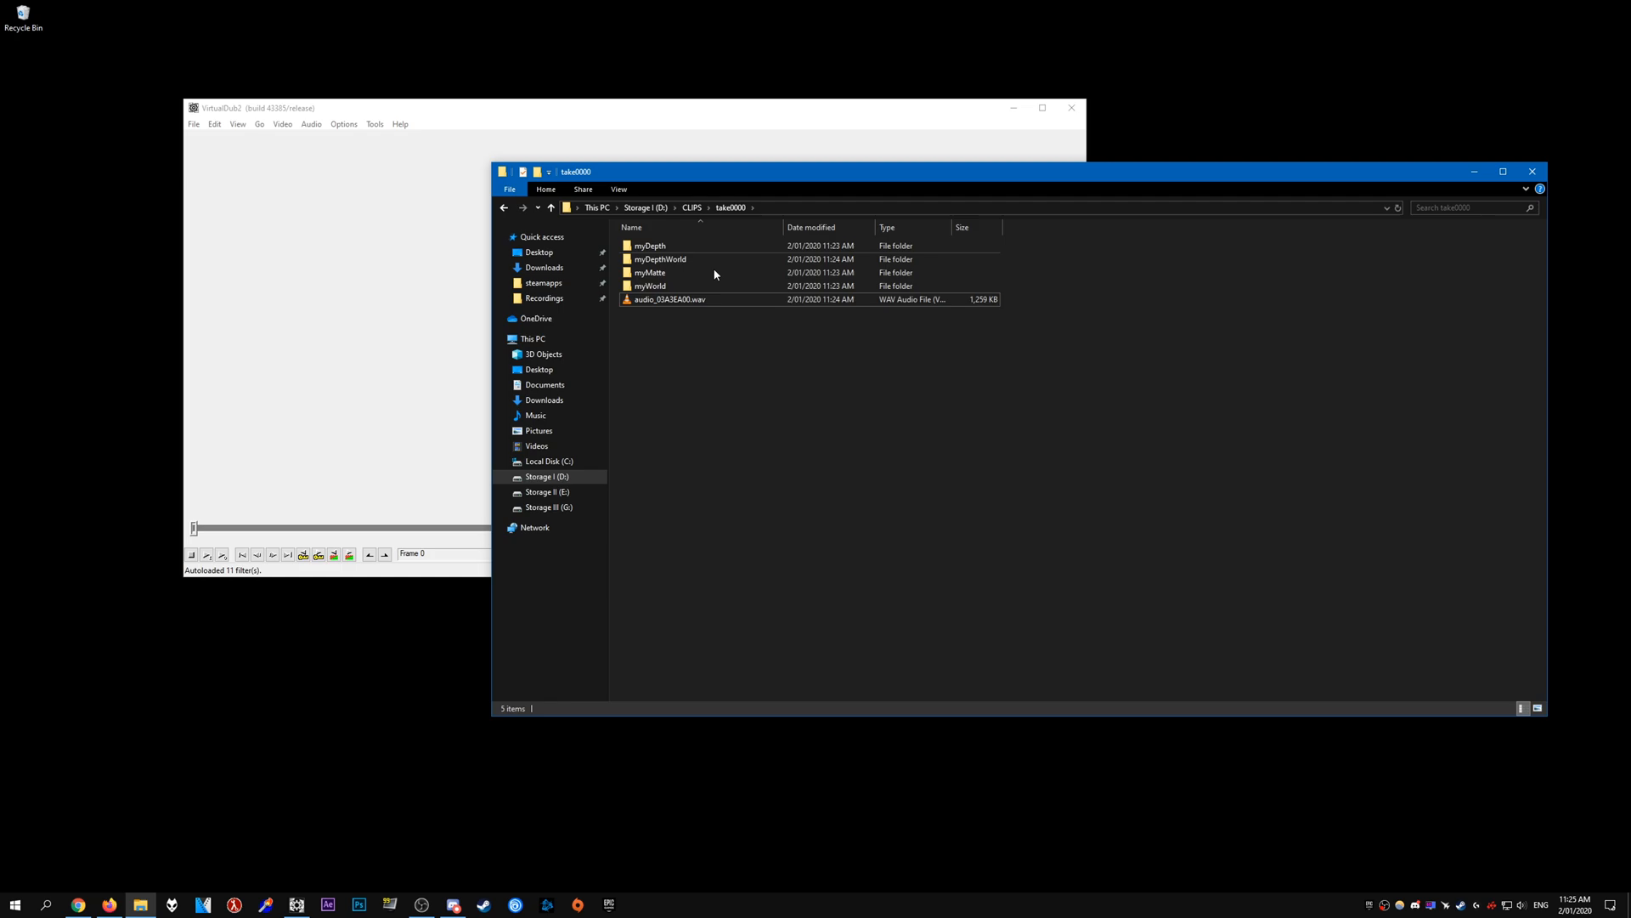
double_click(650, 246)
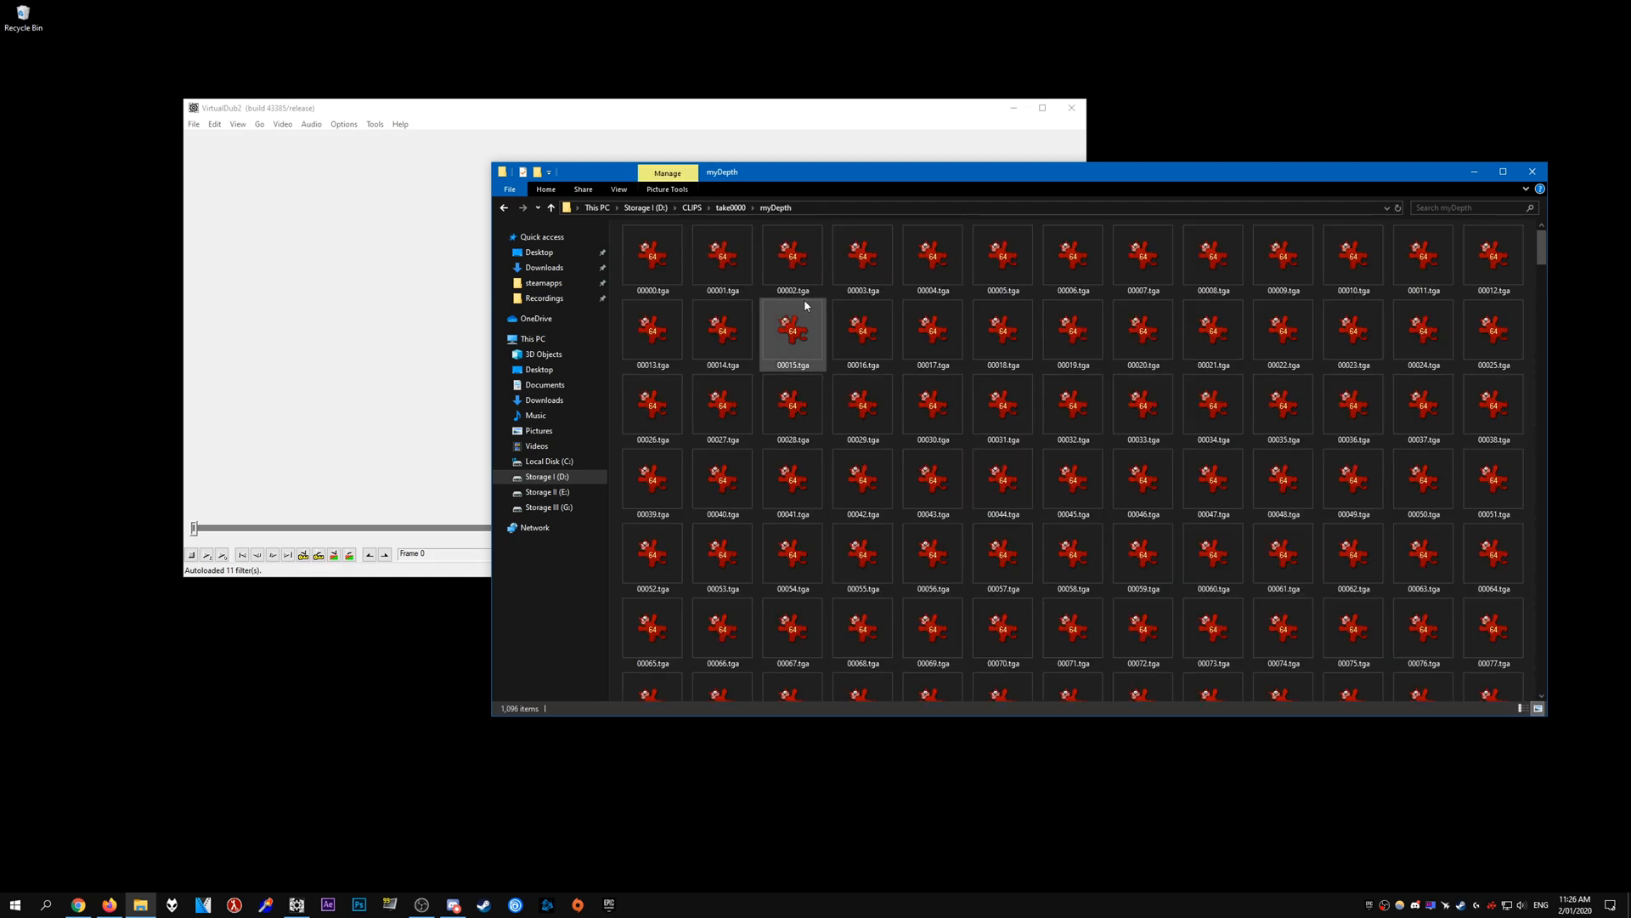
Override the loaded depth sequence's frame rate to 150 fps
scroll(down, 3)
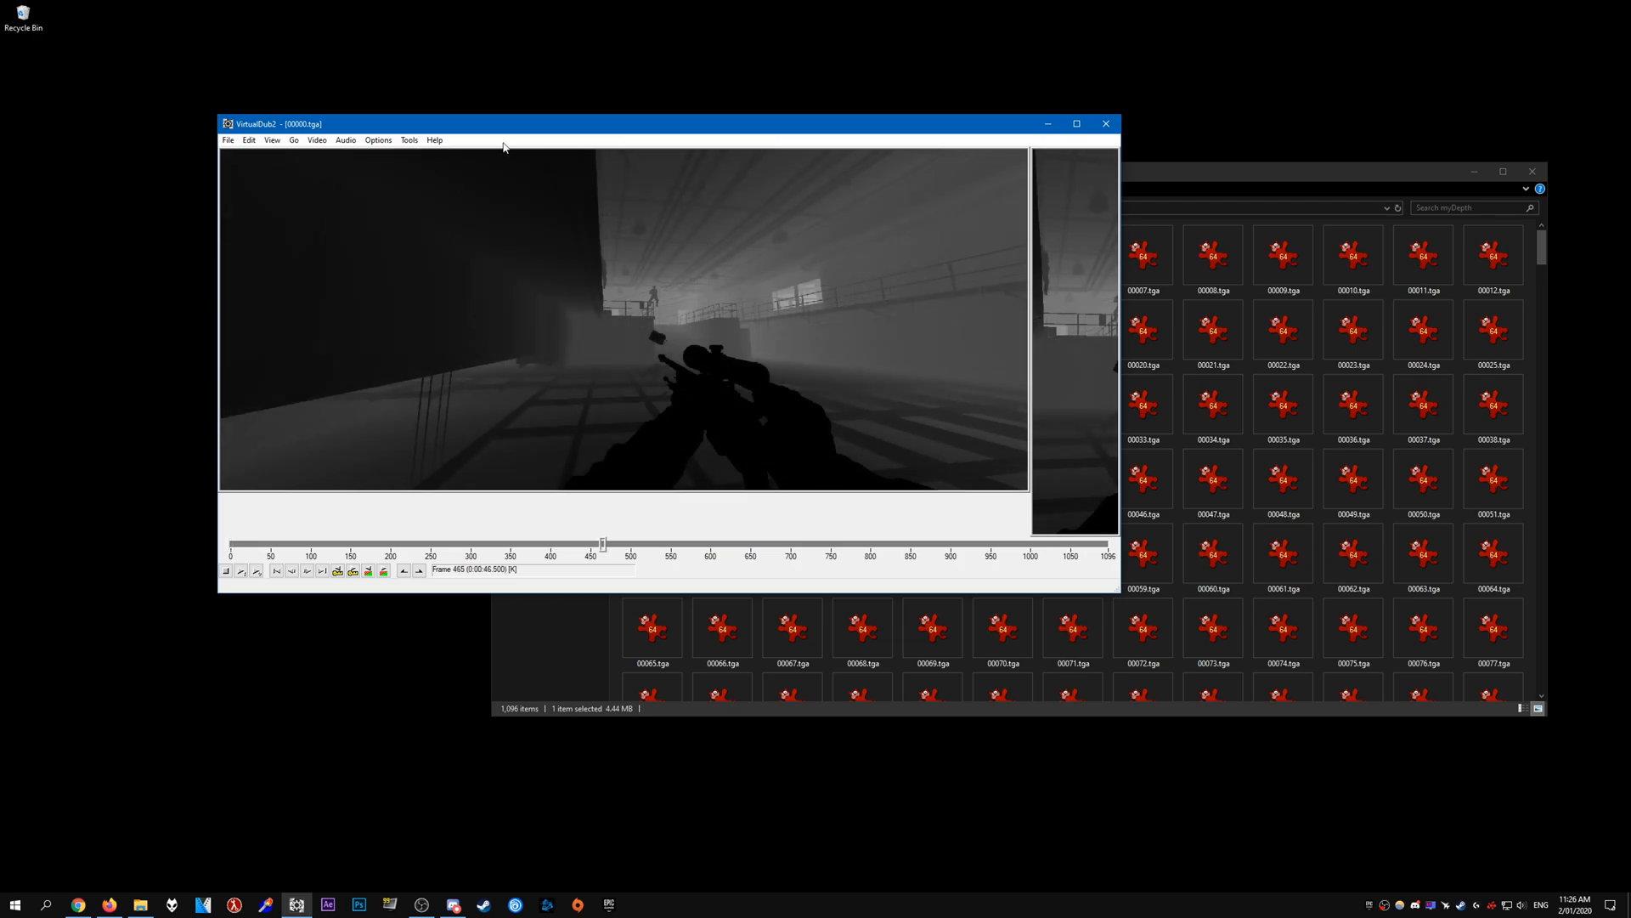
click(317, 139)
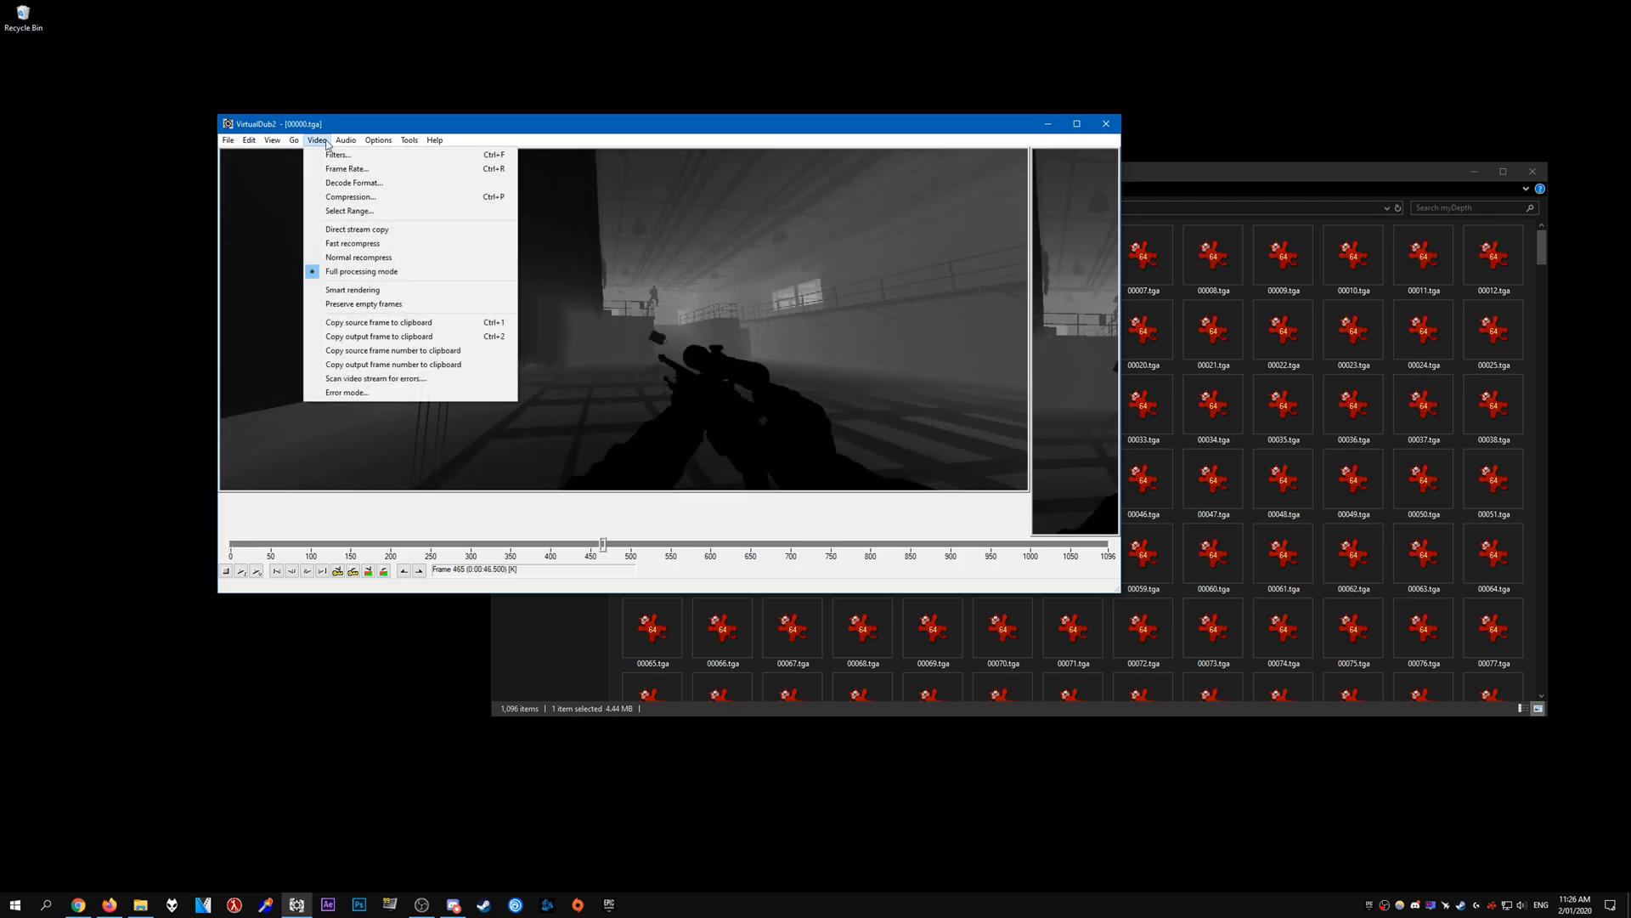
click(346, 169)
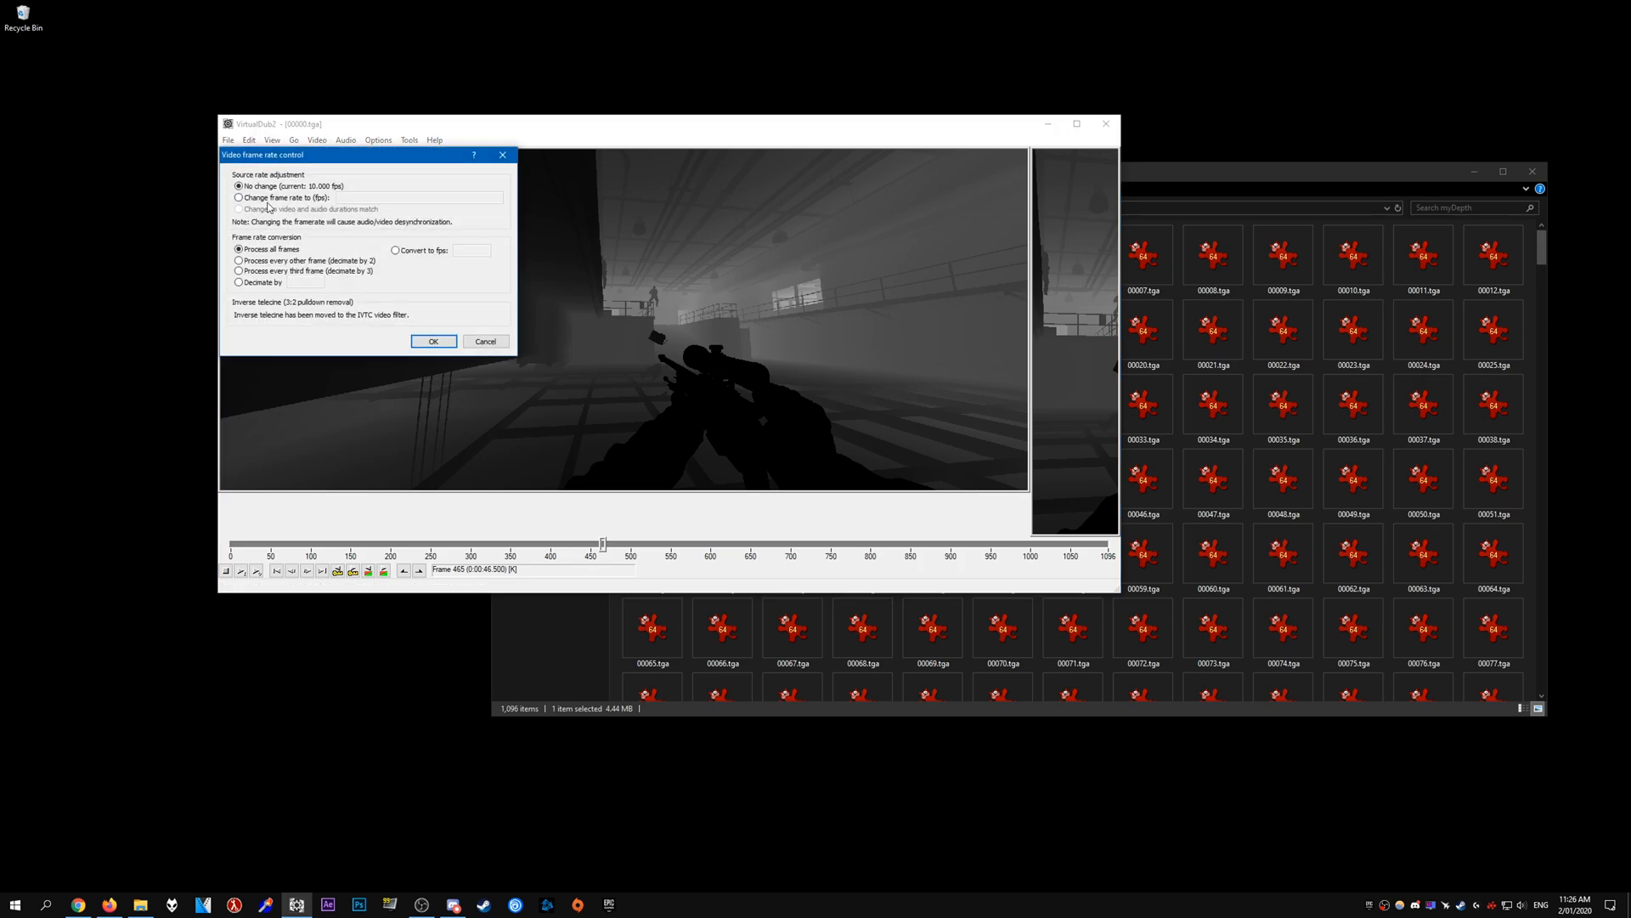
click(238, 198)
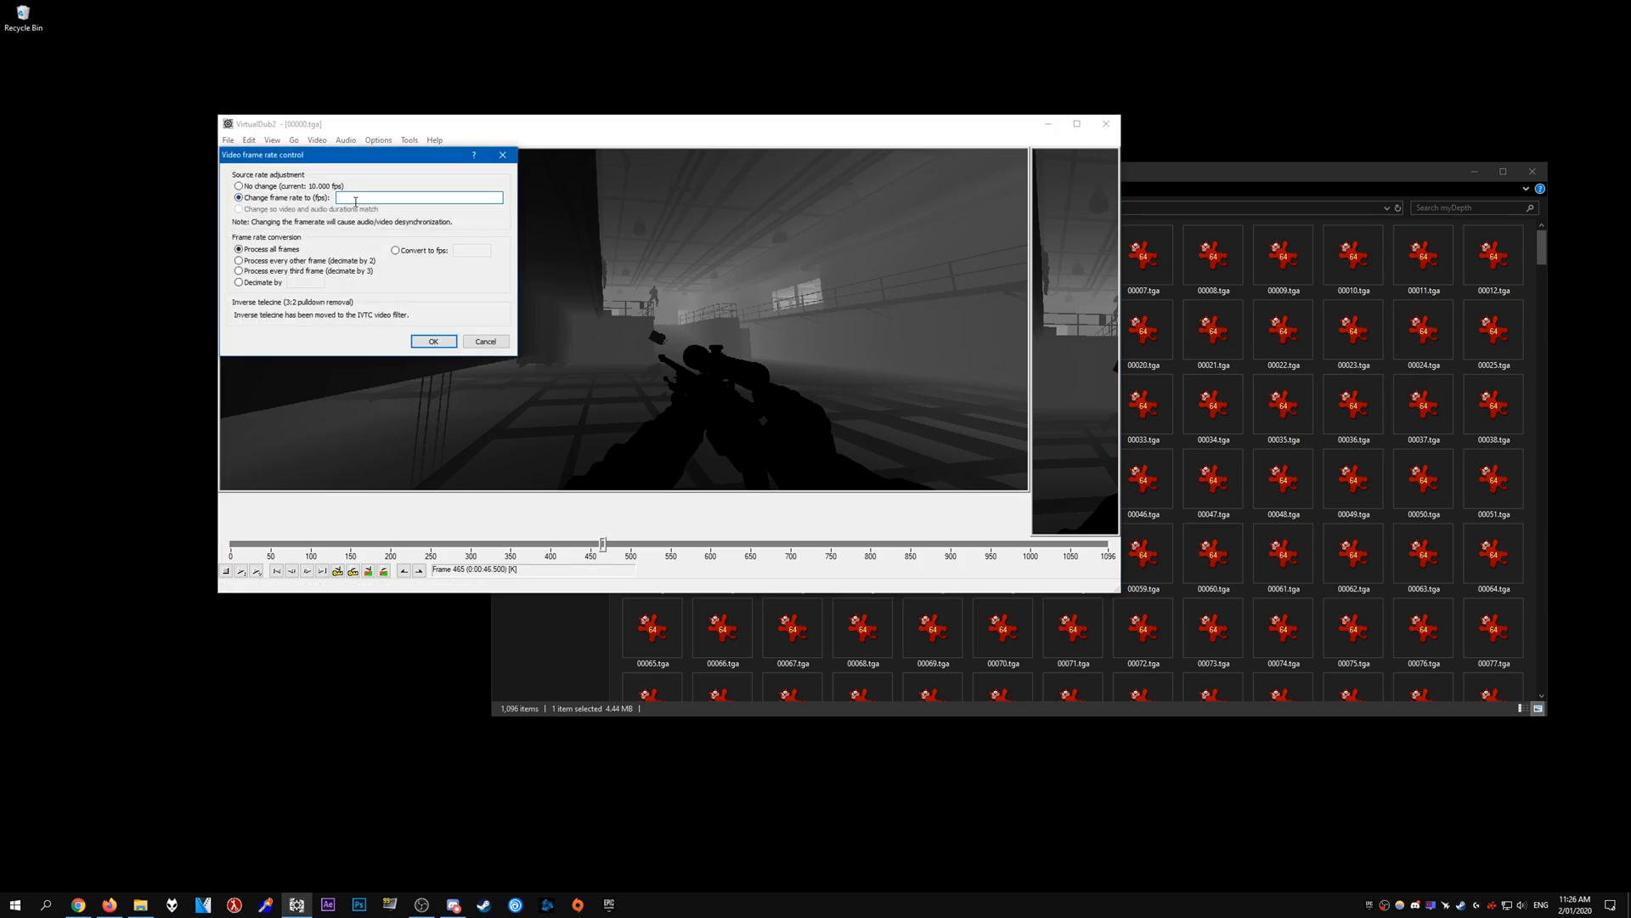
text(150)
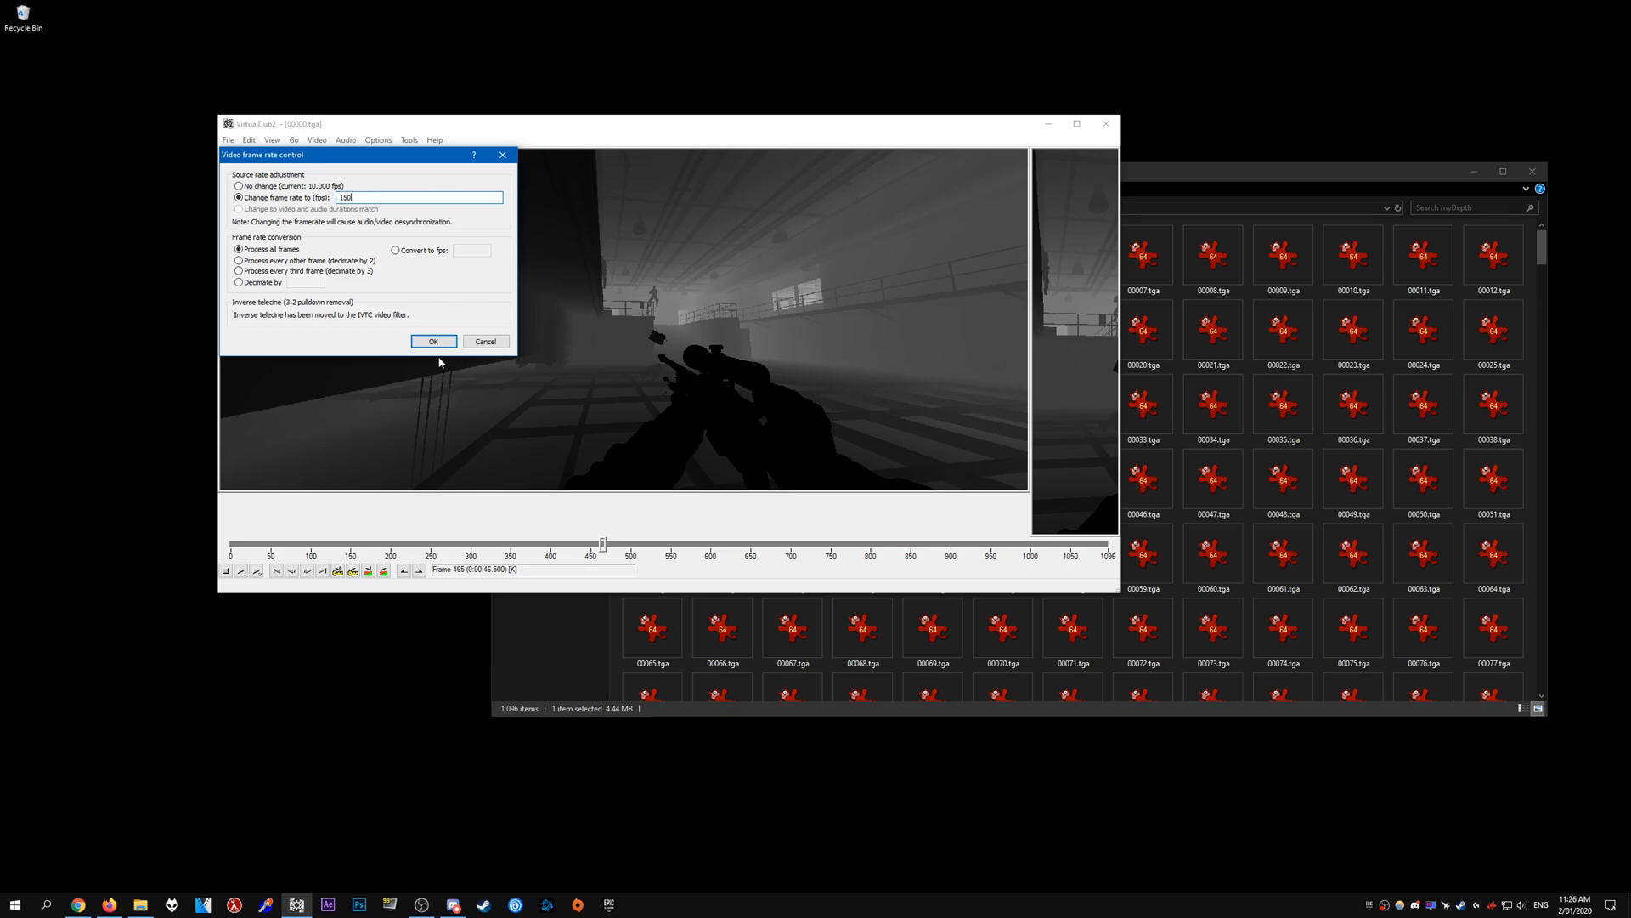
click(317, 139)
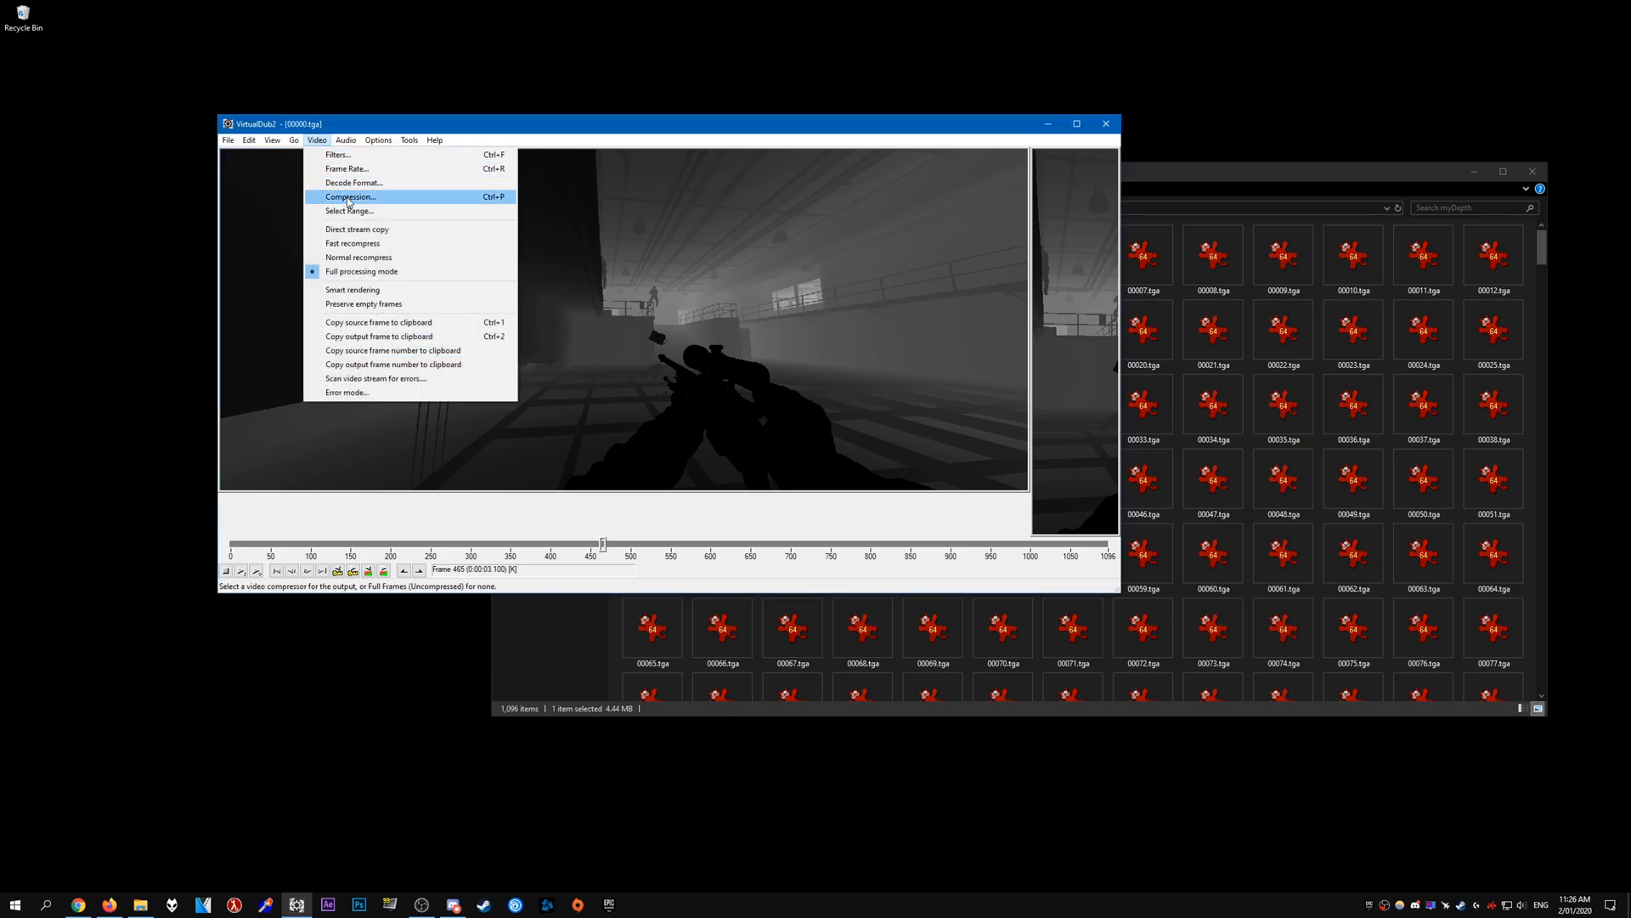
Choose Lagarith Lossless Codec as the video compression, accepting its settings
click(351, 196)
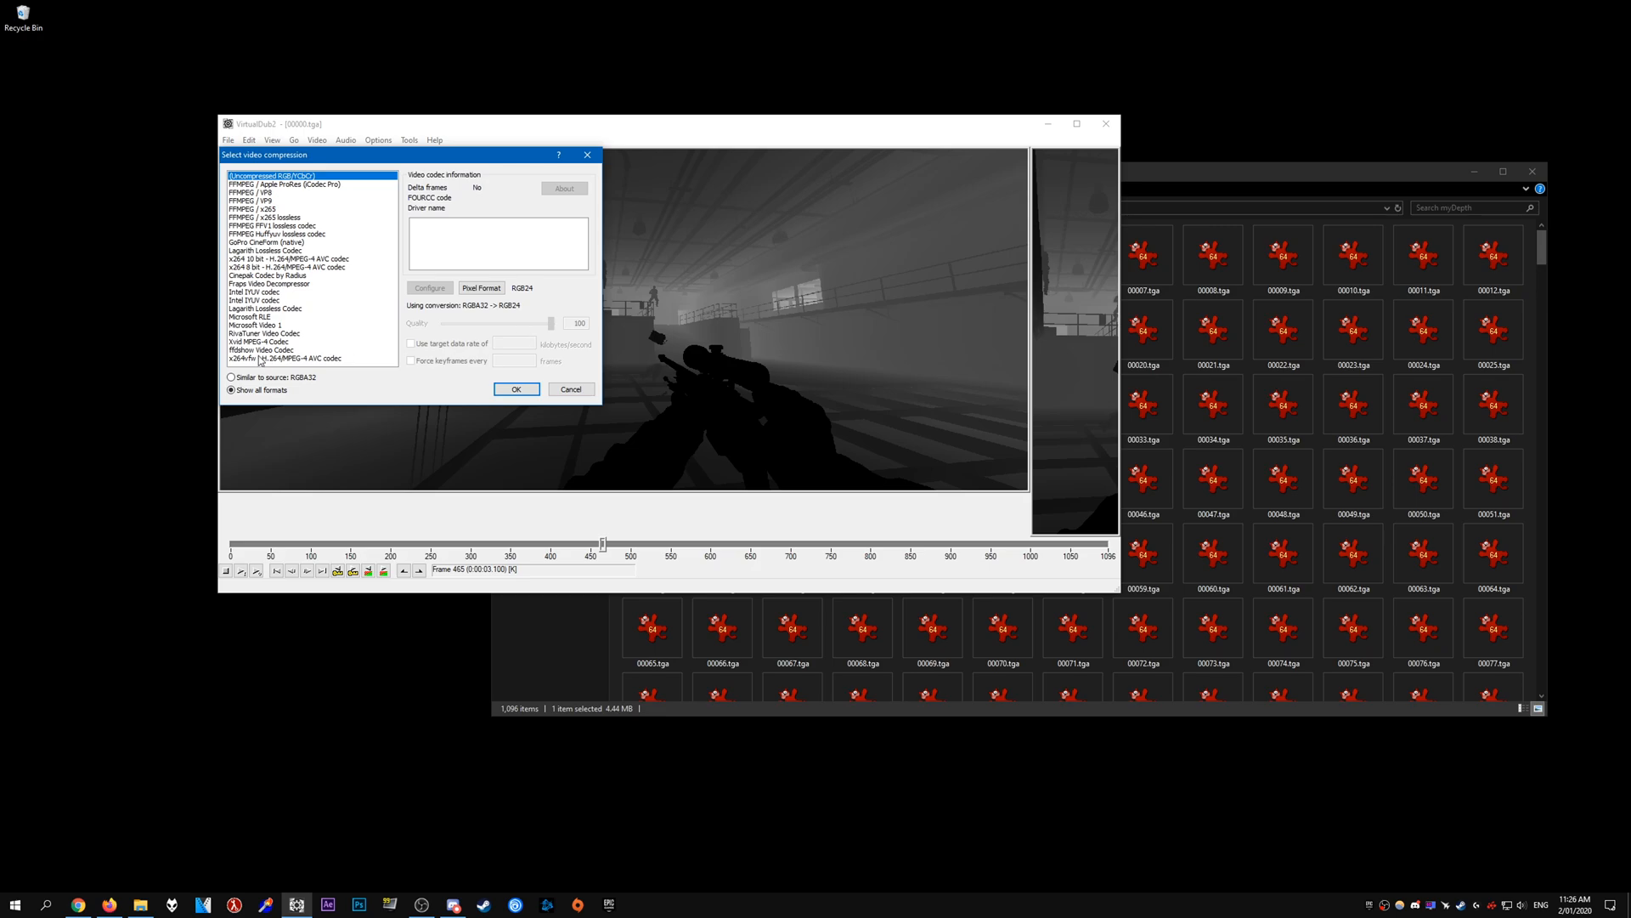
click(265, 308)
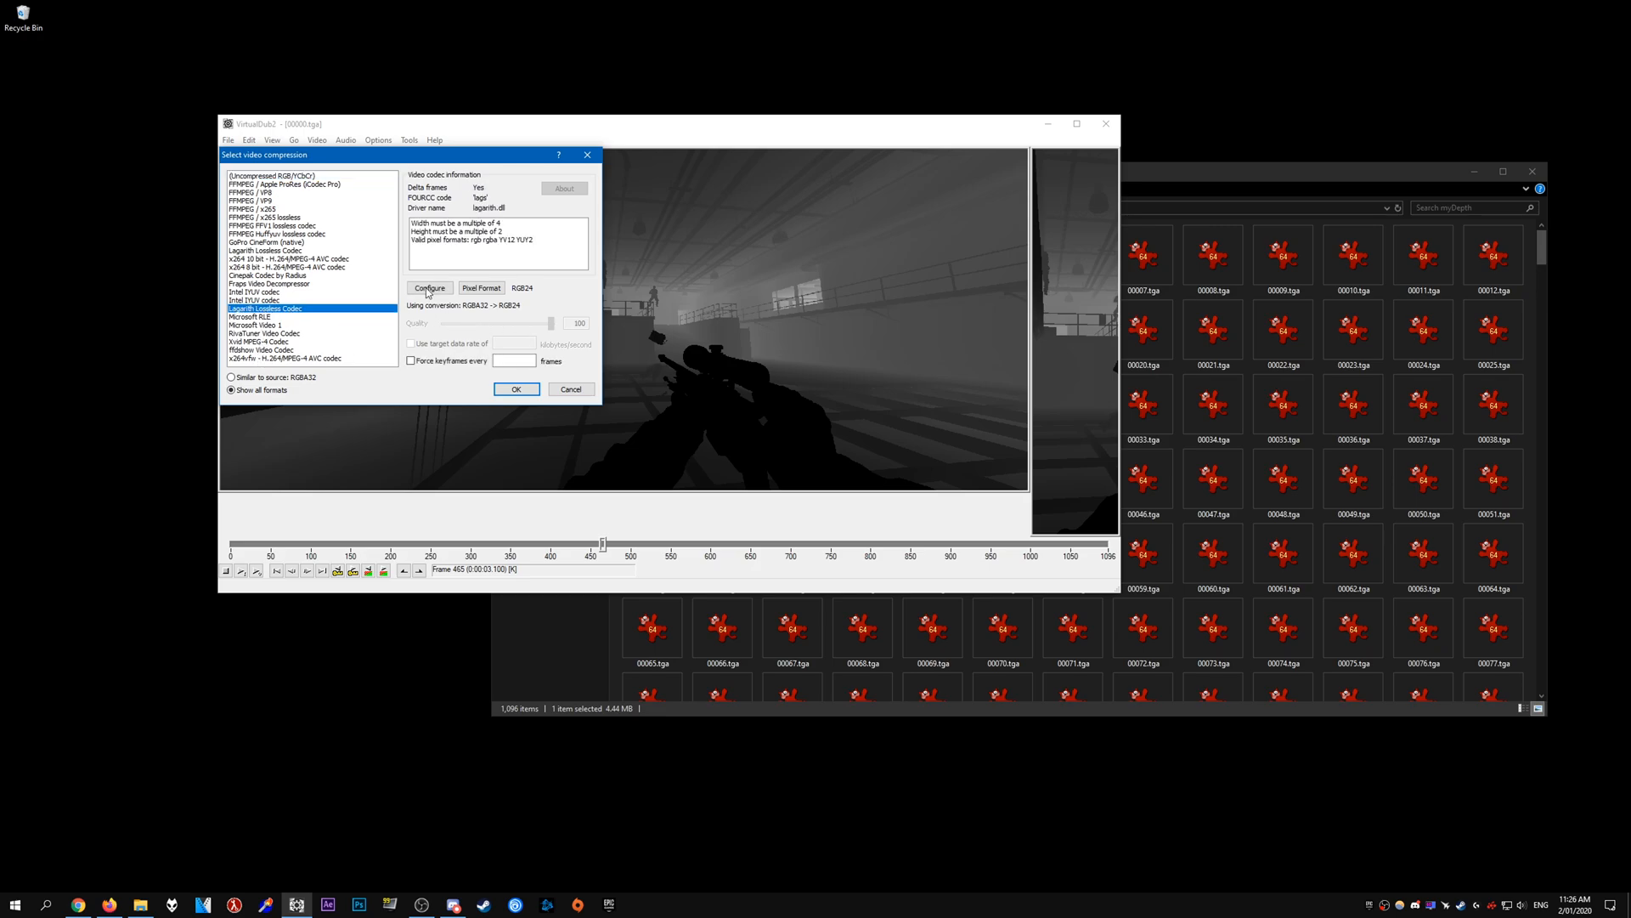
click(428, 288)
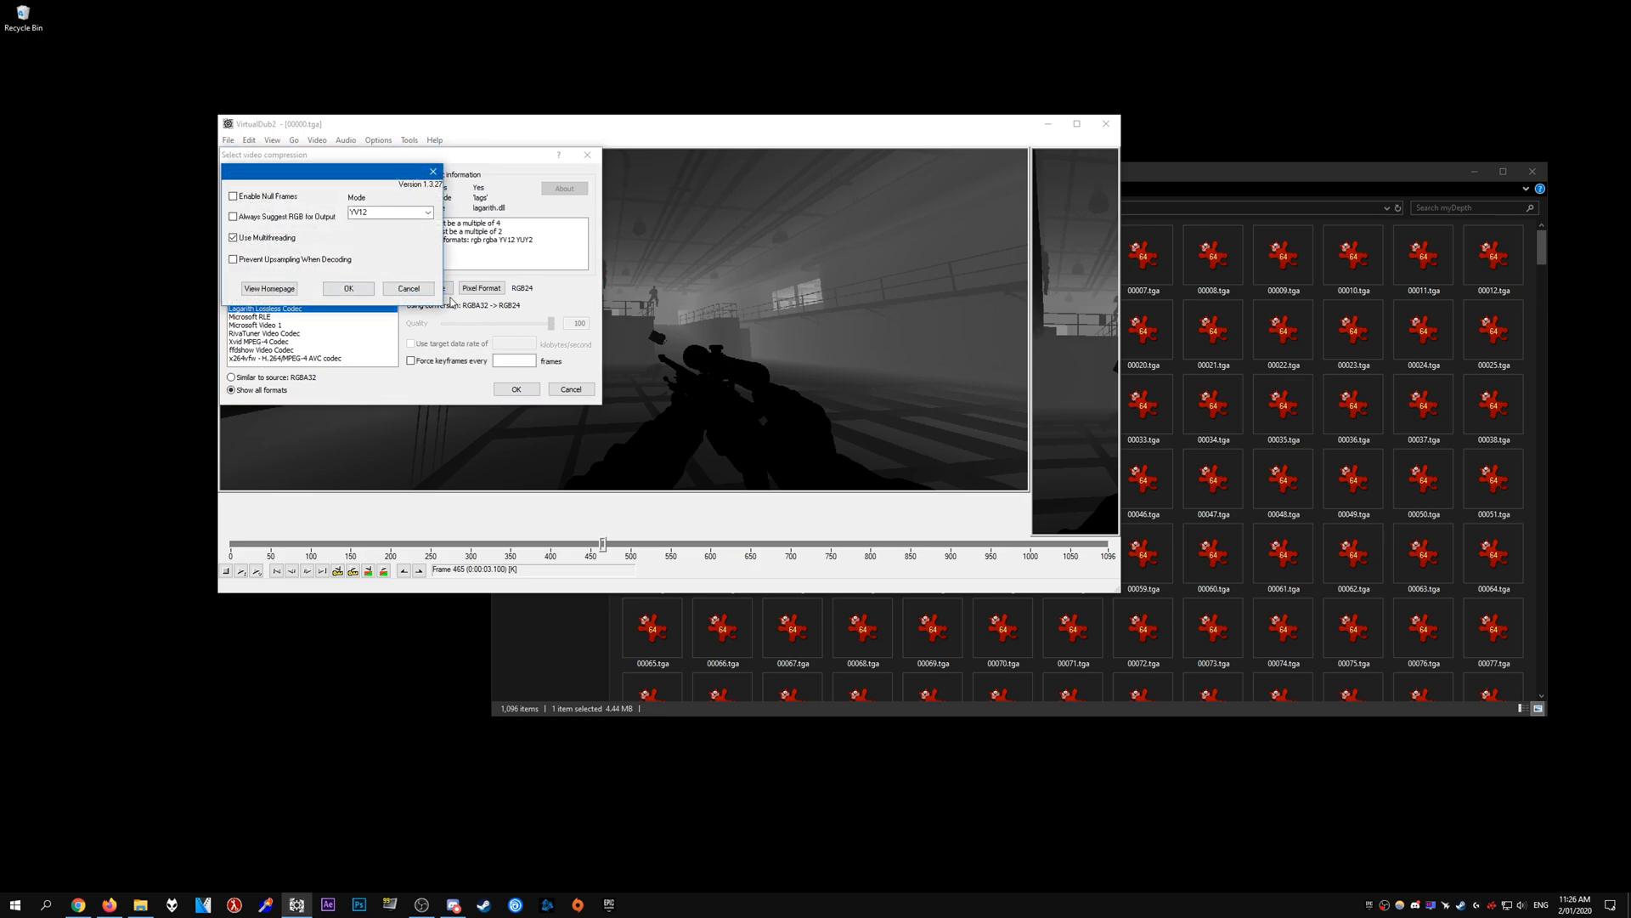
click(407, 288)
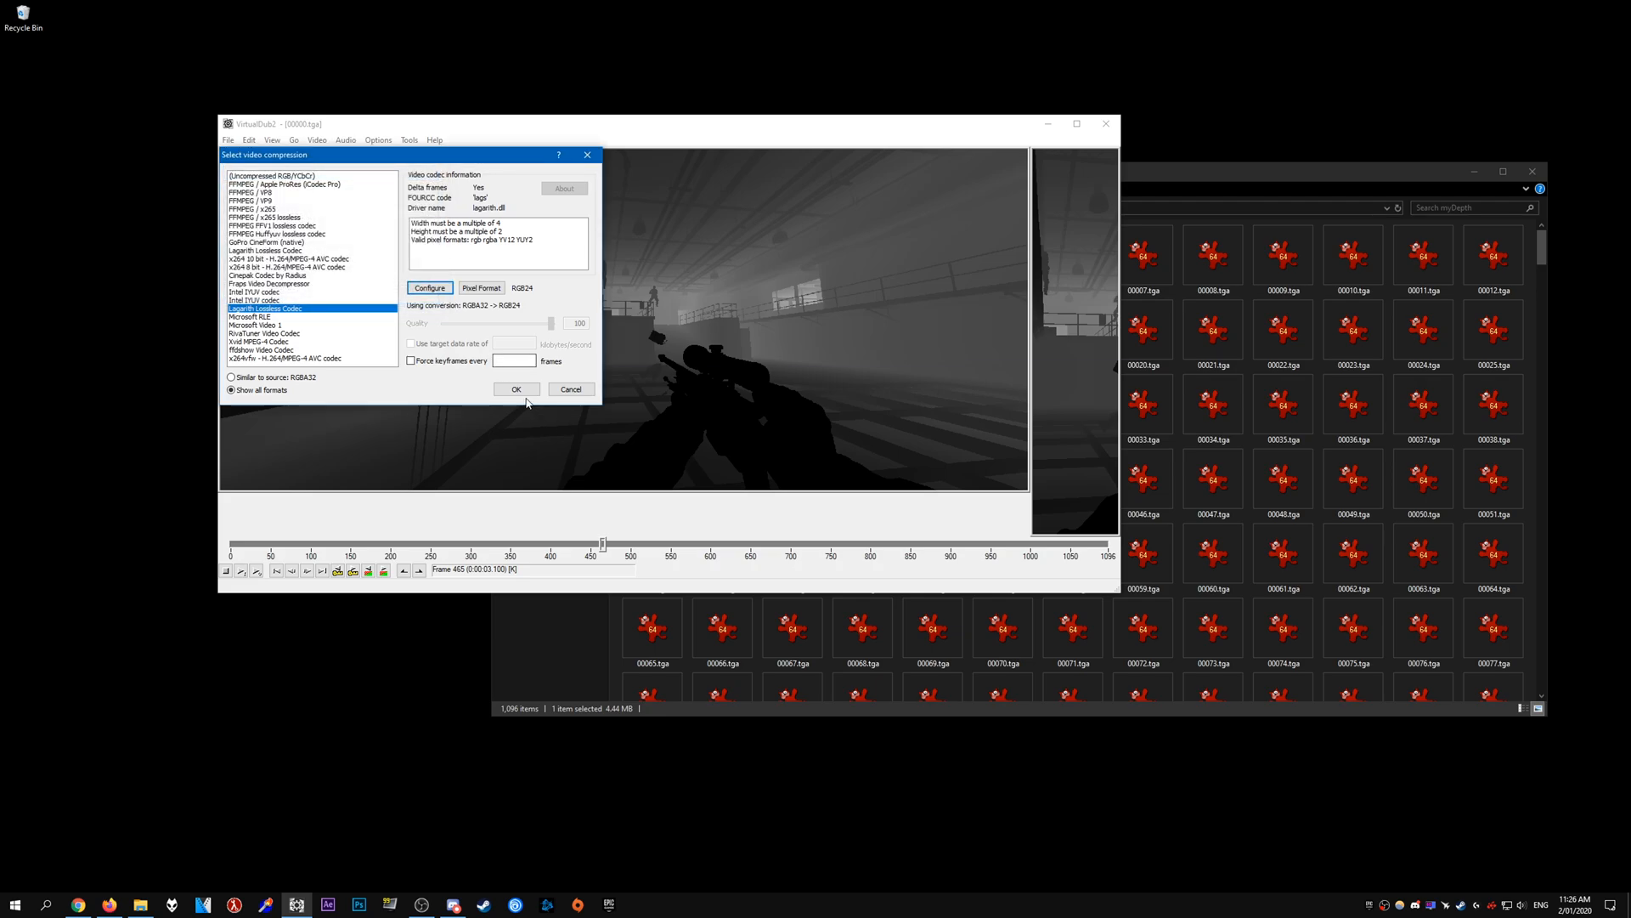
click(227, 139)
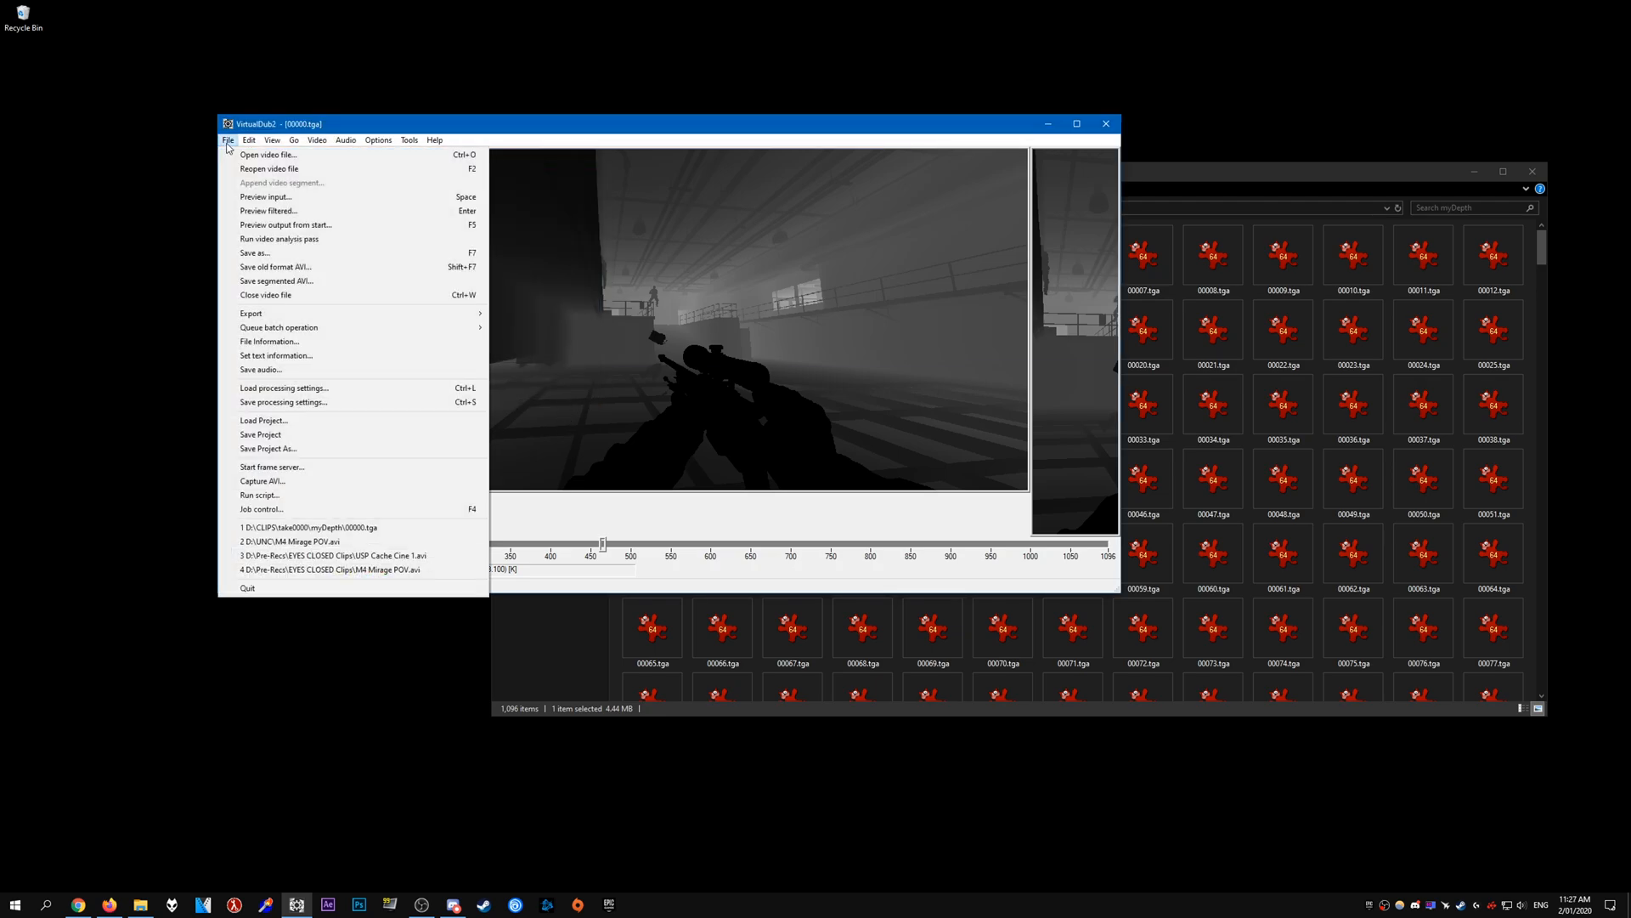
Save the depth sequence as Depth.avi in the UNC folder, starting the render
click(276, 266)
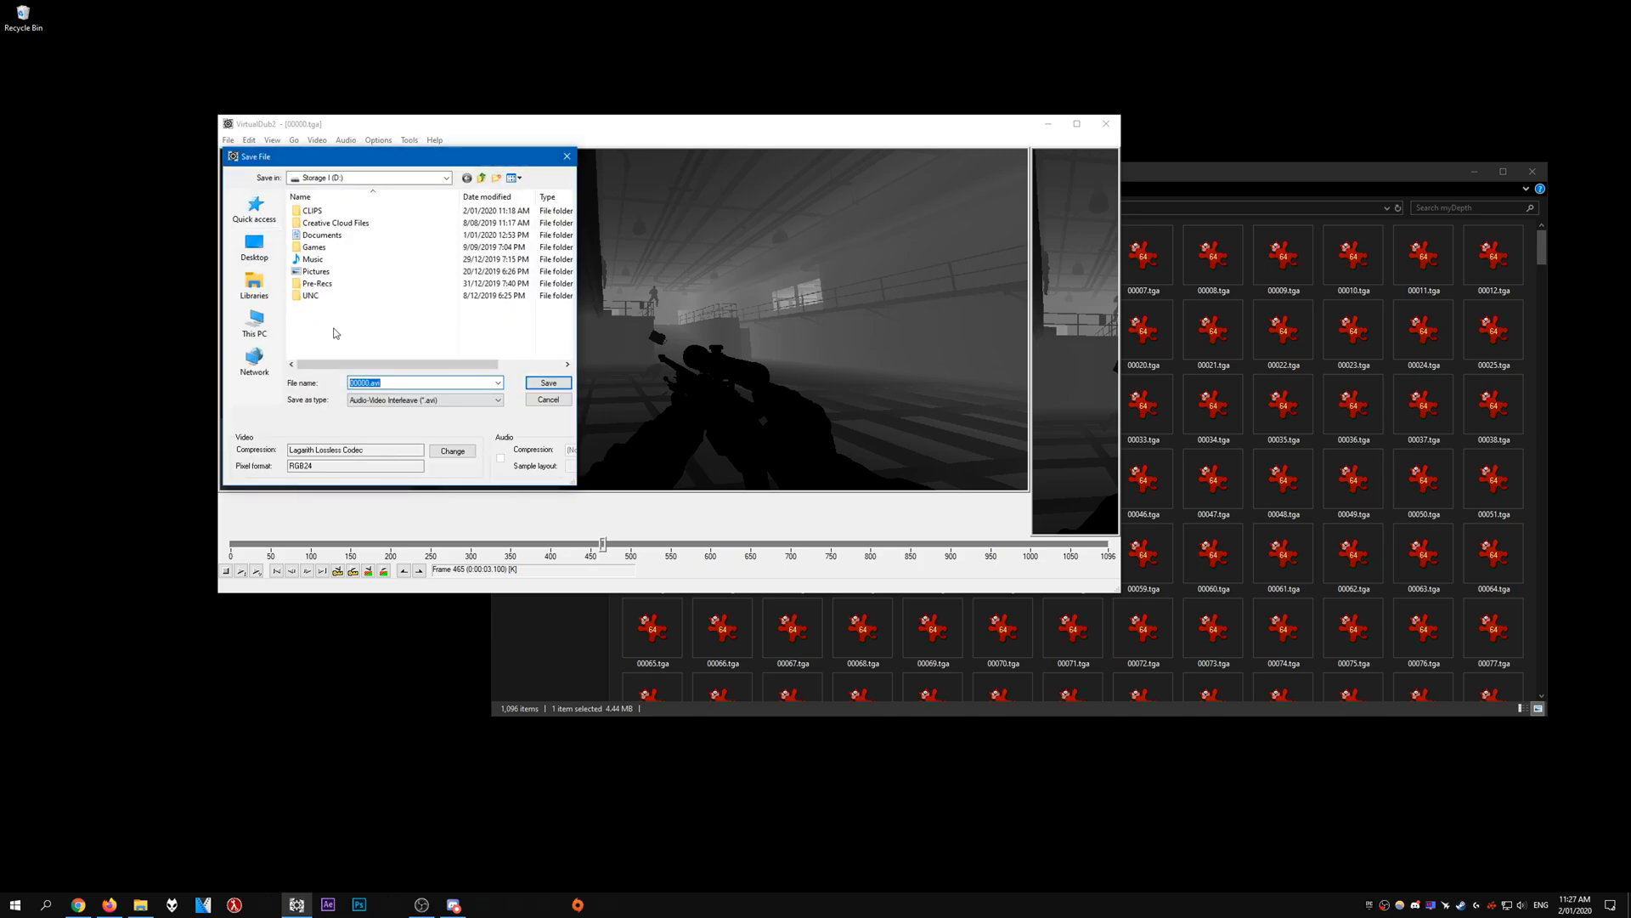
click(317, 282)
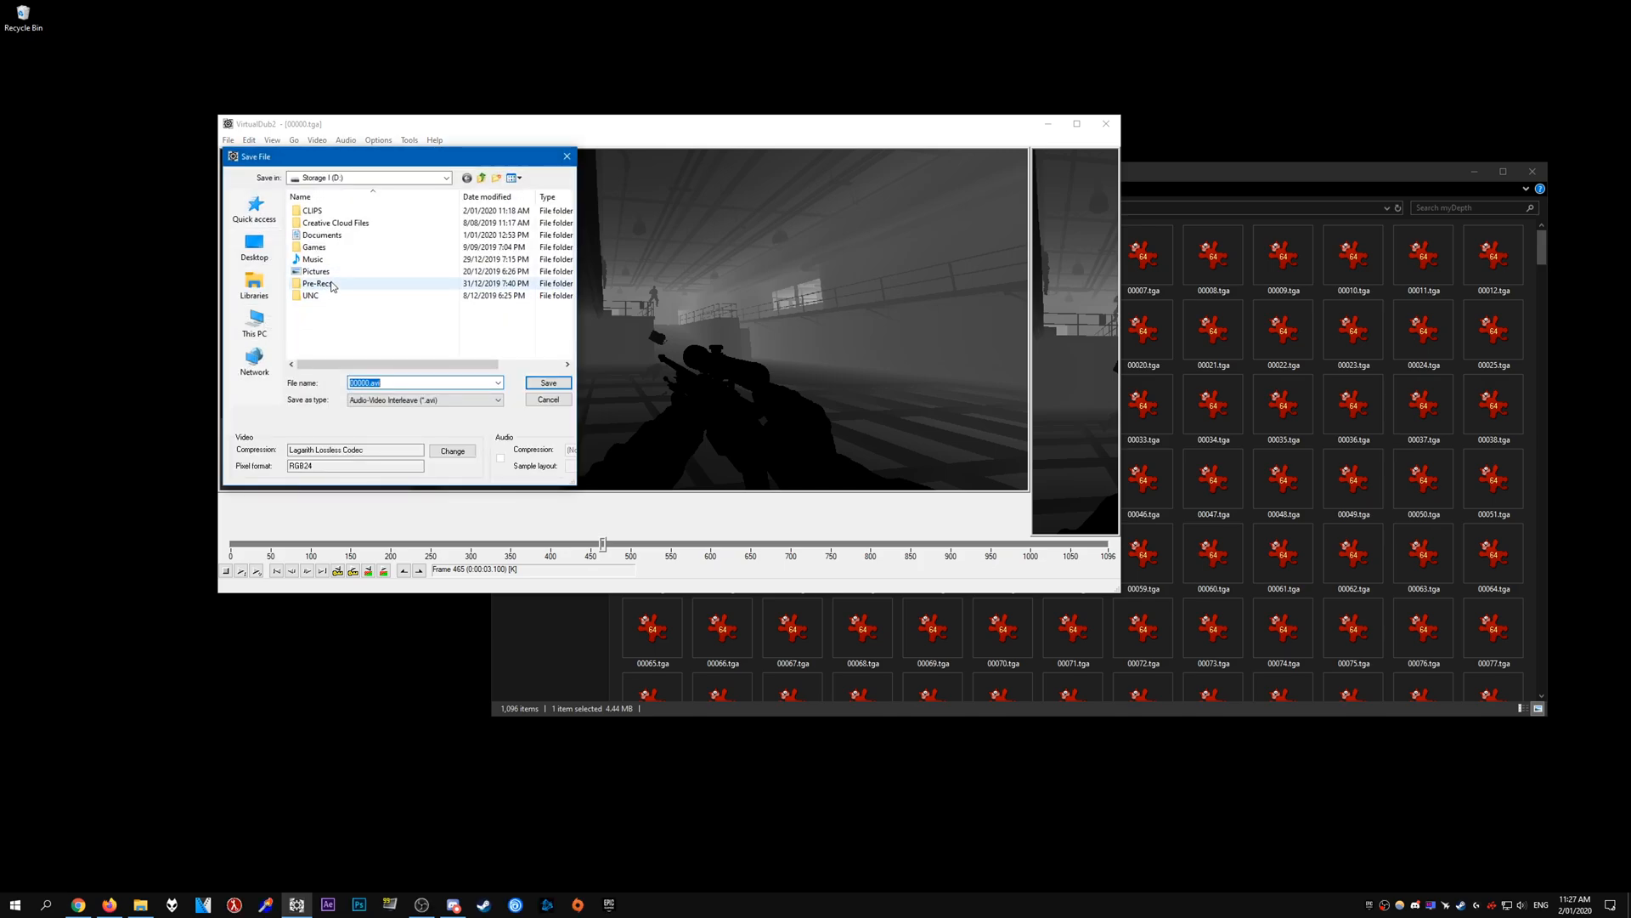
mouse_move(315, 296)
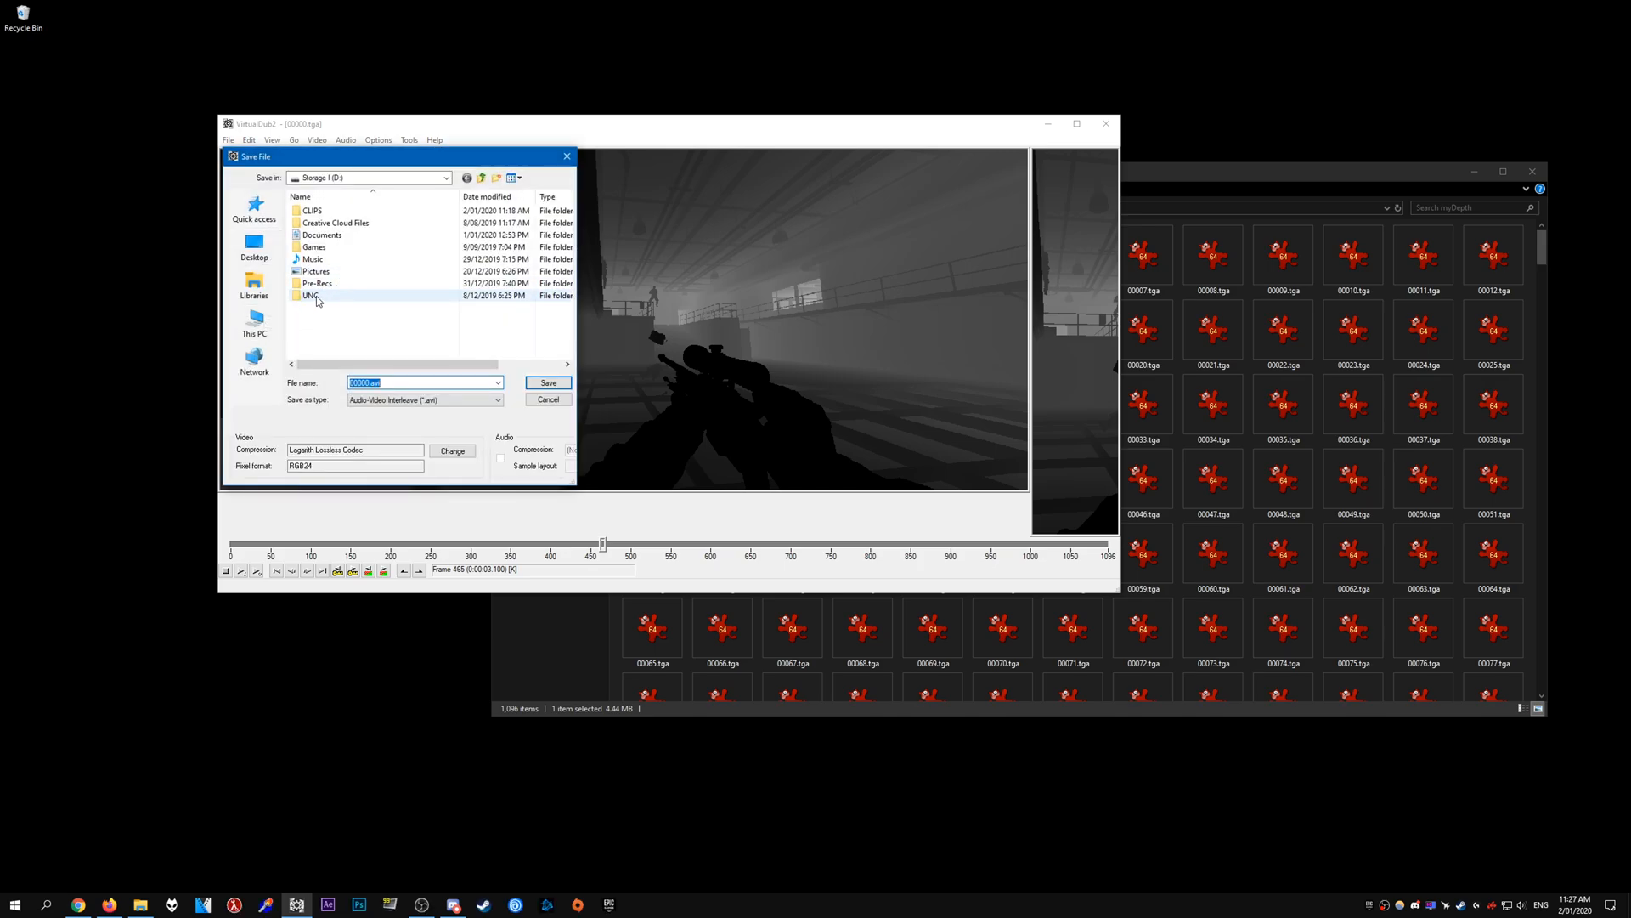
double_click(310, 295)
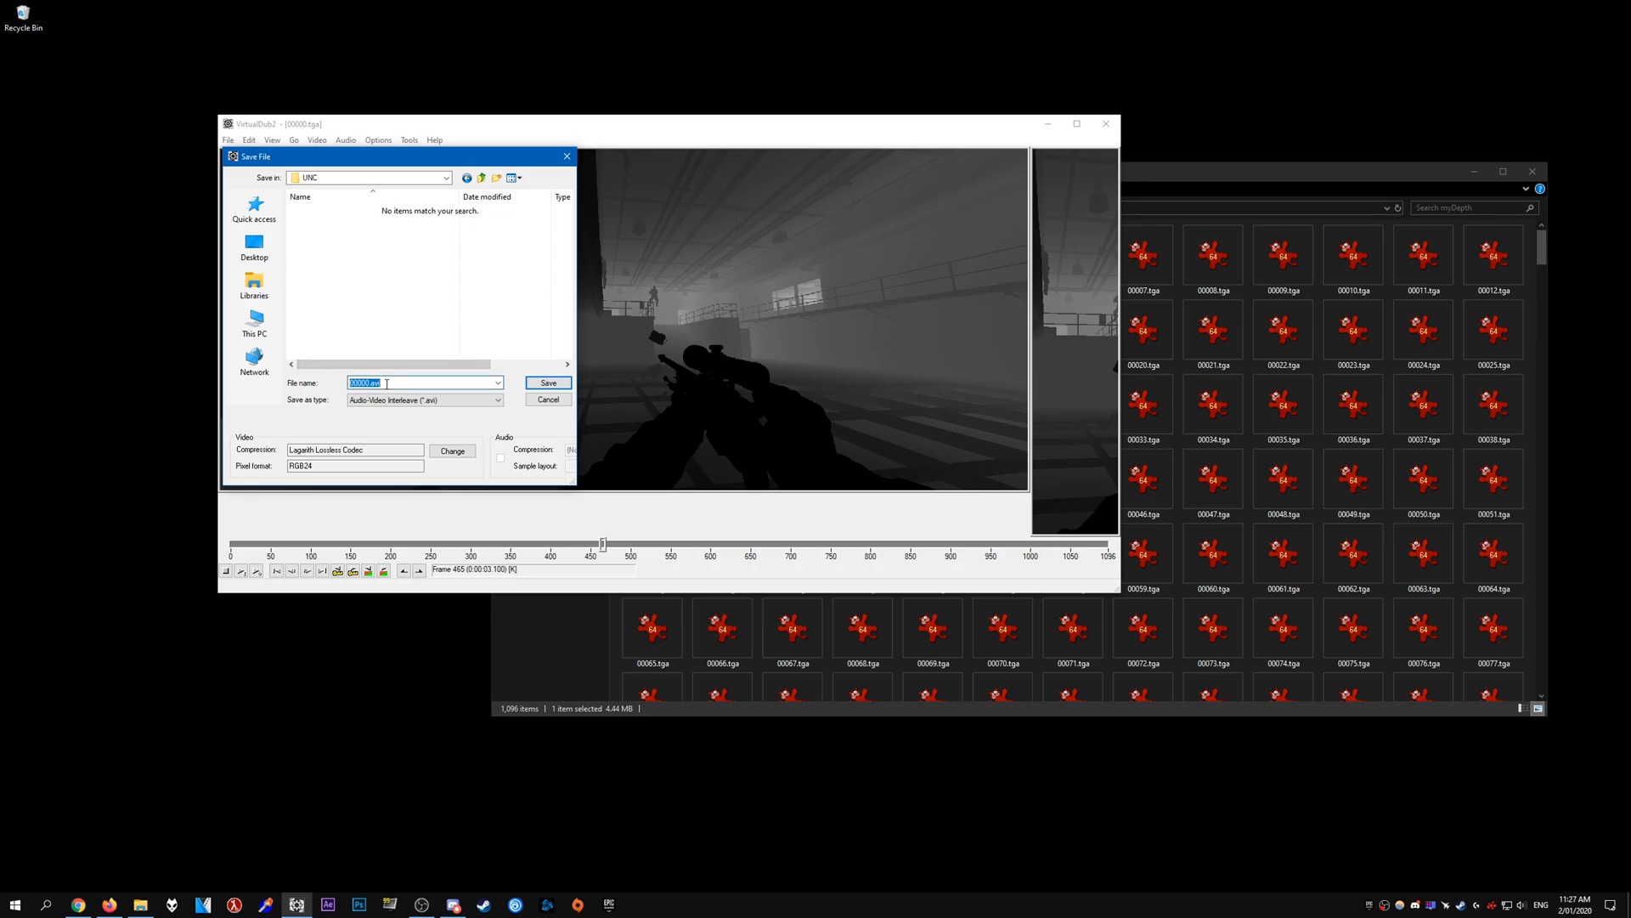
text(Depth)
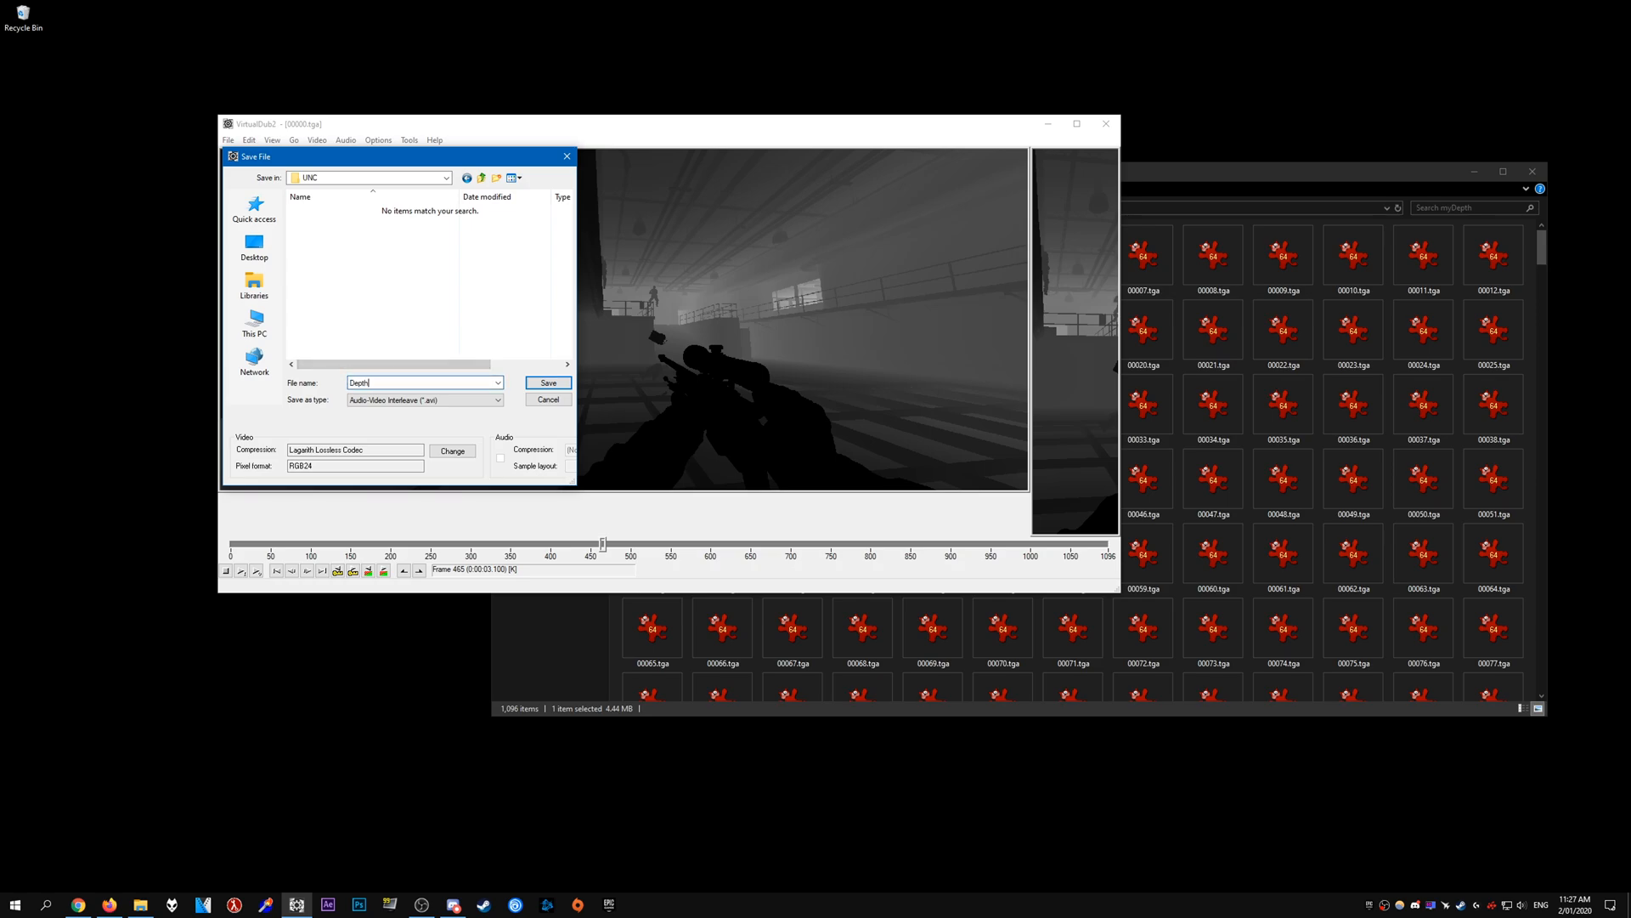
click(547, 382)
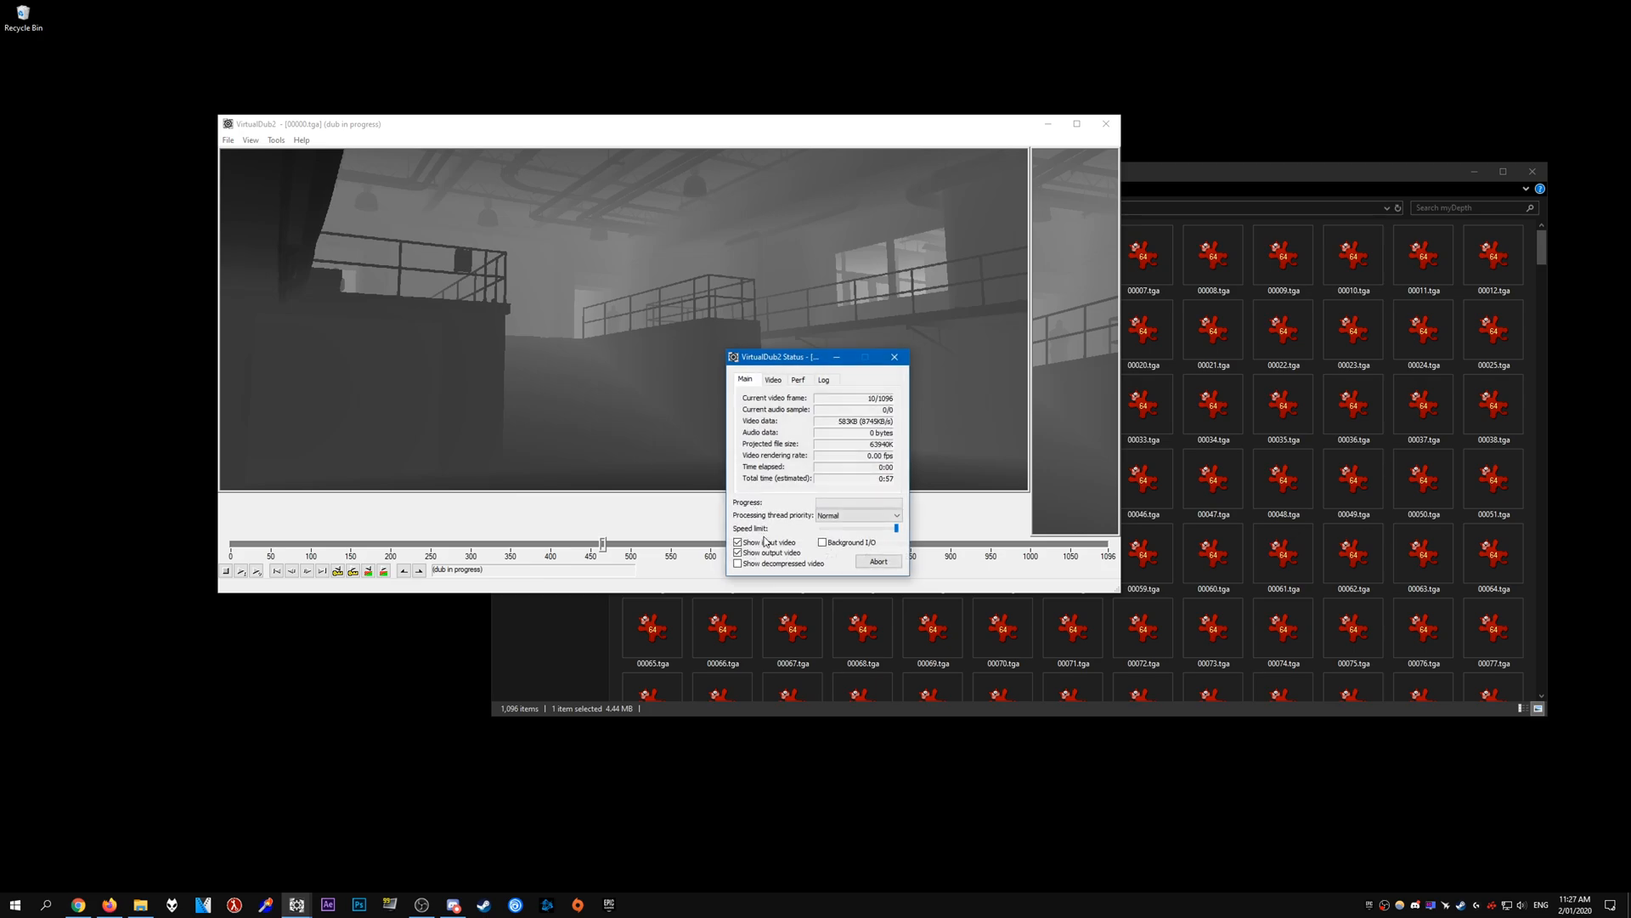
drag(807, 356, 666, 276)
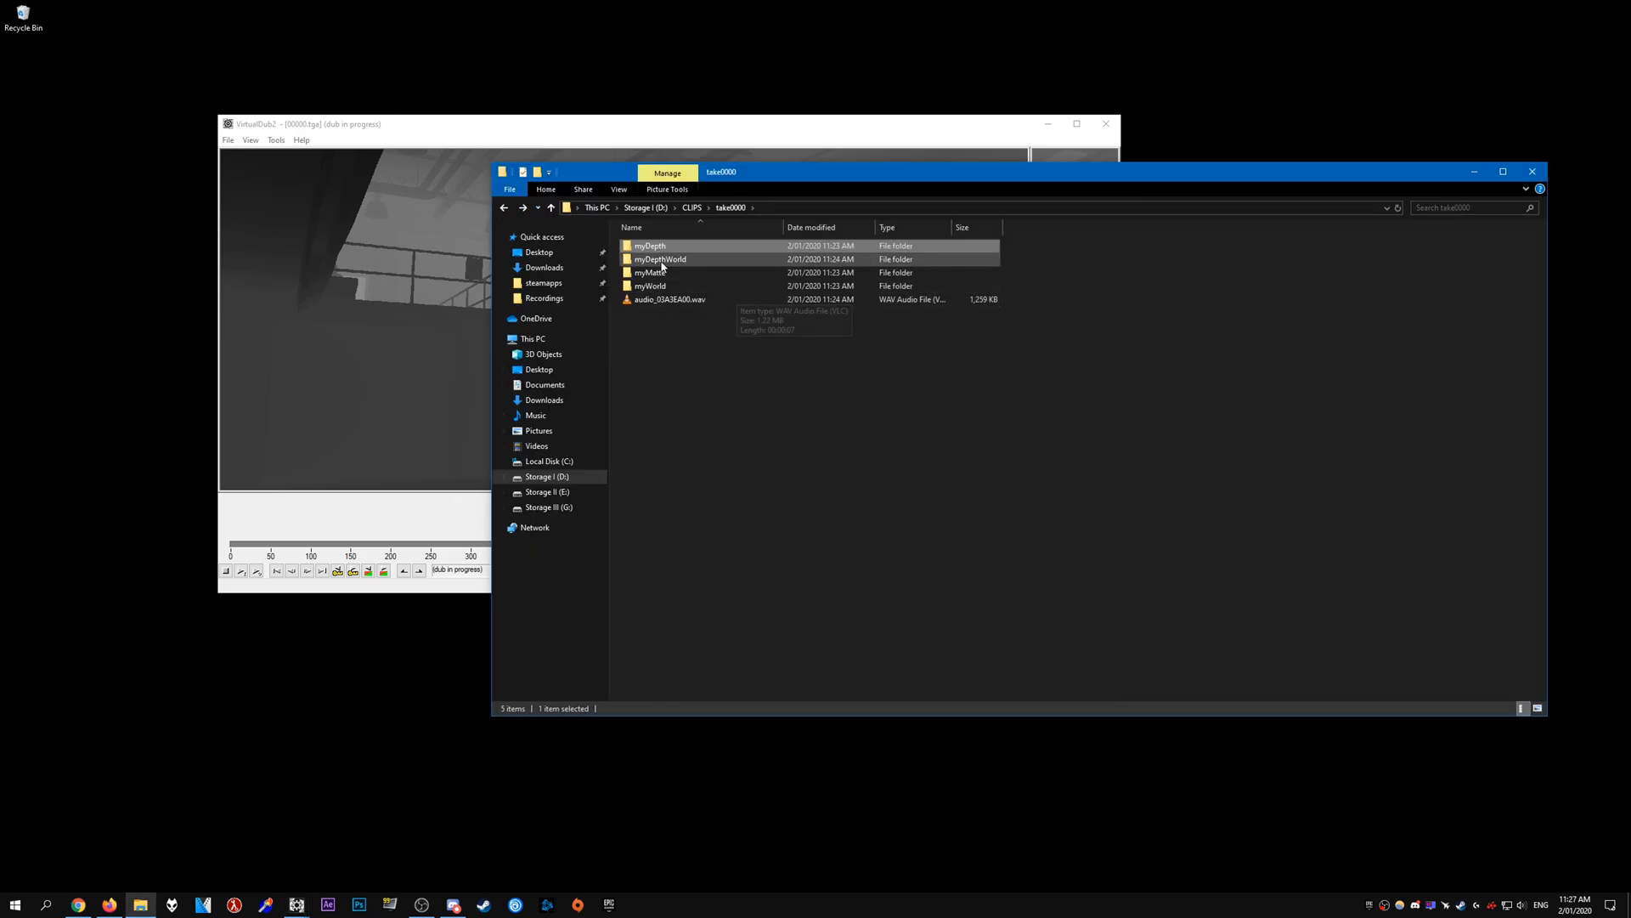
Select the myMatte frame folder in File Explorer
click(650, 286)
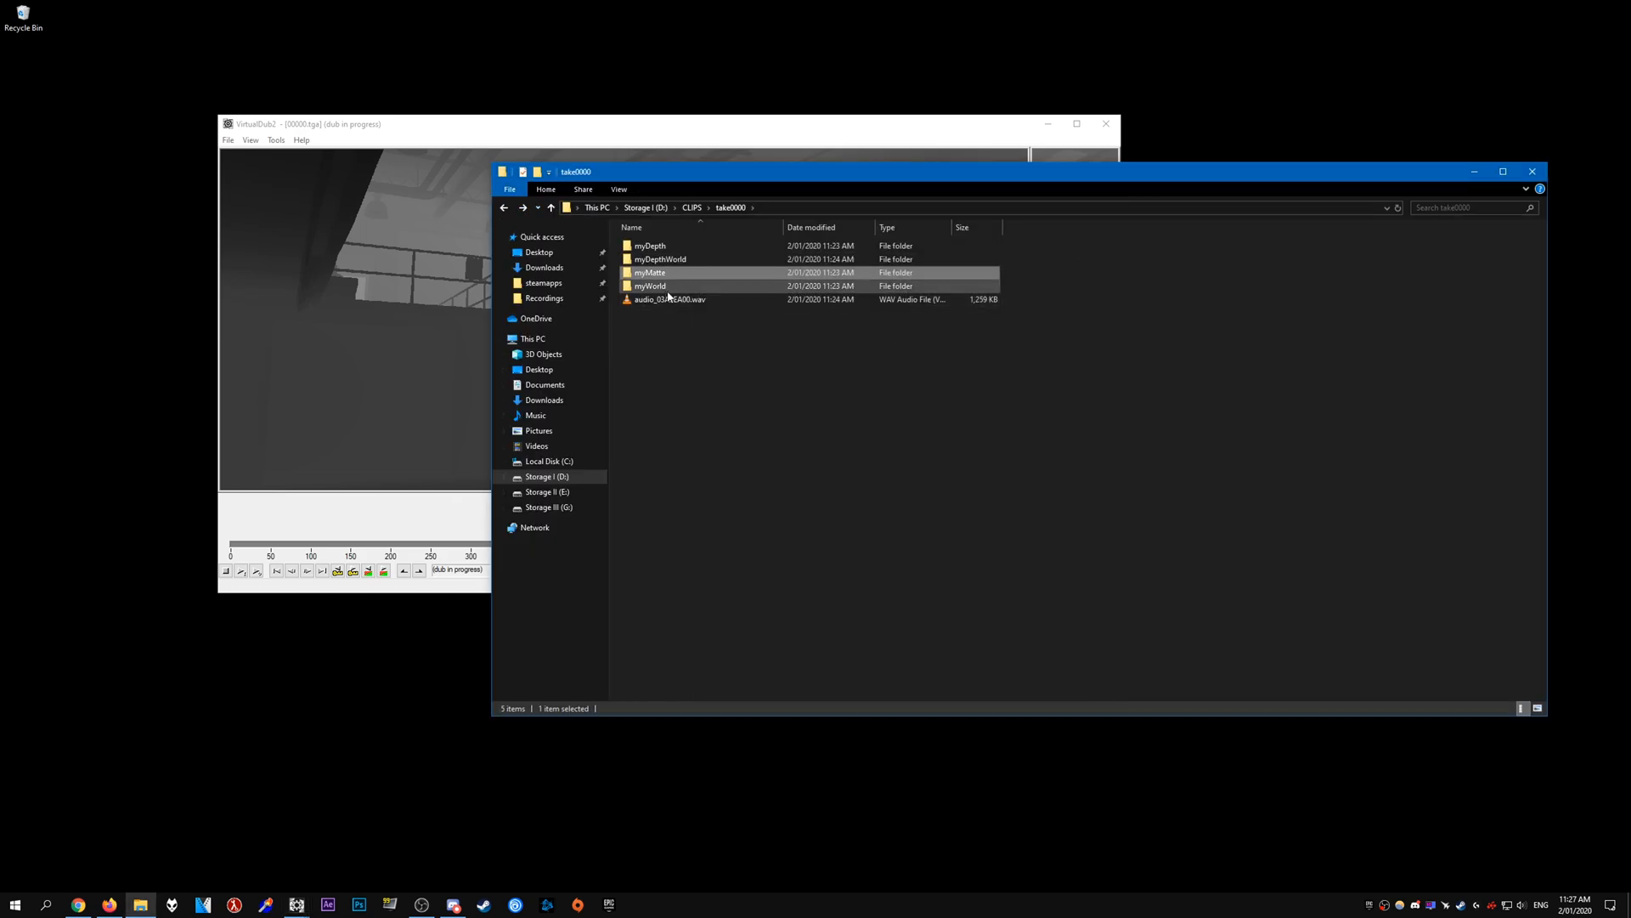
click(650, 287)
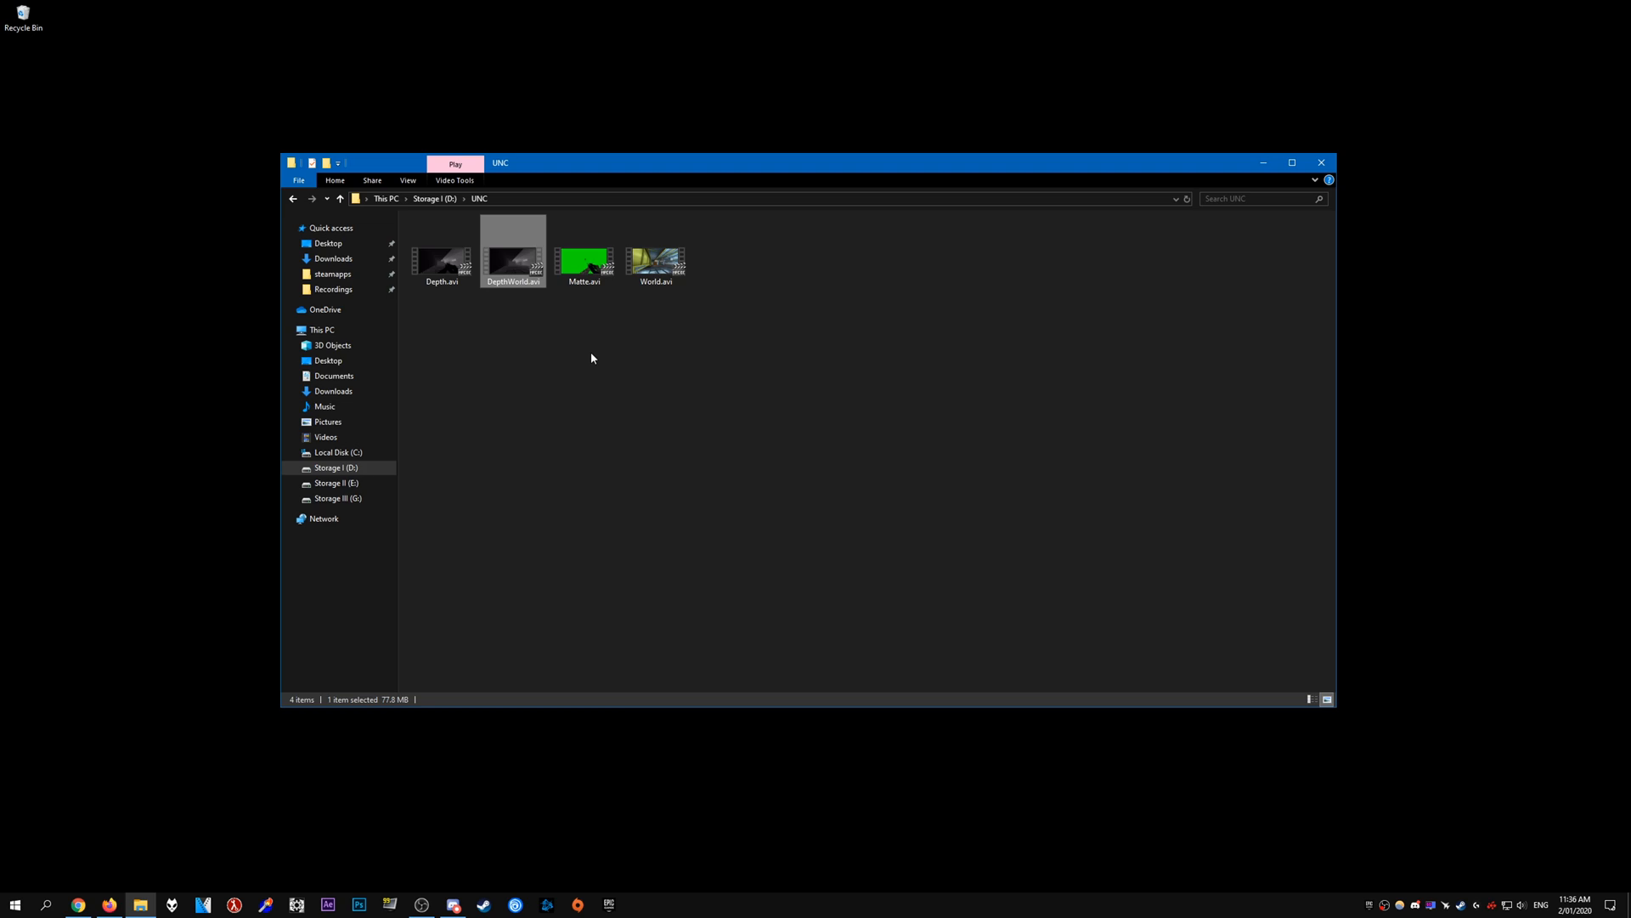
mouse_move(690, 358)
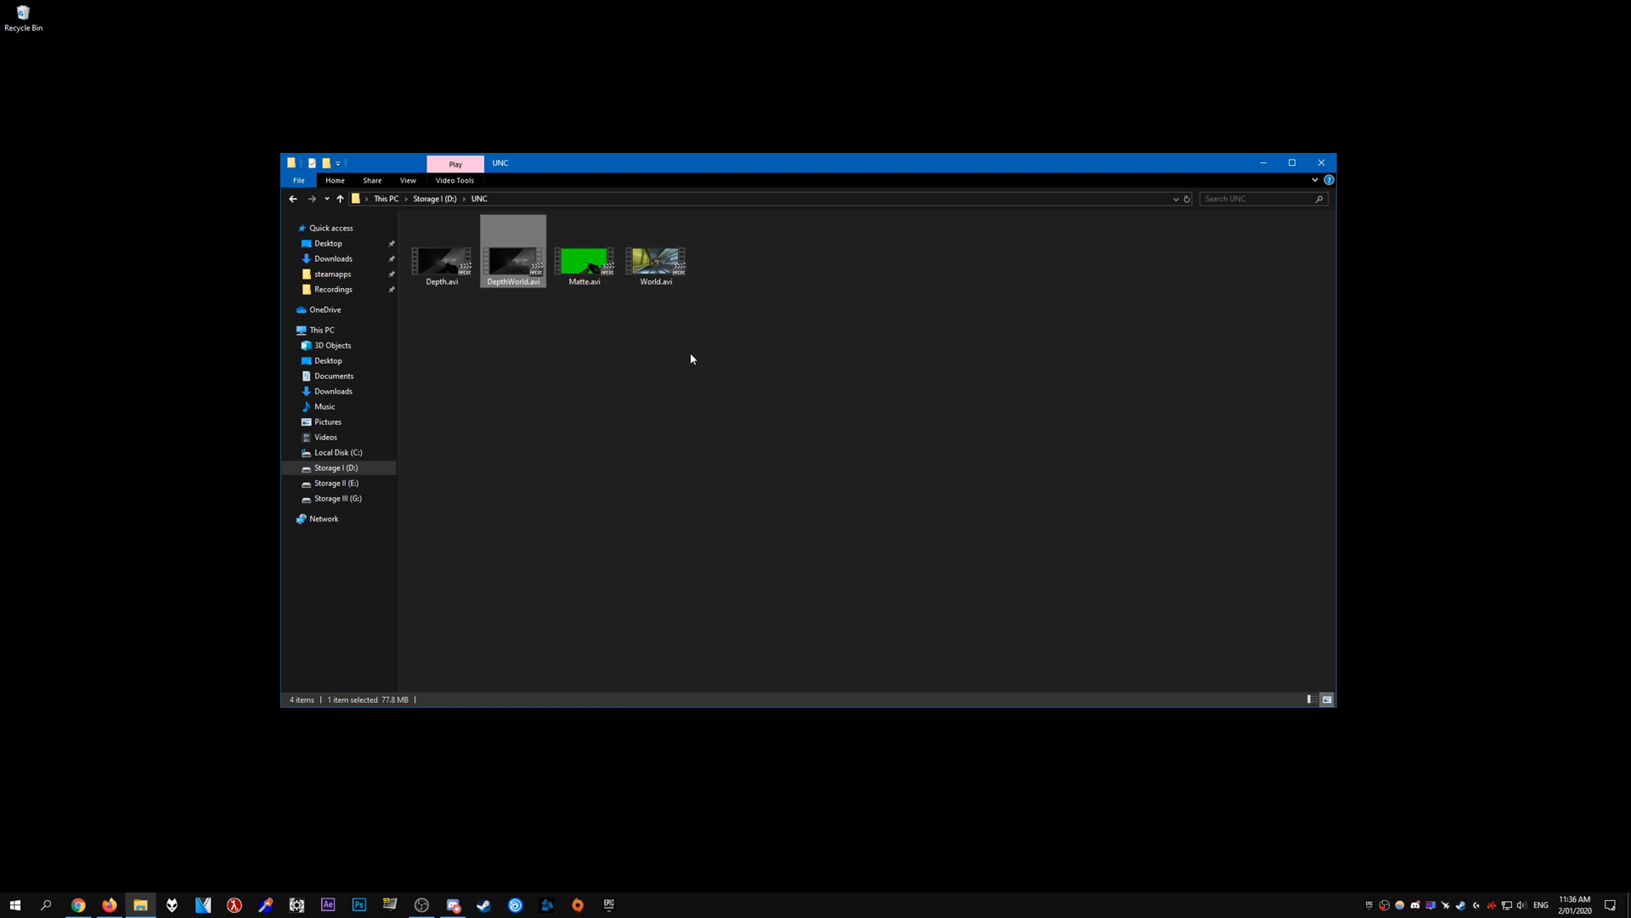